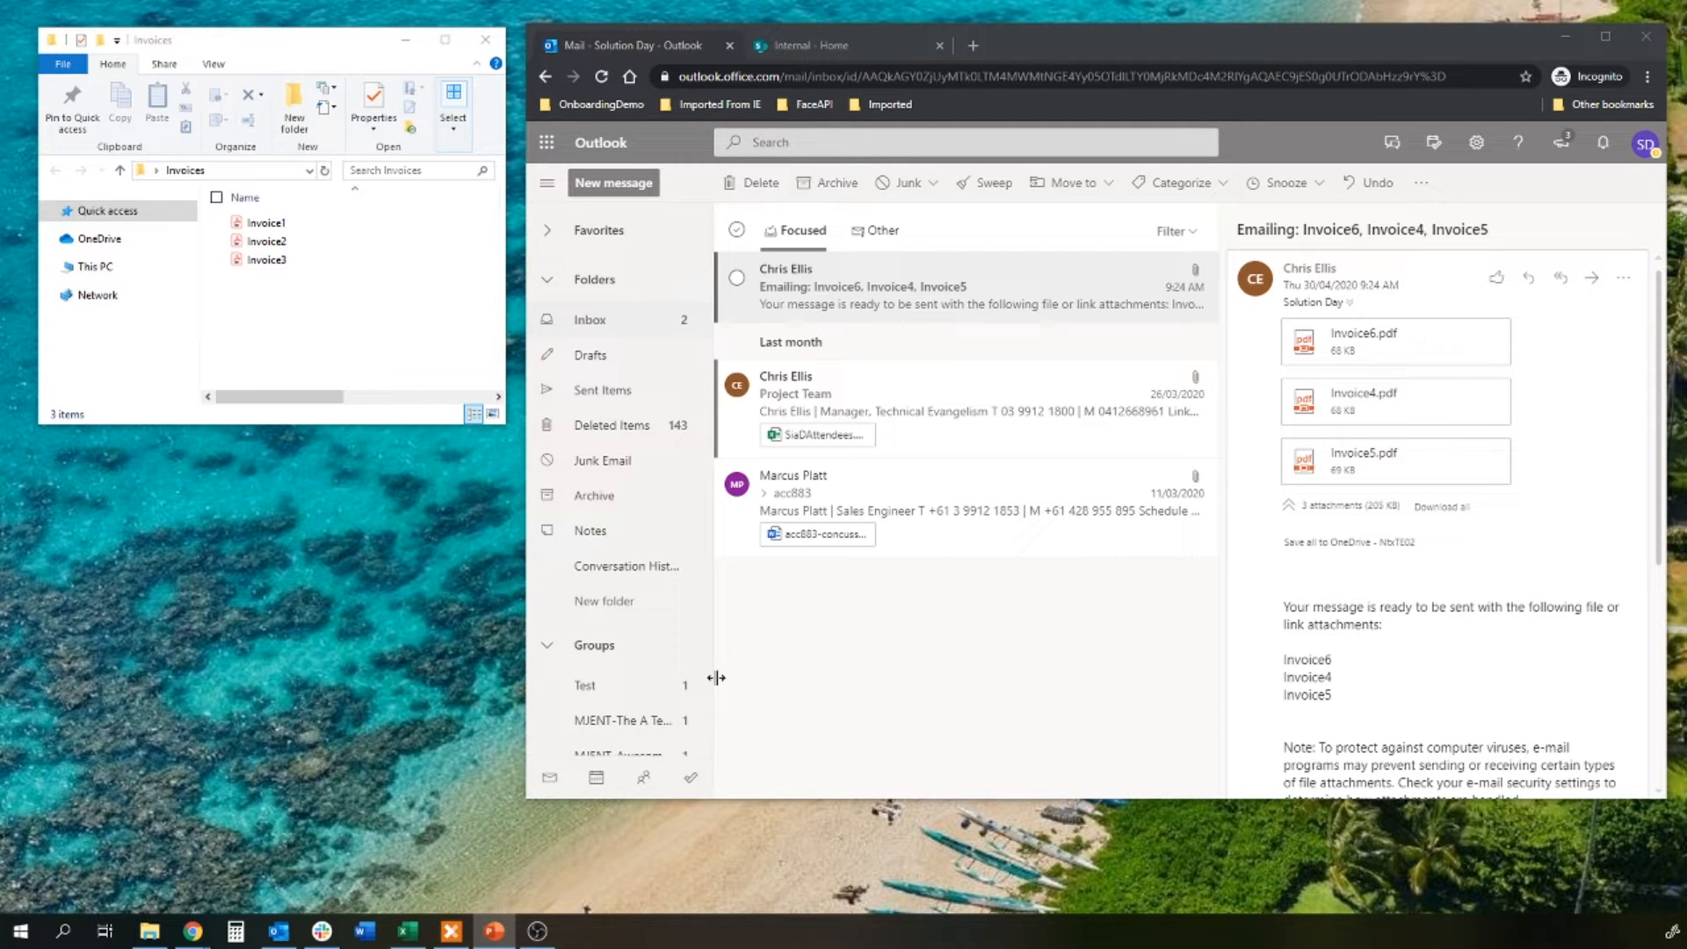
mouse_move(1406, 294)
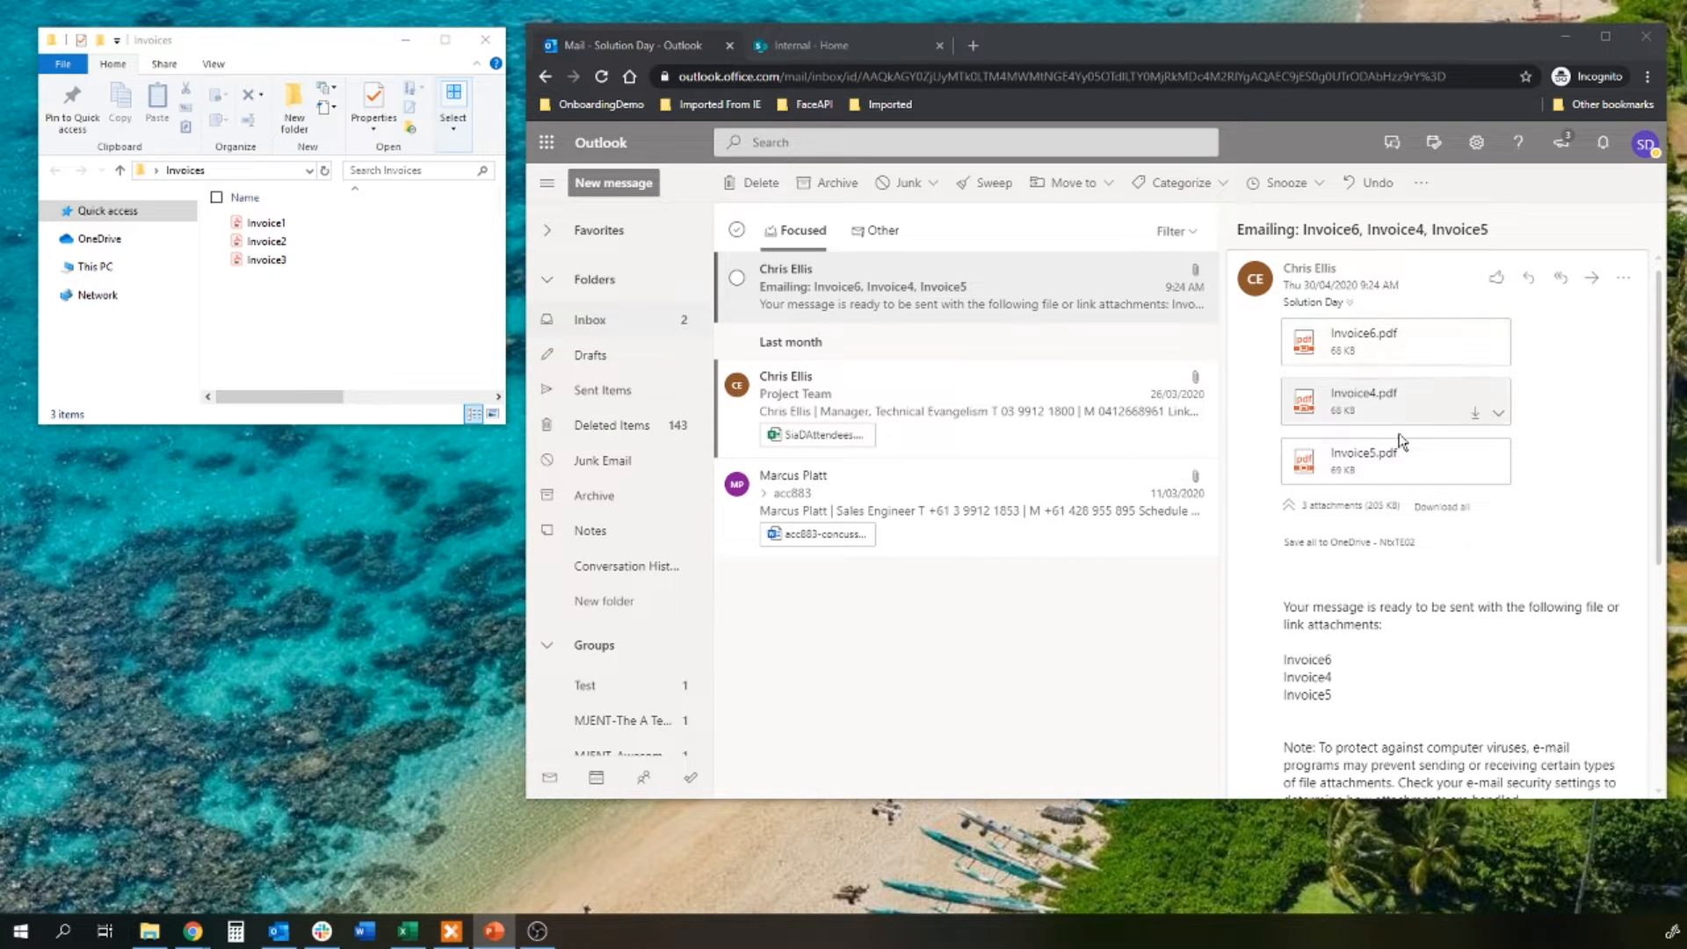
mouse_move(943, 279)
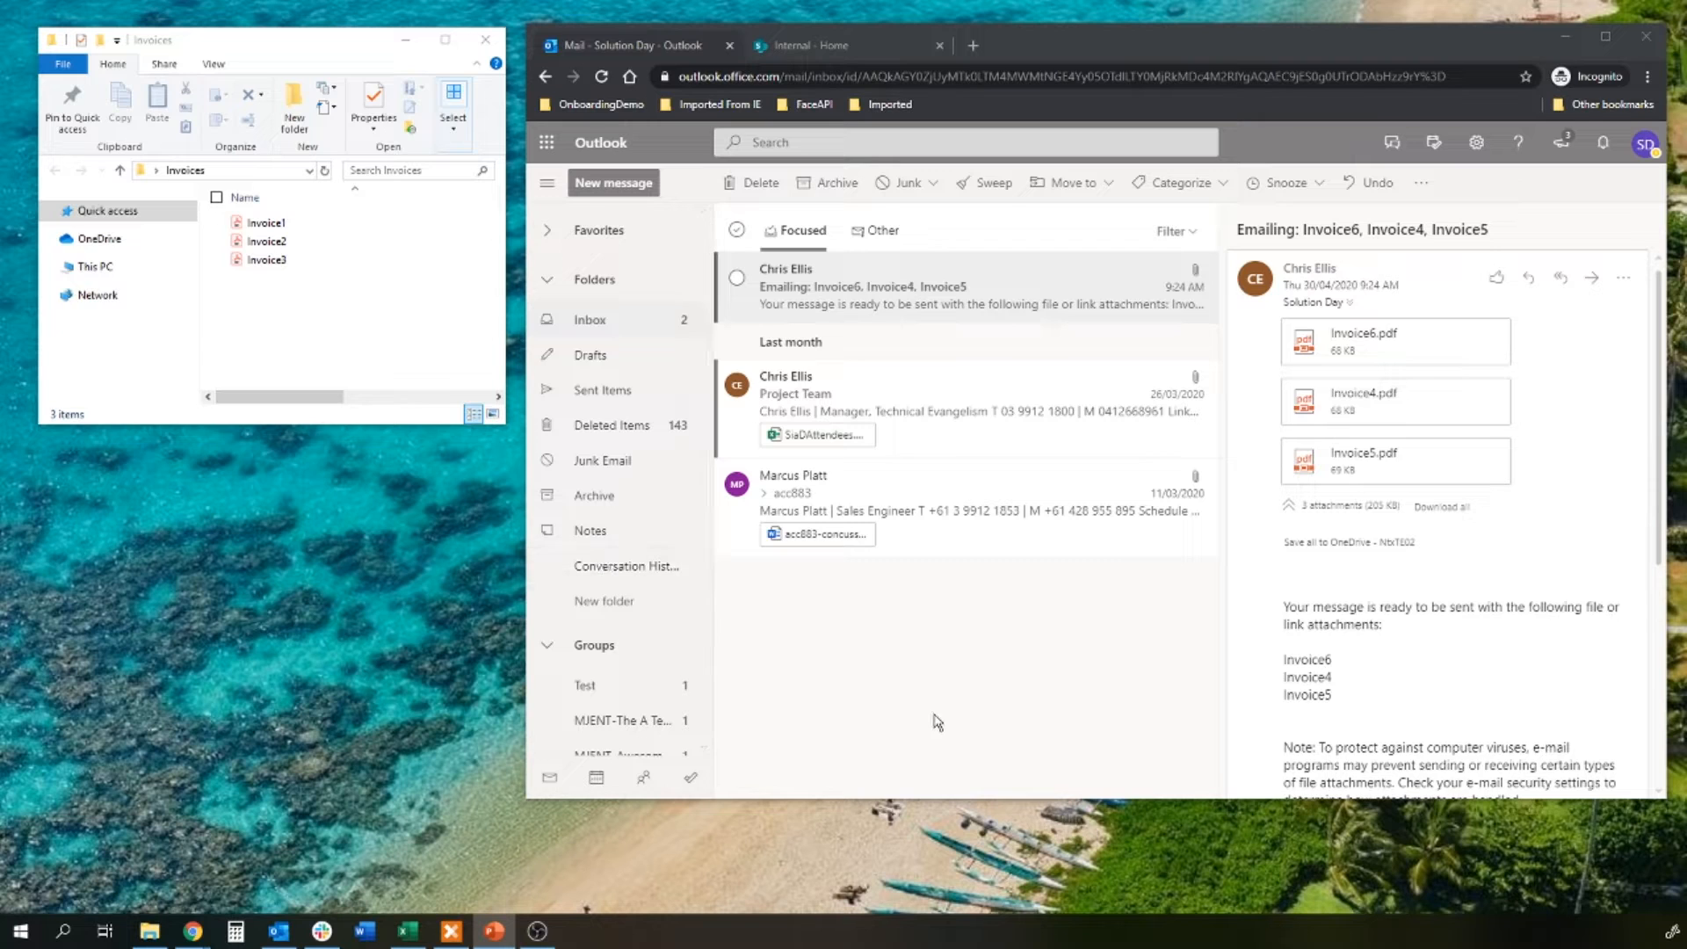
mouse_move(518, 871)
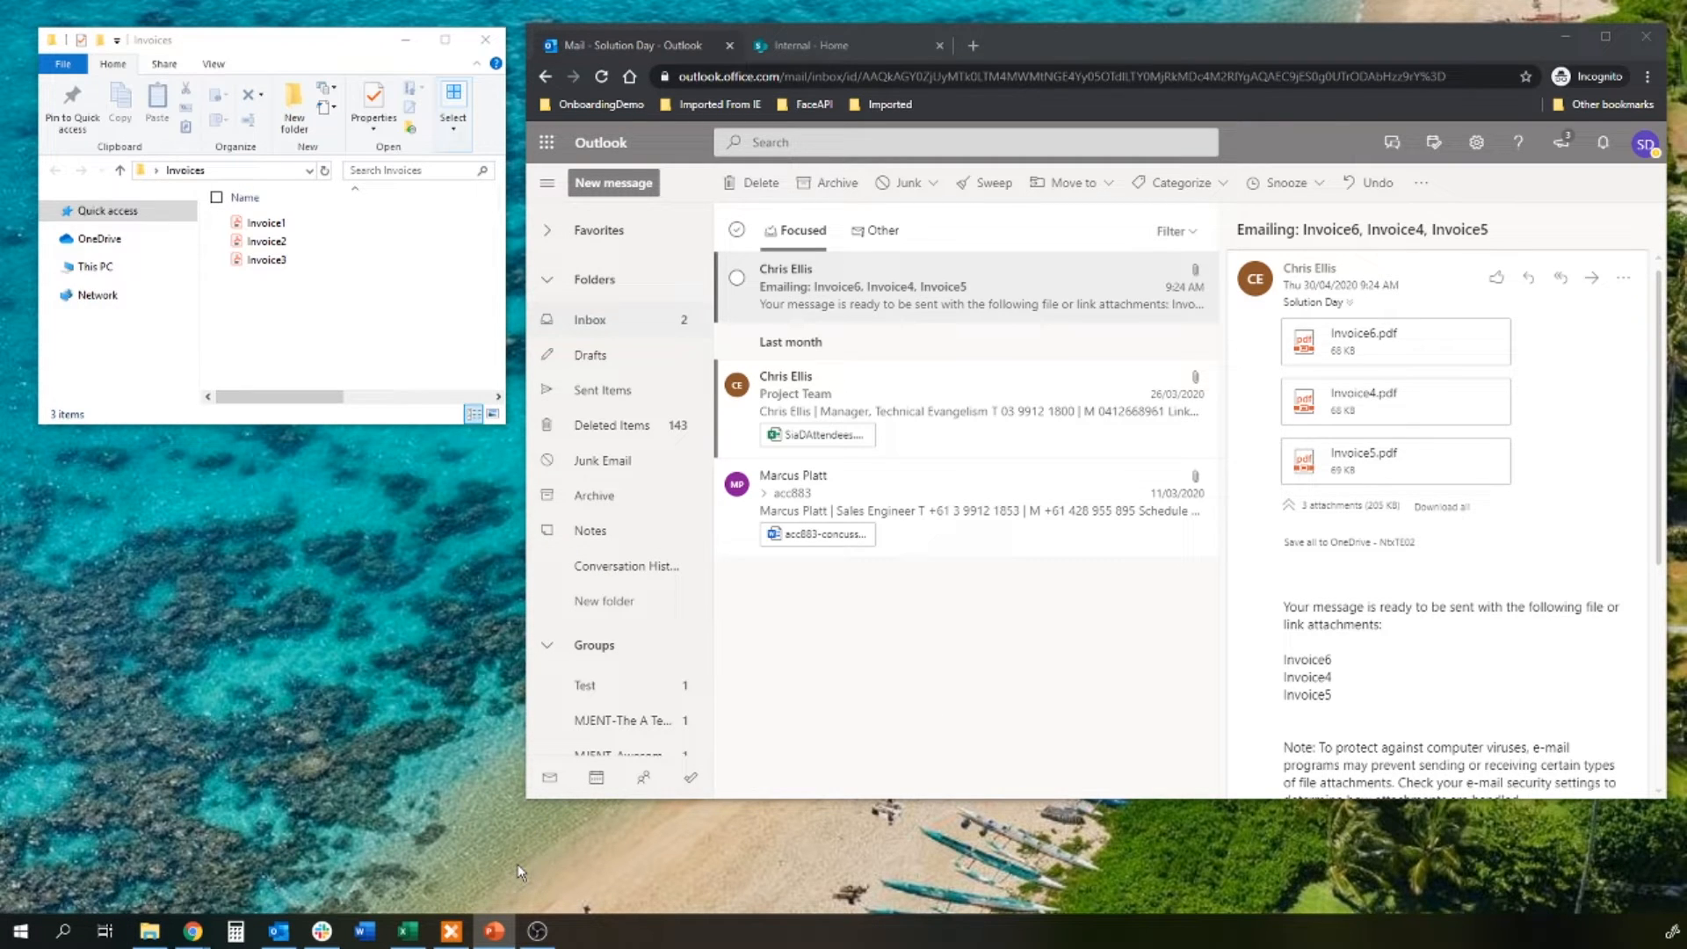
Step: Switch to the File Upload botflow with its File, FileName and FolderPath variables
left_click(451, 932)
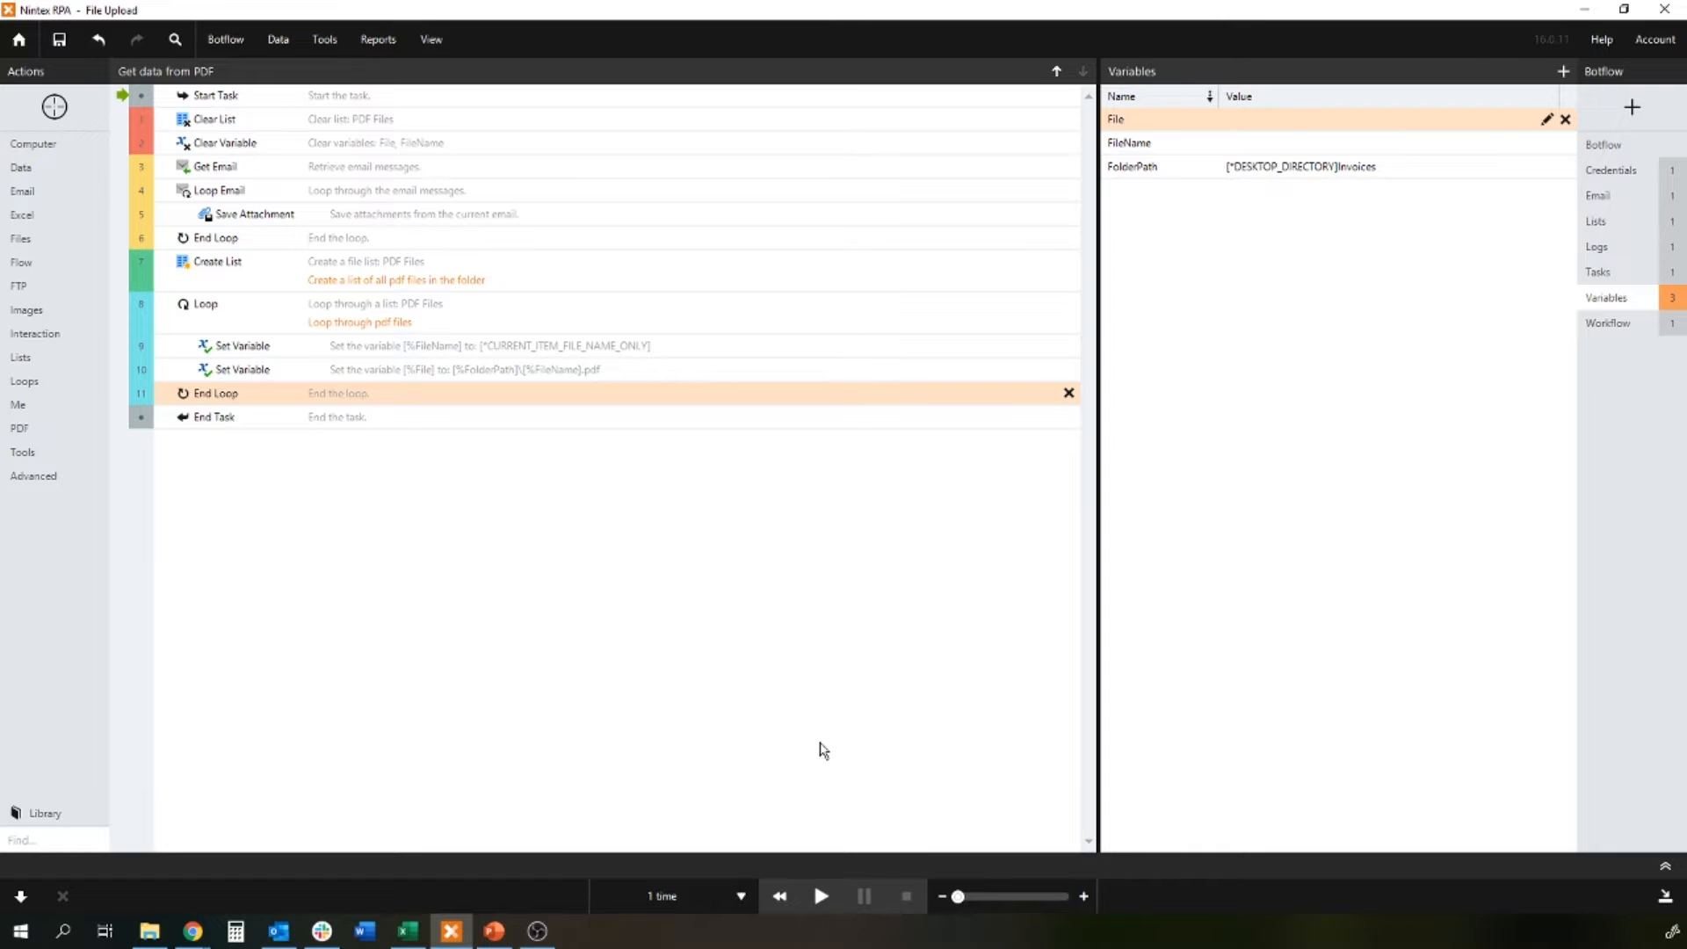
mouse_move(391, 624)
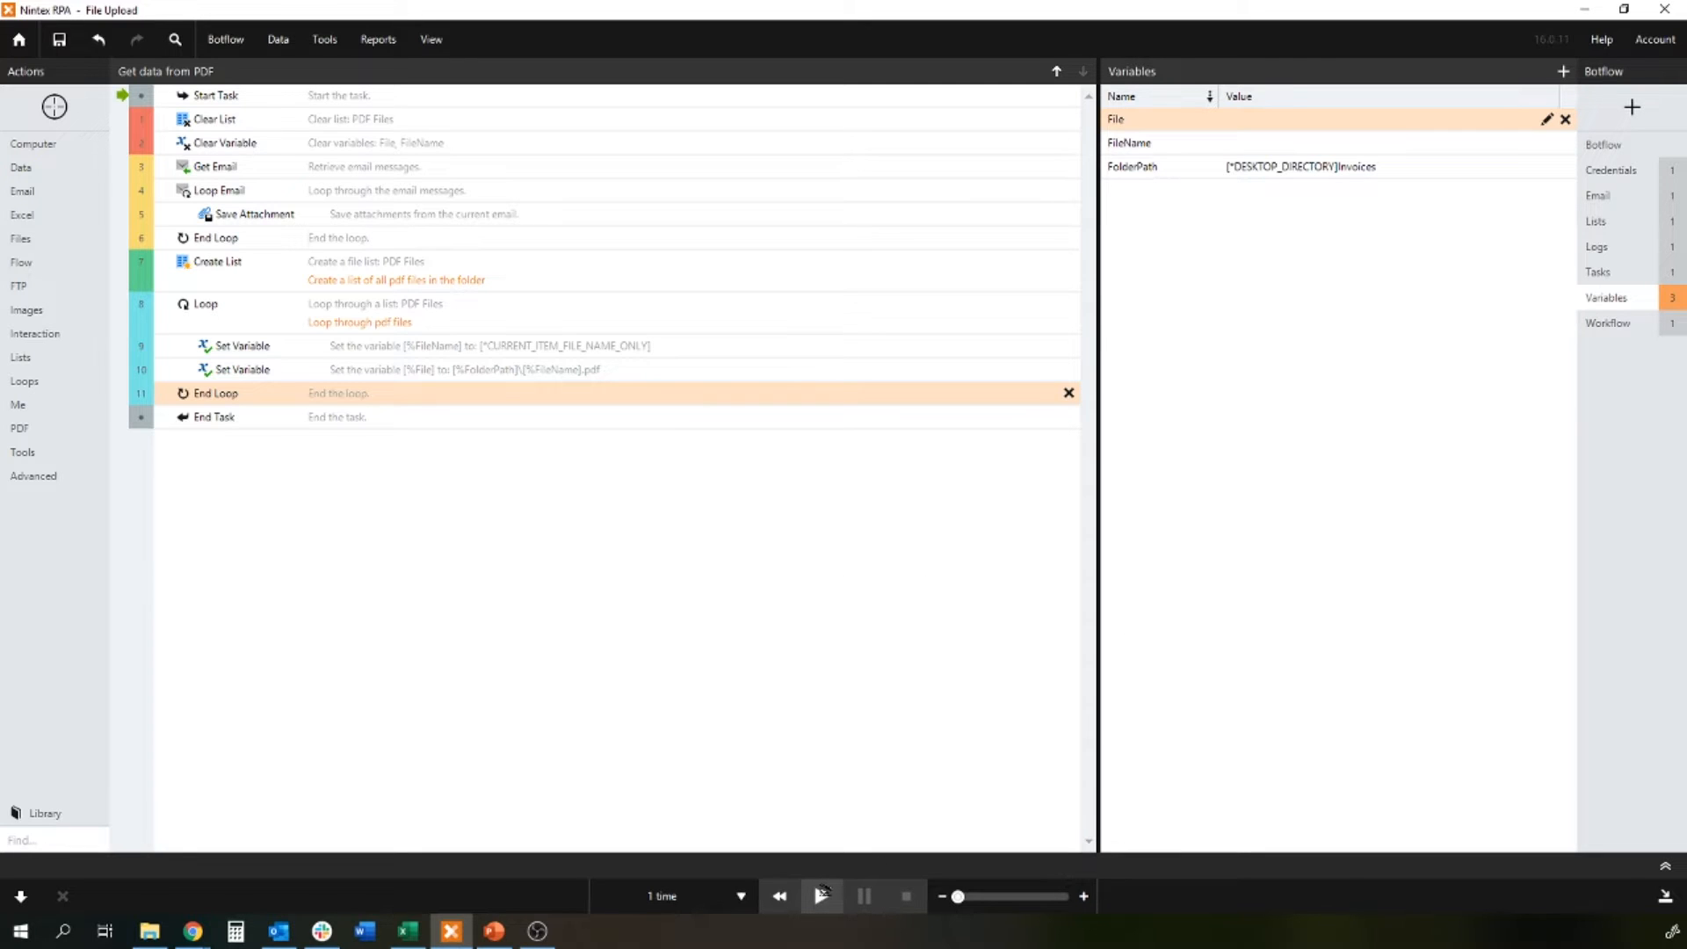
Step: Run the bot and watch FileName fill with Invoice5 and File with a desktop path
left_click(822, 896)
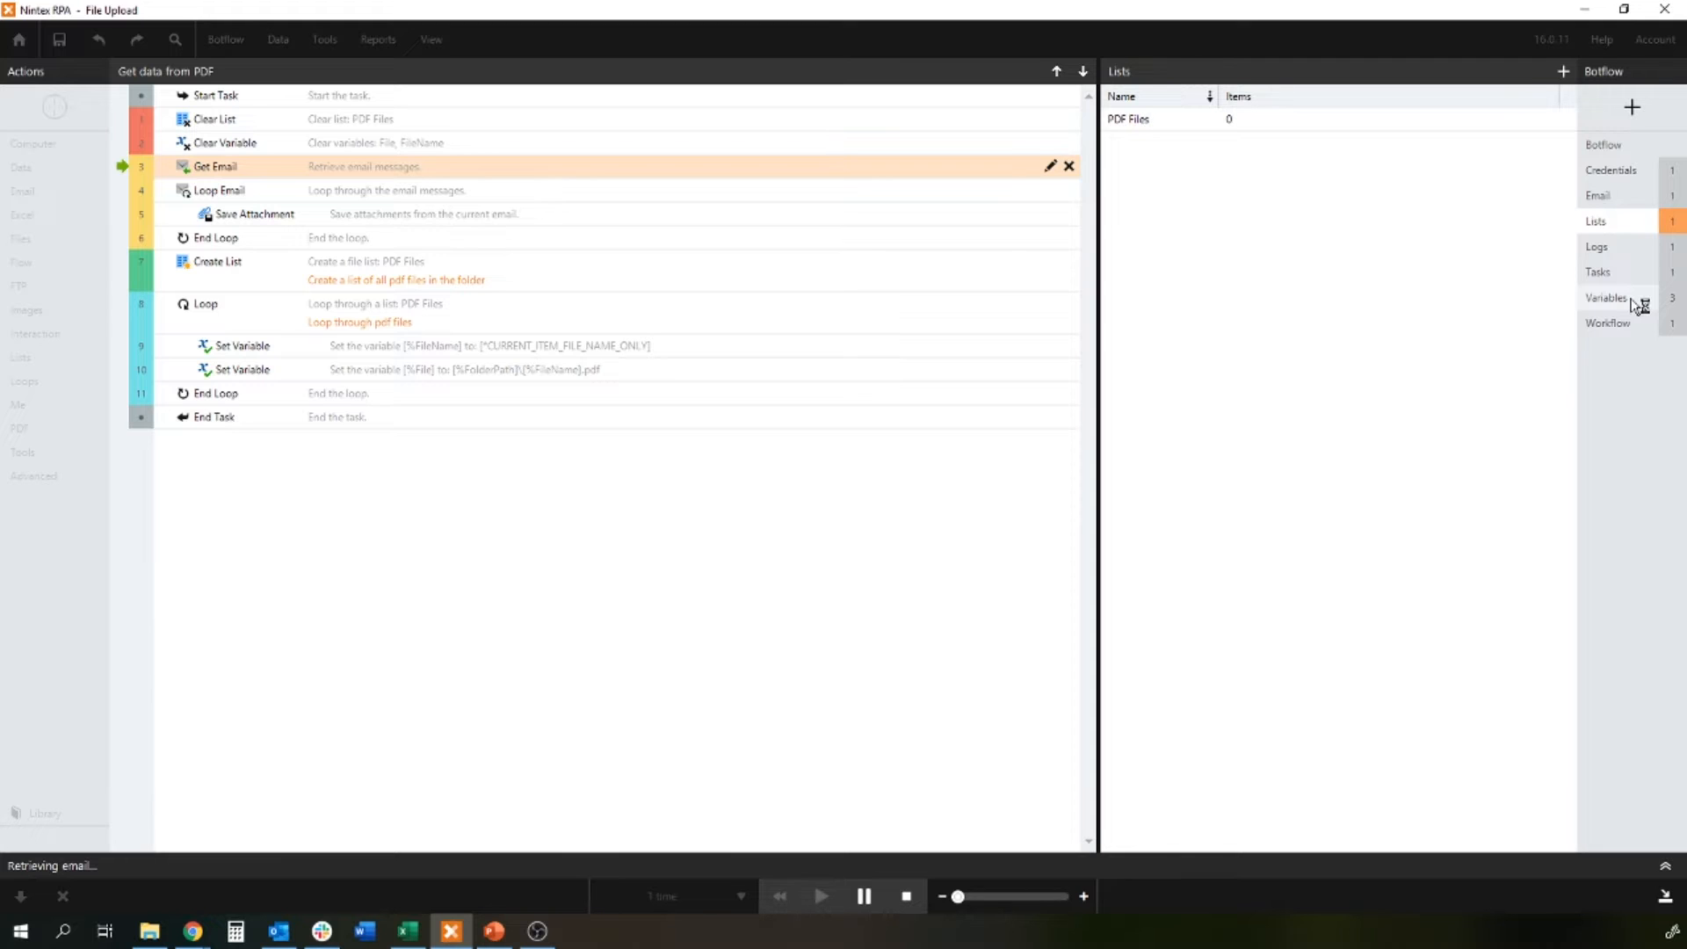
left_click(1611, 292)
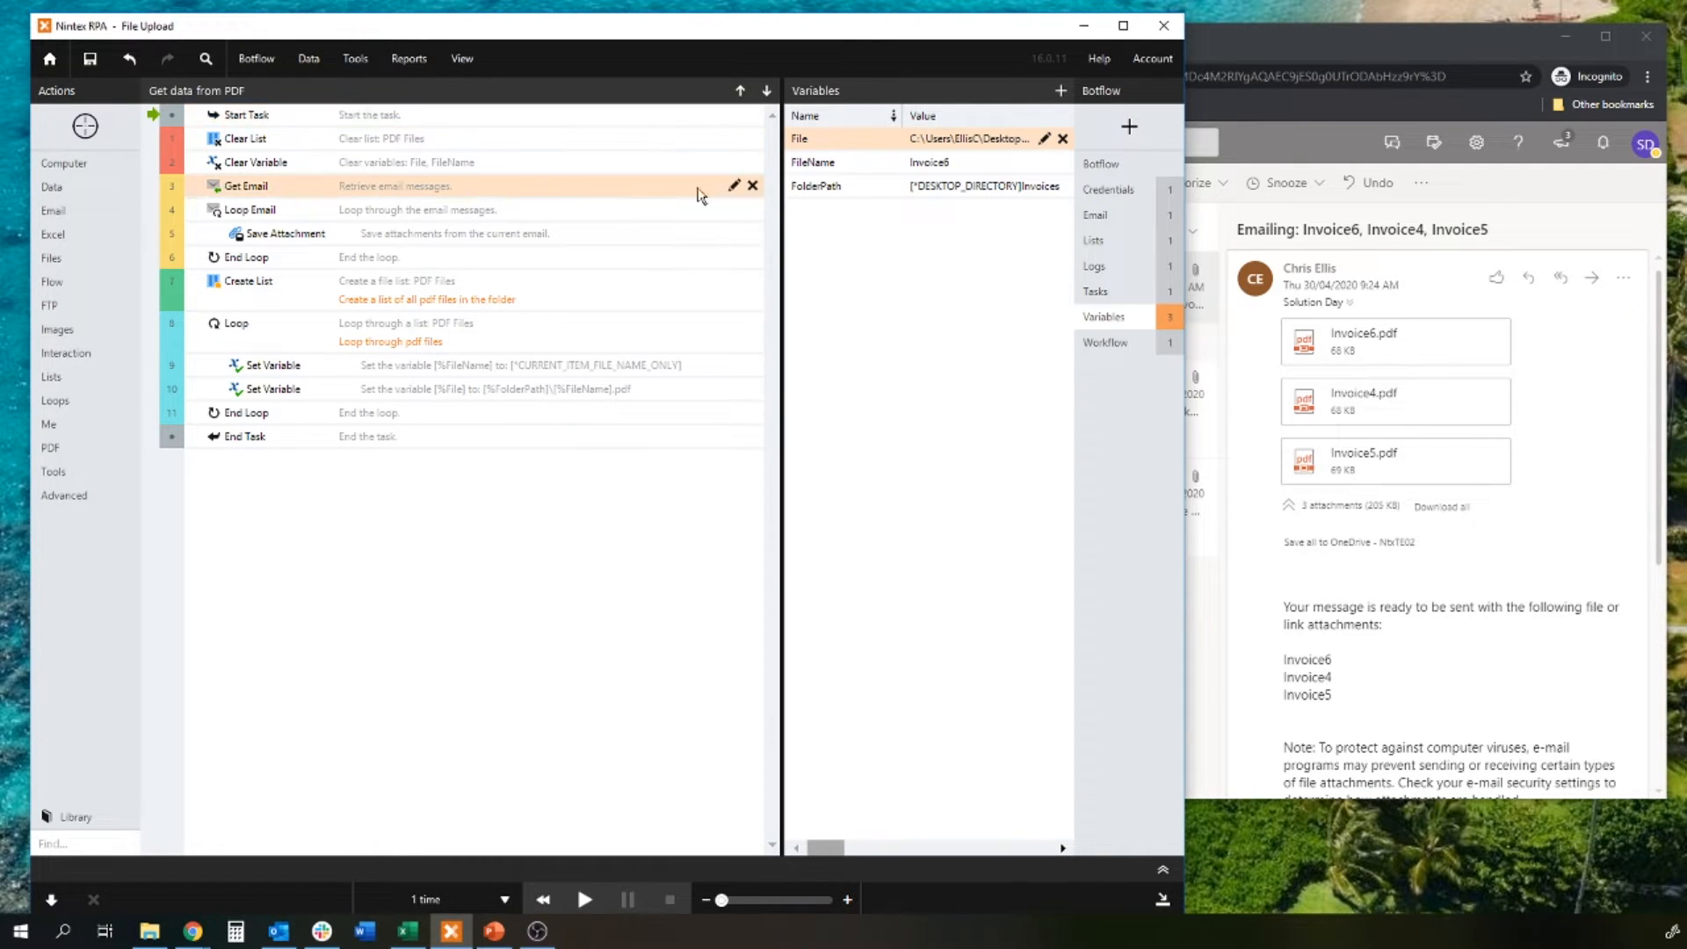
Step: Inspect the Get Email step's unread-invoice filter settings, then close them
double_click(247, 186)
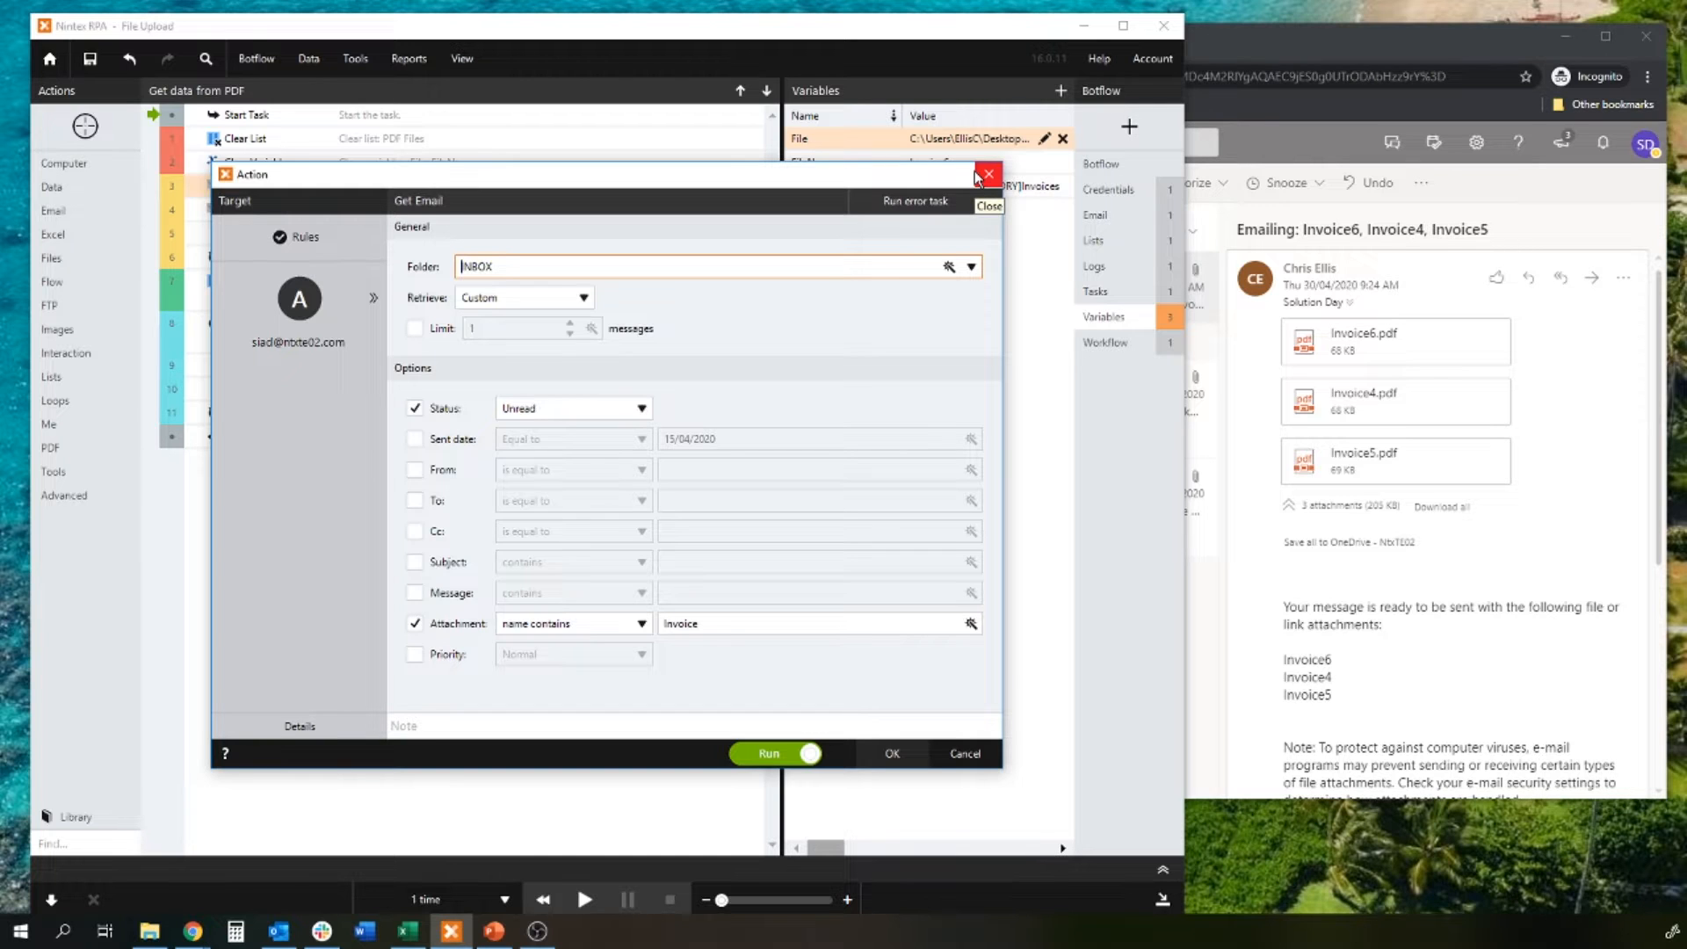
left_click(987, 173)
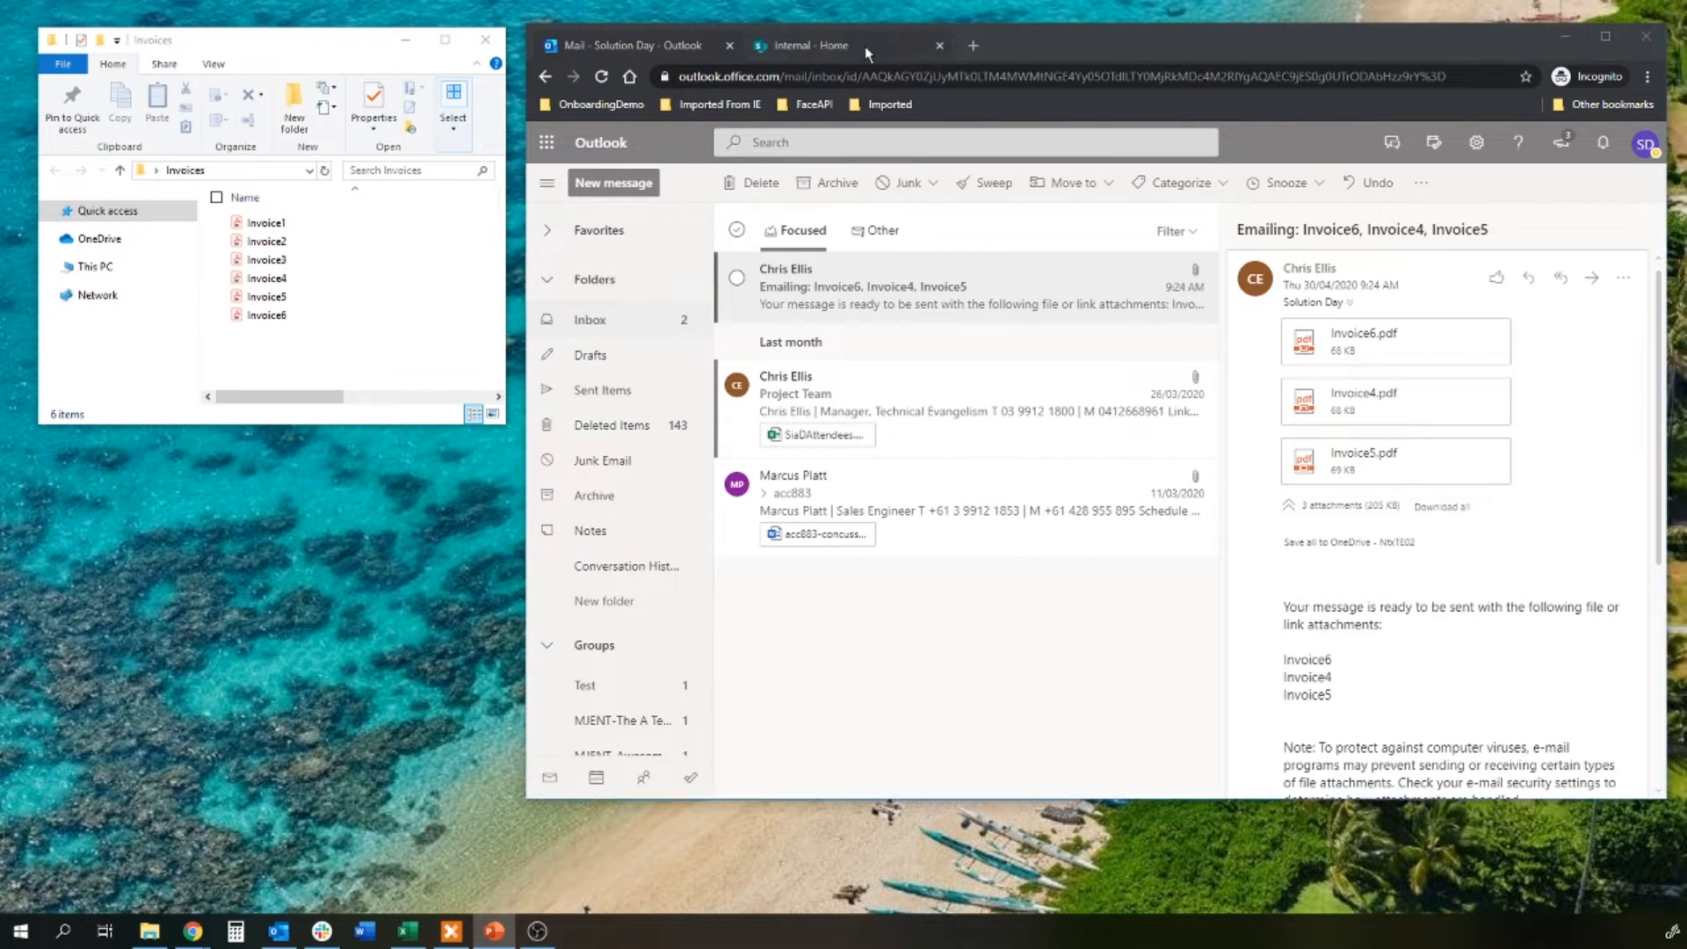
Step: On the SharePoint Internal site, create a new list named 'Invoices'
left_click(814, 45)
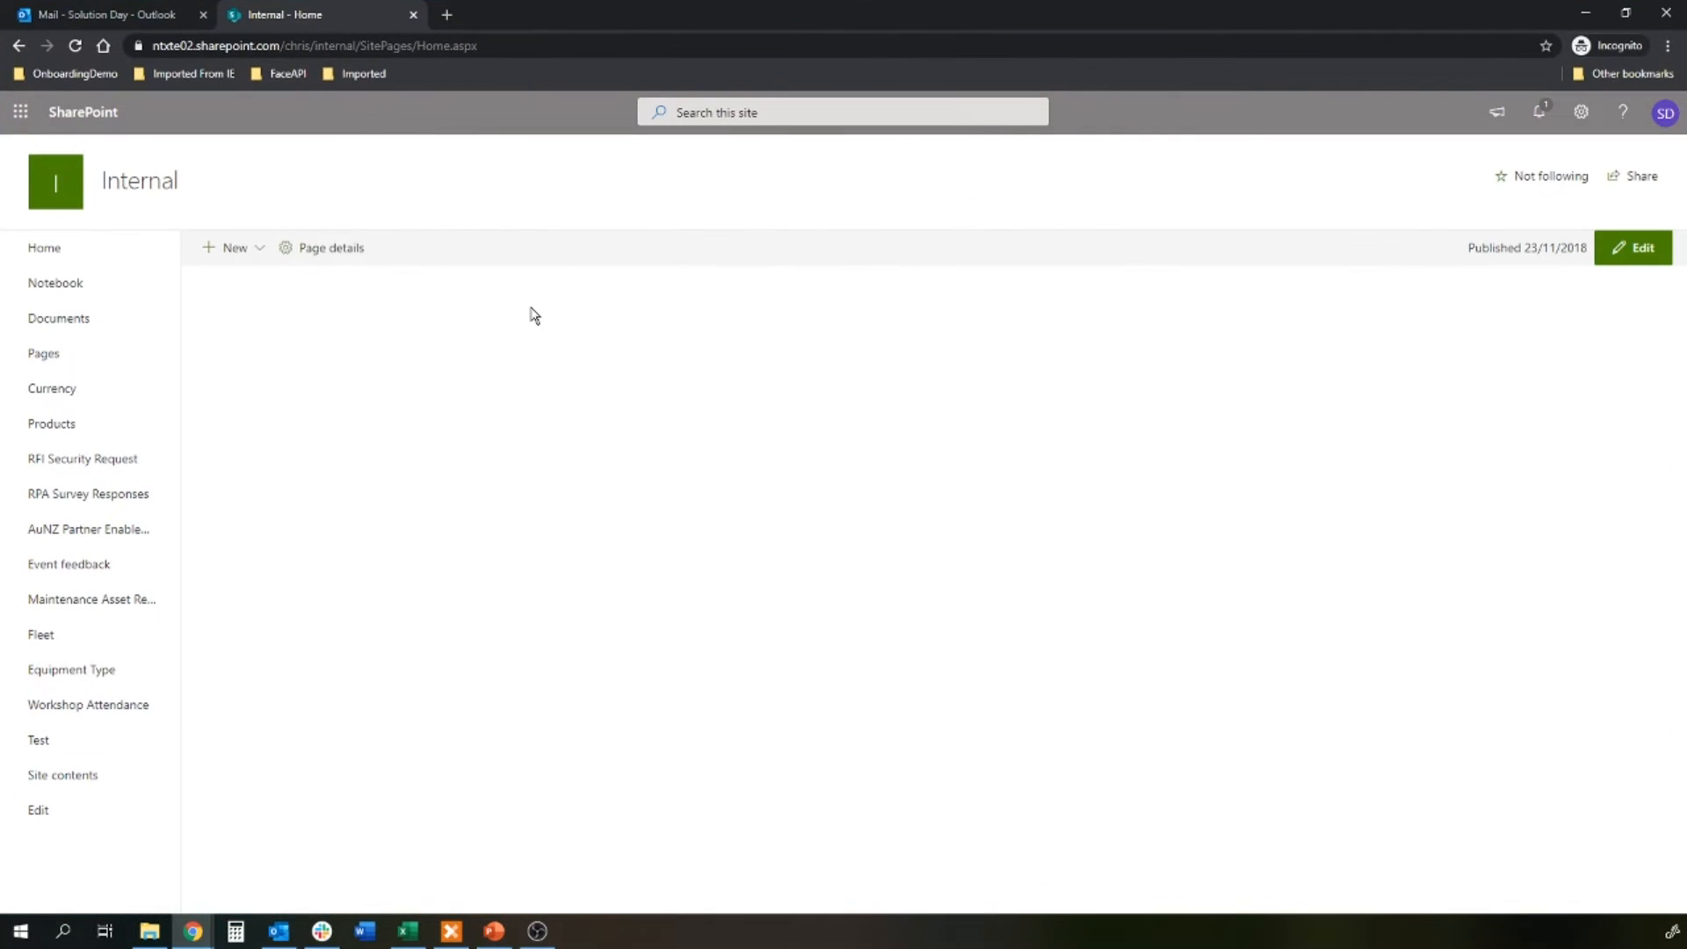
mouse_move(1354, 219)
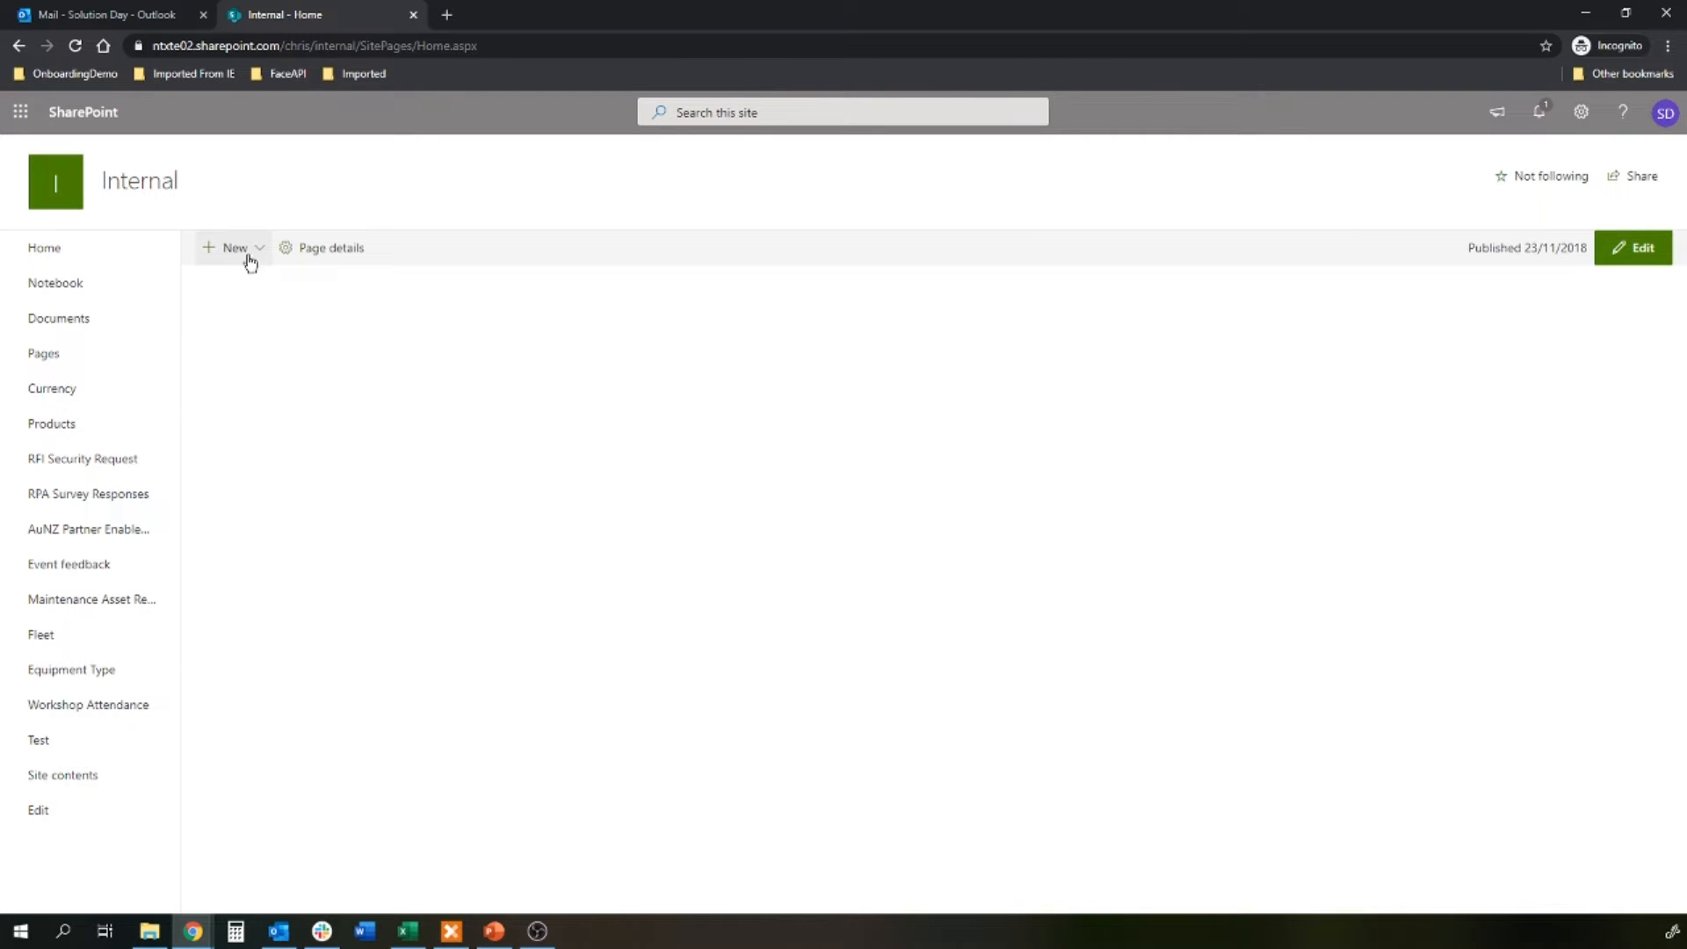
left_click(233, 247)
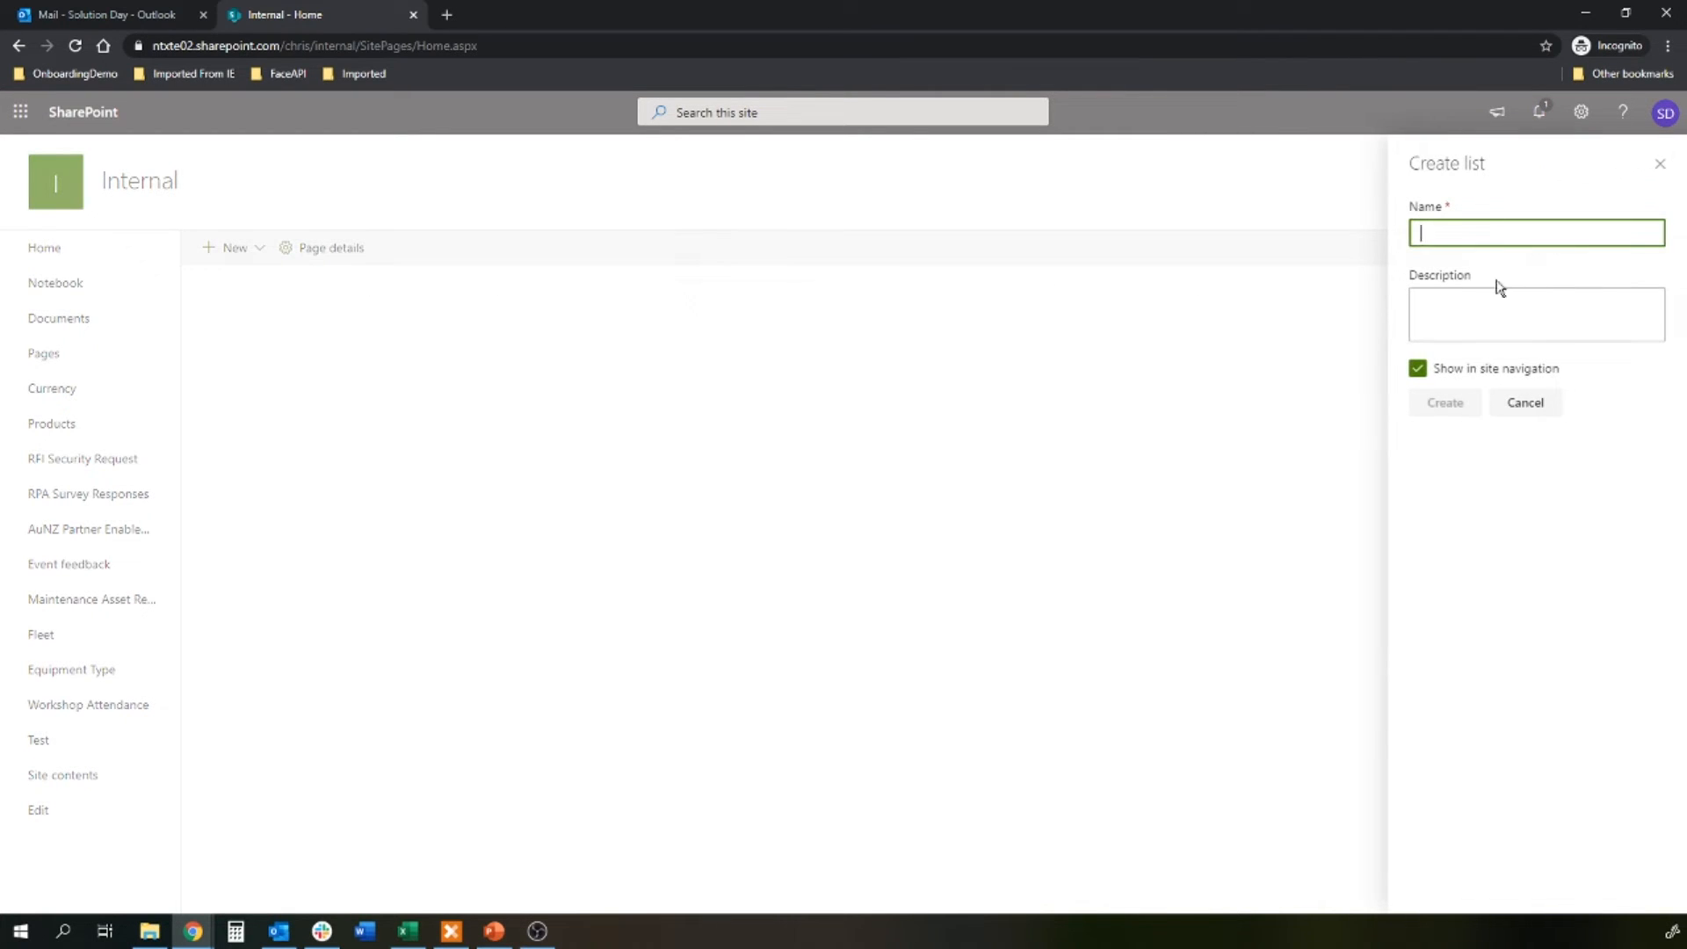
type("Invo")
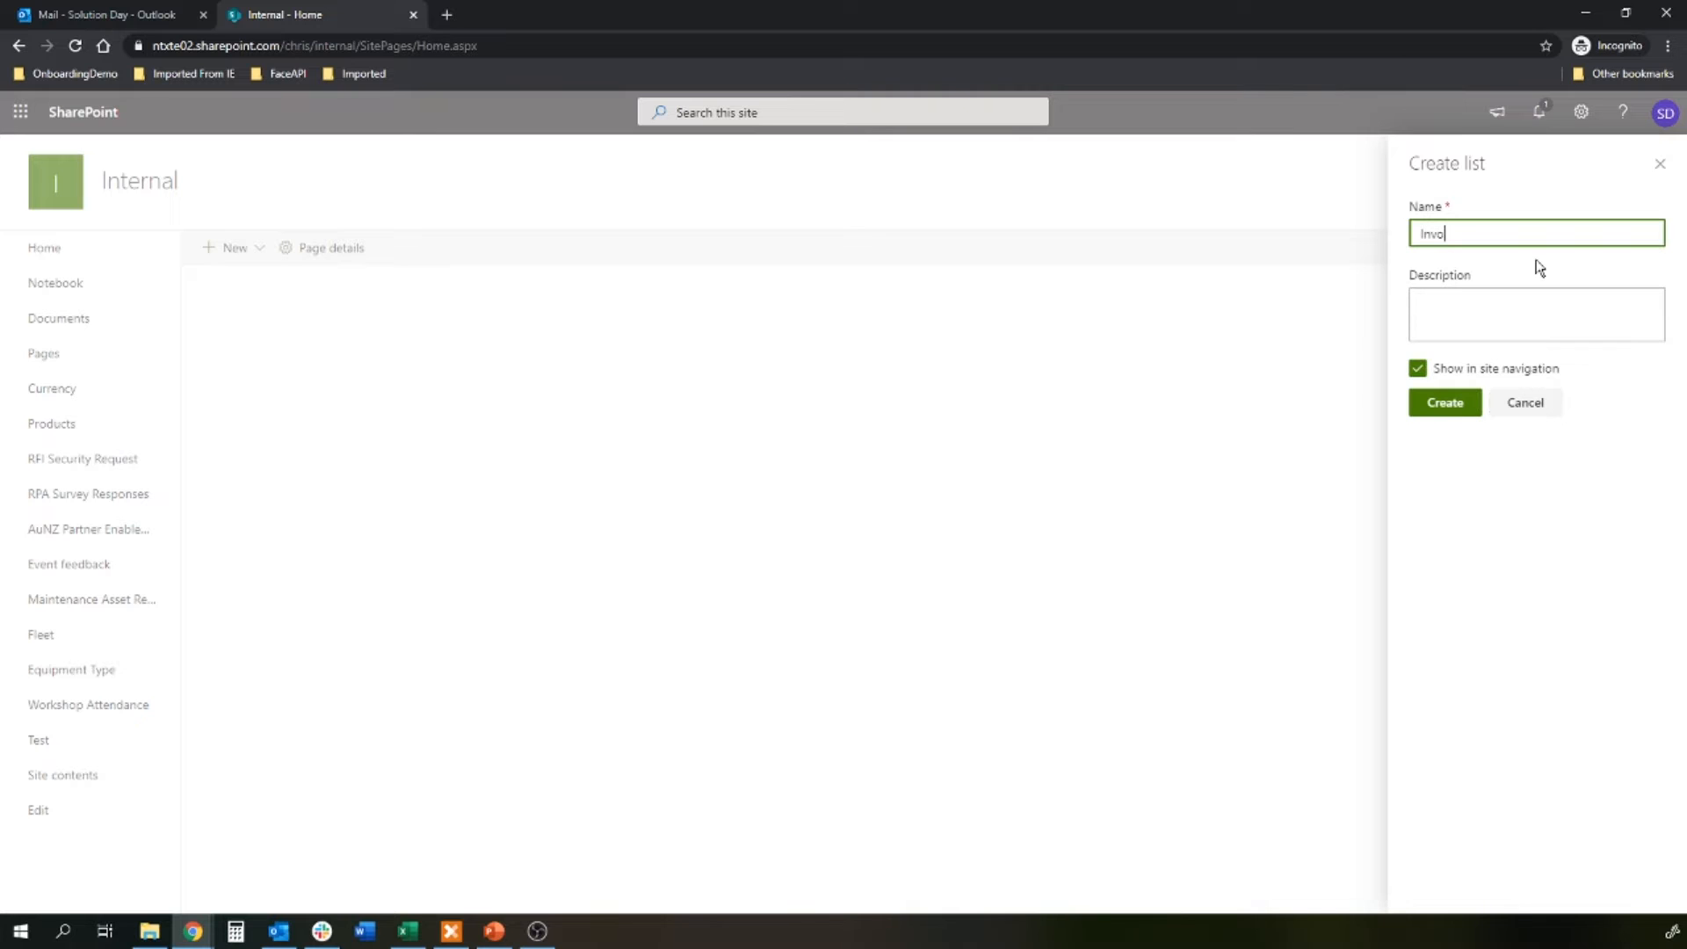
left_click(1445, 403)
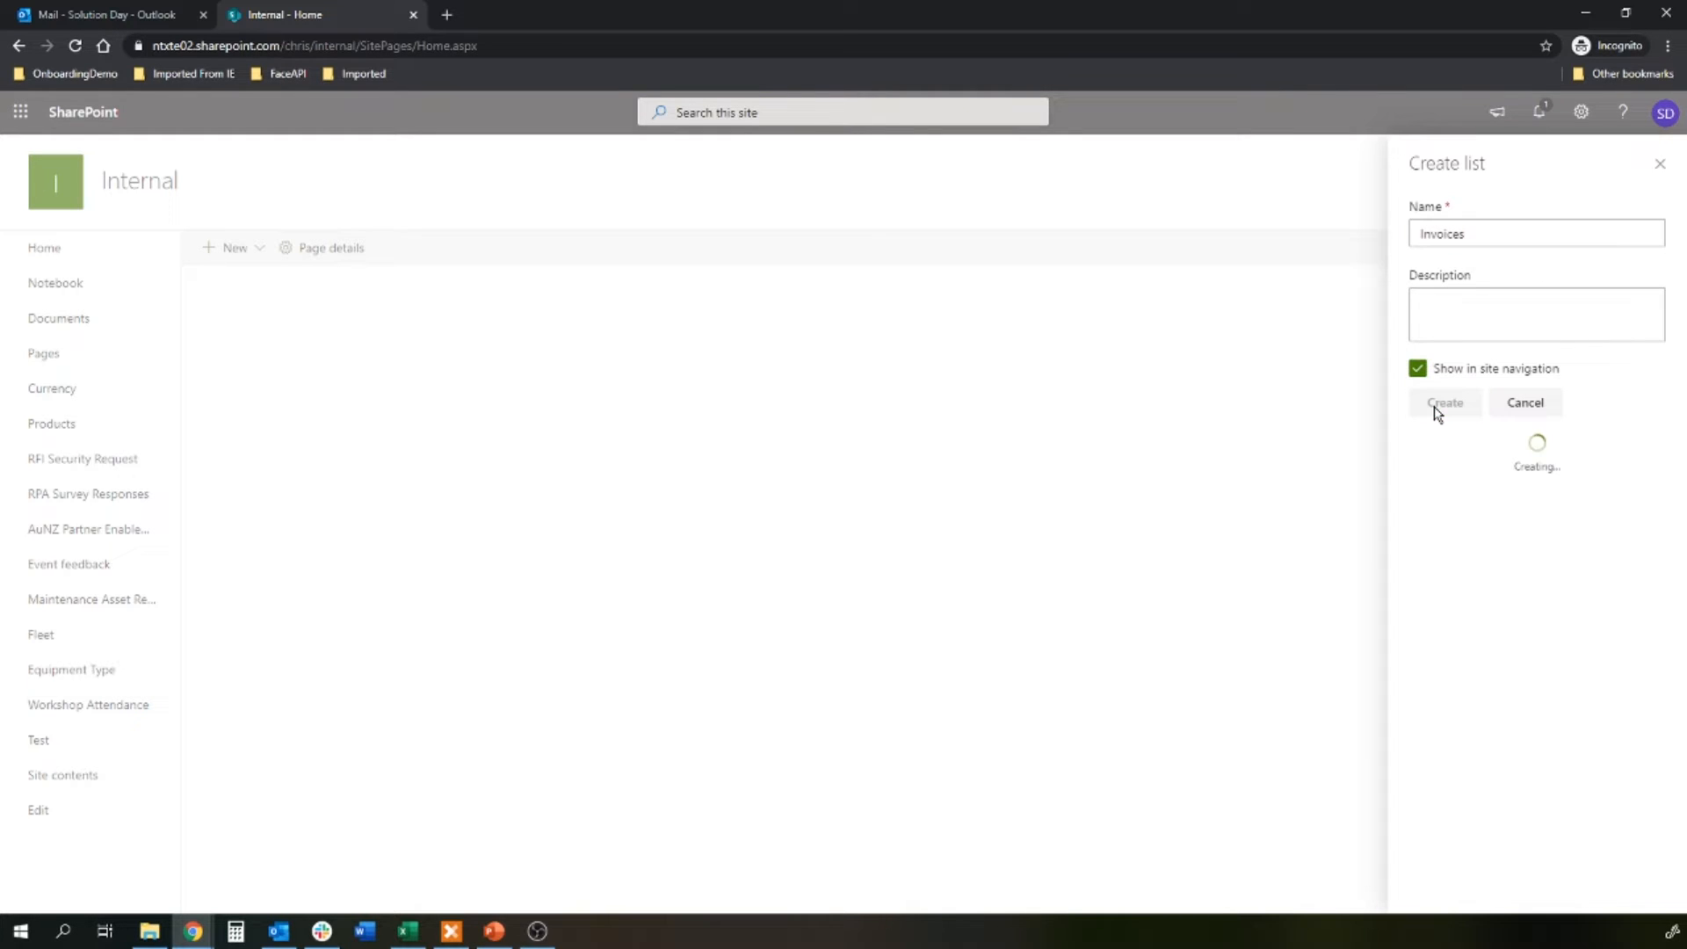
left_click(1446, 403)
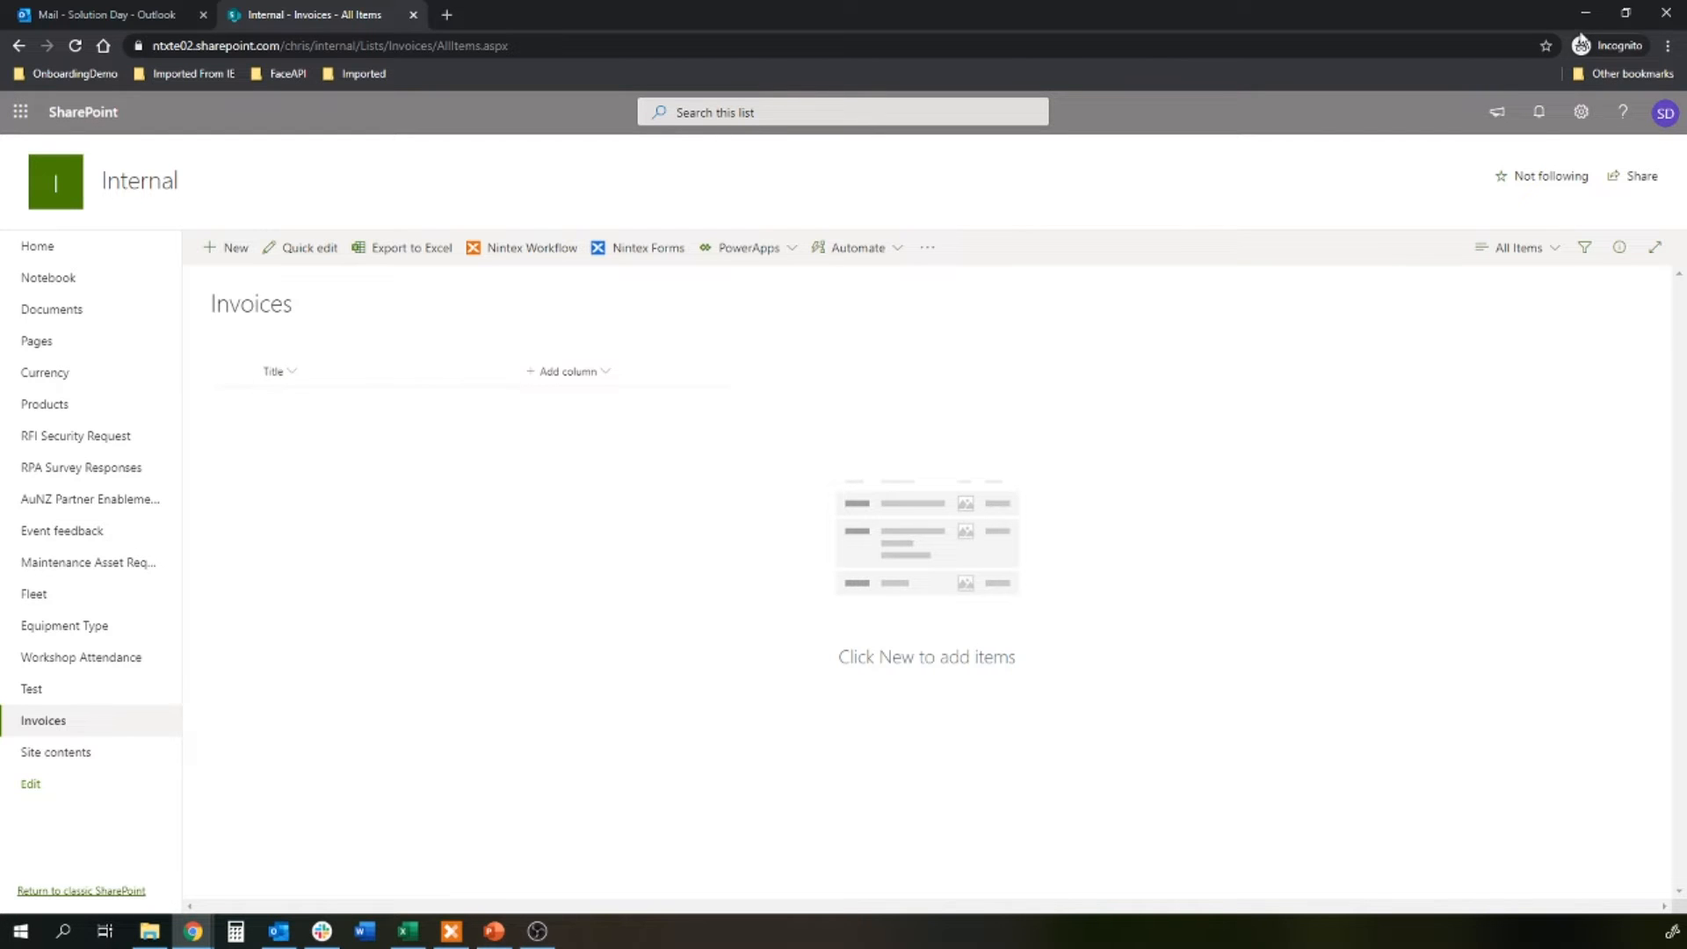
Step: Minimize the browser, maximize the designer, and choose Component workflow as the start event
left_click(1616, 12)
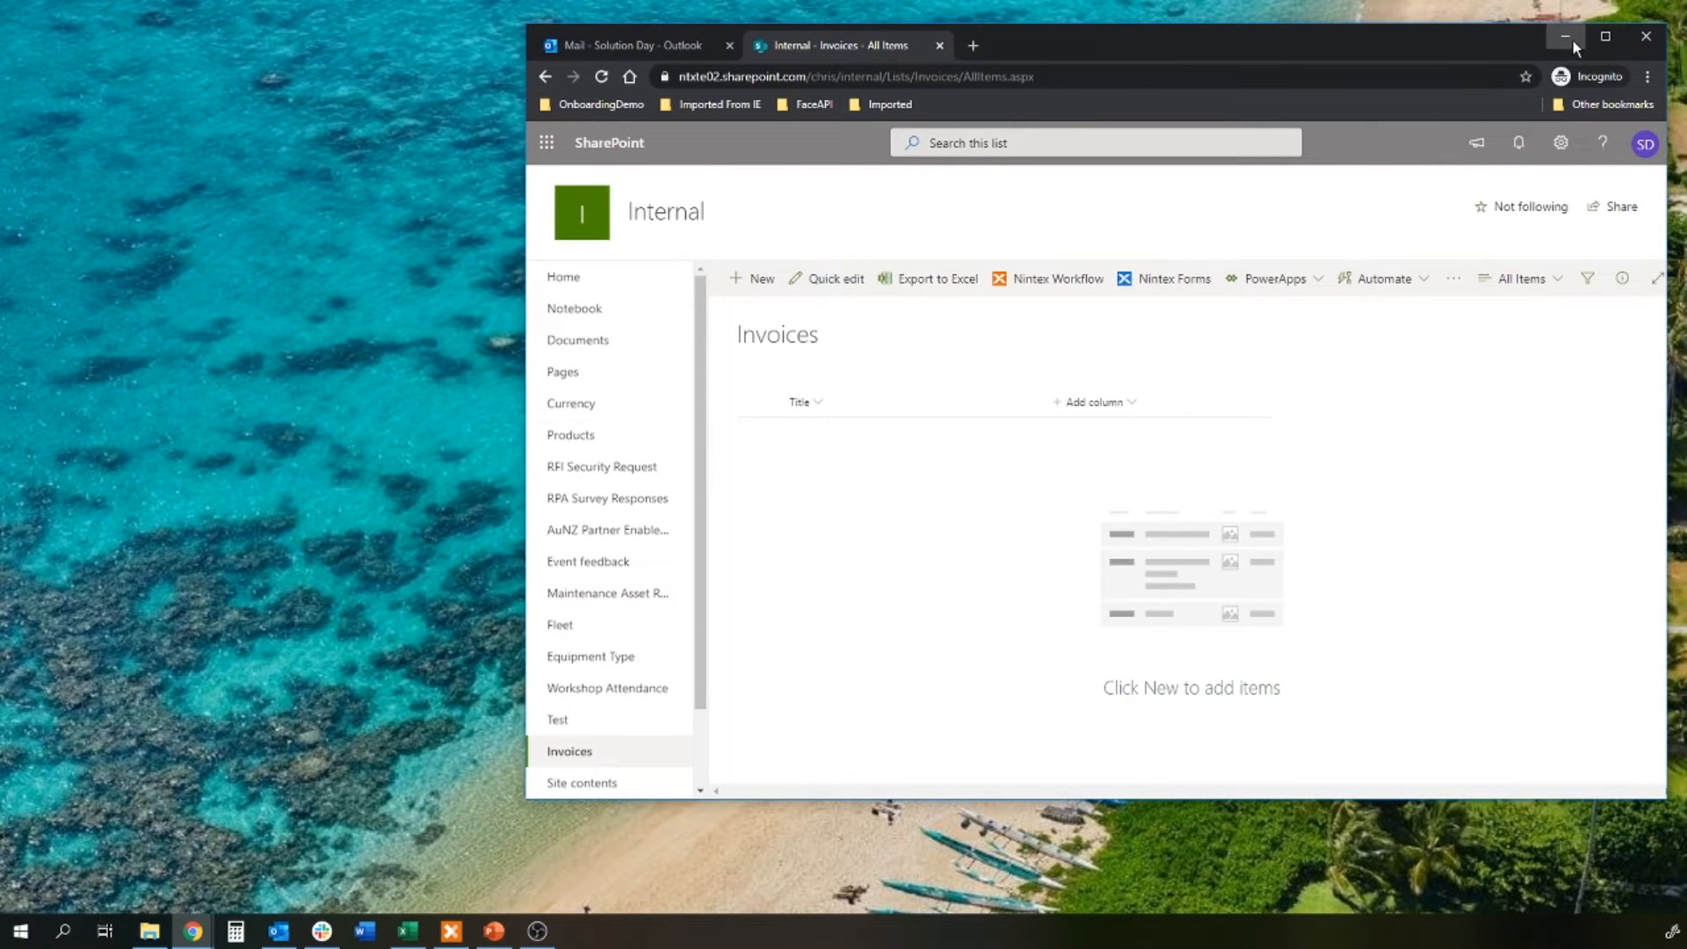
left_click(1565, 37)
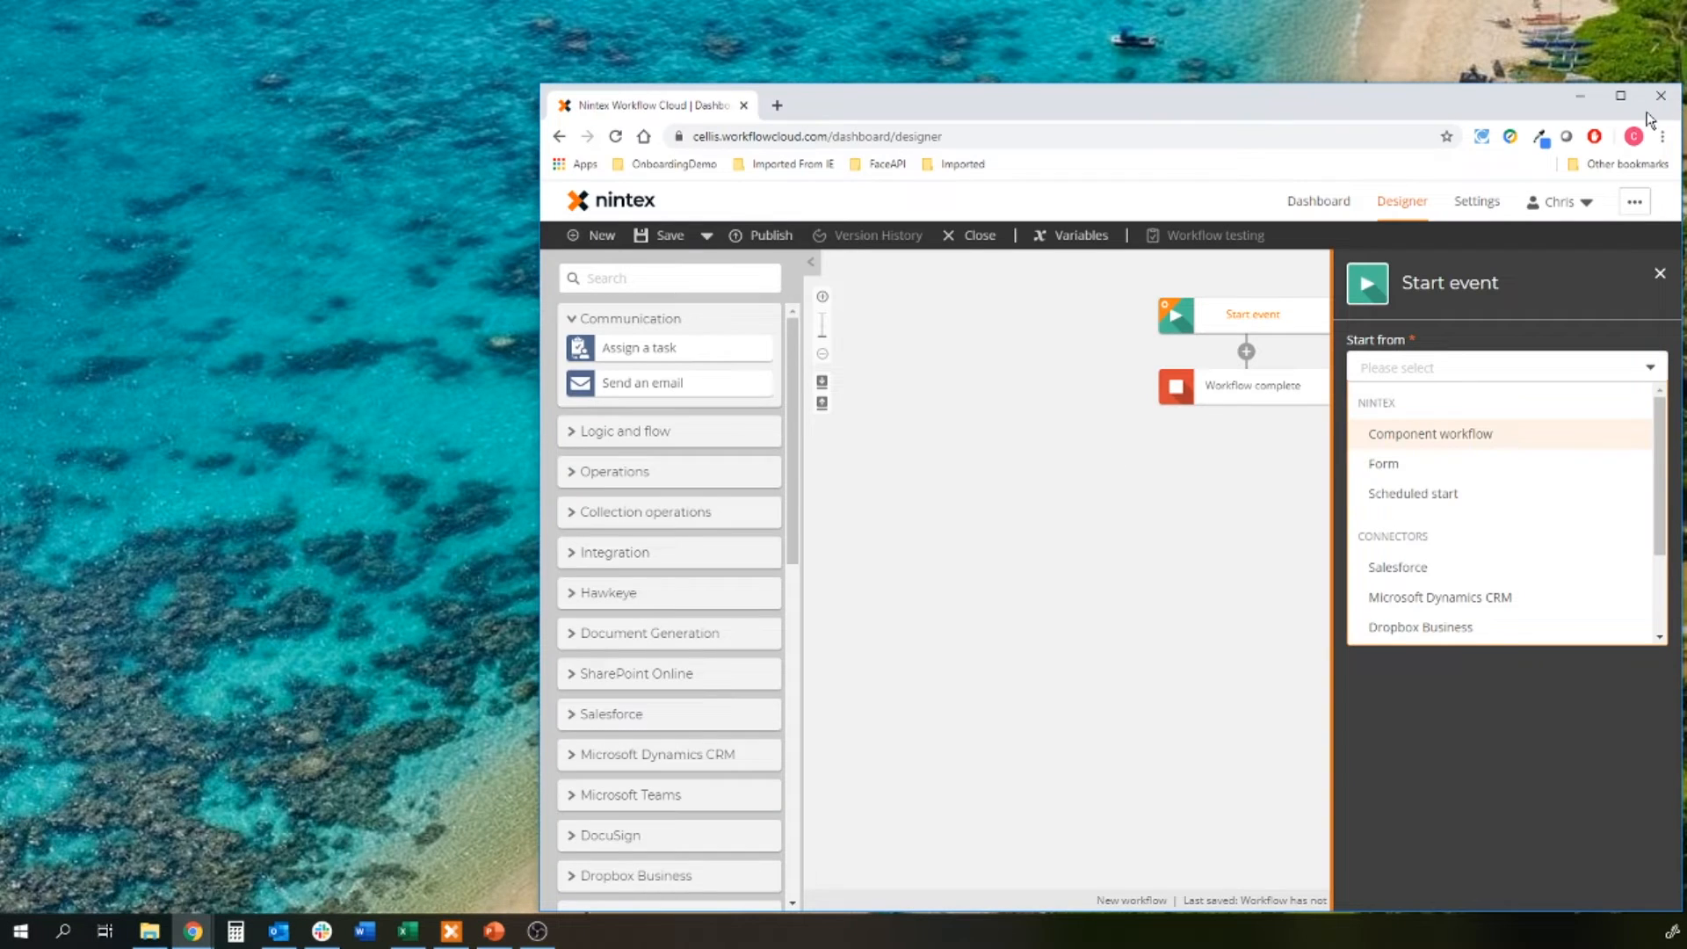
left_click(1621, 96)
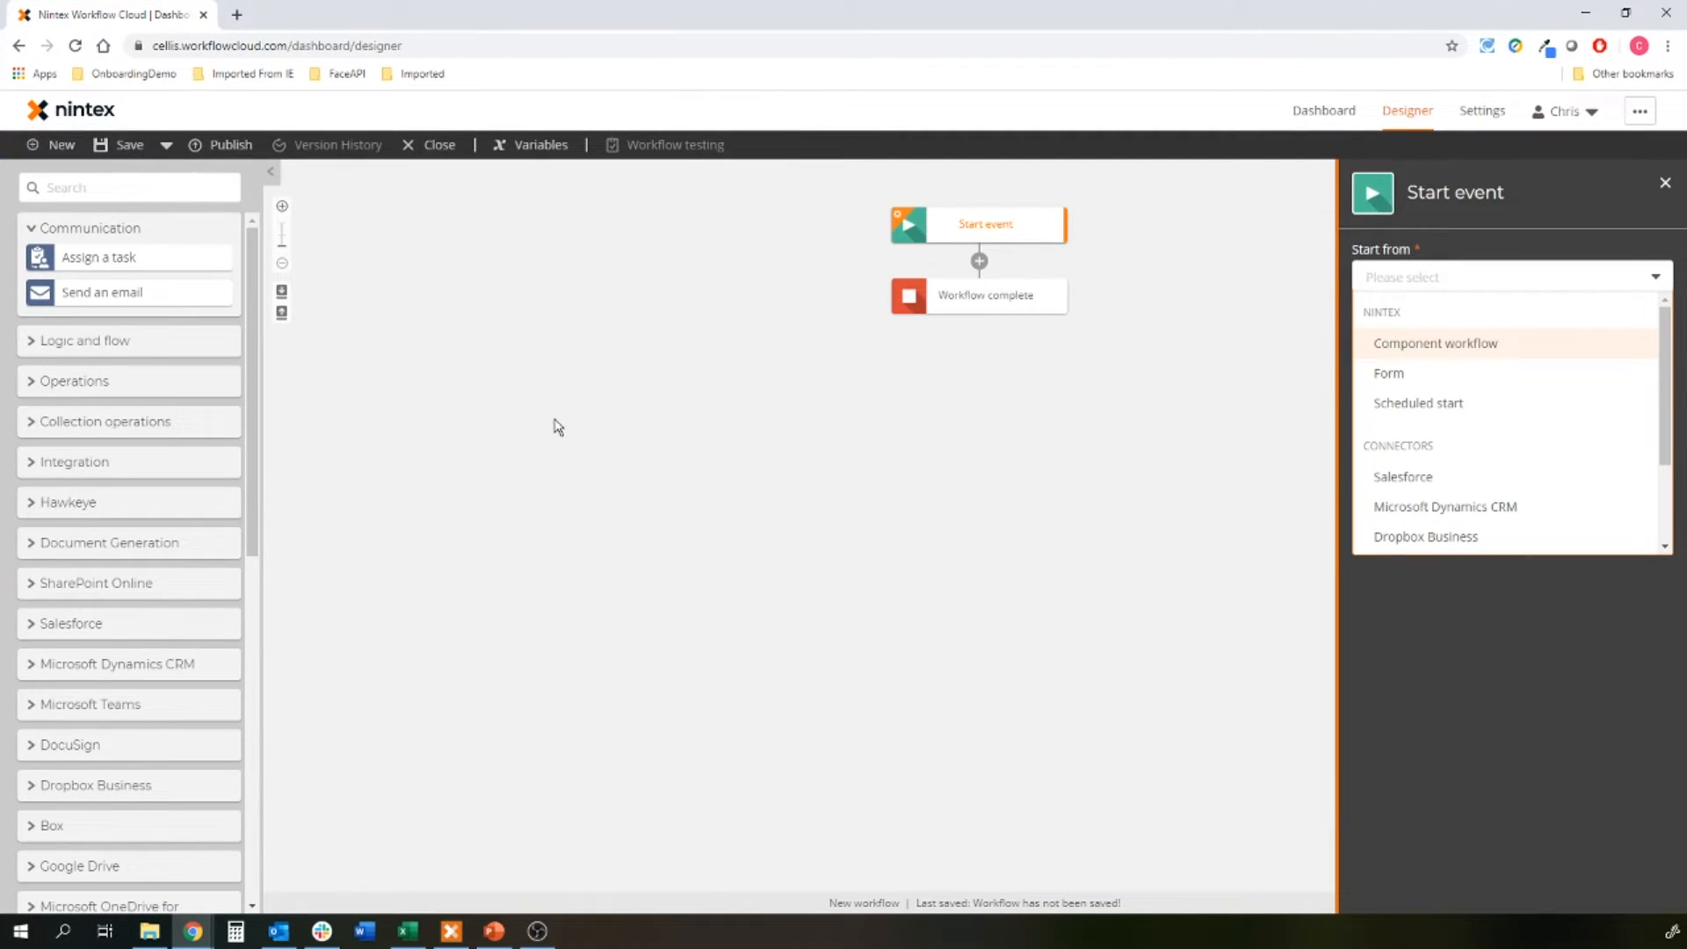
mouse_move(548, 421)
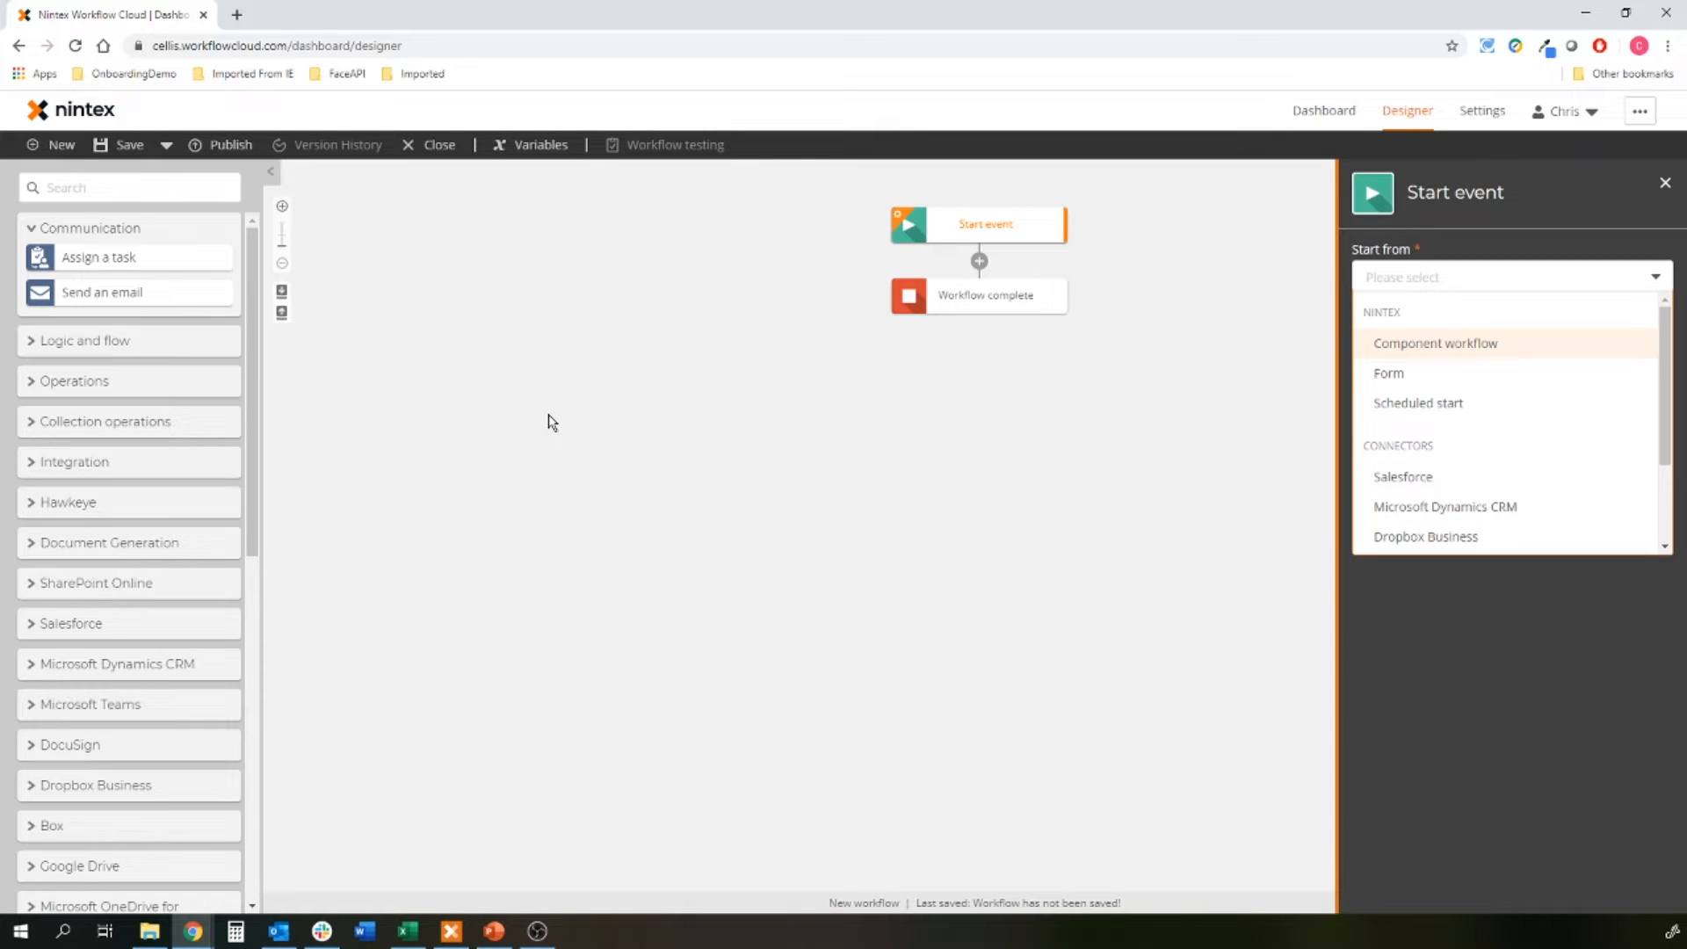
mouse_move(1087, 405)
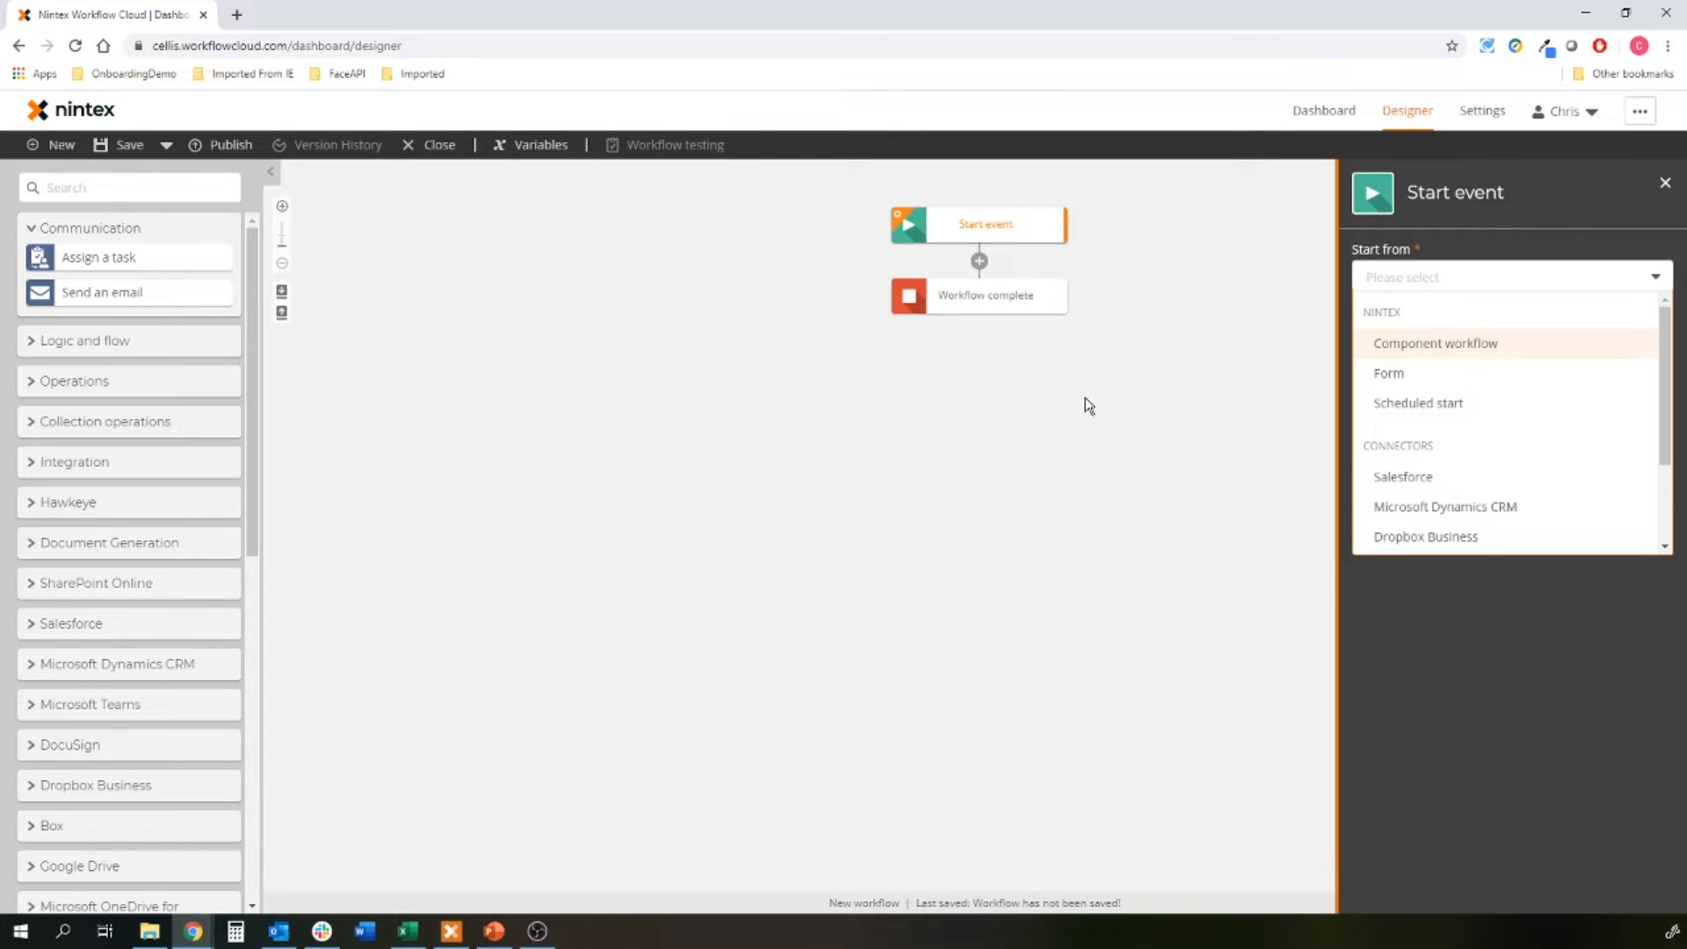
mouse_move(1280, 403)
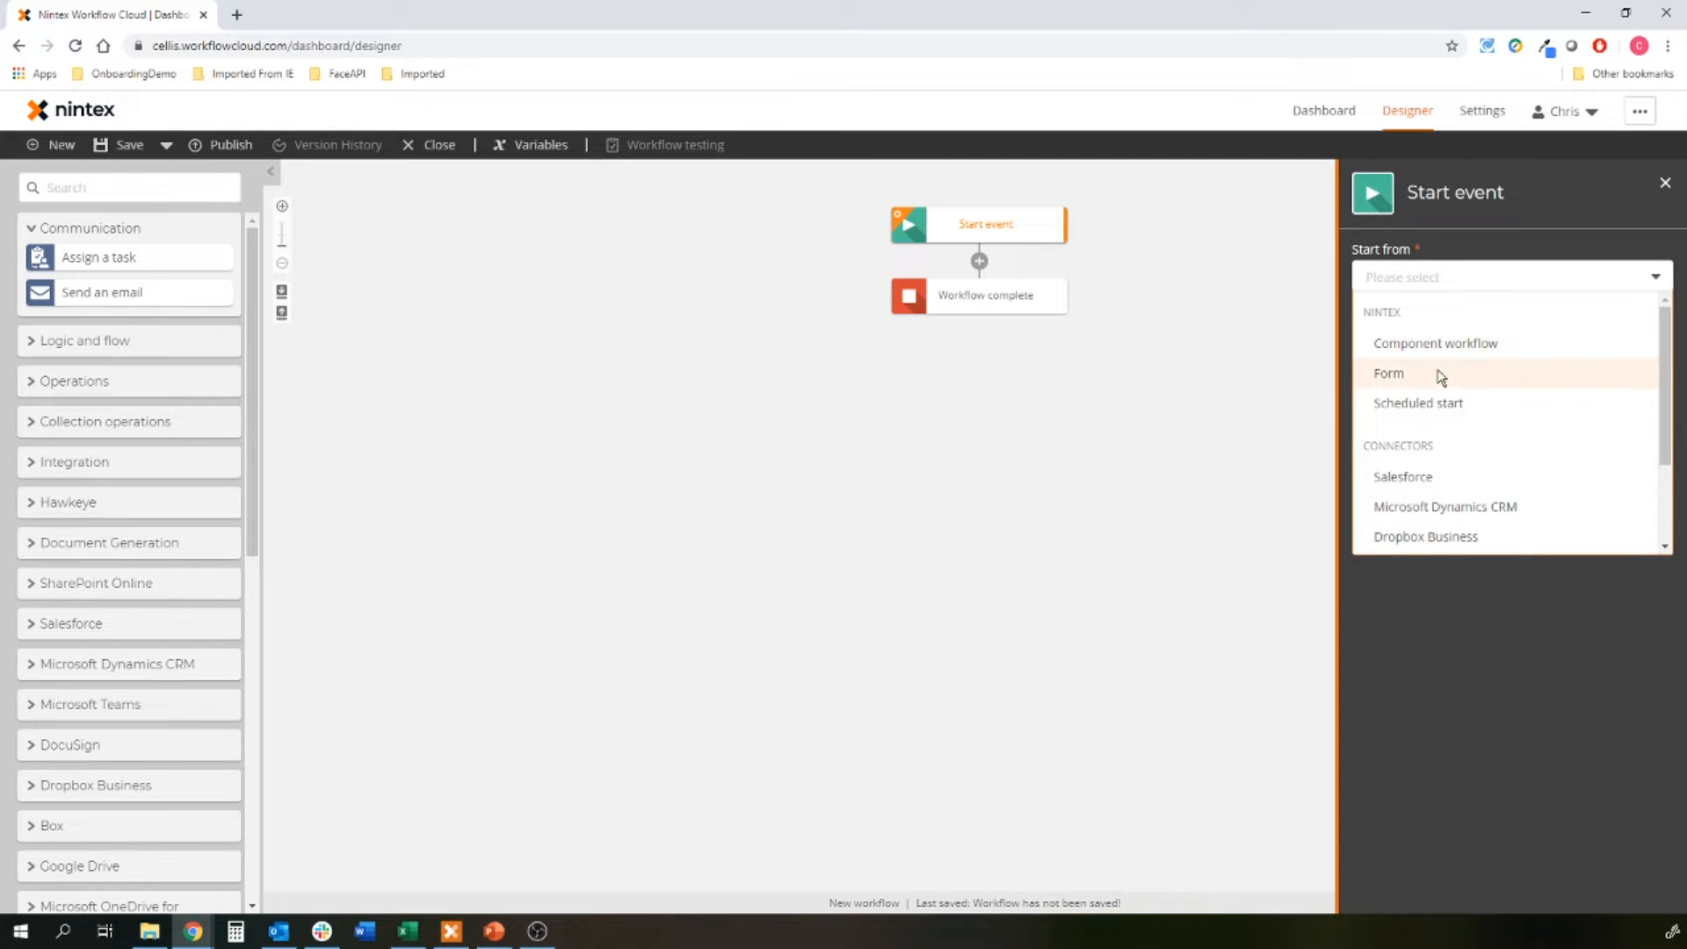
left_click(1434, 342)
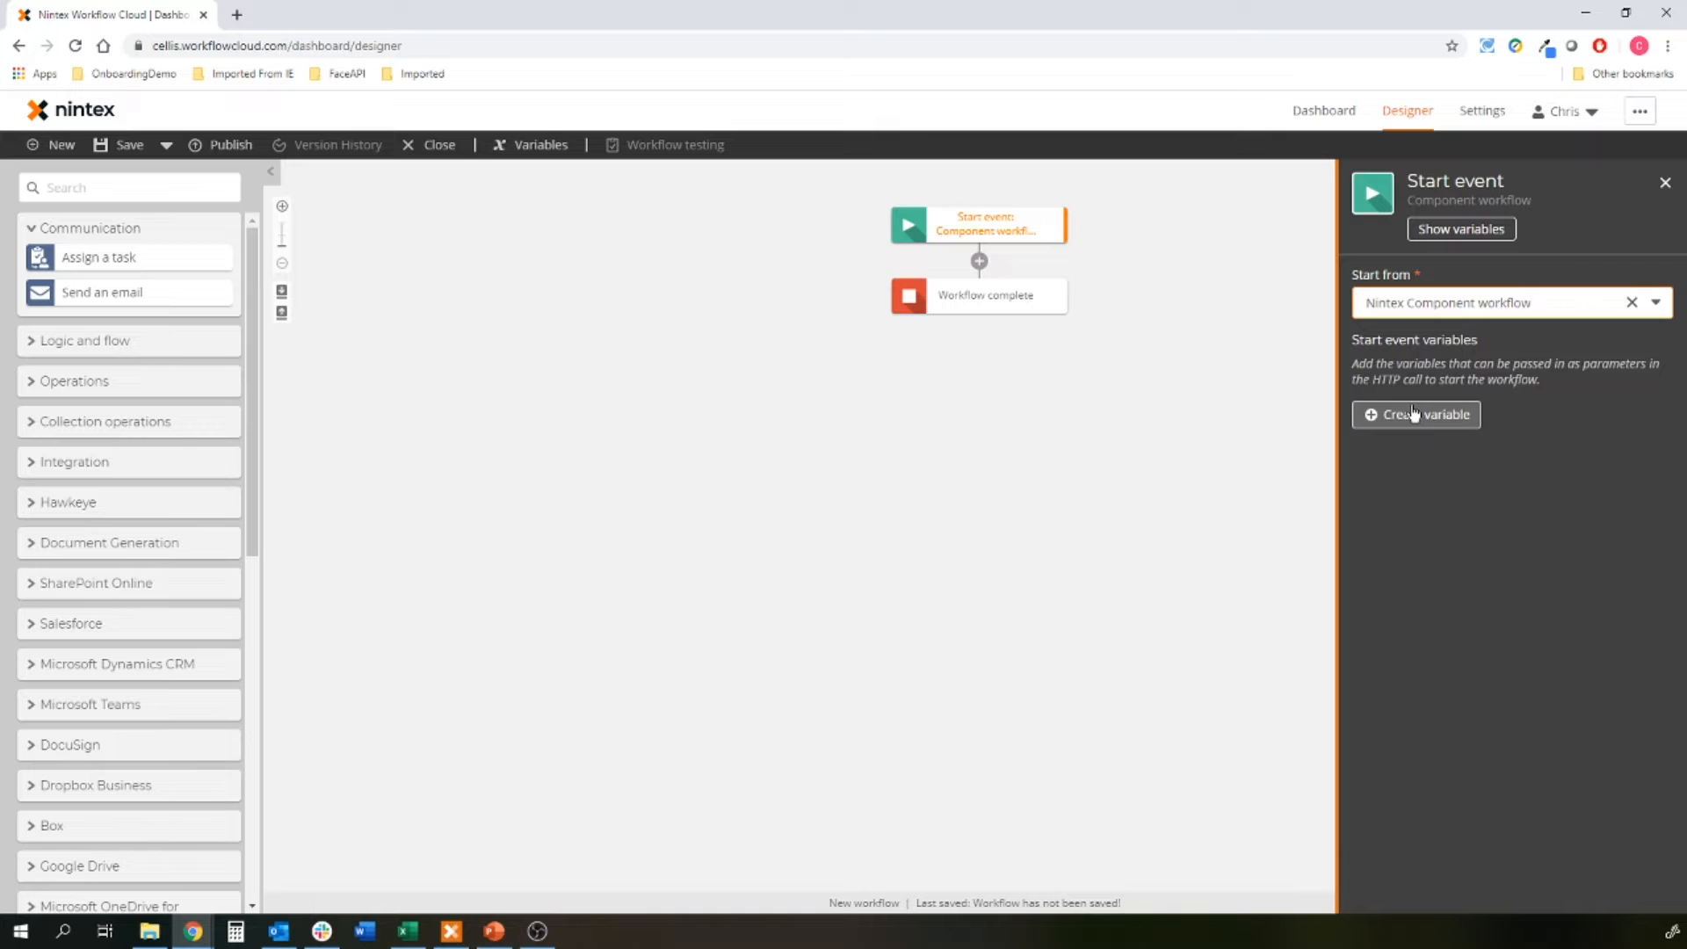
Step: Create start variables InvoiceName of type Text and InvoiceFile of type File
left_click(1460, 228)
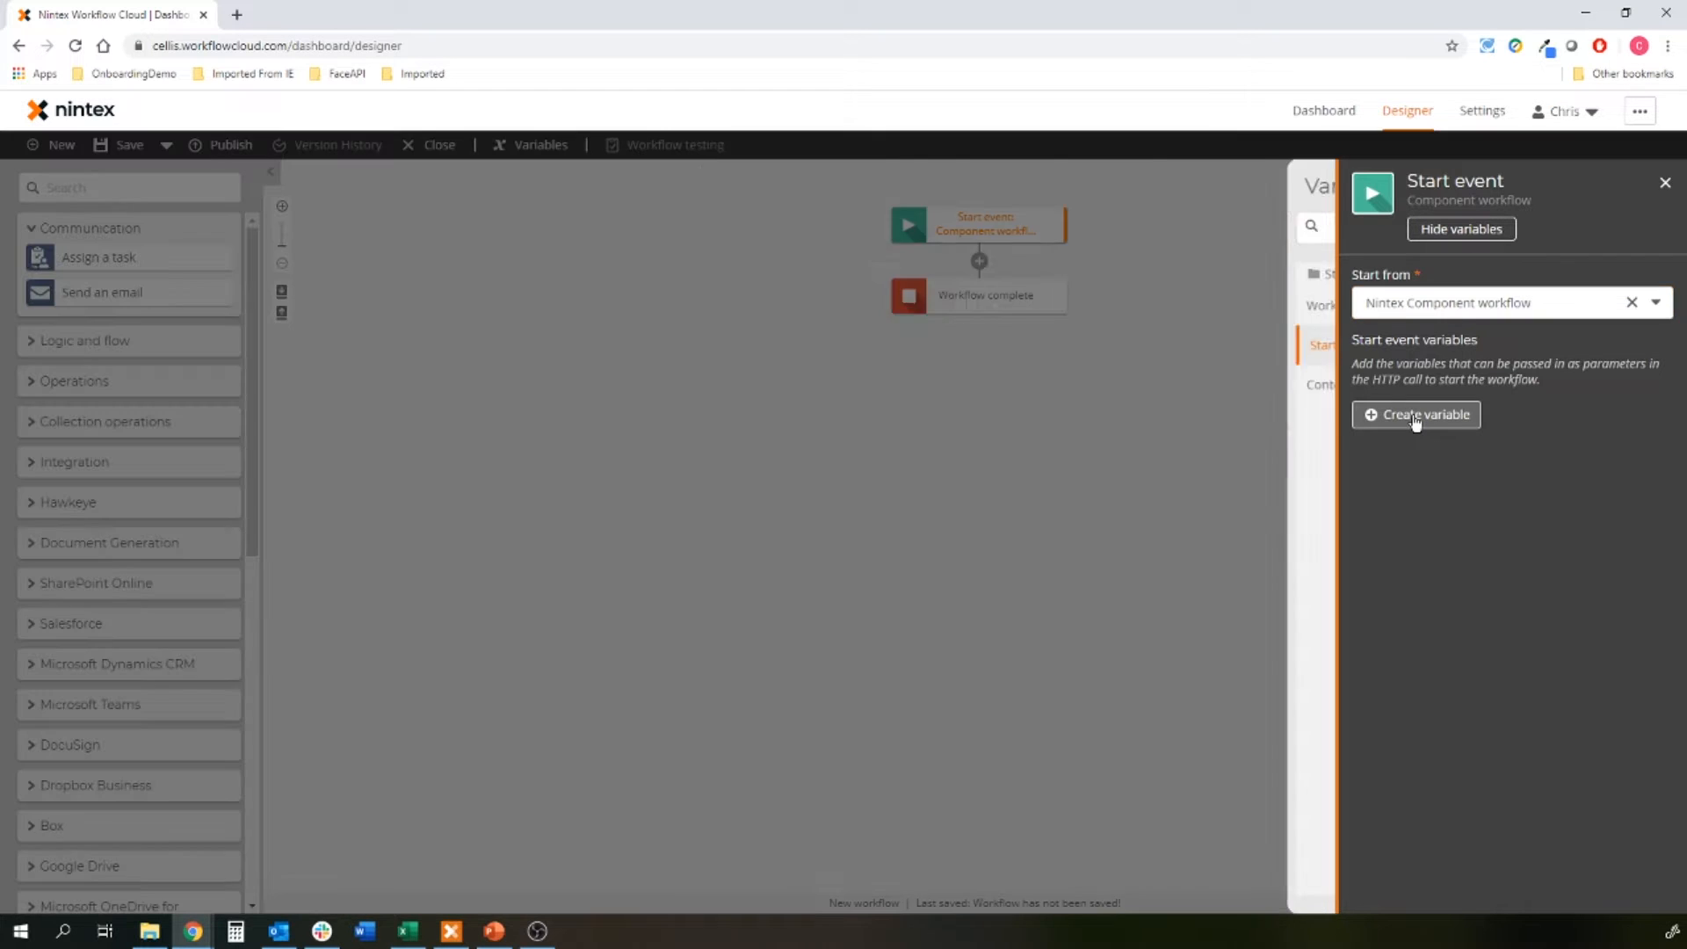
left_click(1416, 415)
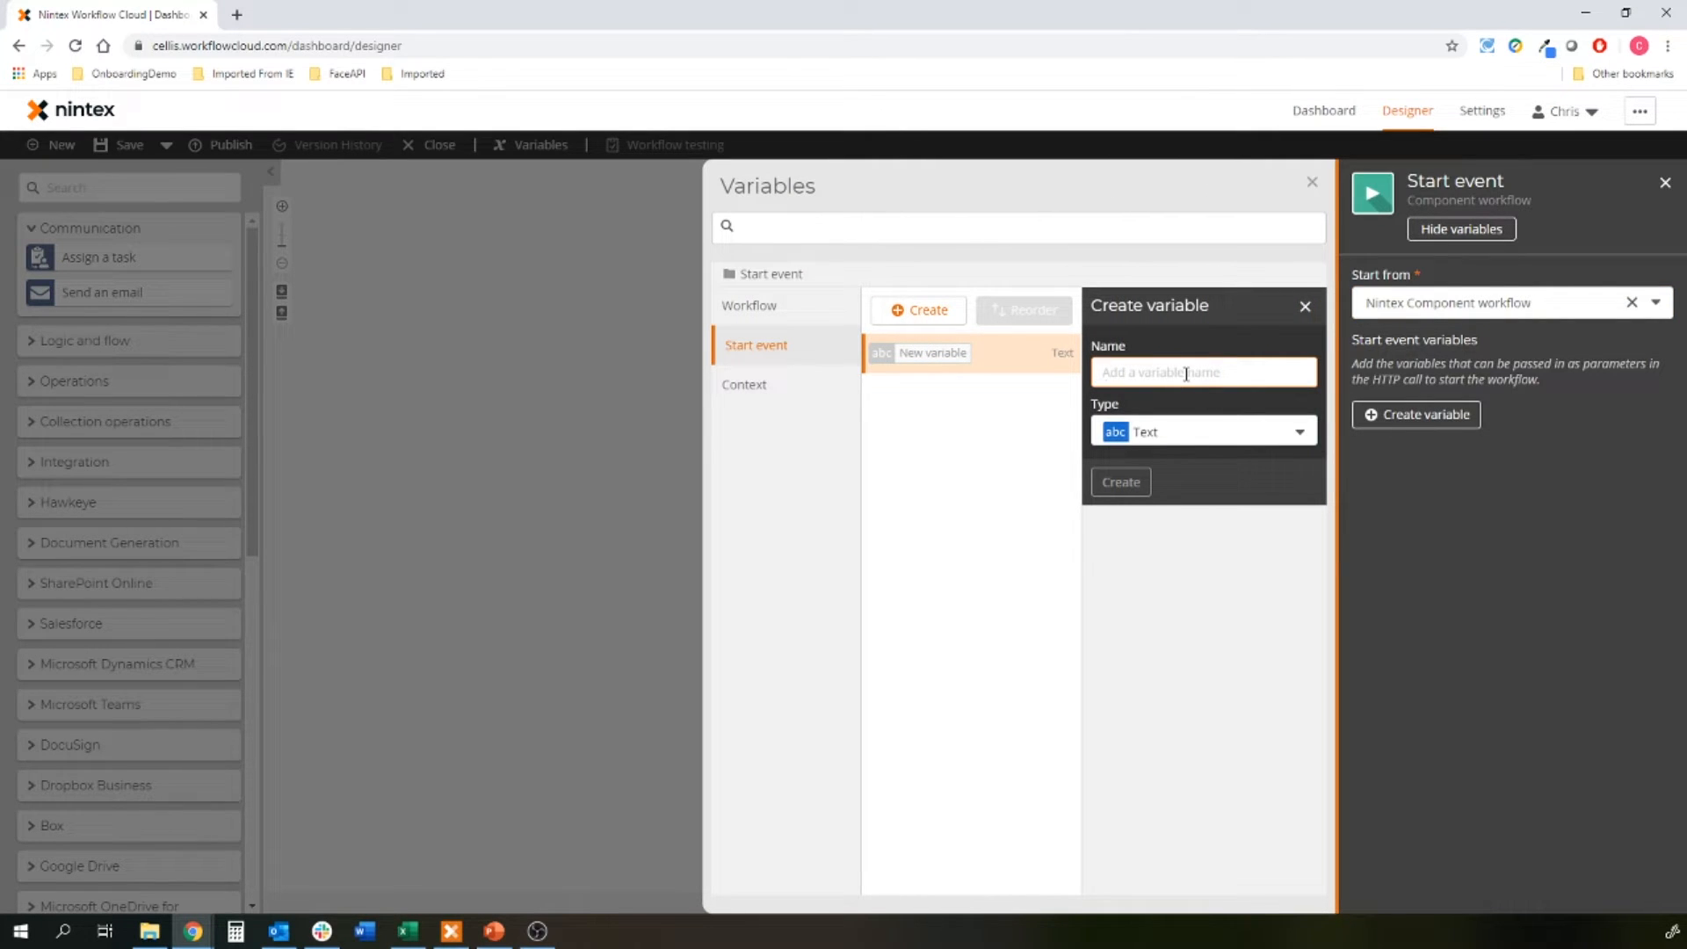
type("InvoiceName")
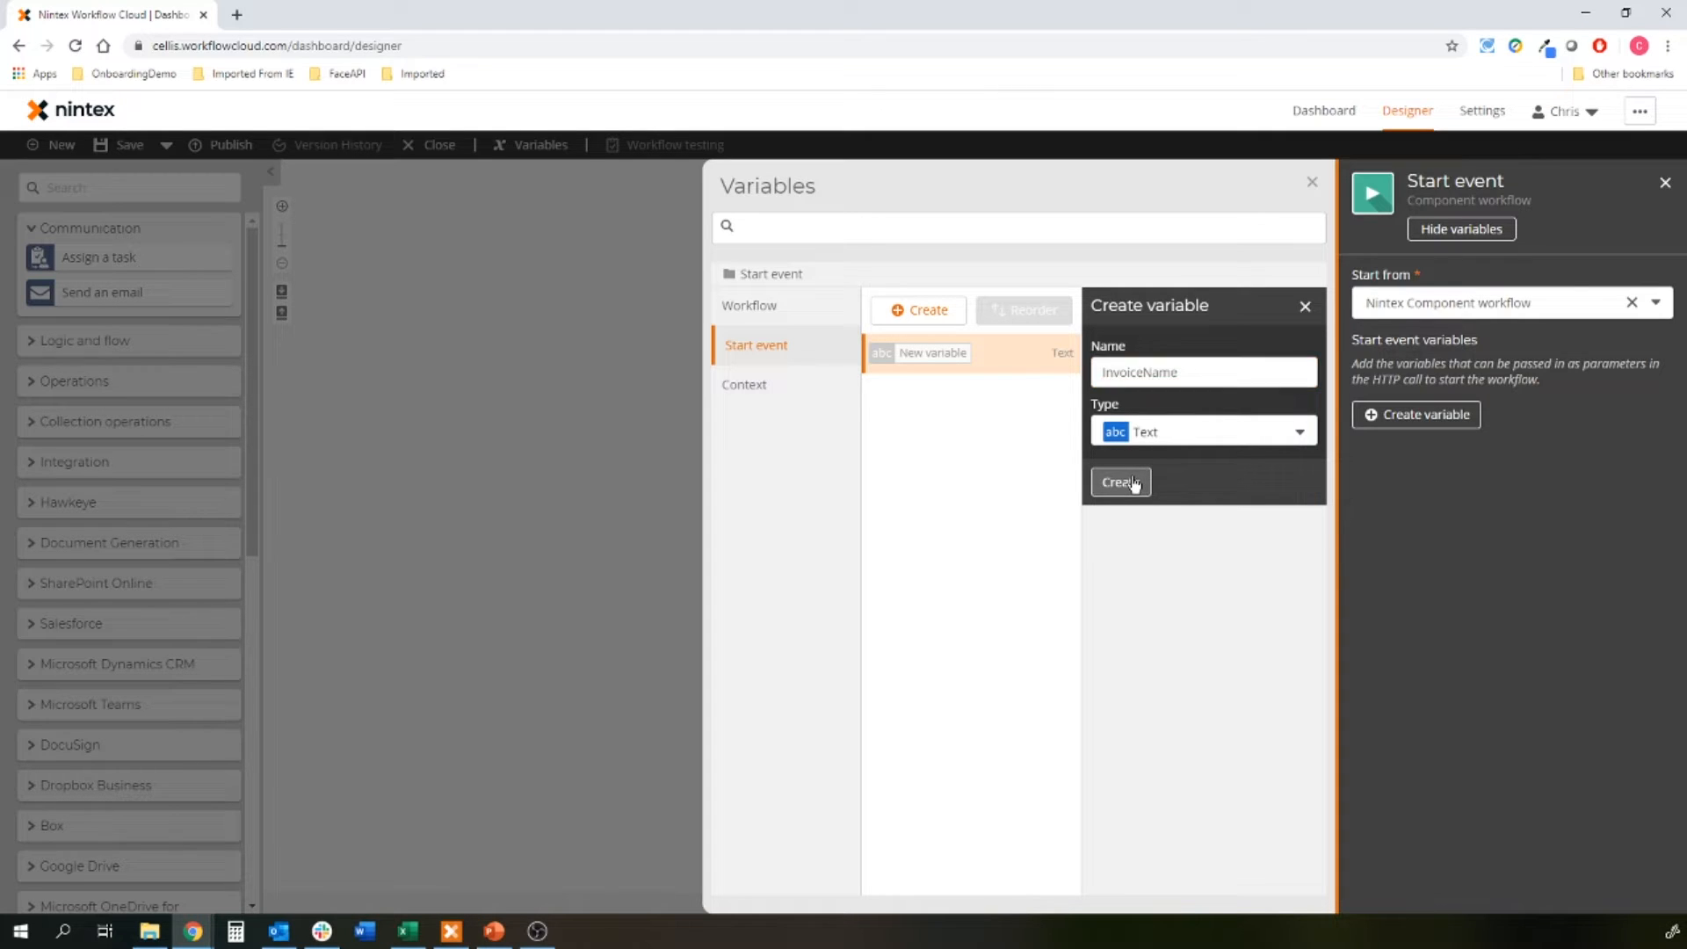
left_click(1120, 482)
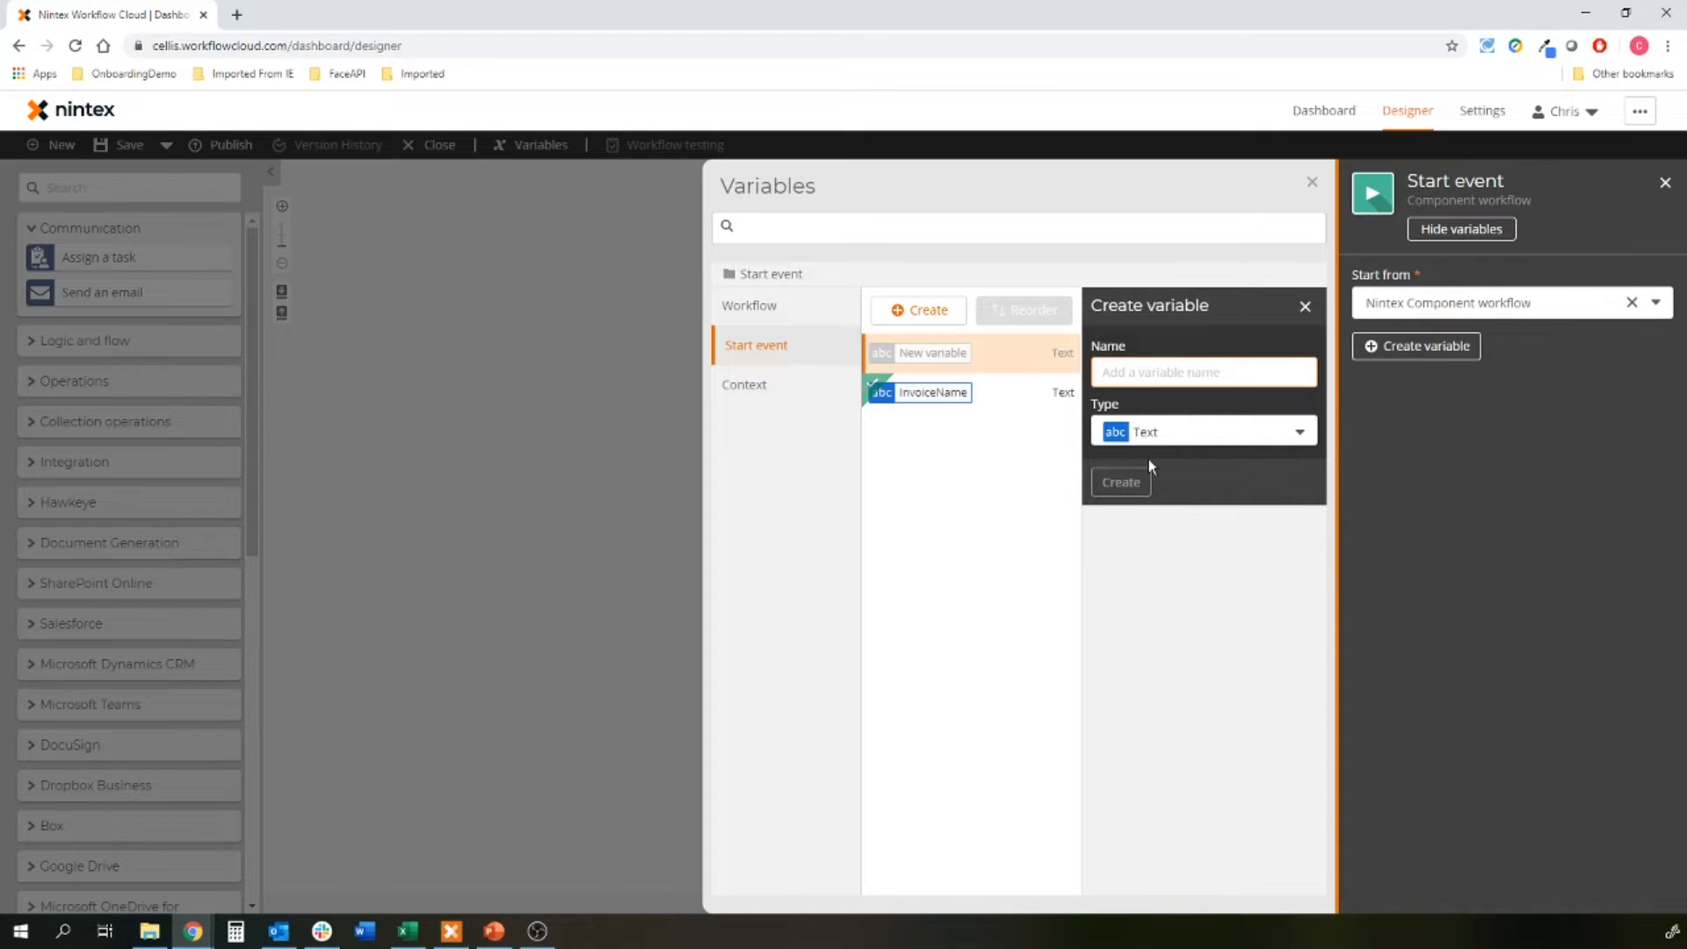
type("InvoiceFile")
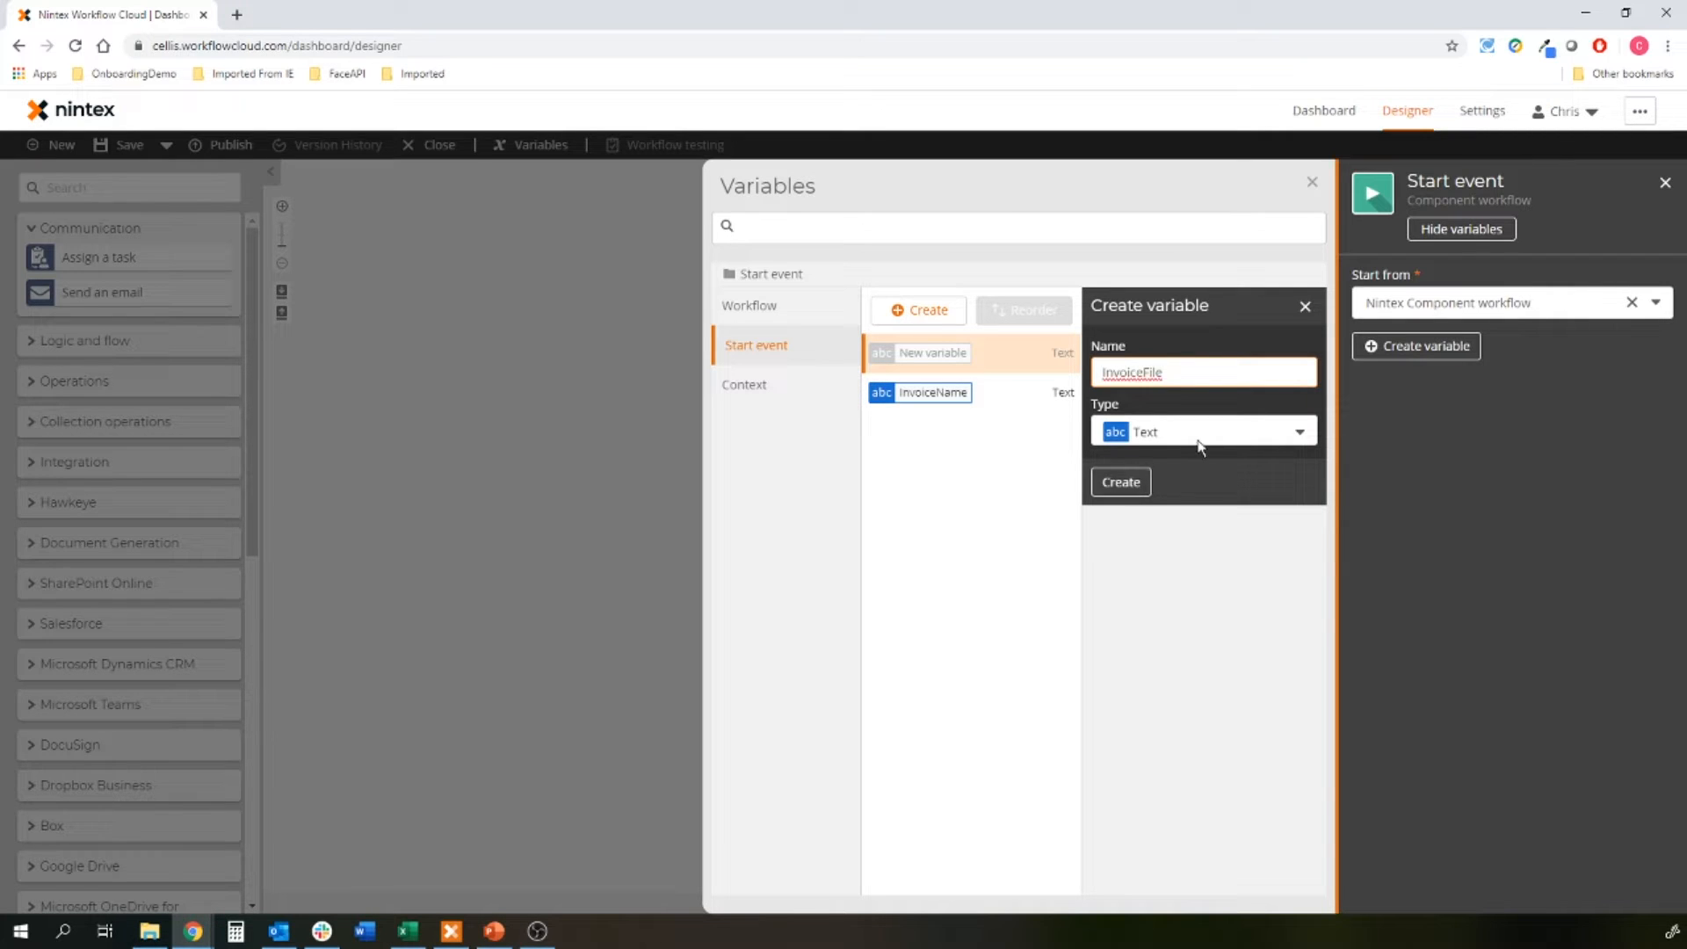
left_click(1204, 431)
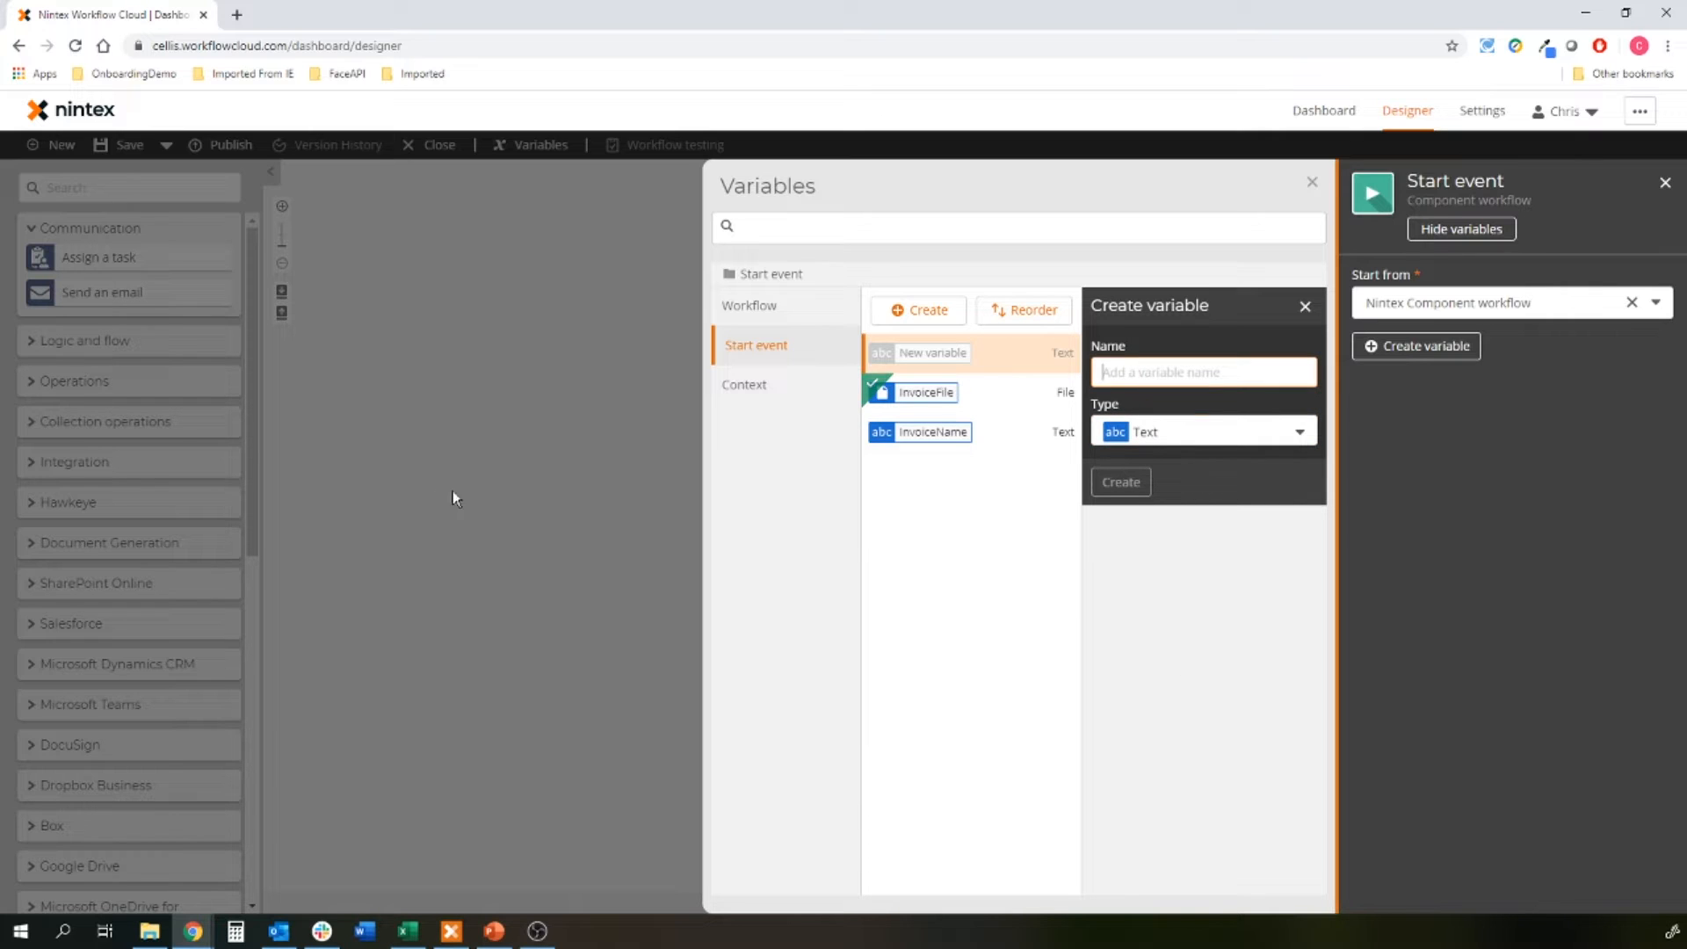
left_click(1312, 181)
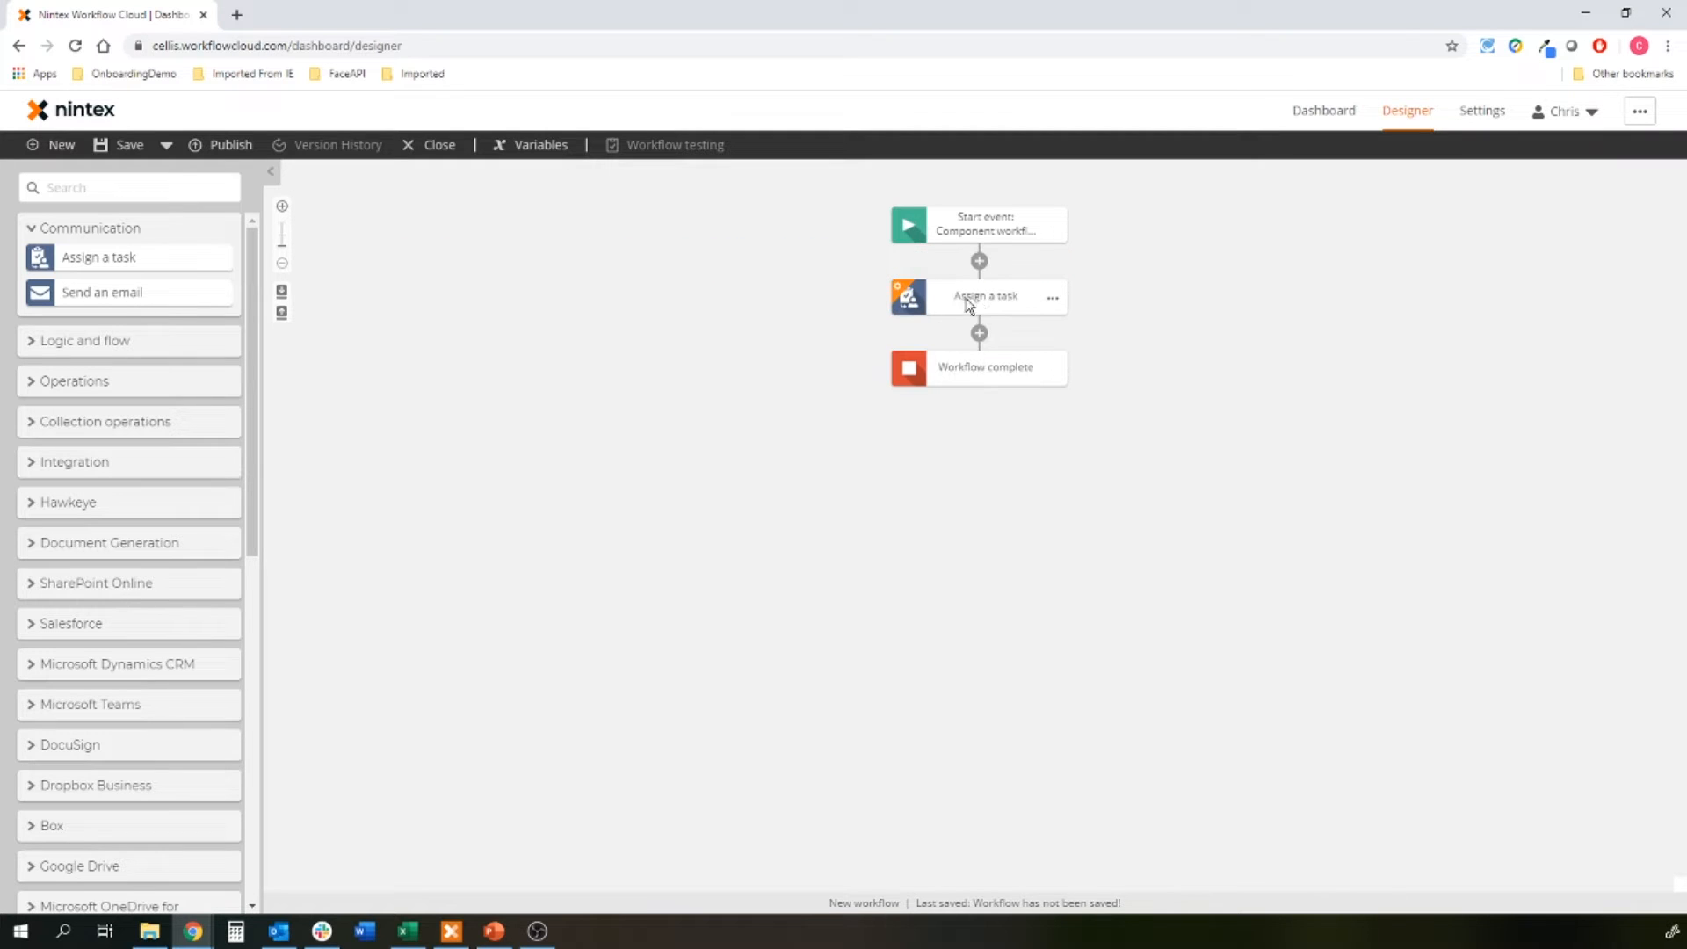
left_click(978, 296)
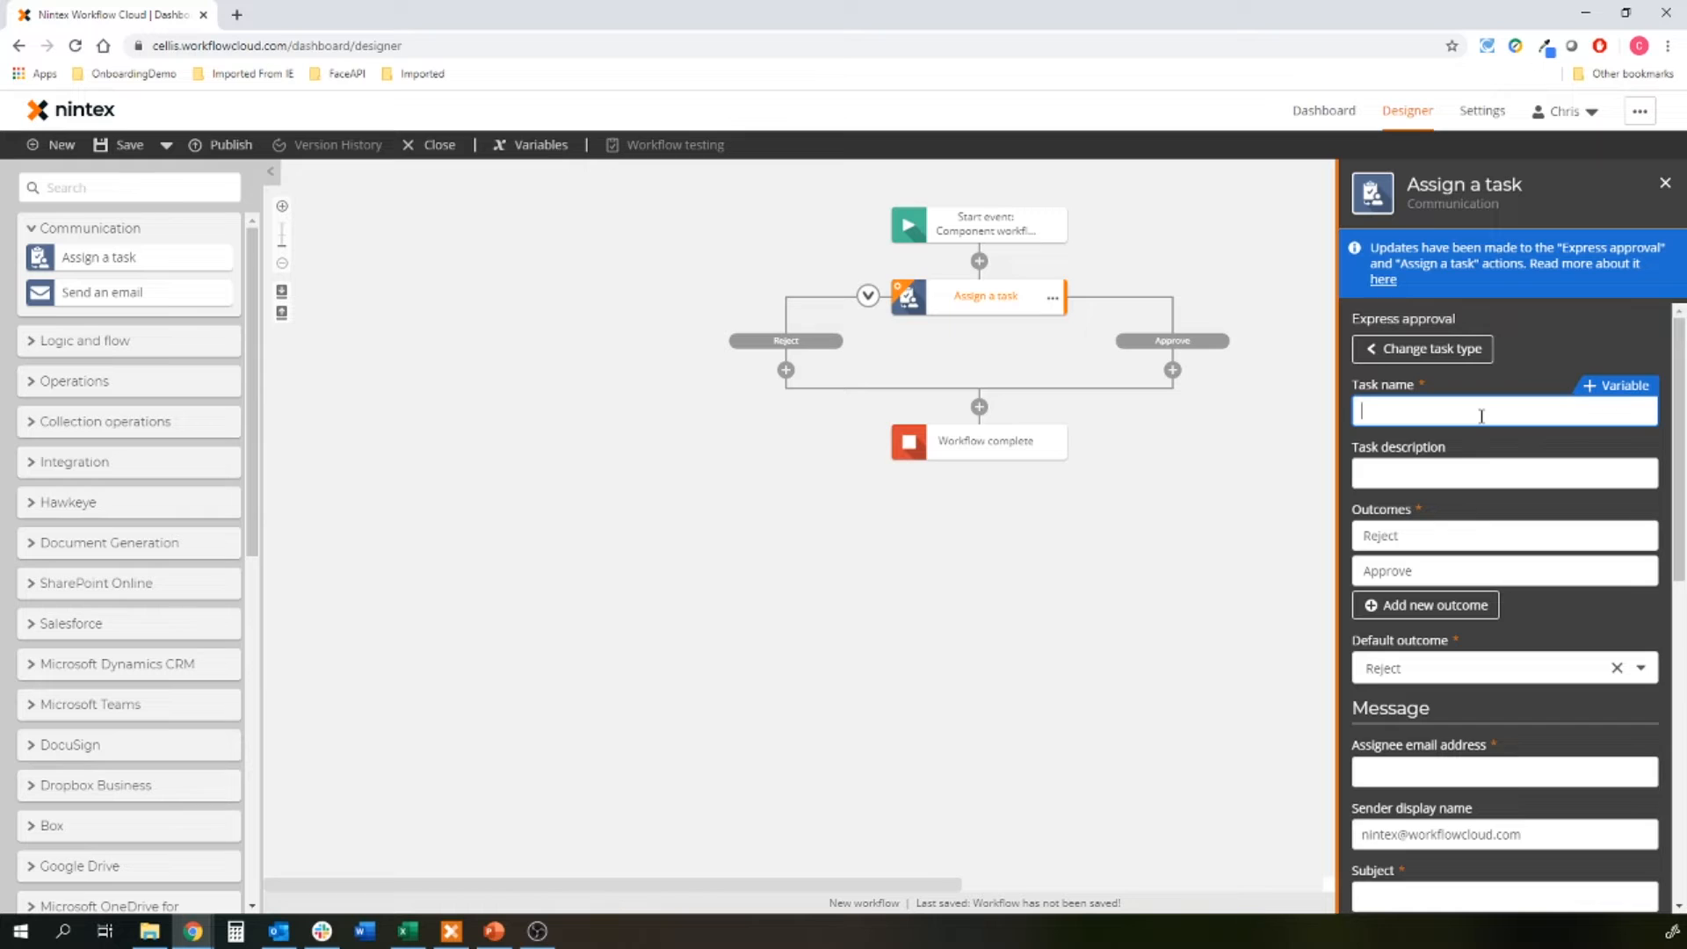
type("Invoice")
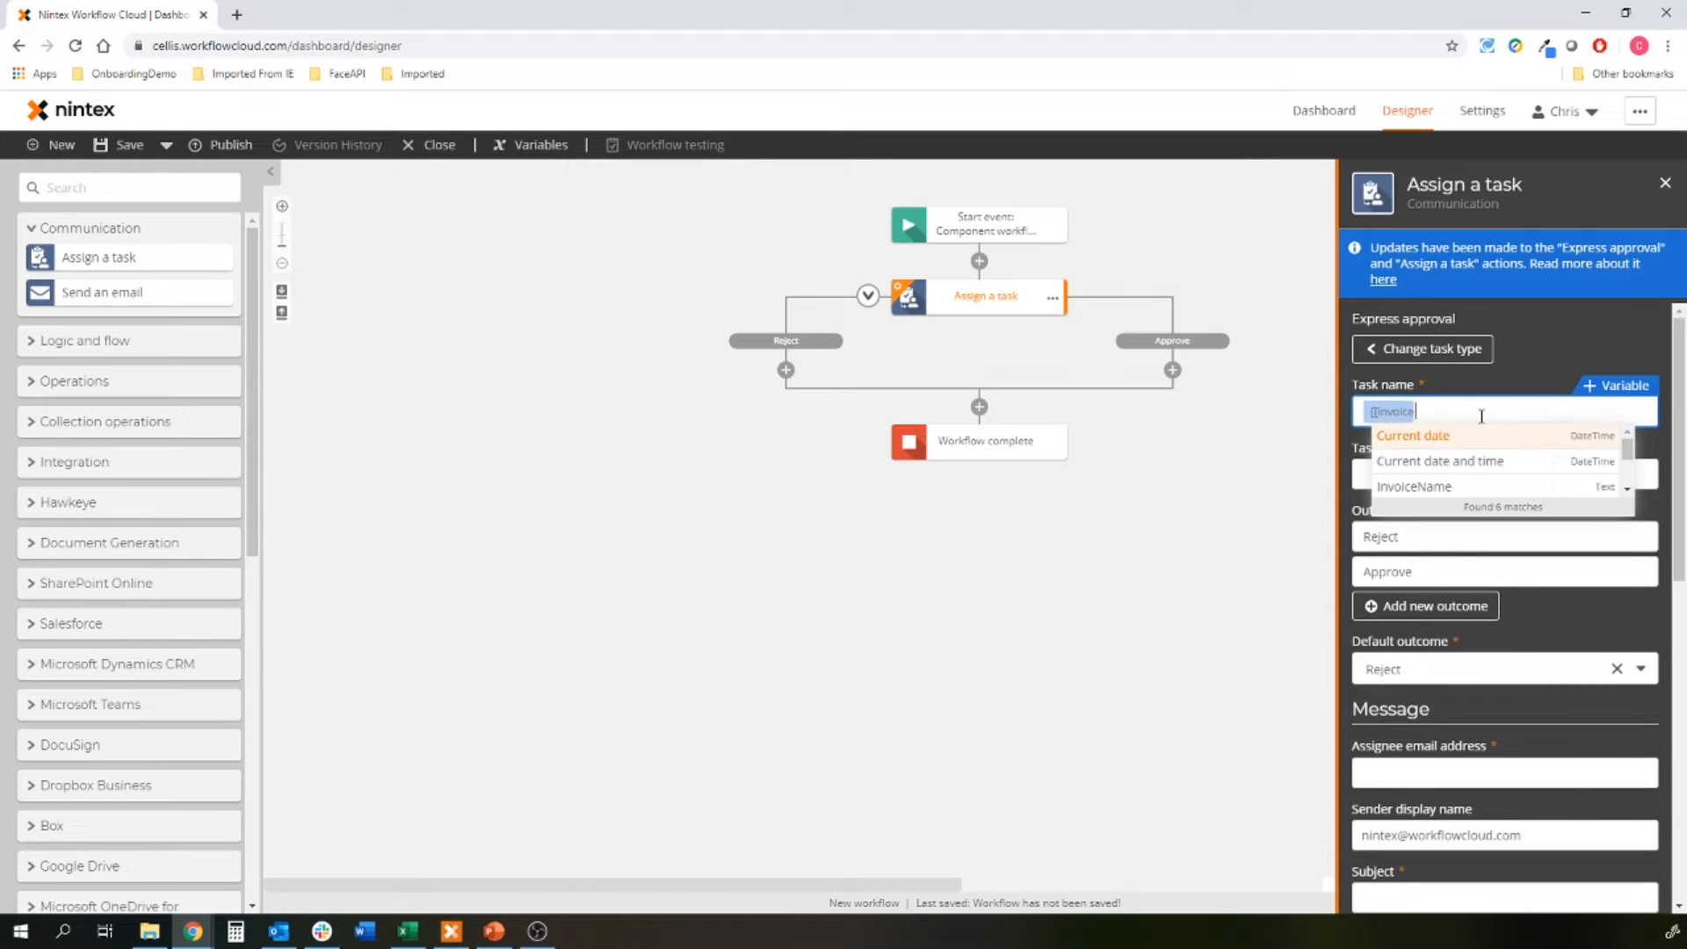
left_click(1413, 487)
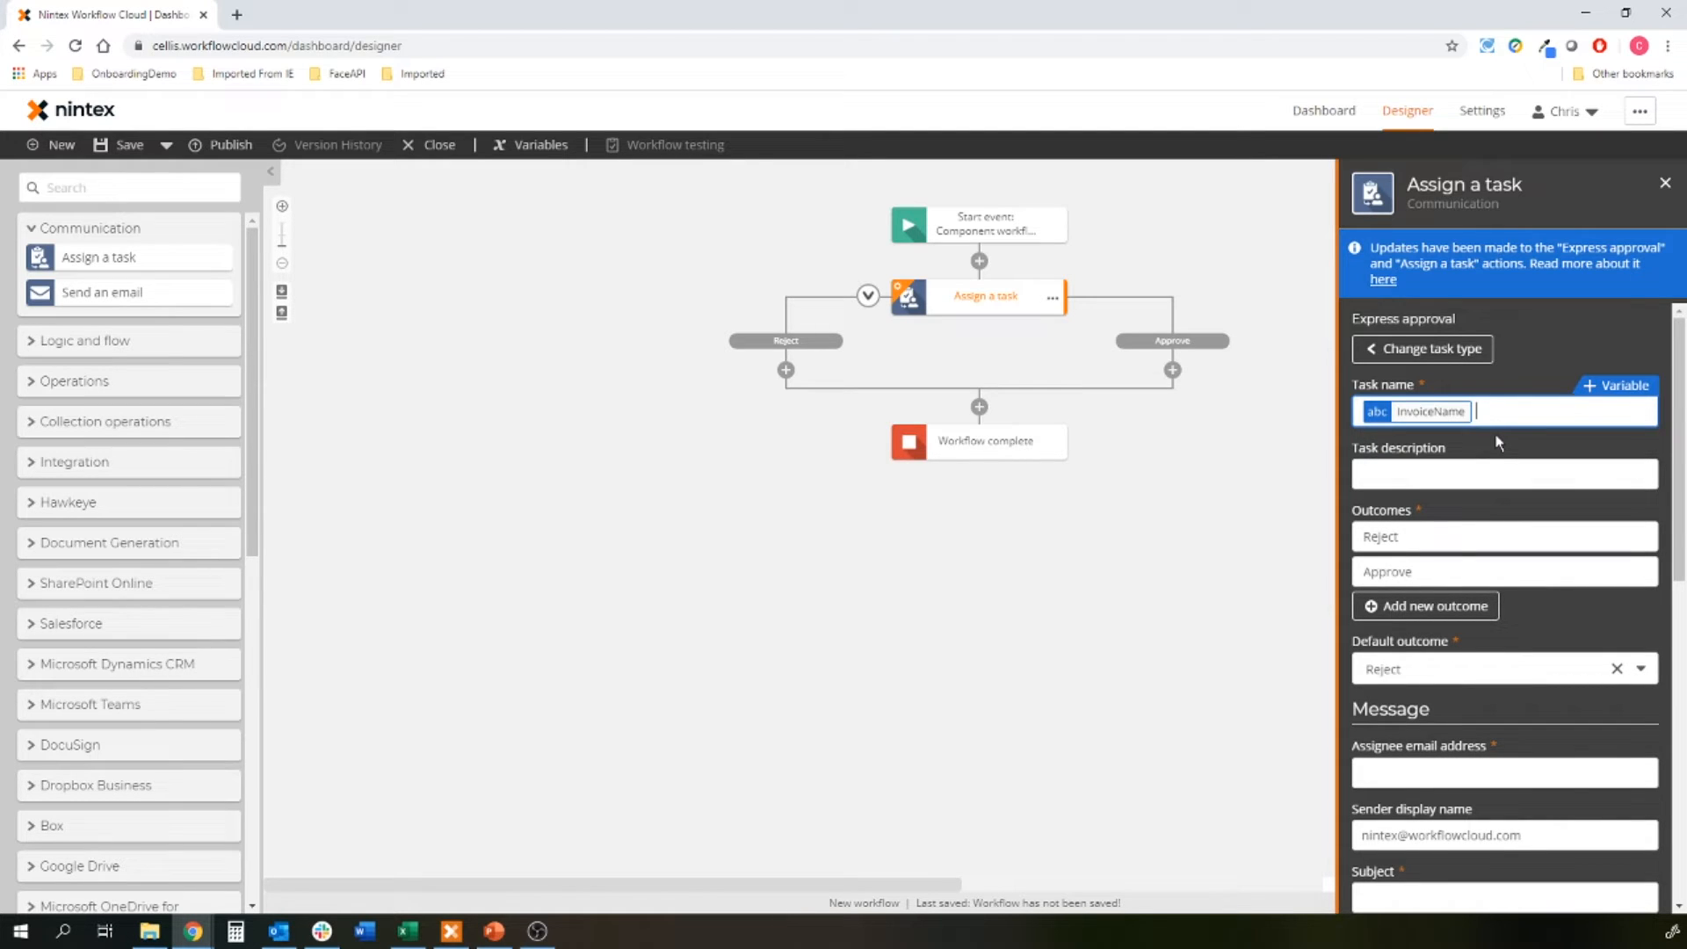
type("to review")
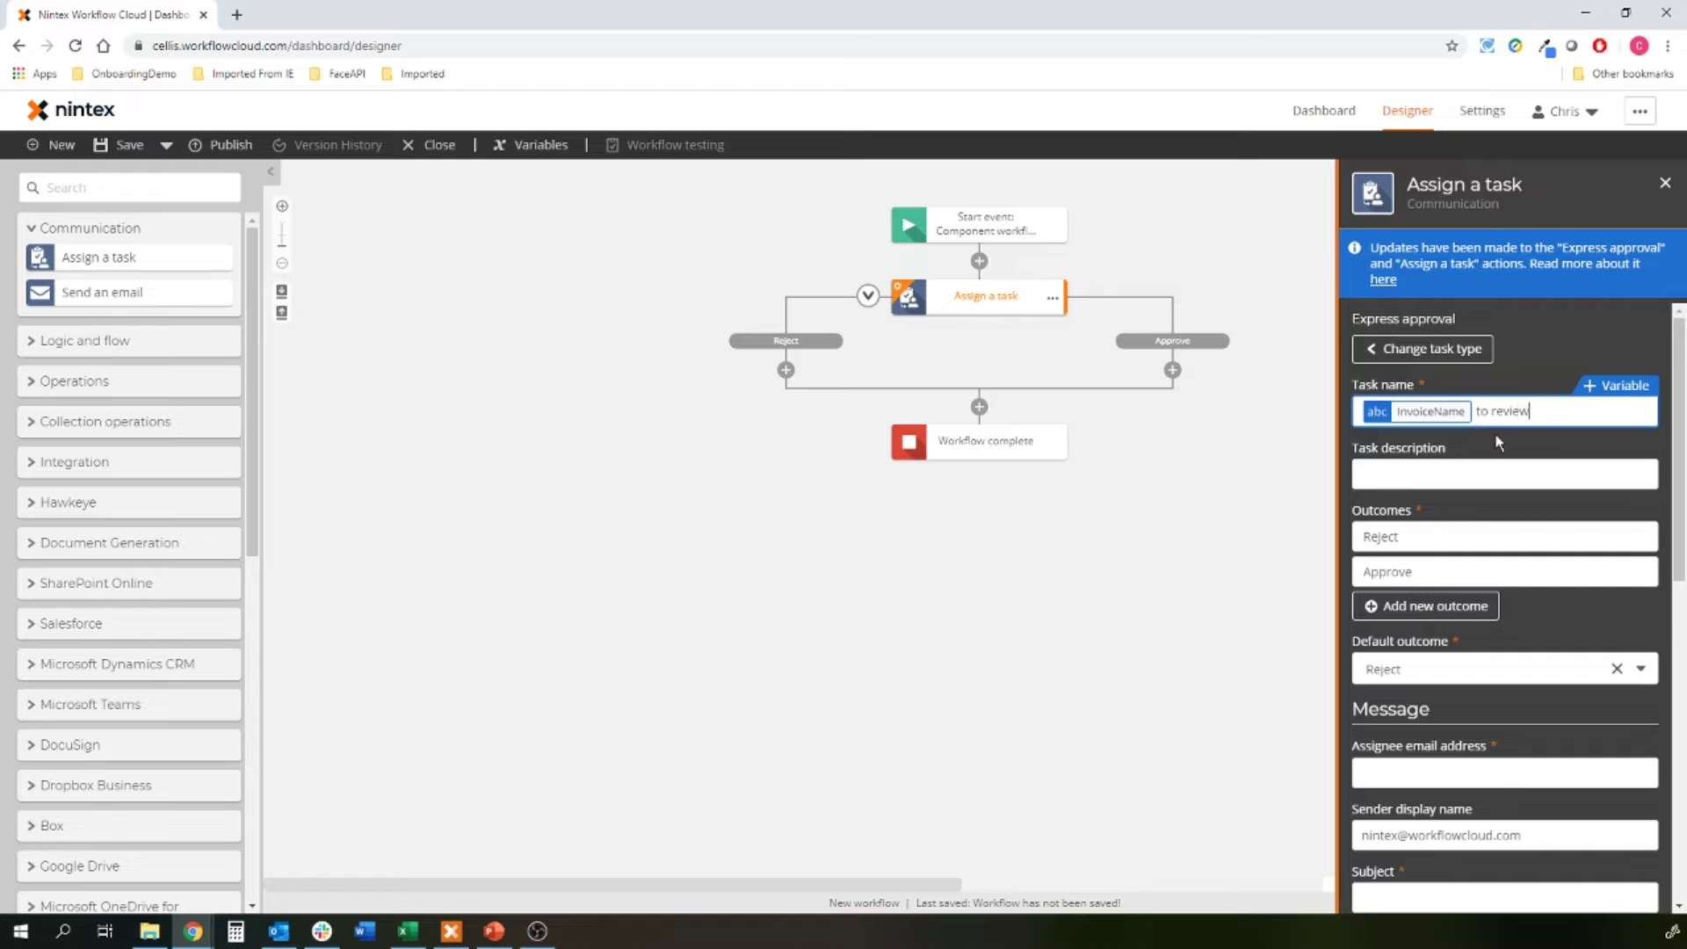
scroll("down", 3)
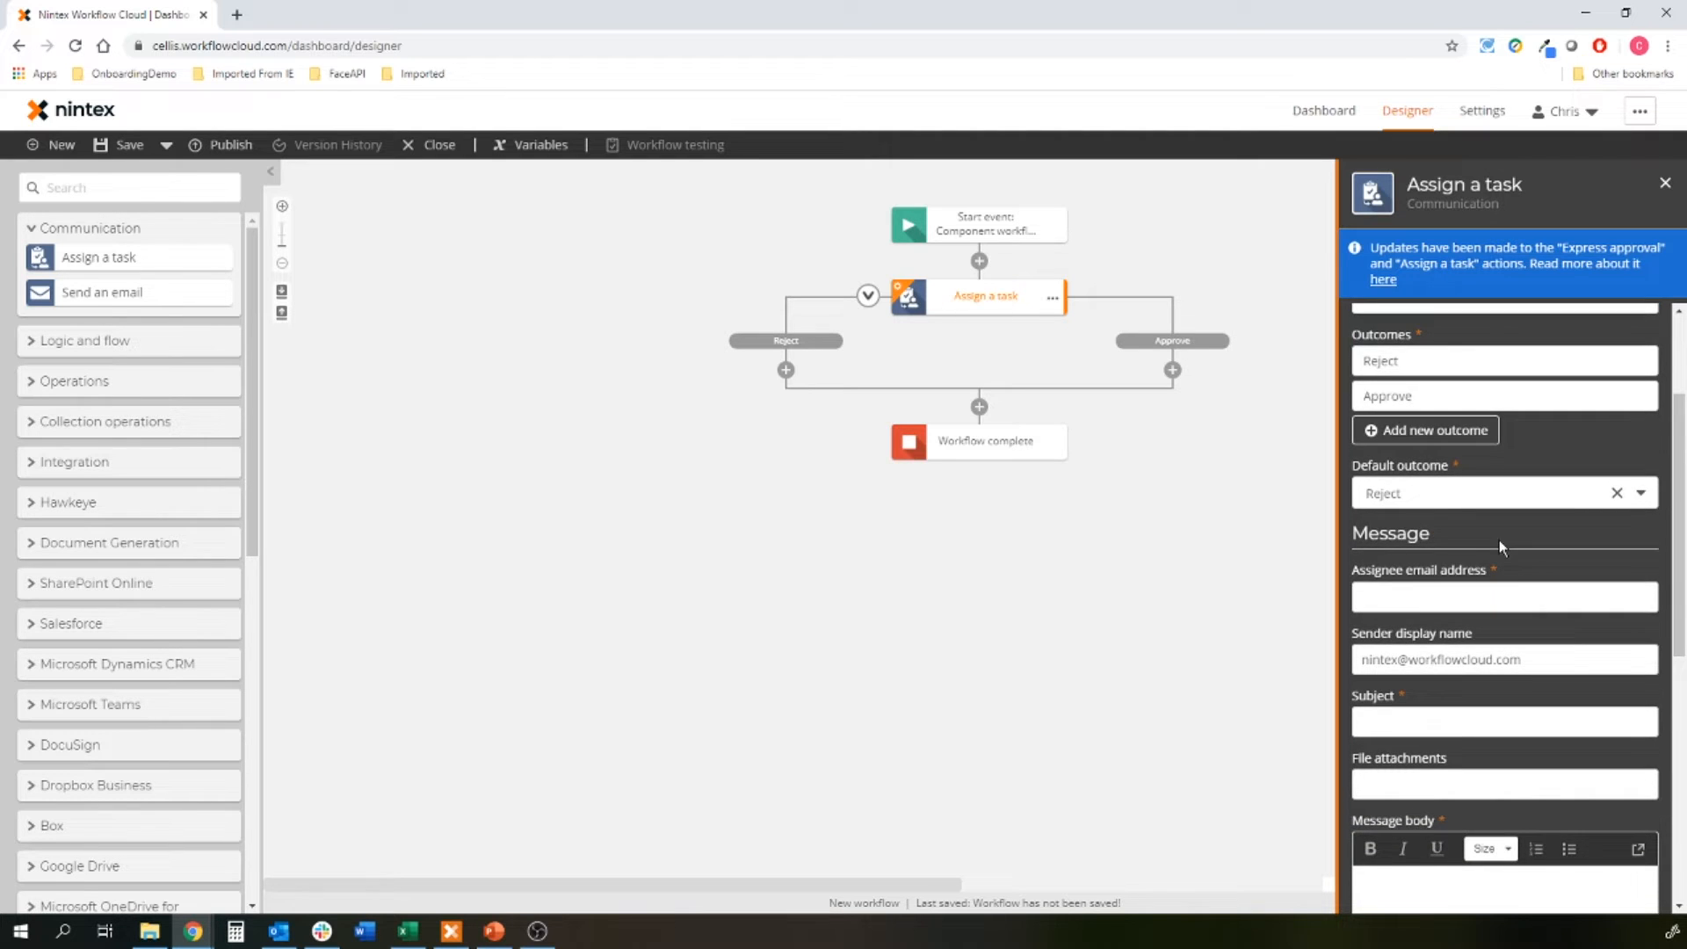
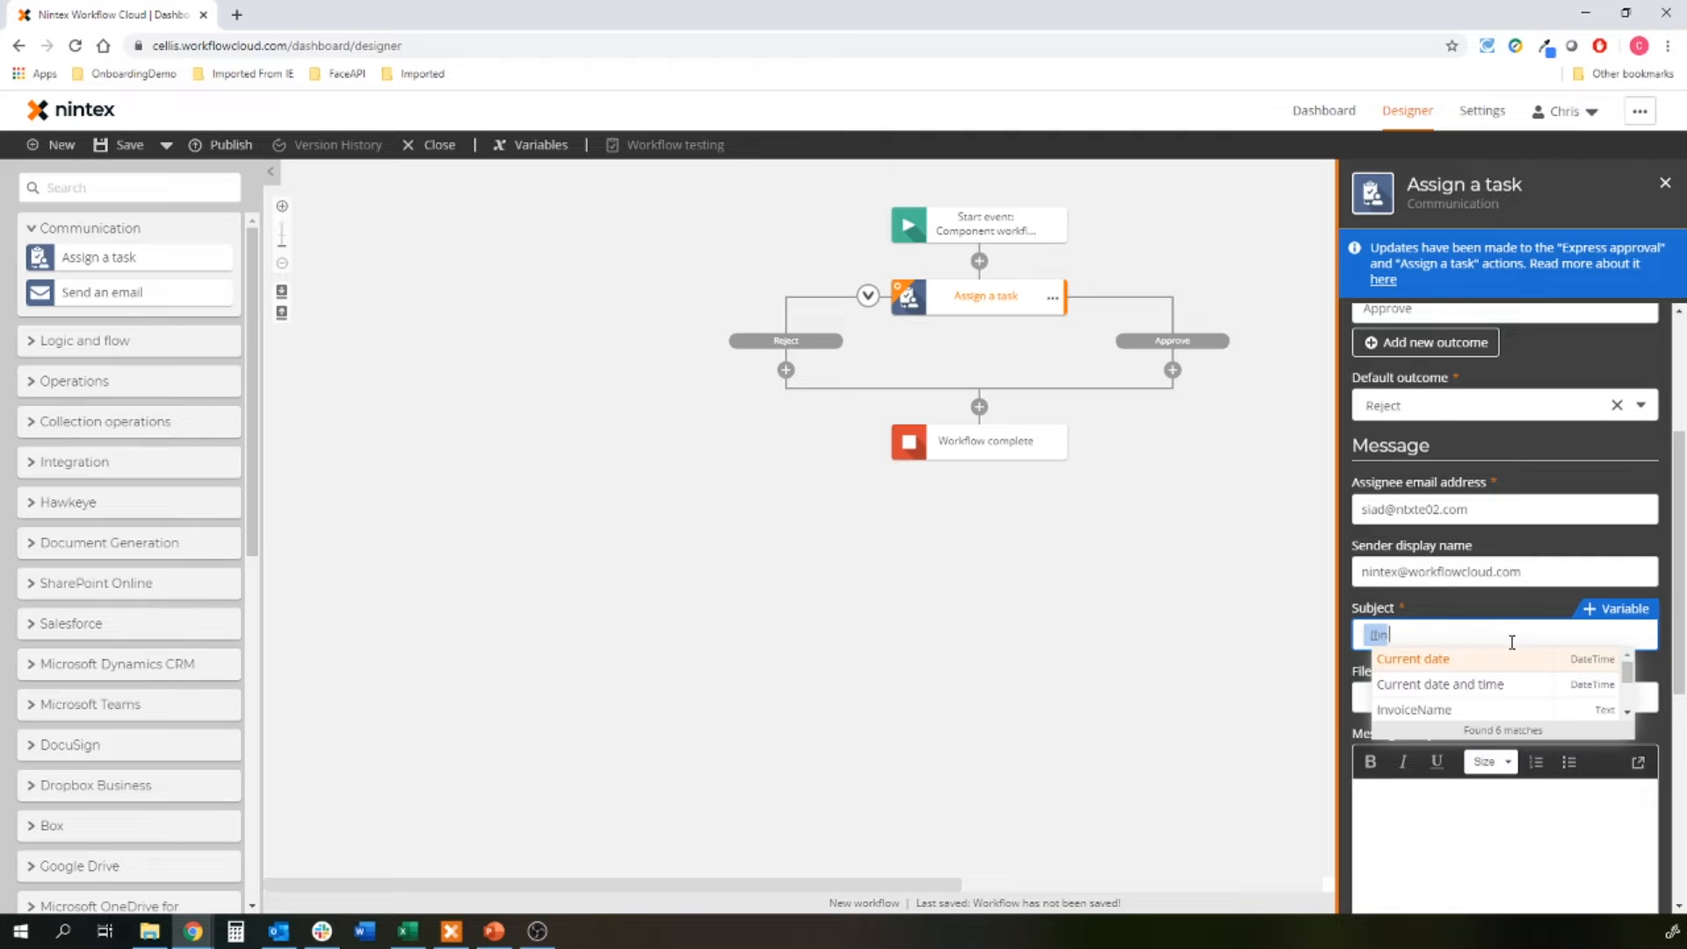
Step: Set the subject to InvoiceName, attach InvoiceFile, and write the 'You have an… see attach' message
left_click(1412, 710)
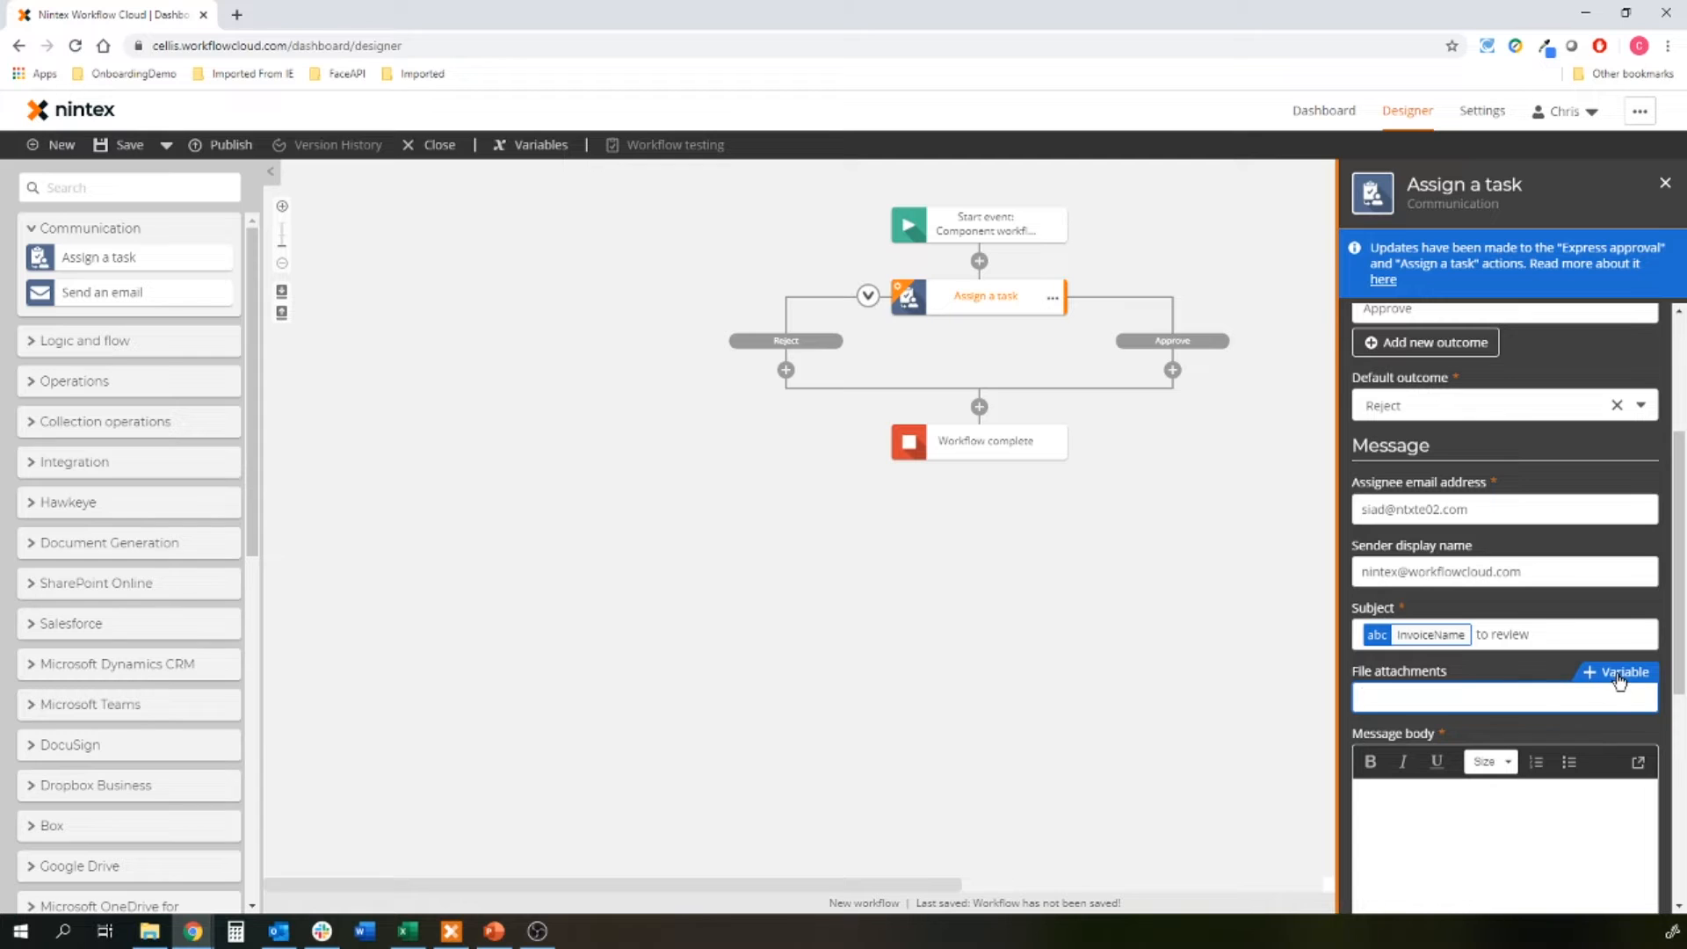
left_click(1618, 672)
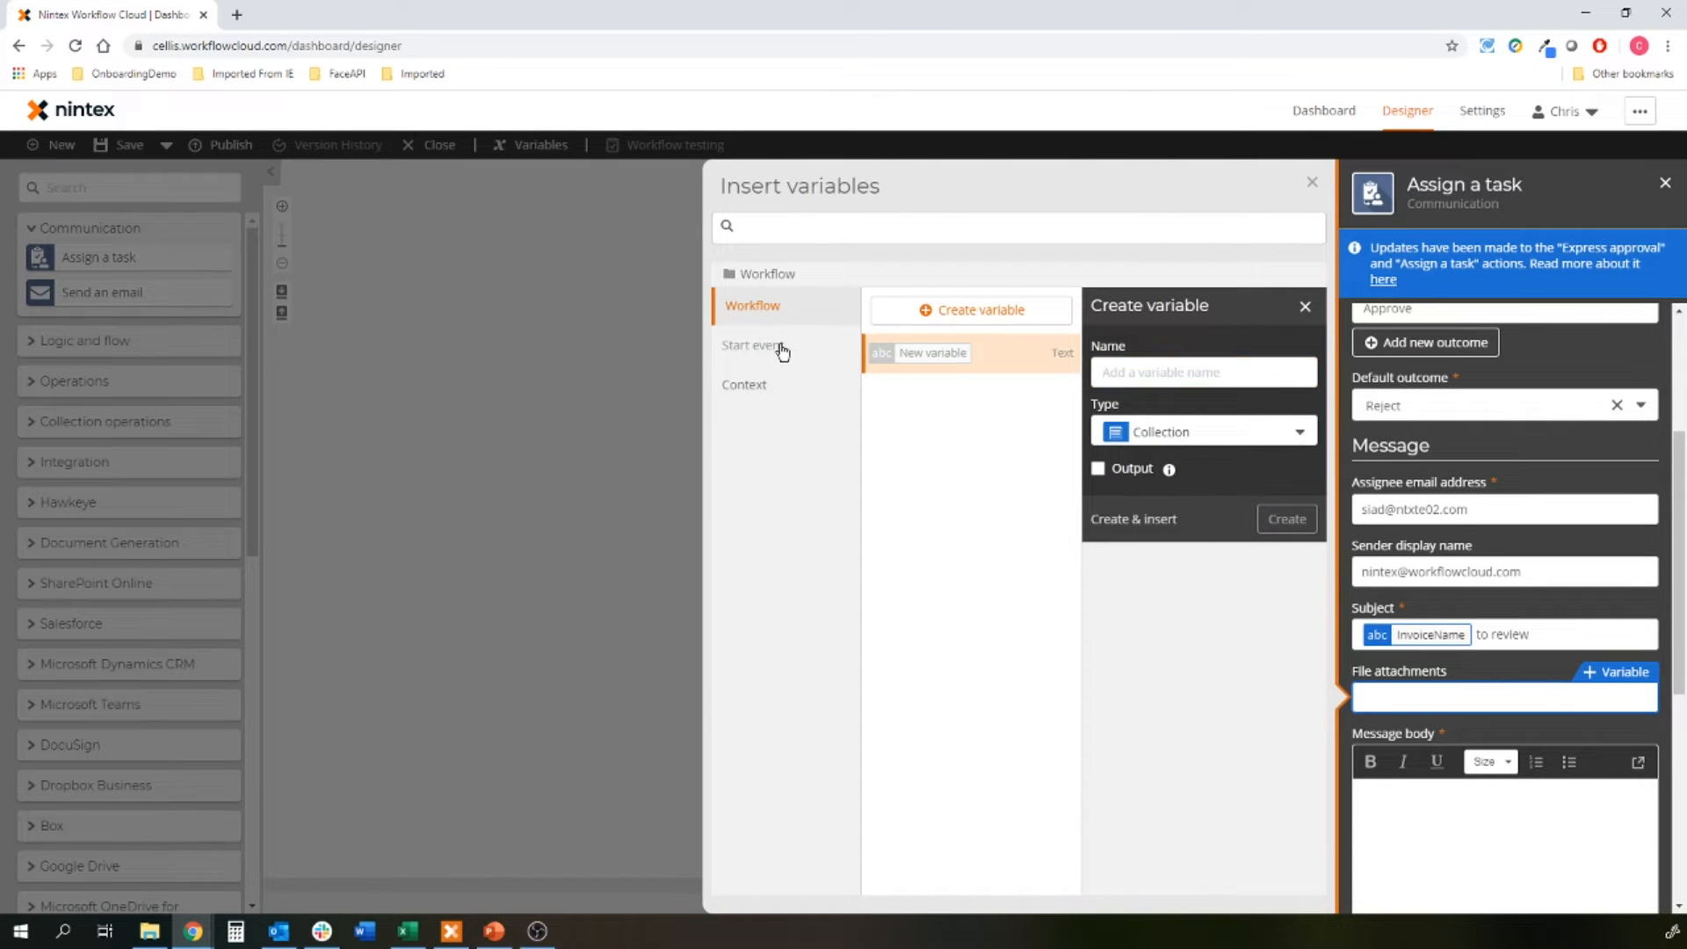
left_click(757, 346)
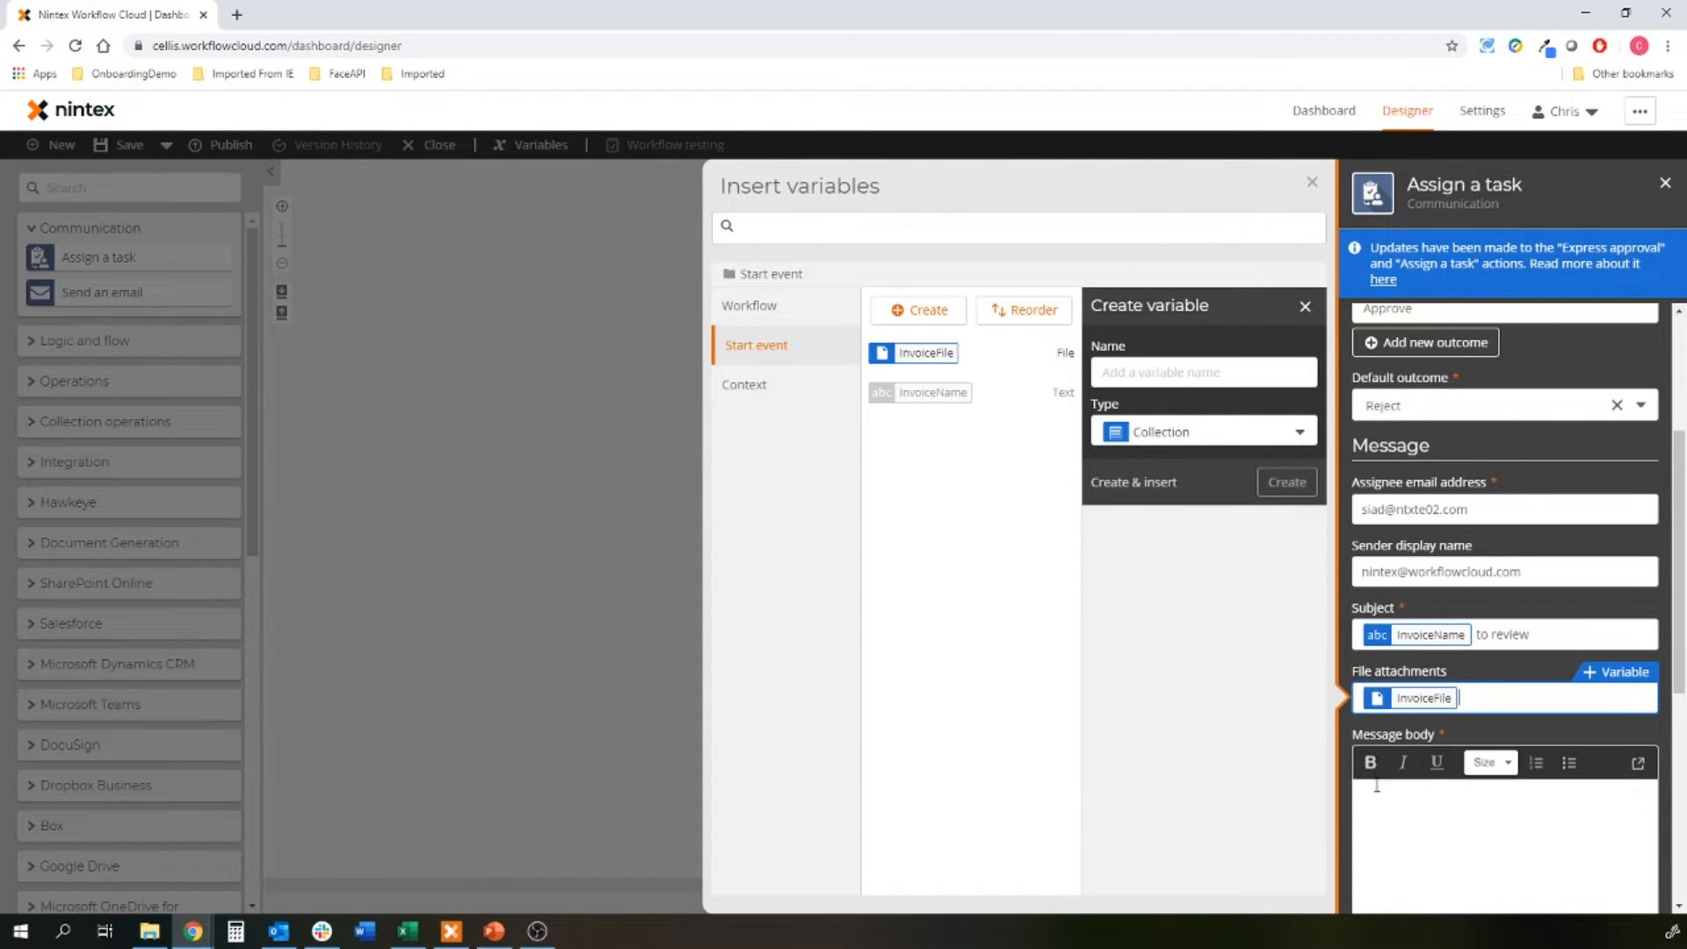
left_click(933, 392)
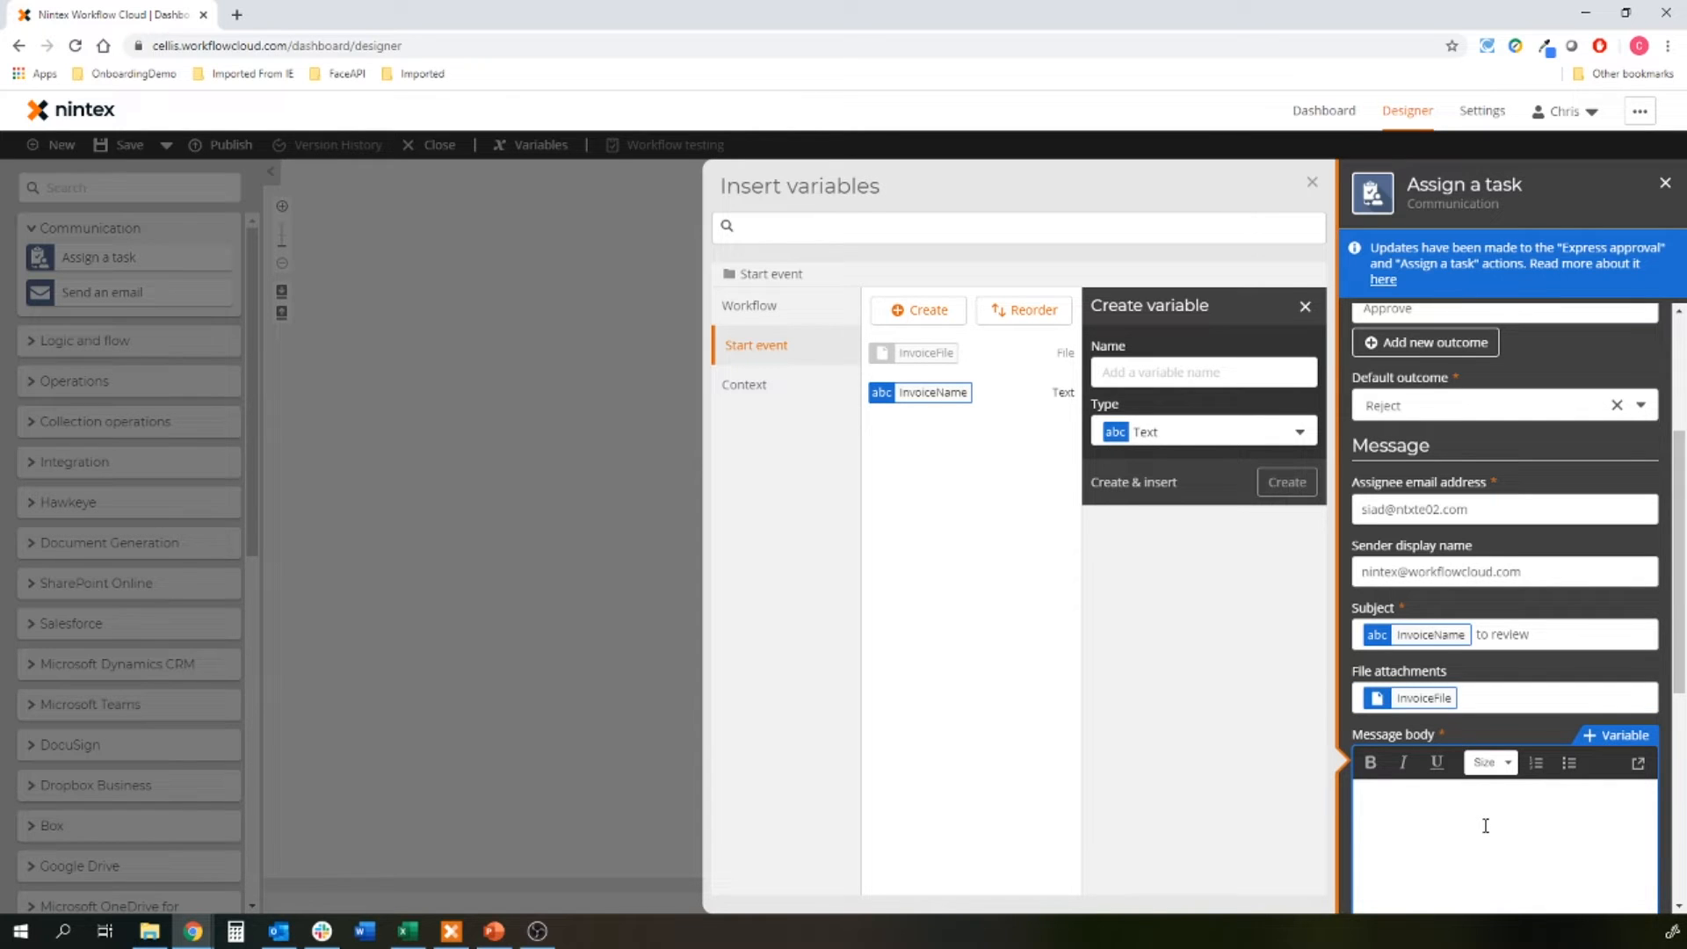
type("You have an invoice to revie")
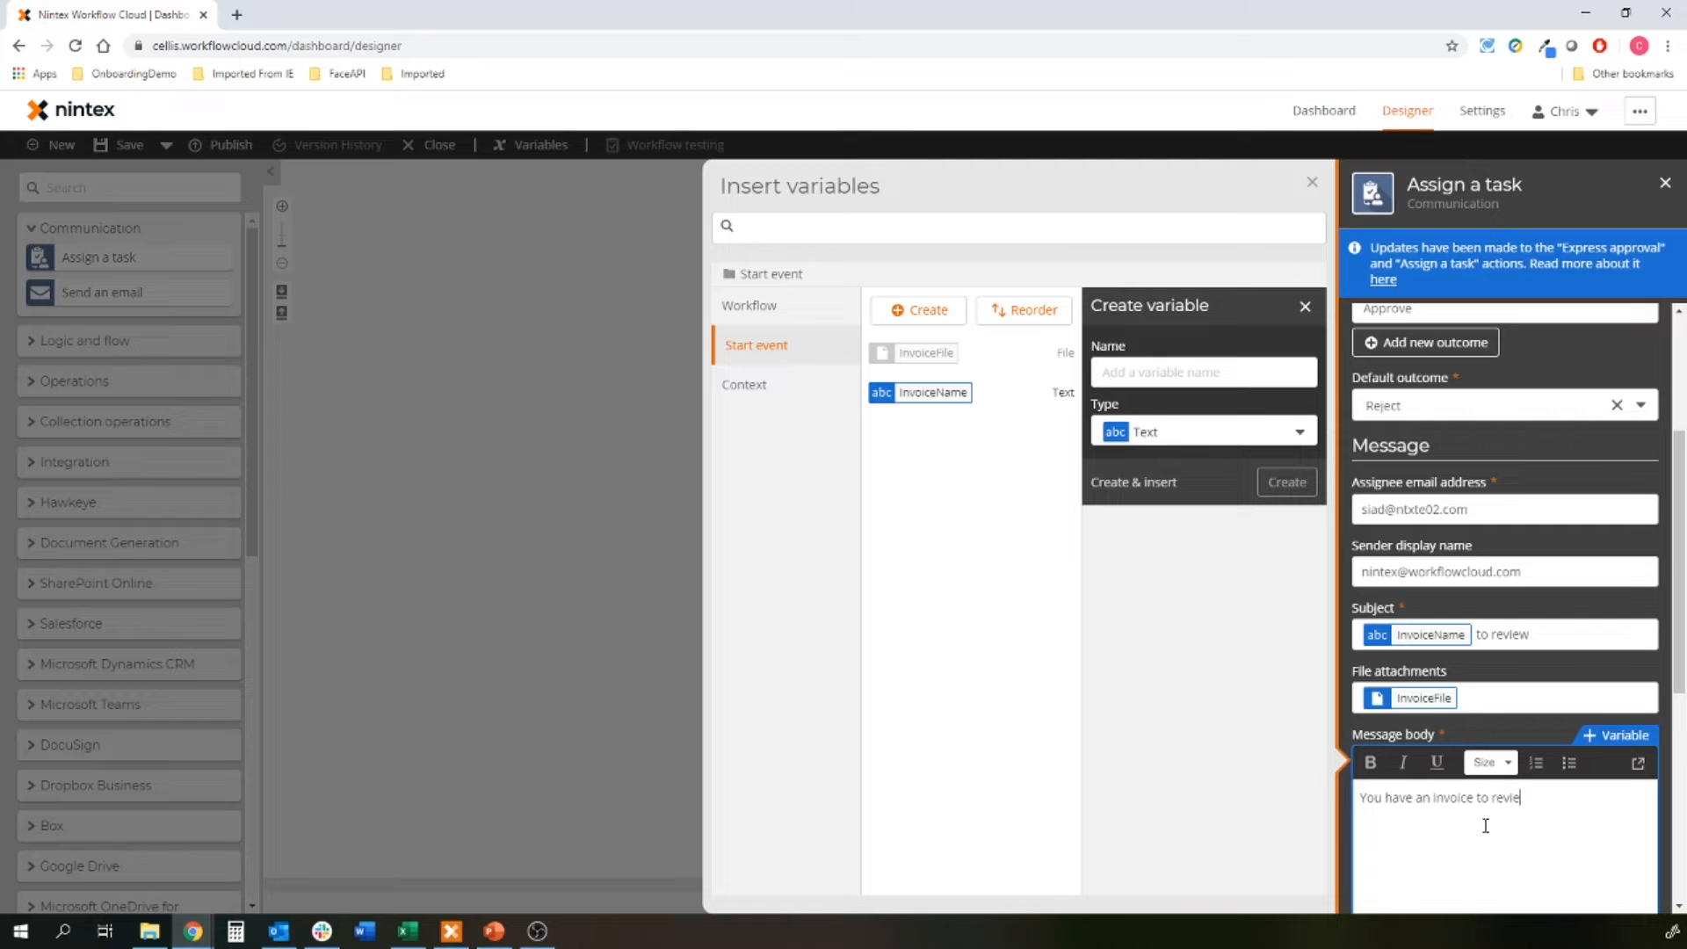
type("w. see attach")
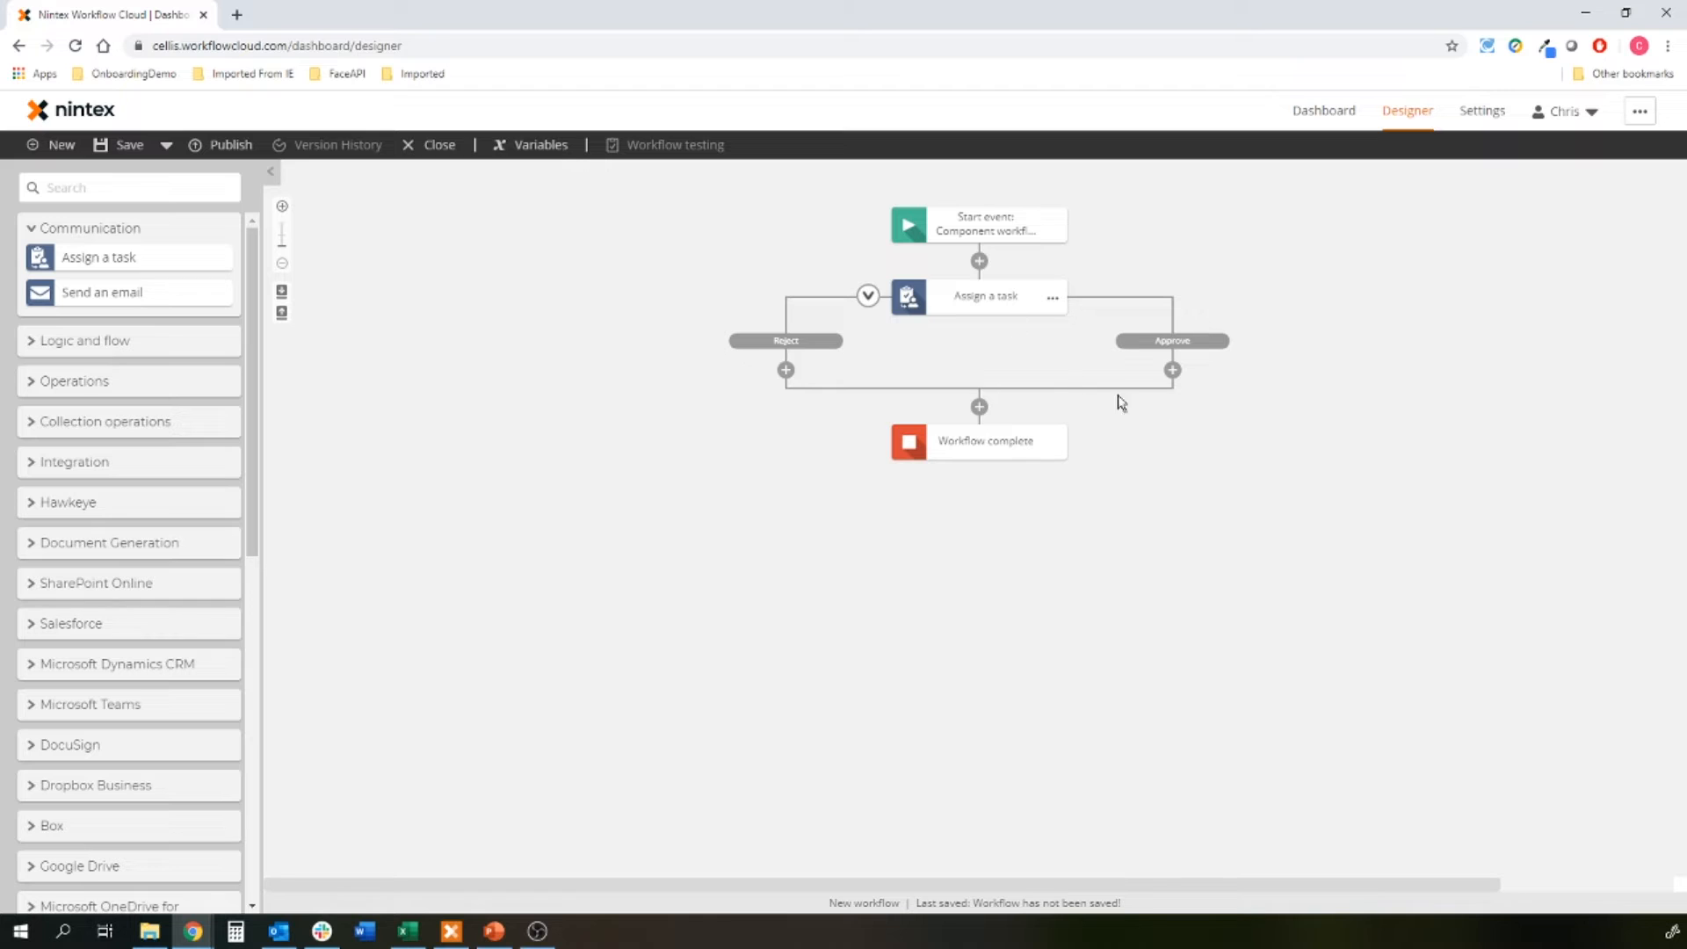
mouse_move(1195, 461)
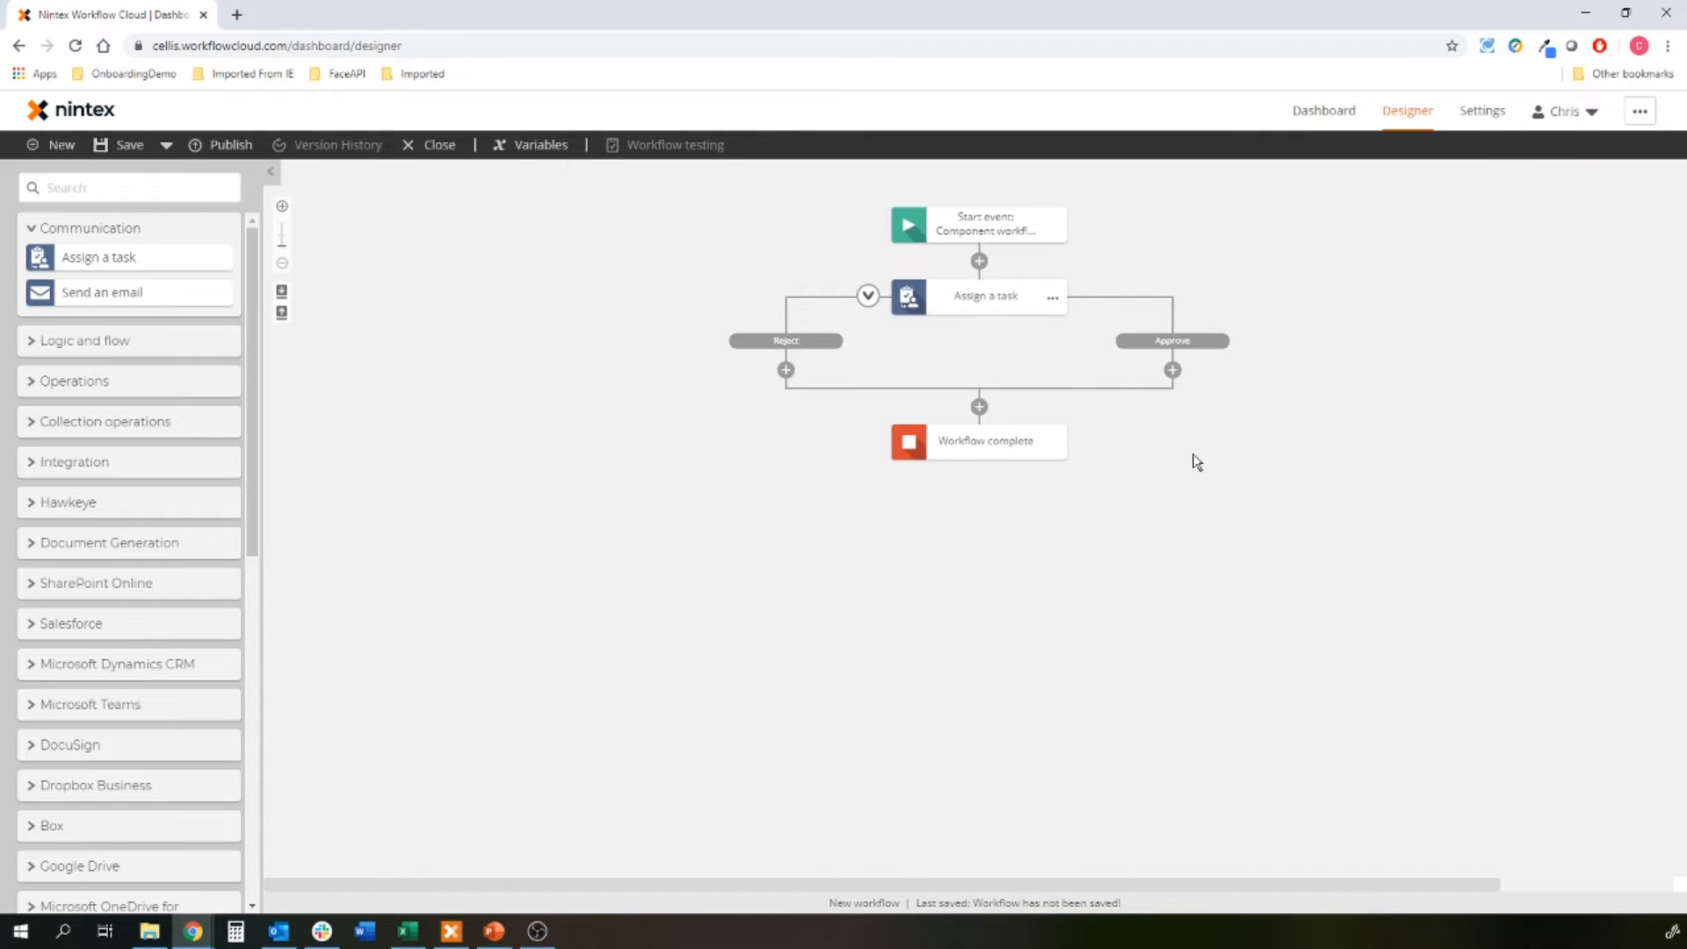
Step: Search actions for 'sharepoint' and drop Create an item onto the Approve branch
left_click(79, 187)
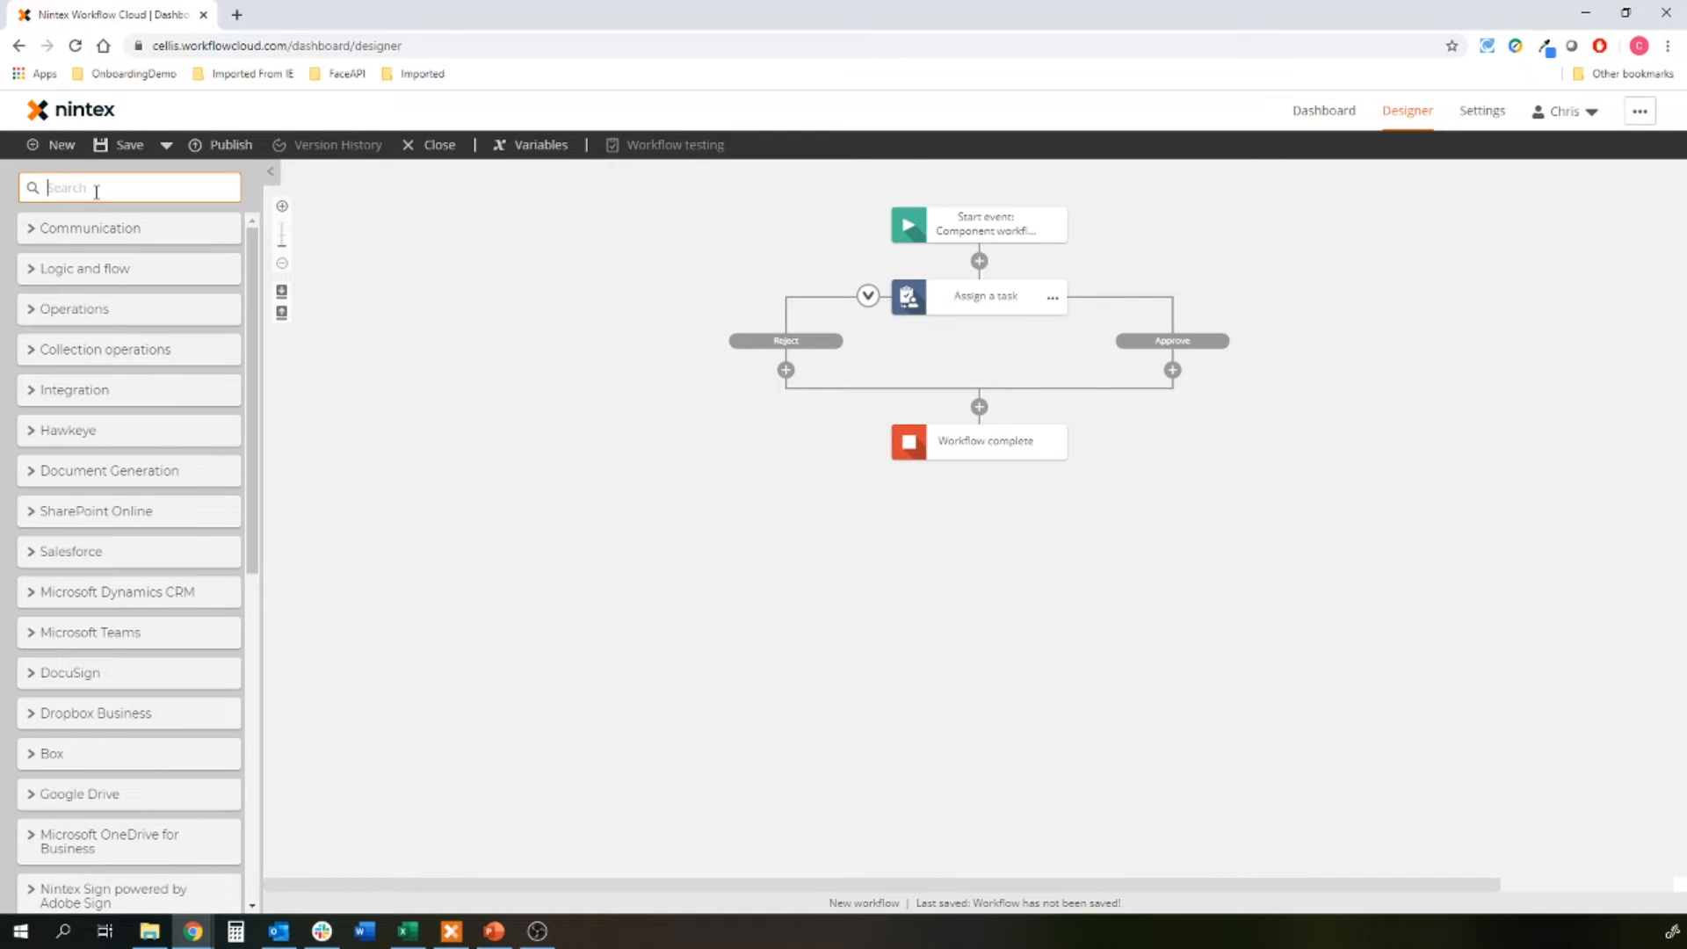
type("sharepoint")
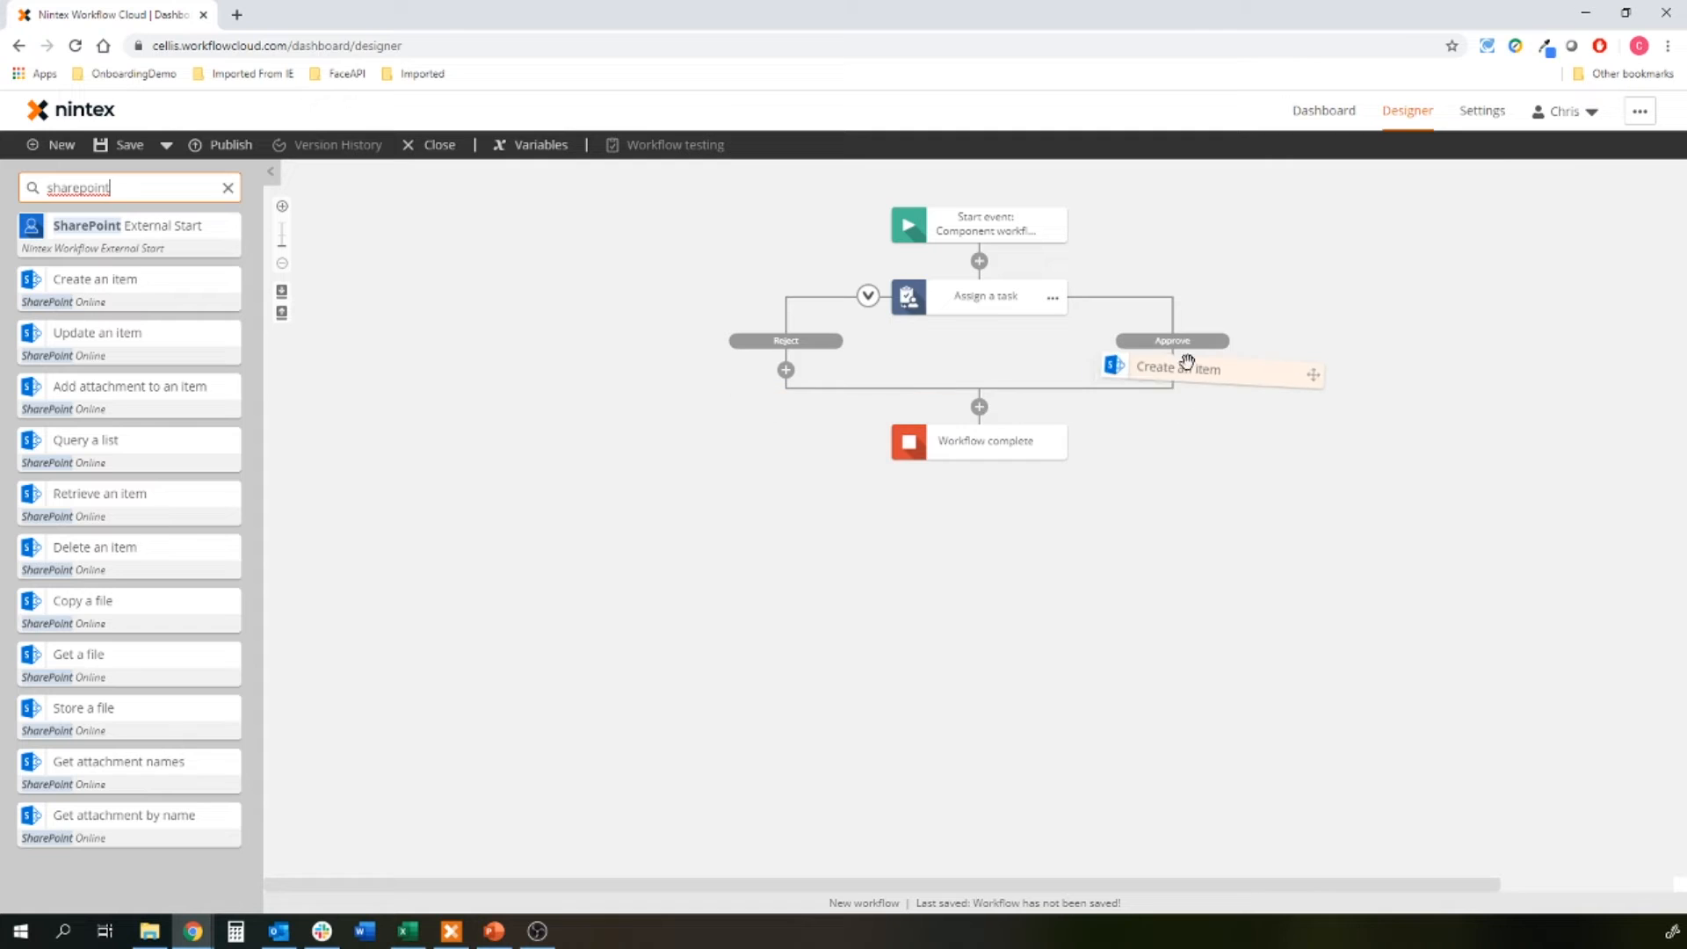
left_click_drag(1184, 371, 1173, 404)
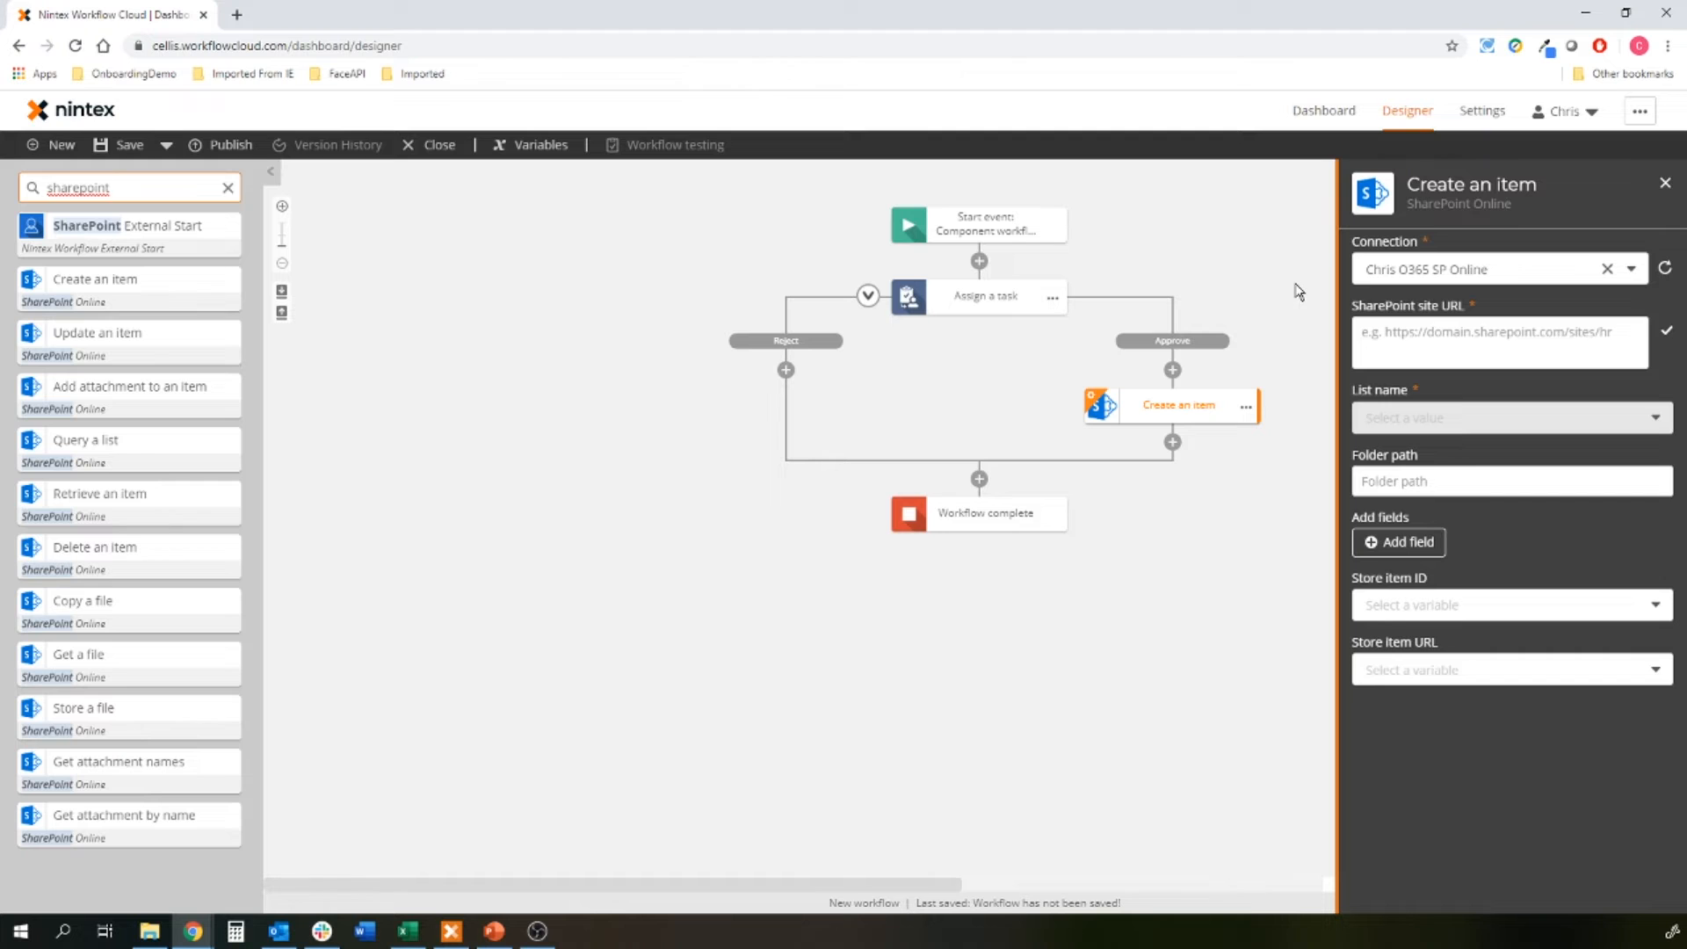
mouse_move(140, 897)
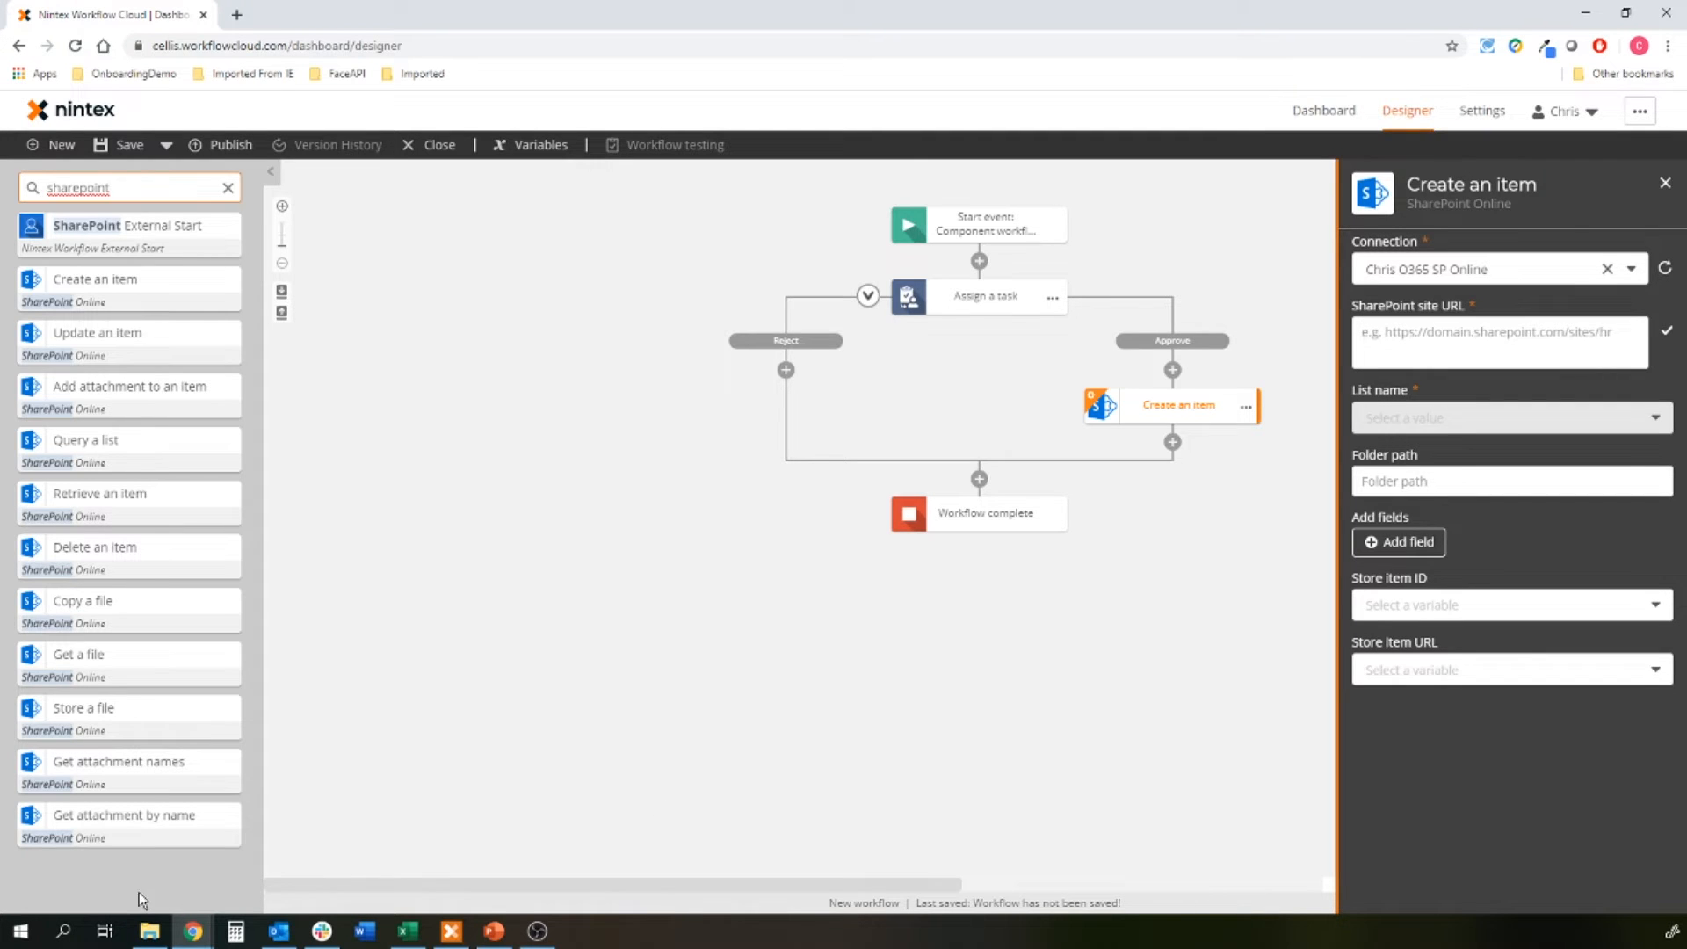
mouse_move(182, 928)
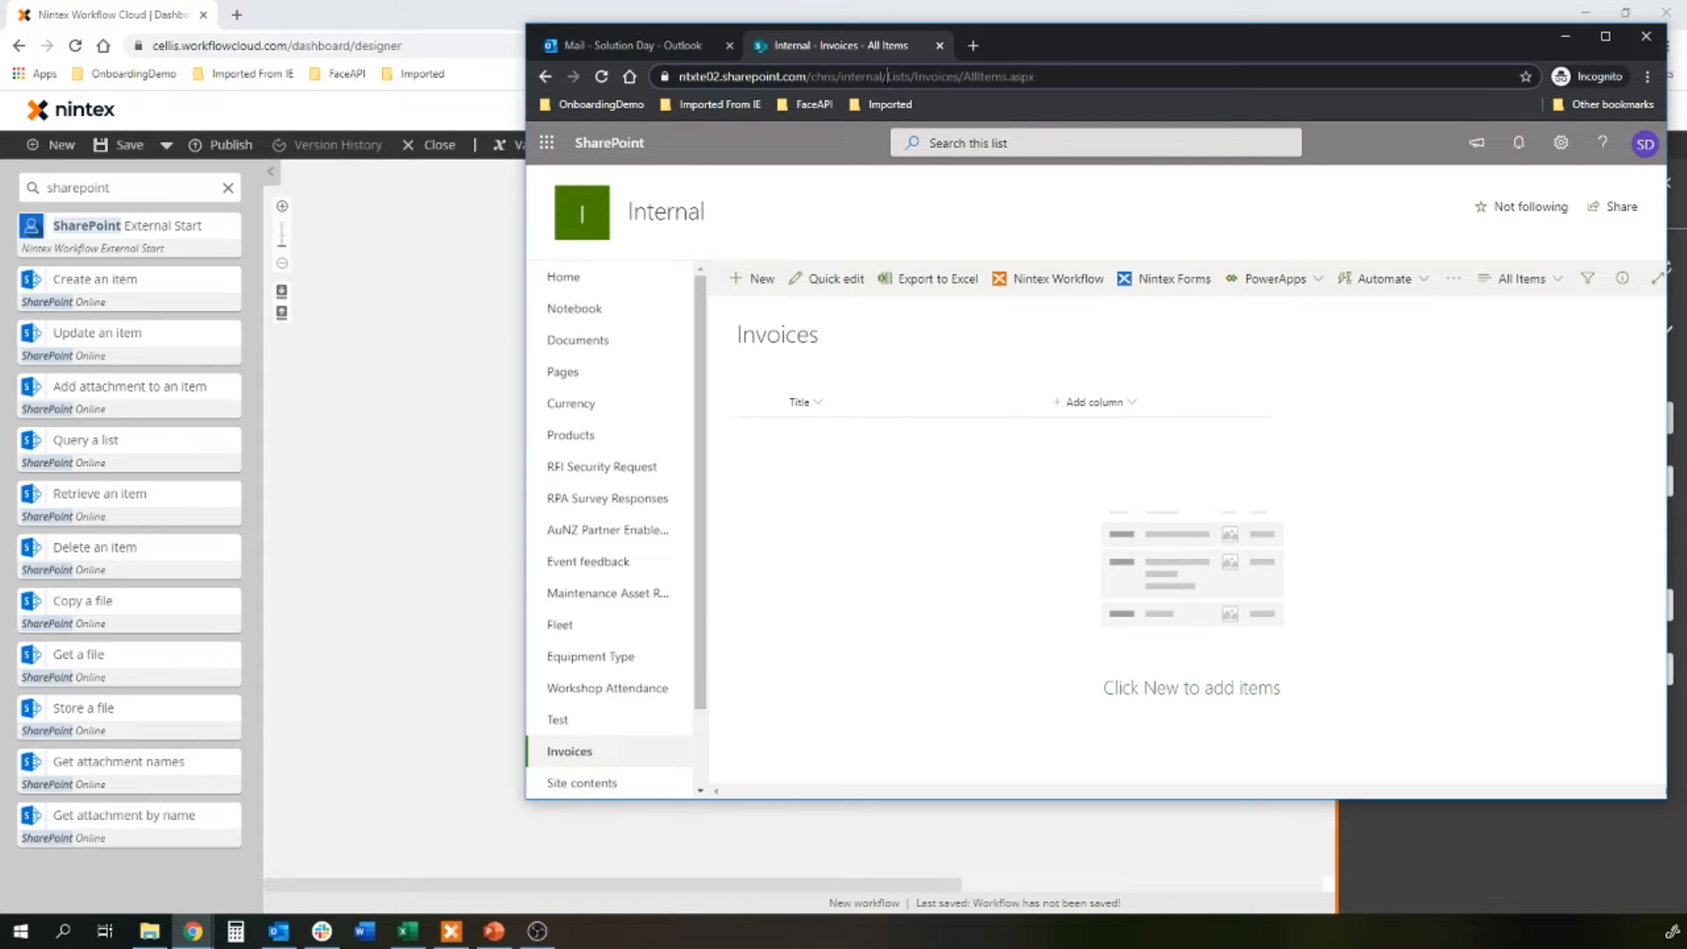
left_click(862, 76)
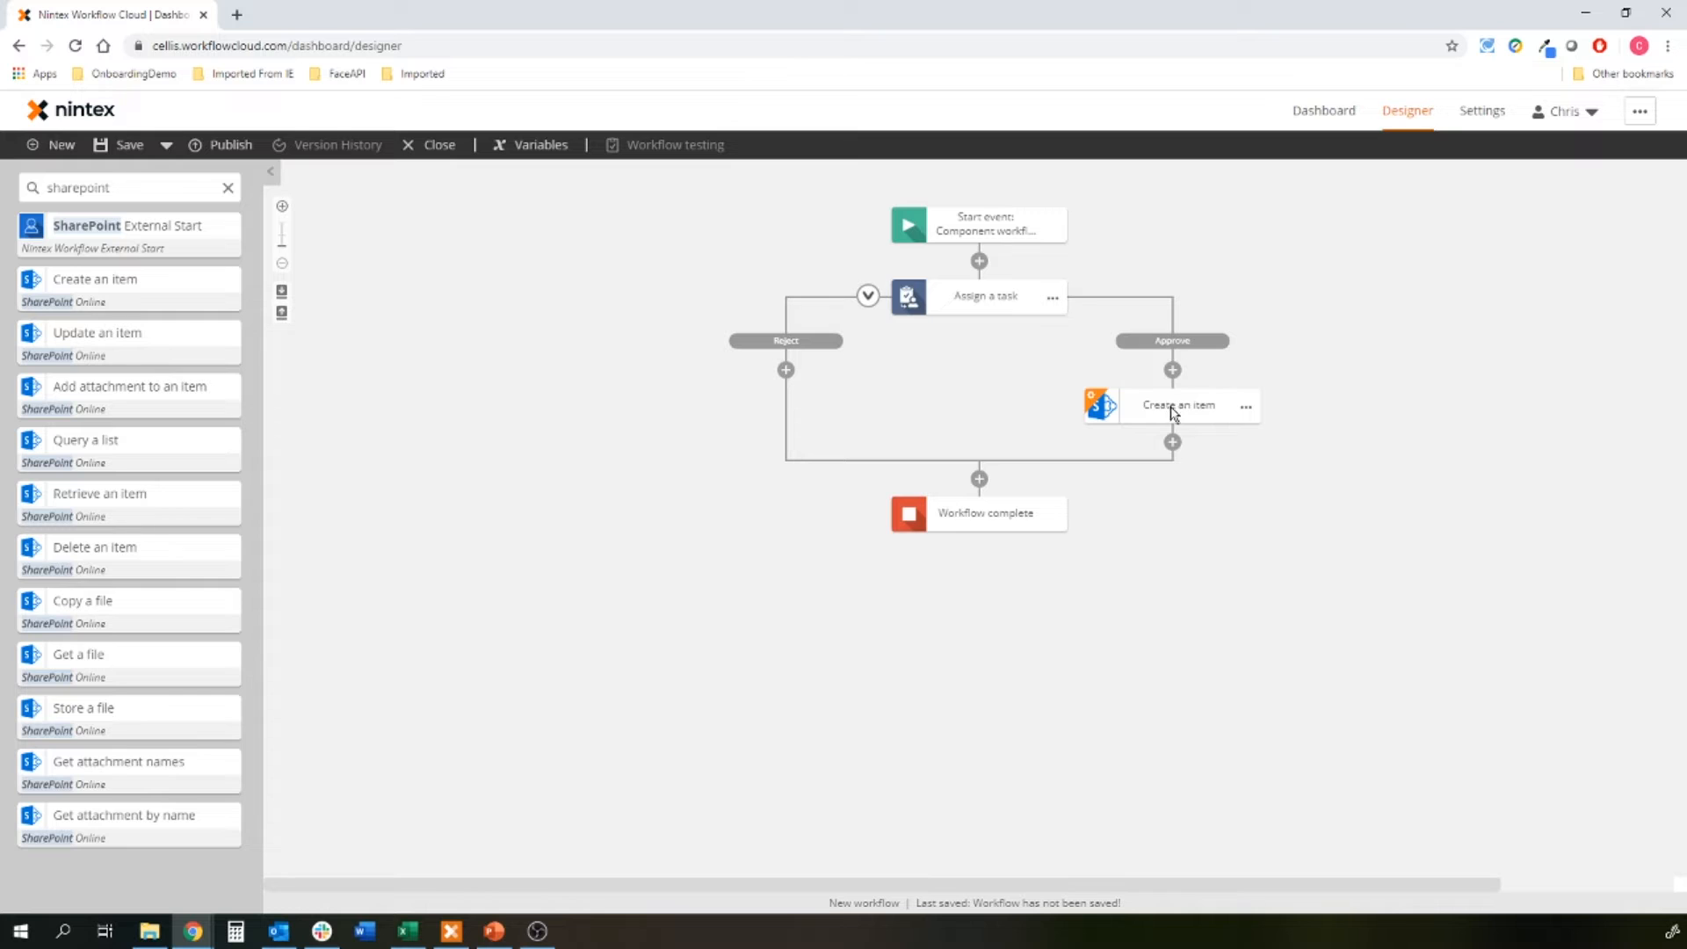
left_click(1178, 405)
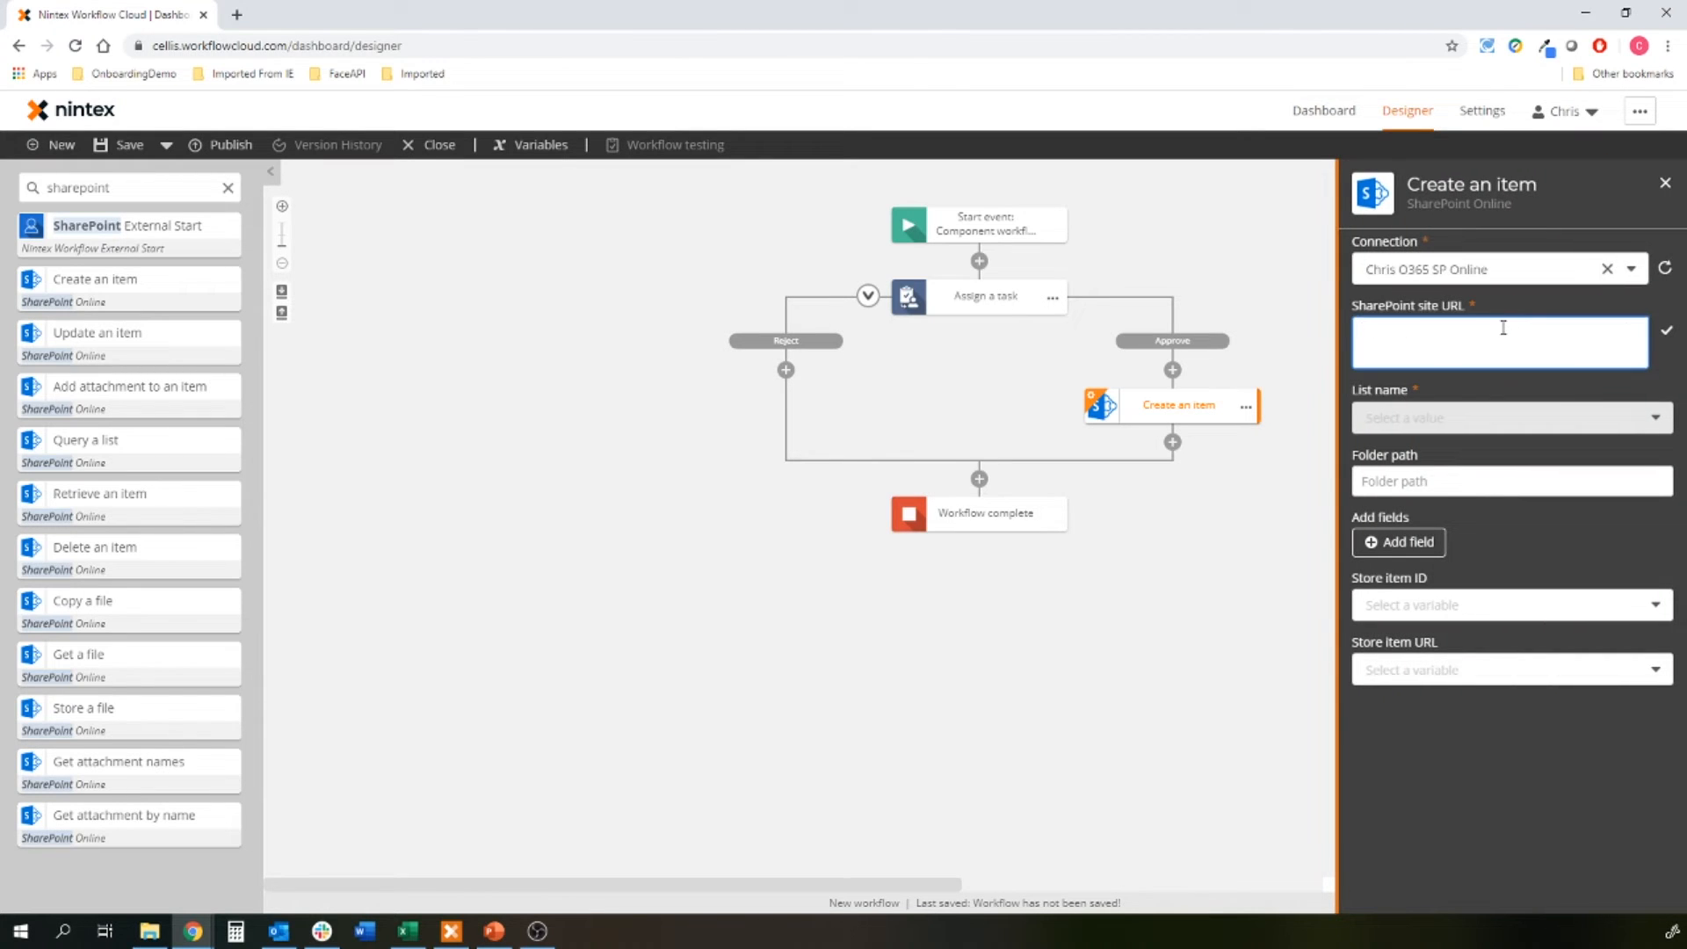
type("https://ntxte02.sharepoint.com/chris/internal/")
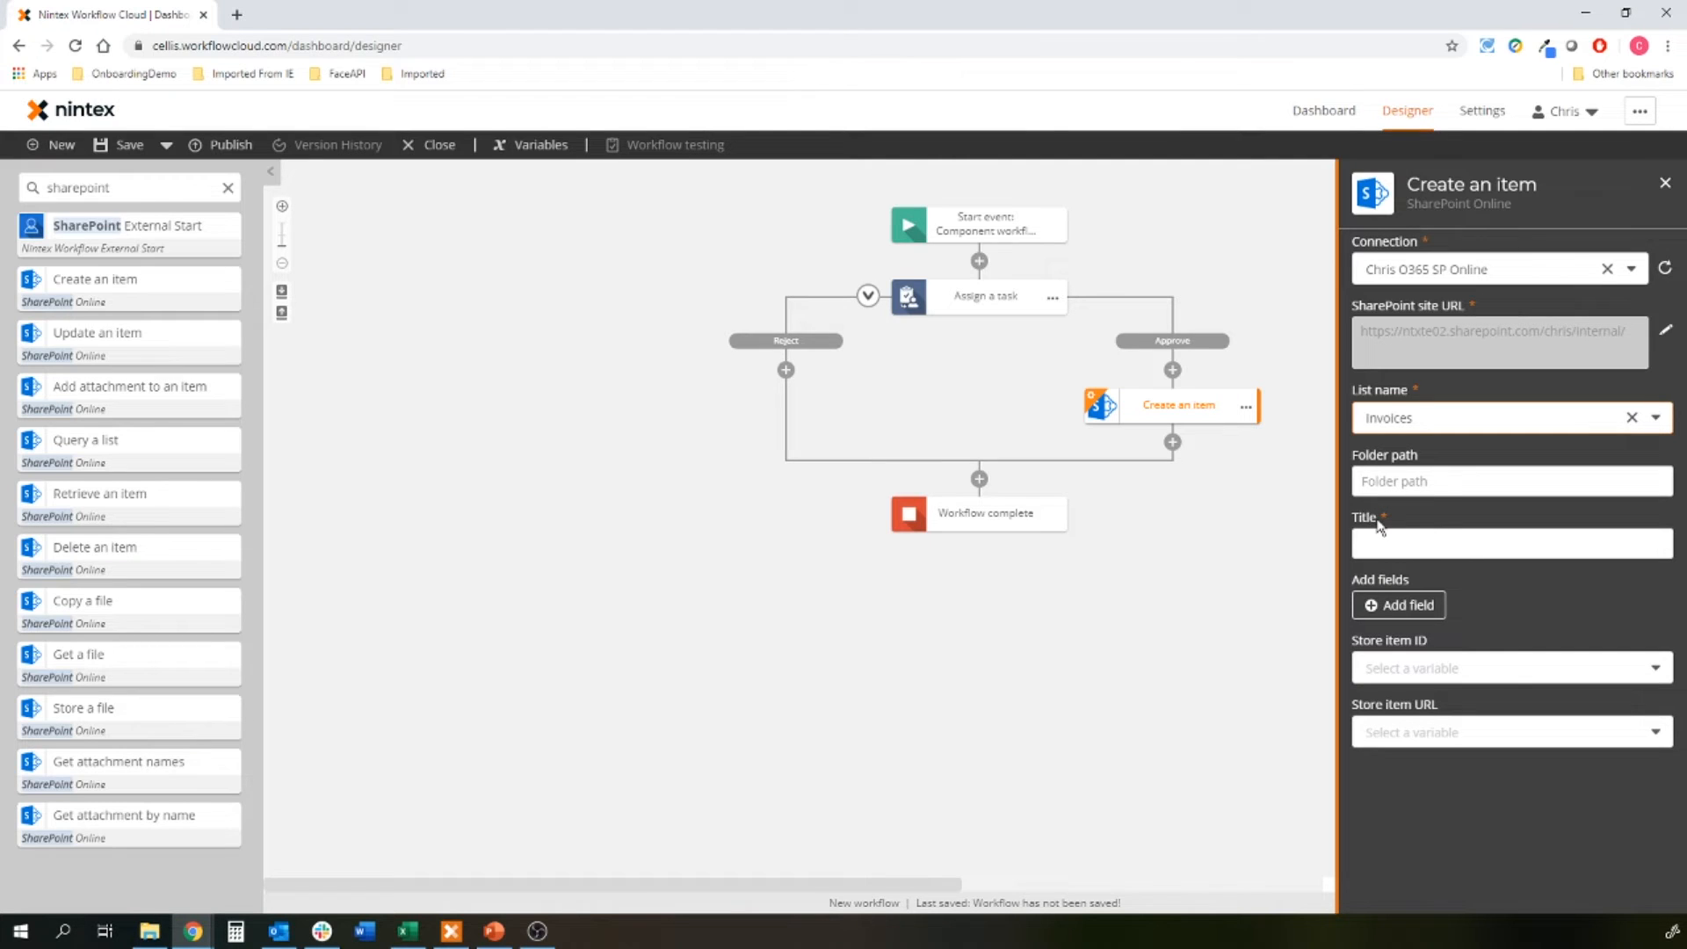
left_click(1510, 543)
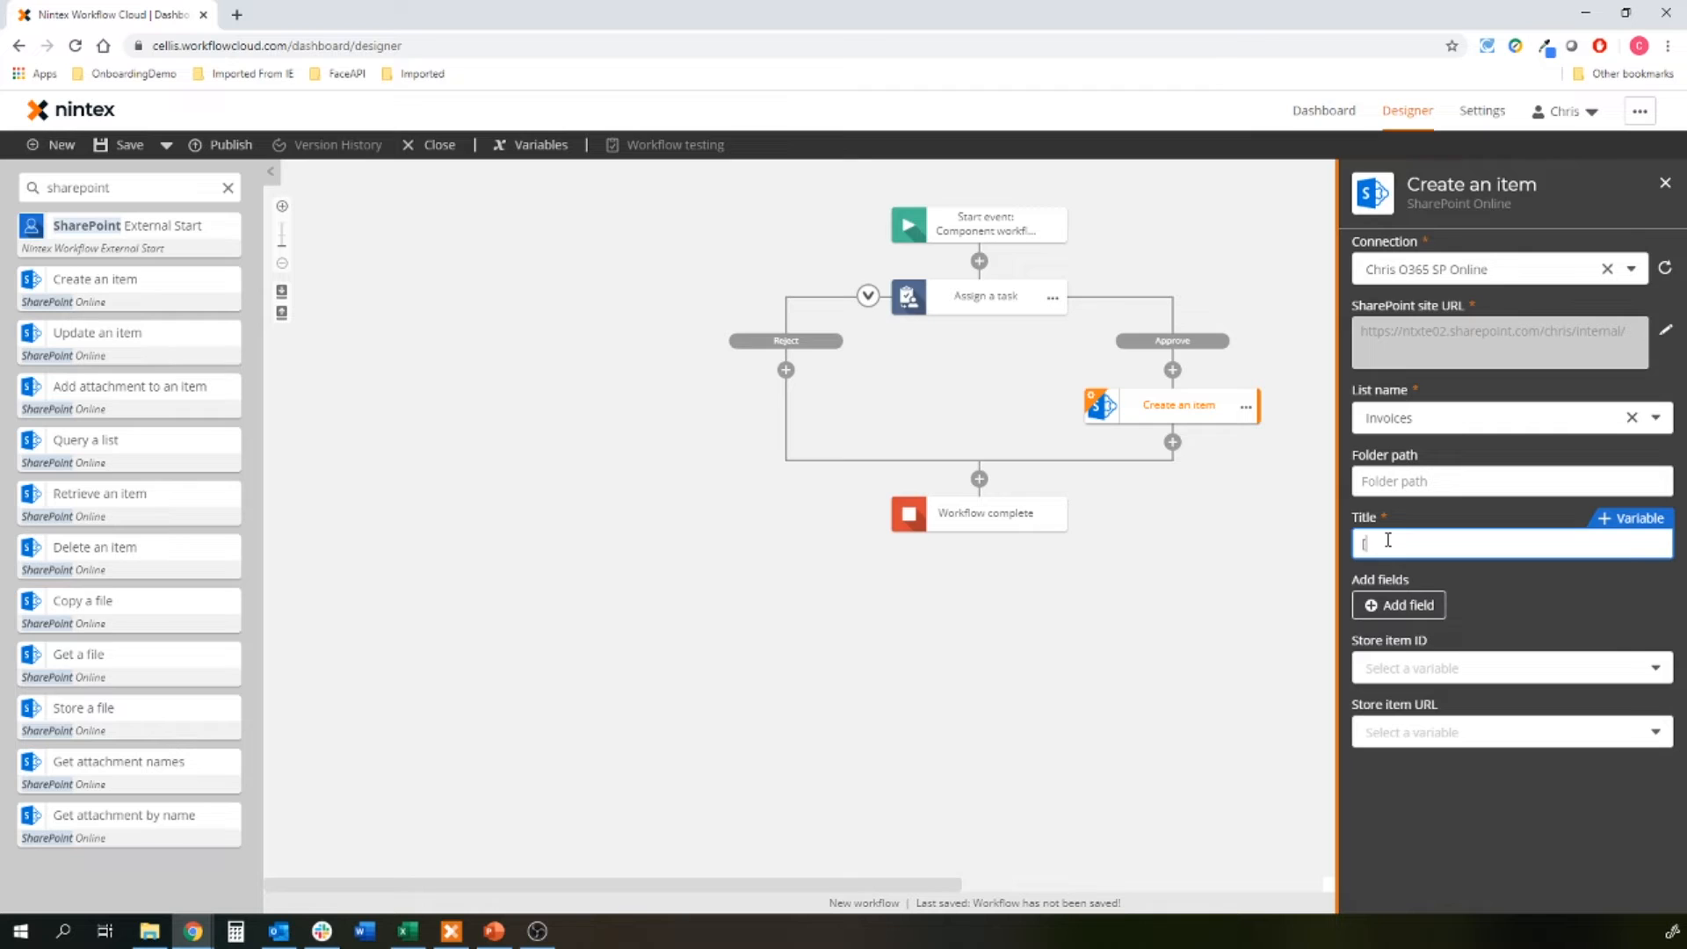
type("Invoi")
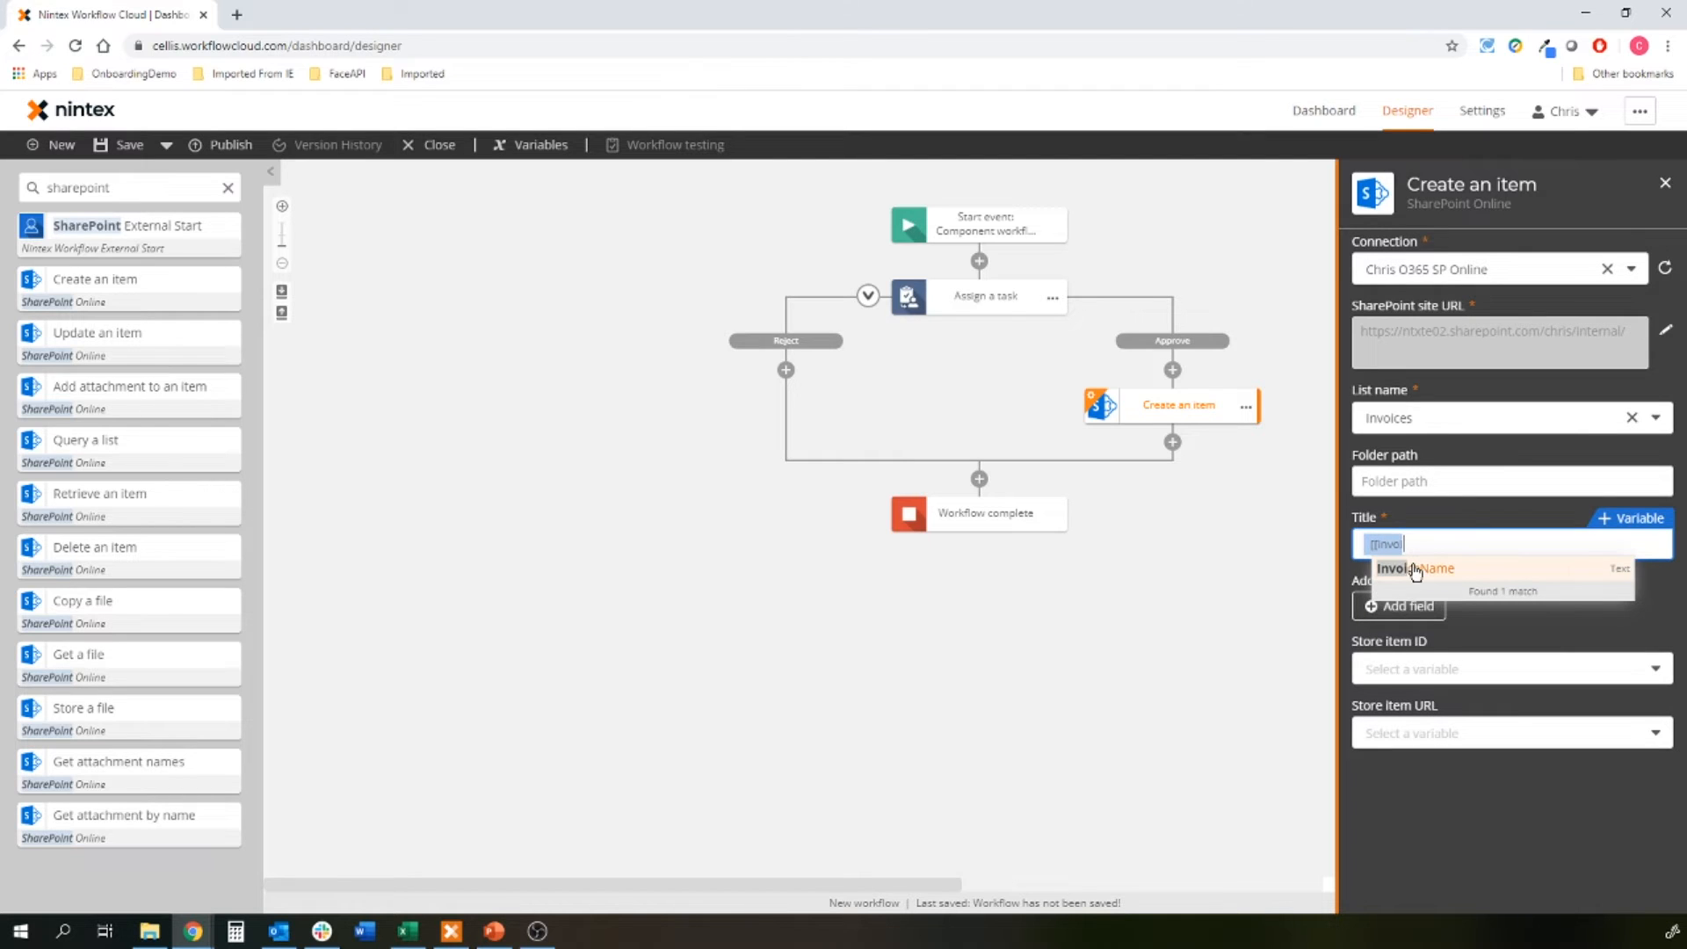
left_click(1415, 569)
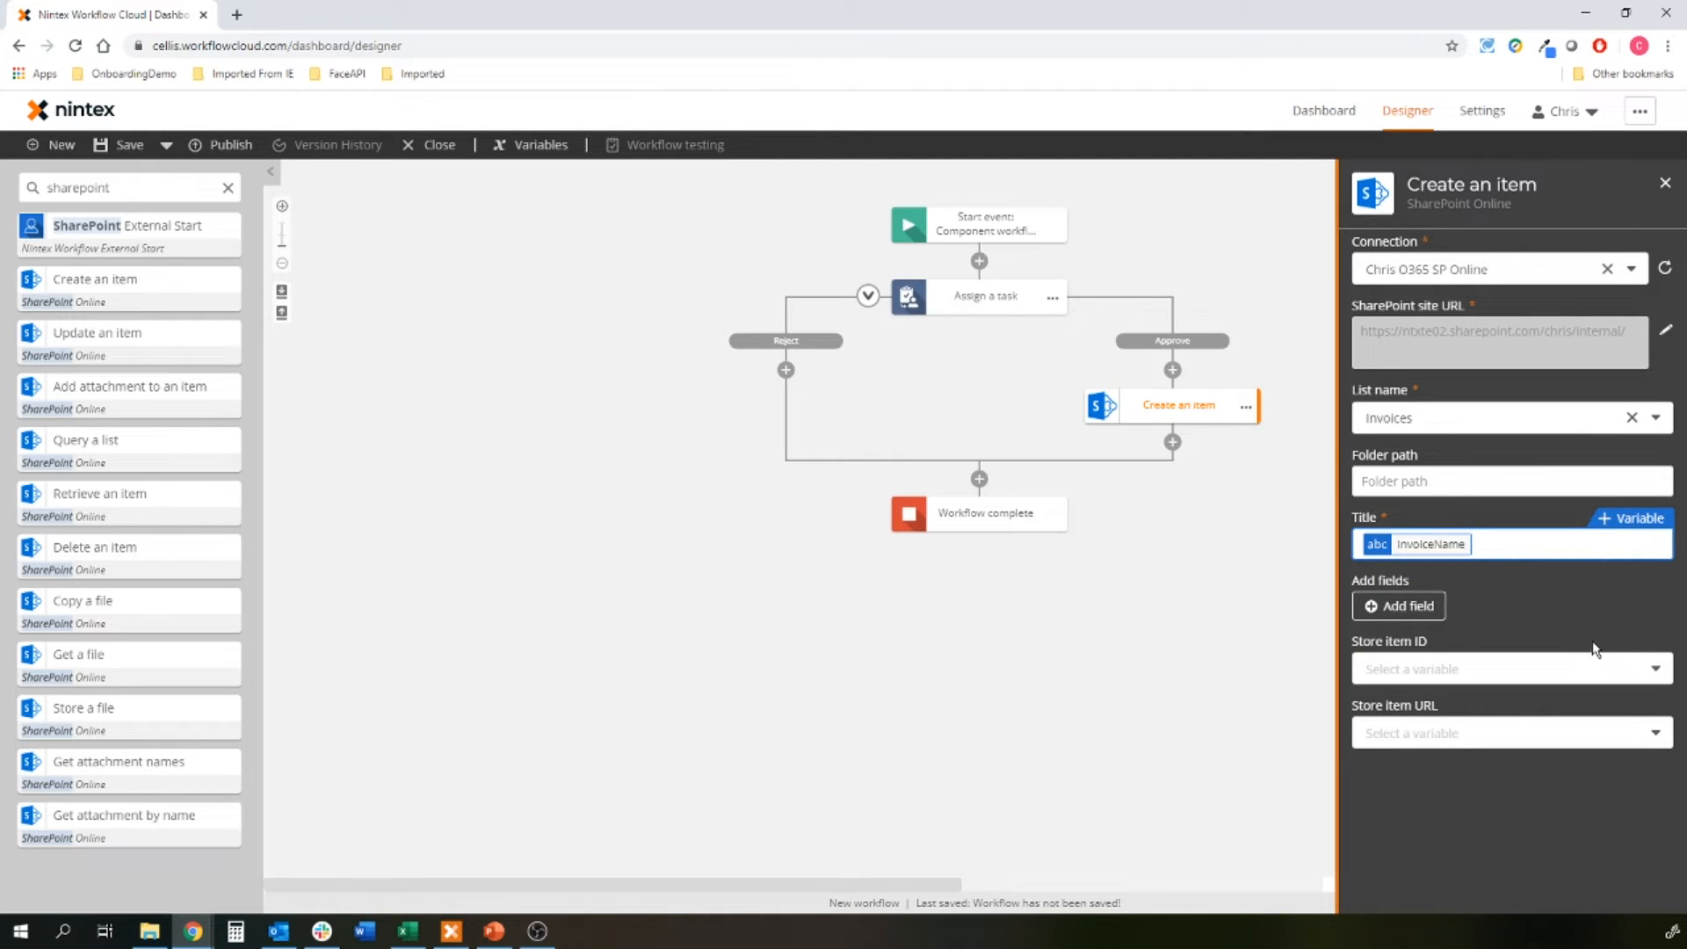
mouse_move(1632, 692)
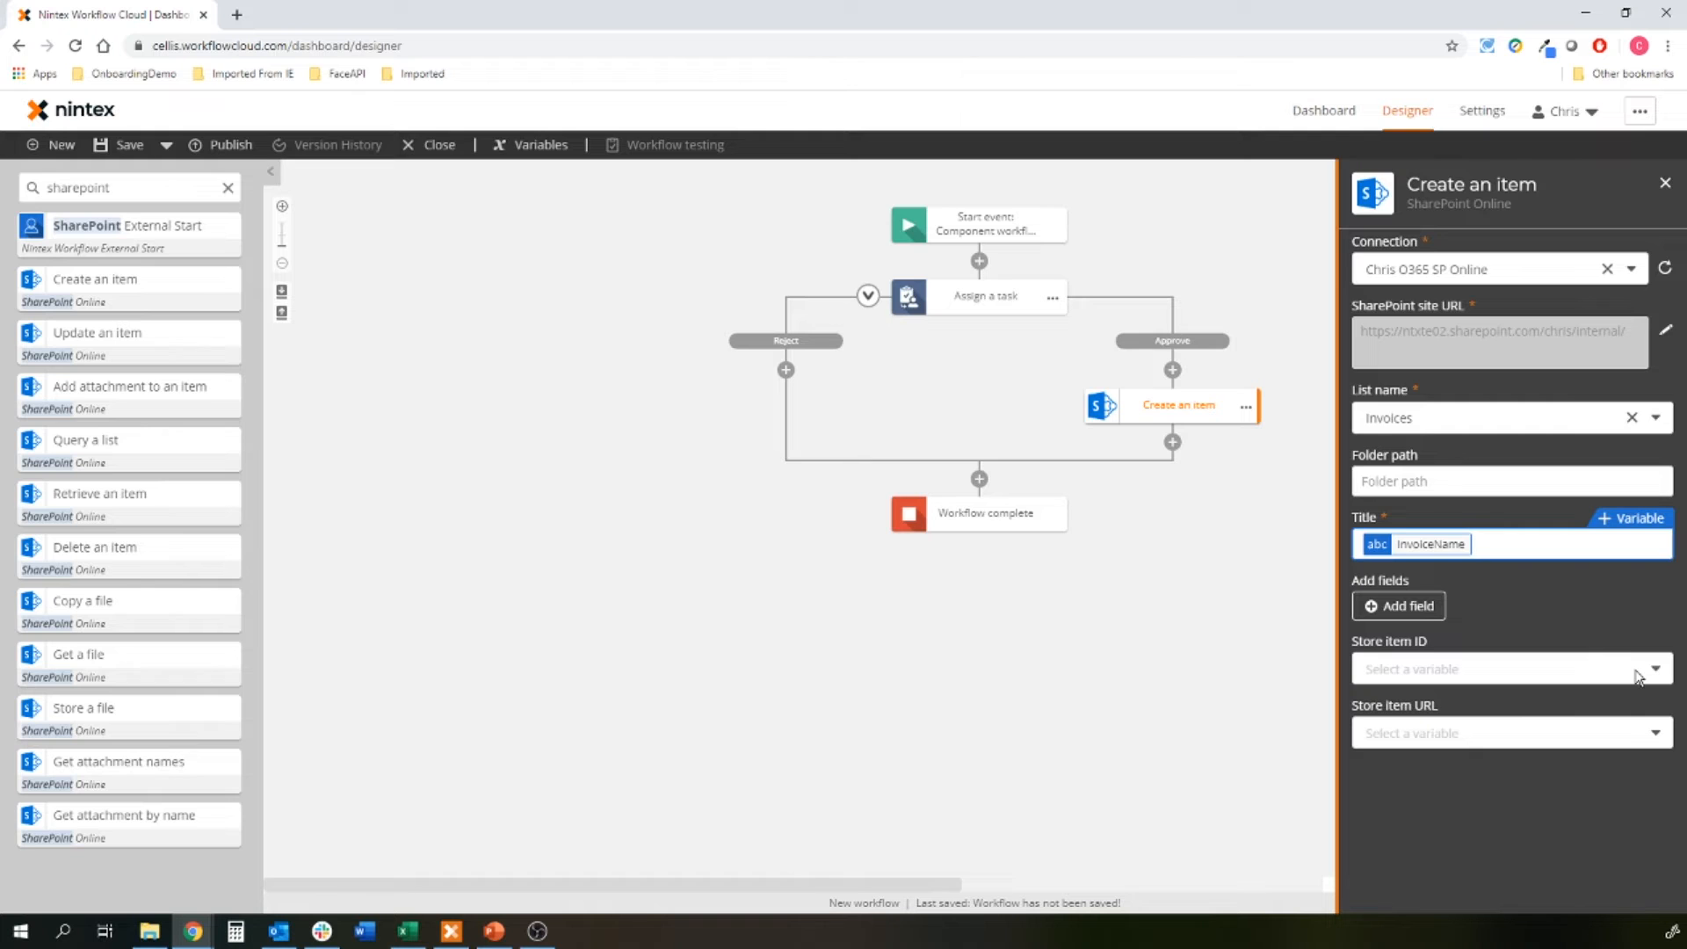
Step: Store the new item's ID in a newly created variable SPItemID
left_click(1511, 668)
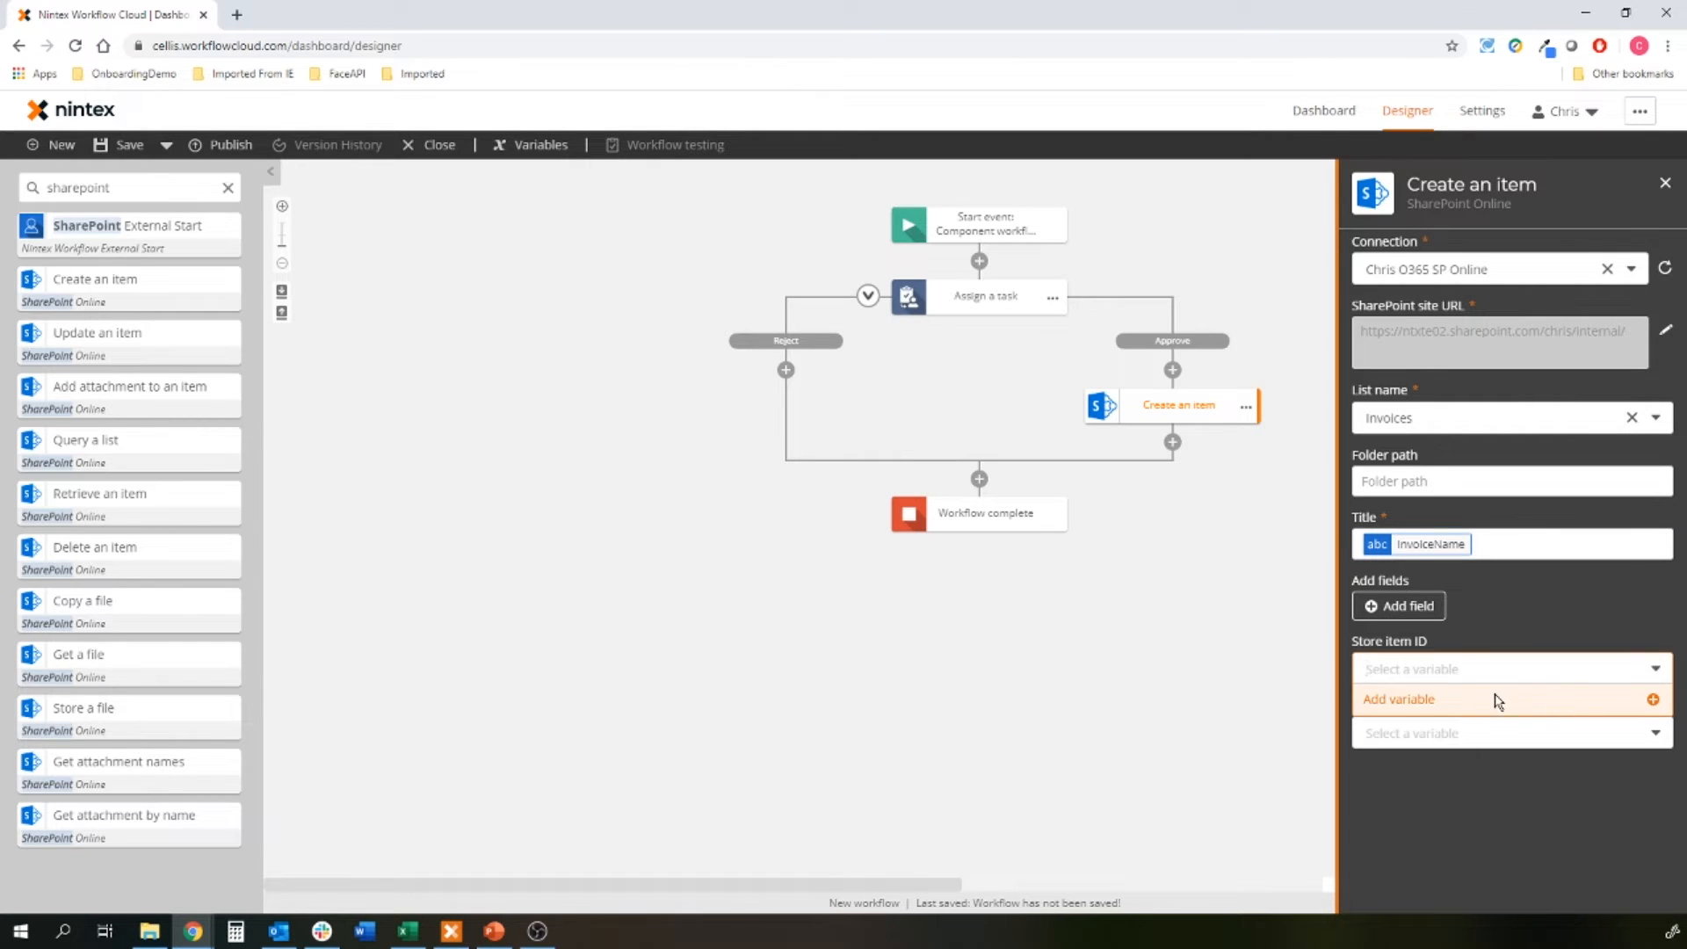
left_click(1398, 699)
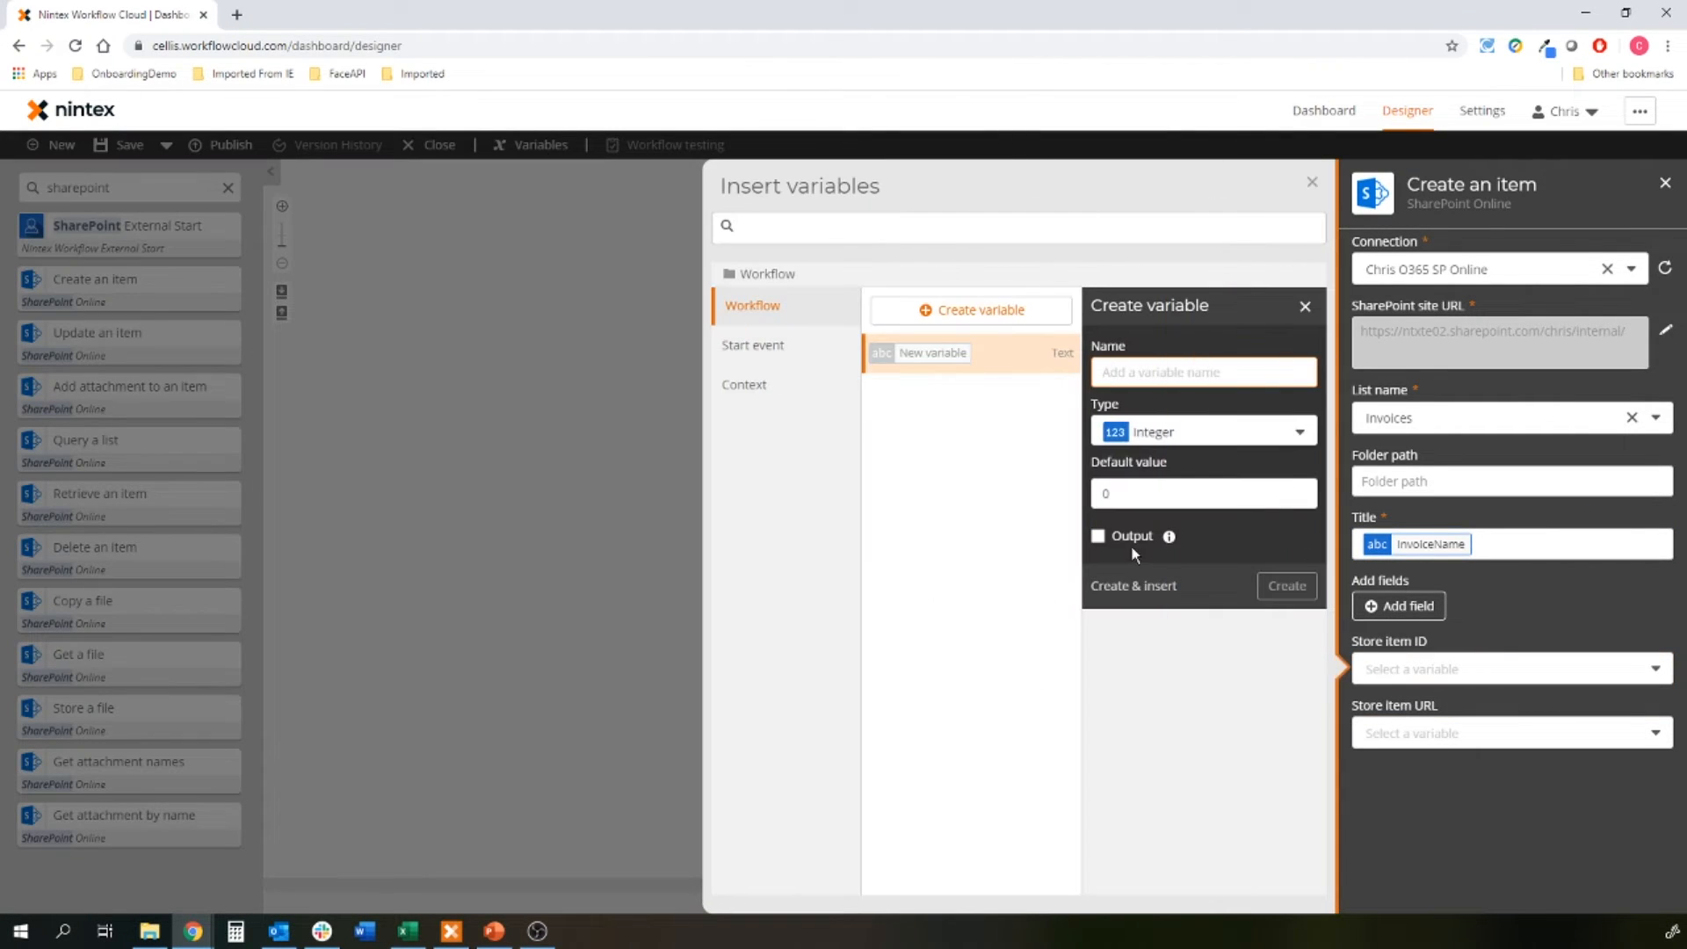
type("SPli")
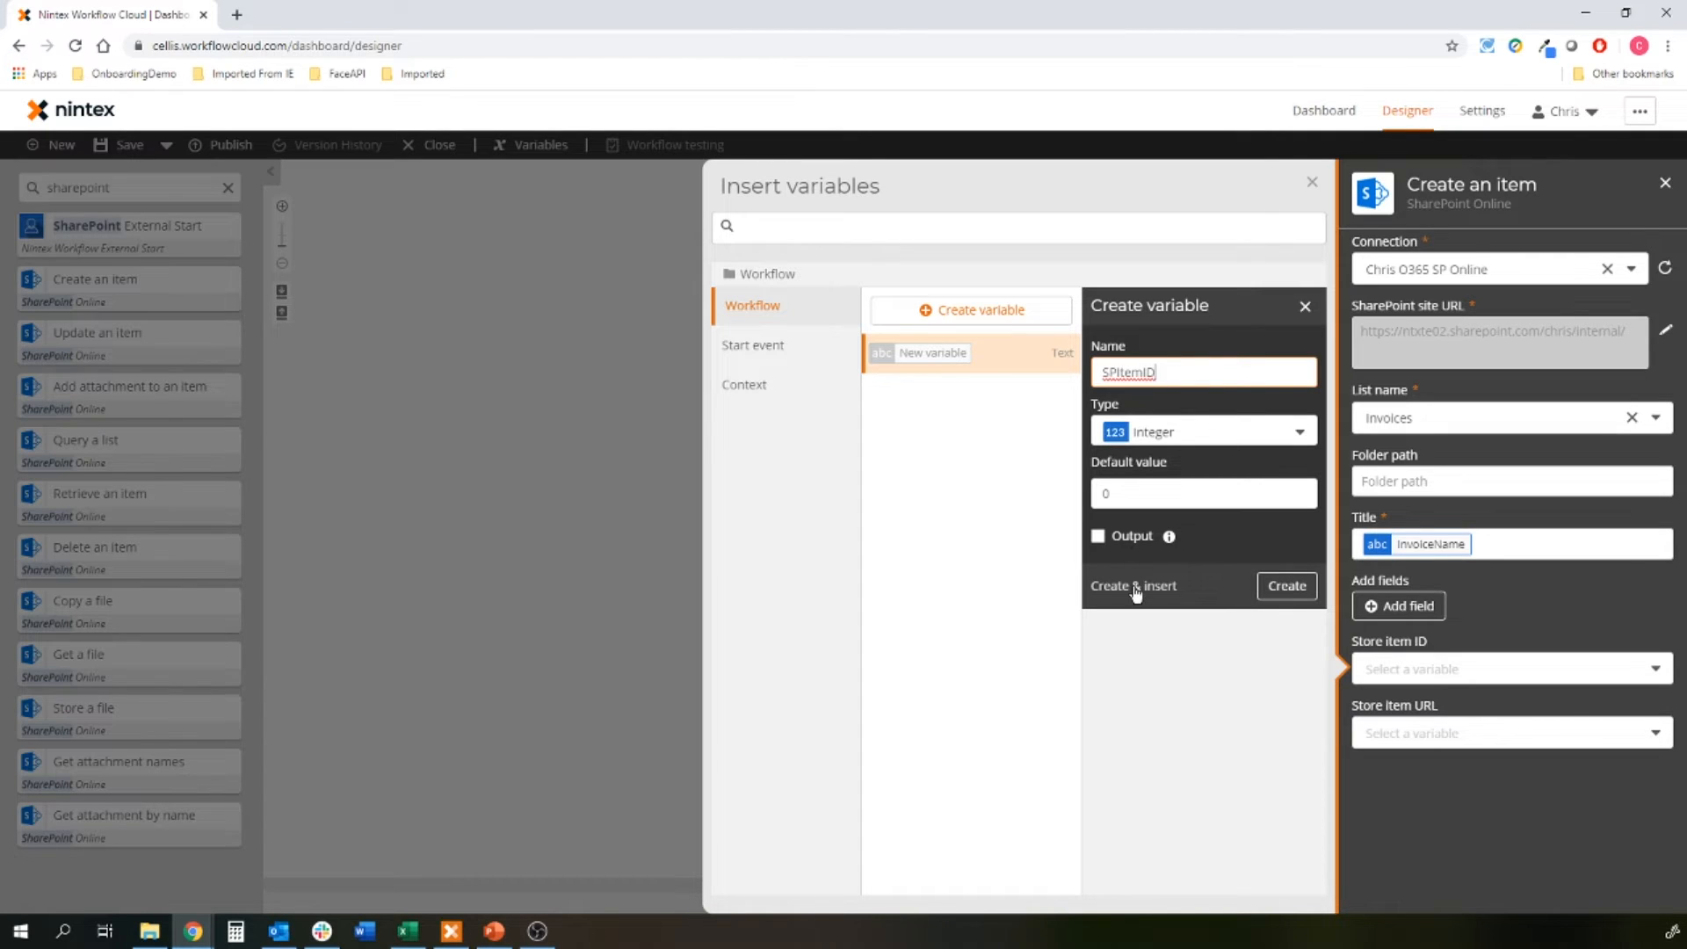
left_click(1286, 586)
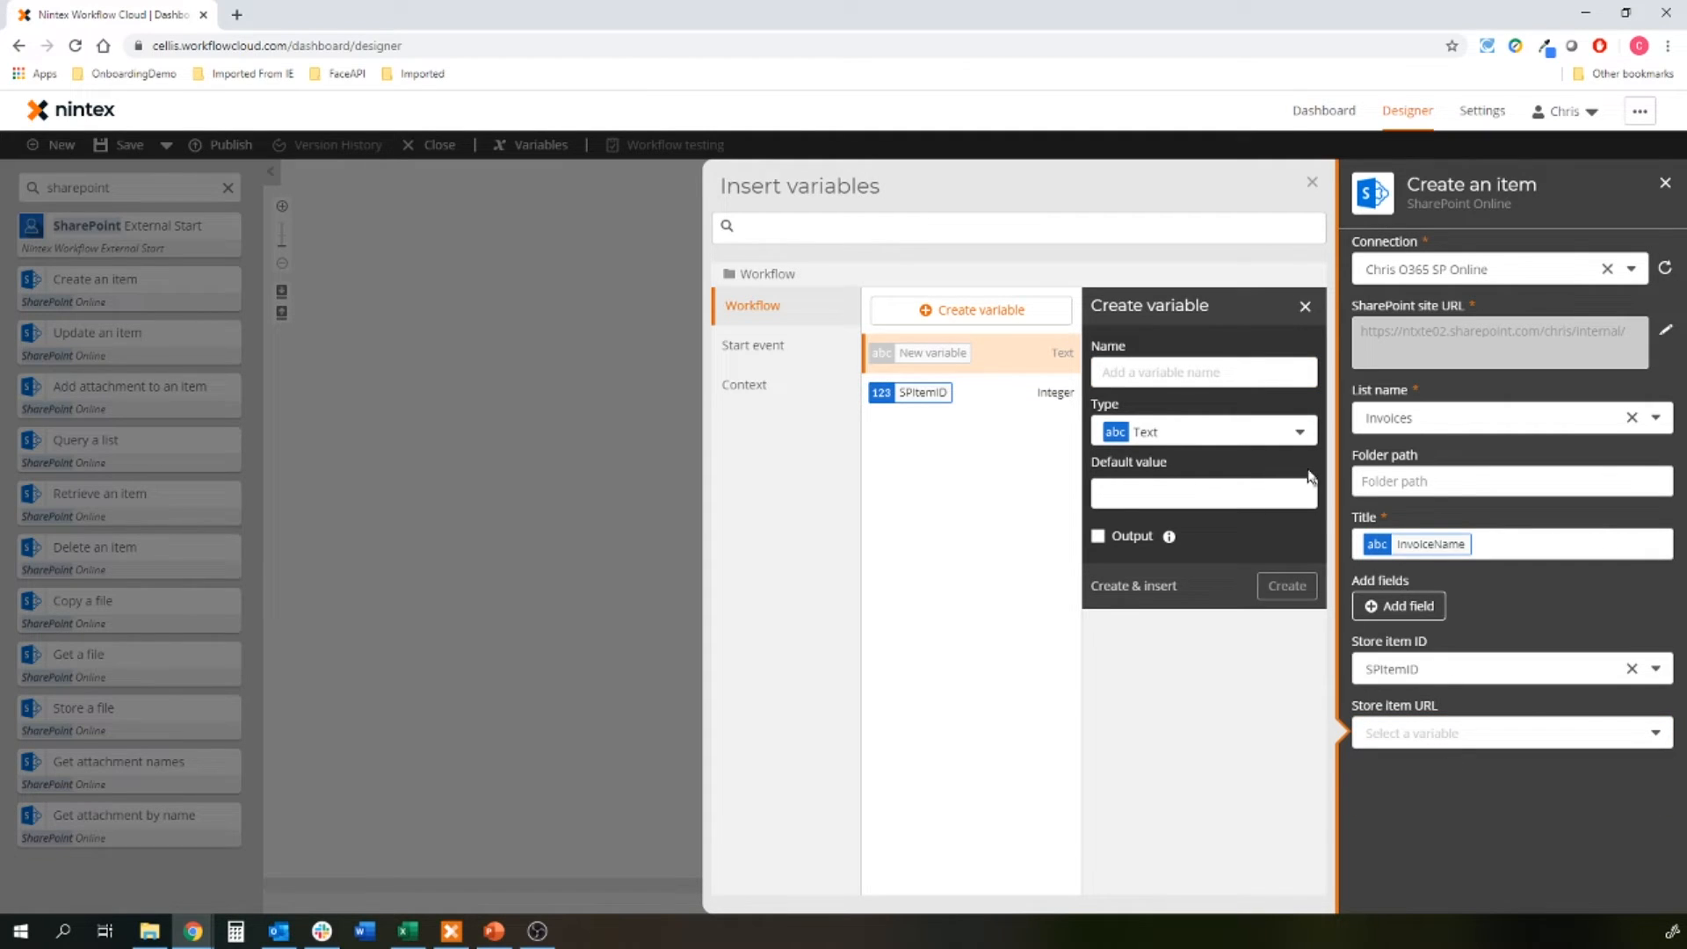
Step: Store the item URL in a new text variable SPItemURL and close the panel
type("S")
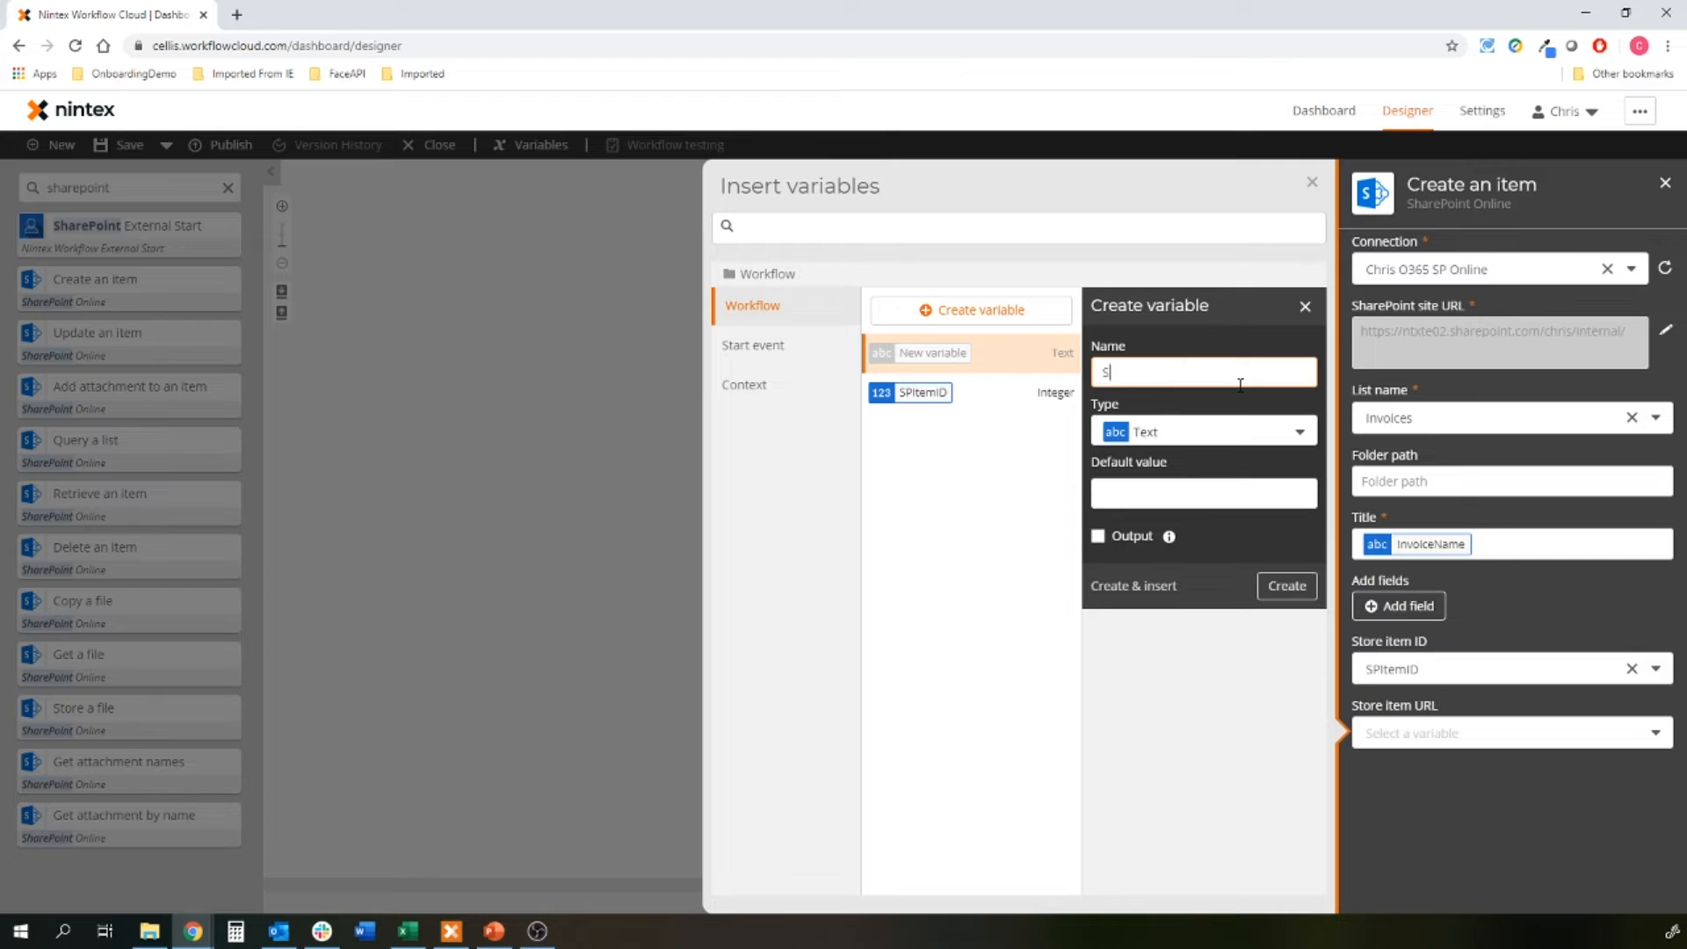
type("PItemURL")
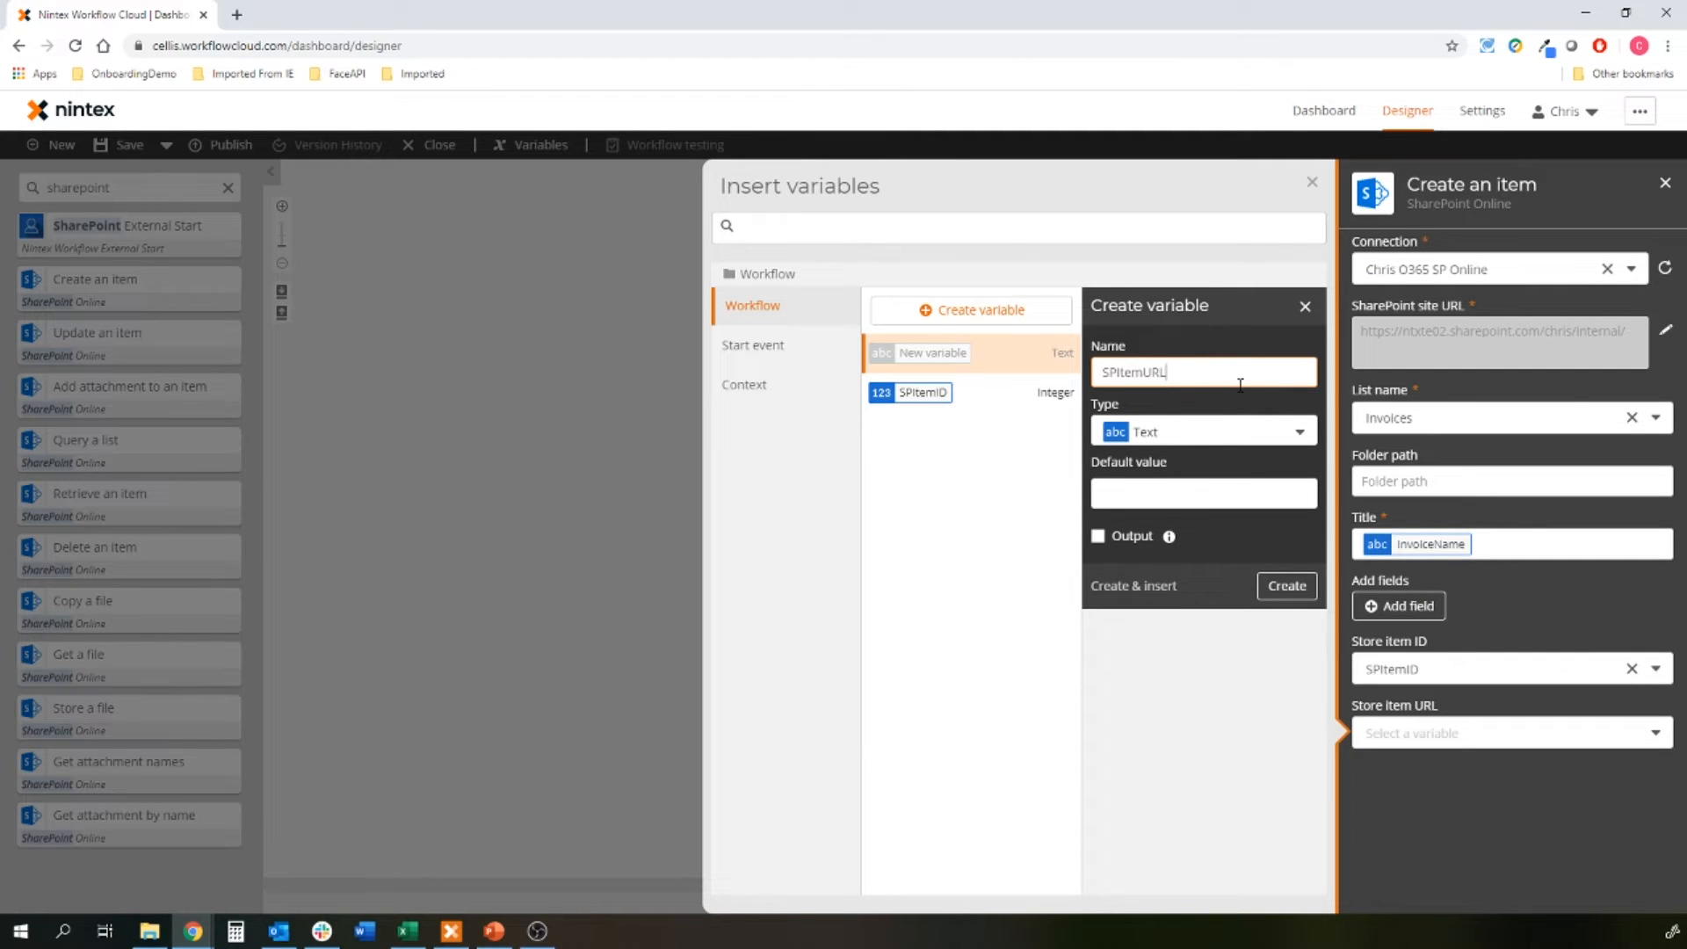
left_click(1286, 586)
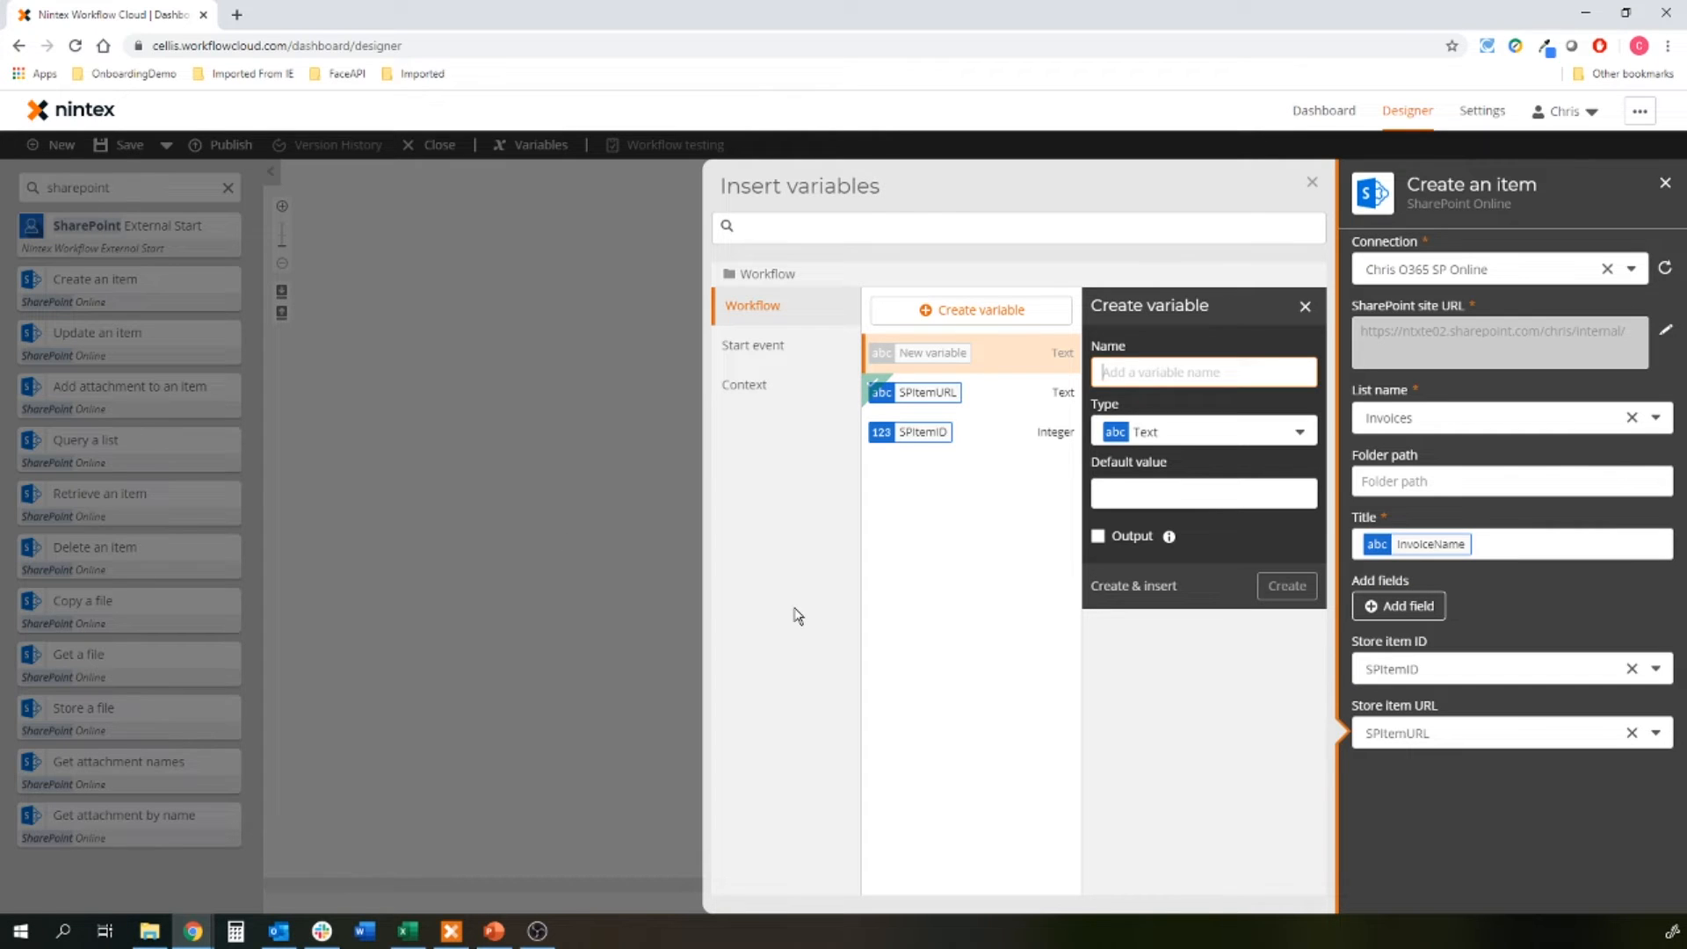
left_click(1313, 182)
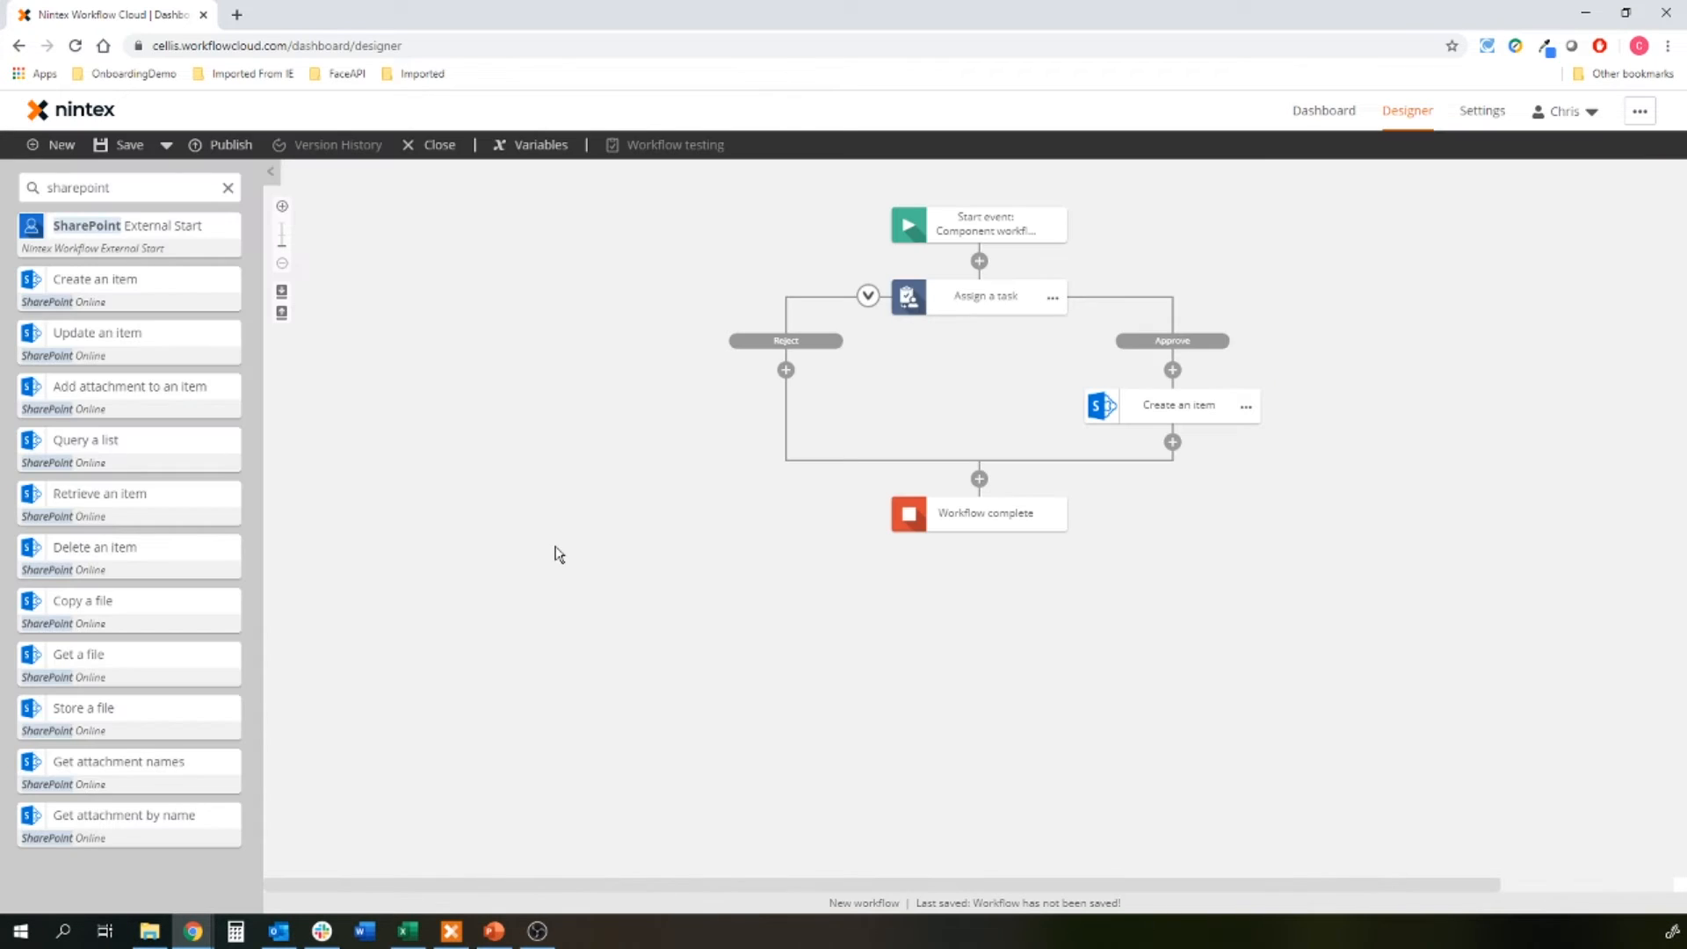
mouse_move(86, 391)
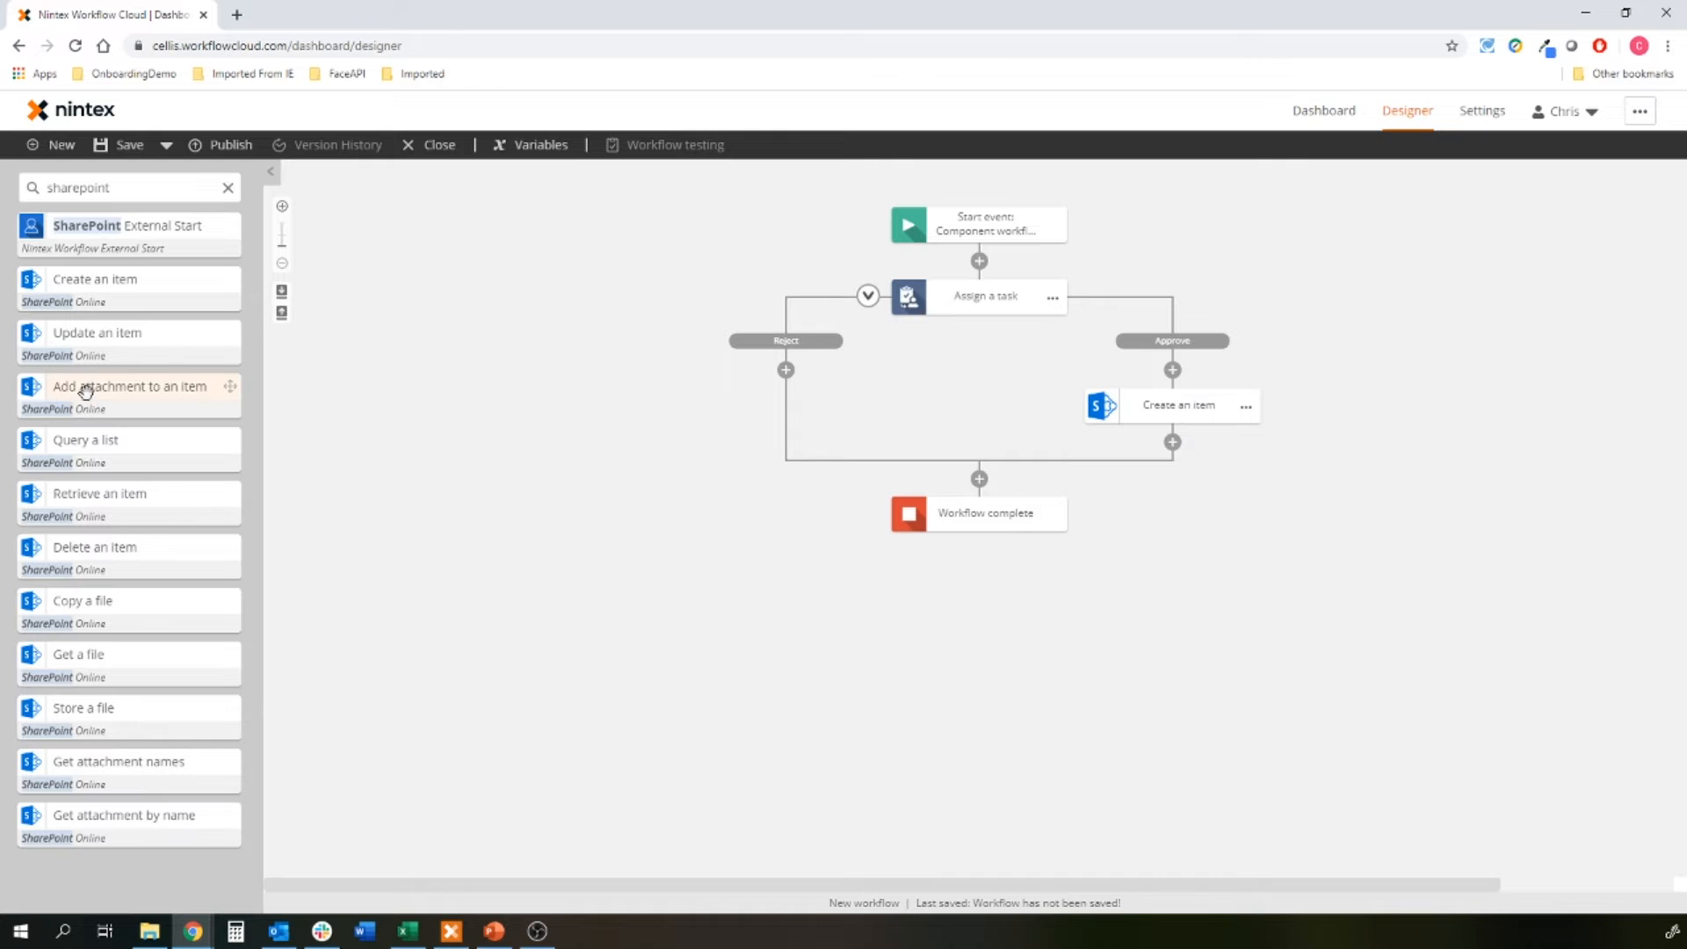
Step: Add an Add attachment step below Create an item: file InvoiceFile, list Invoices, item ID SPItemID
left_click_drag(130, 386, 1156, 440)
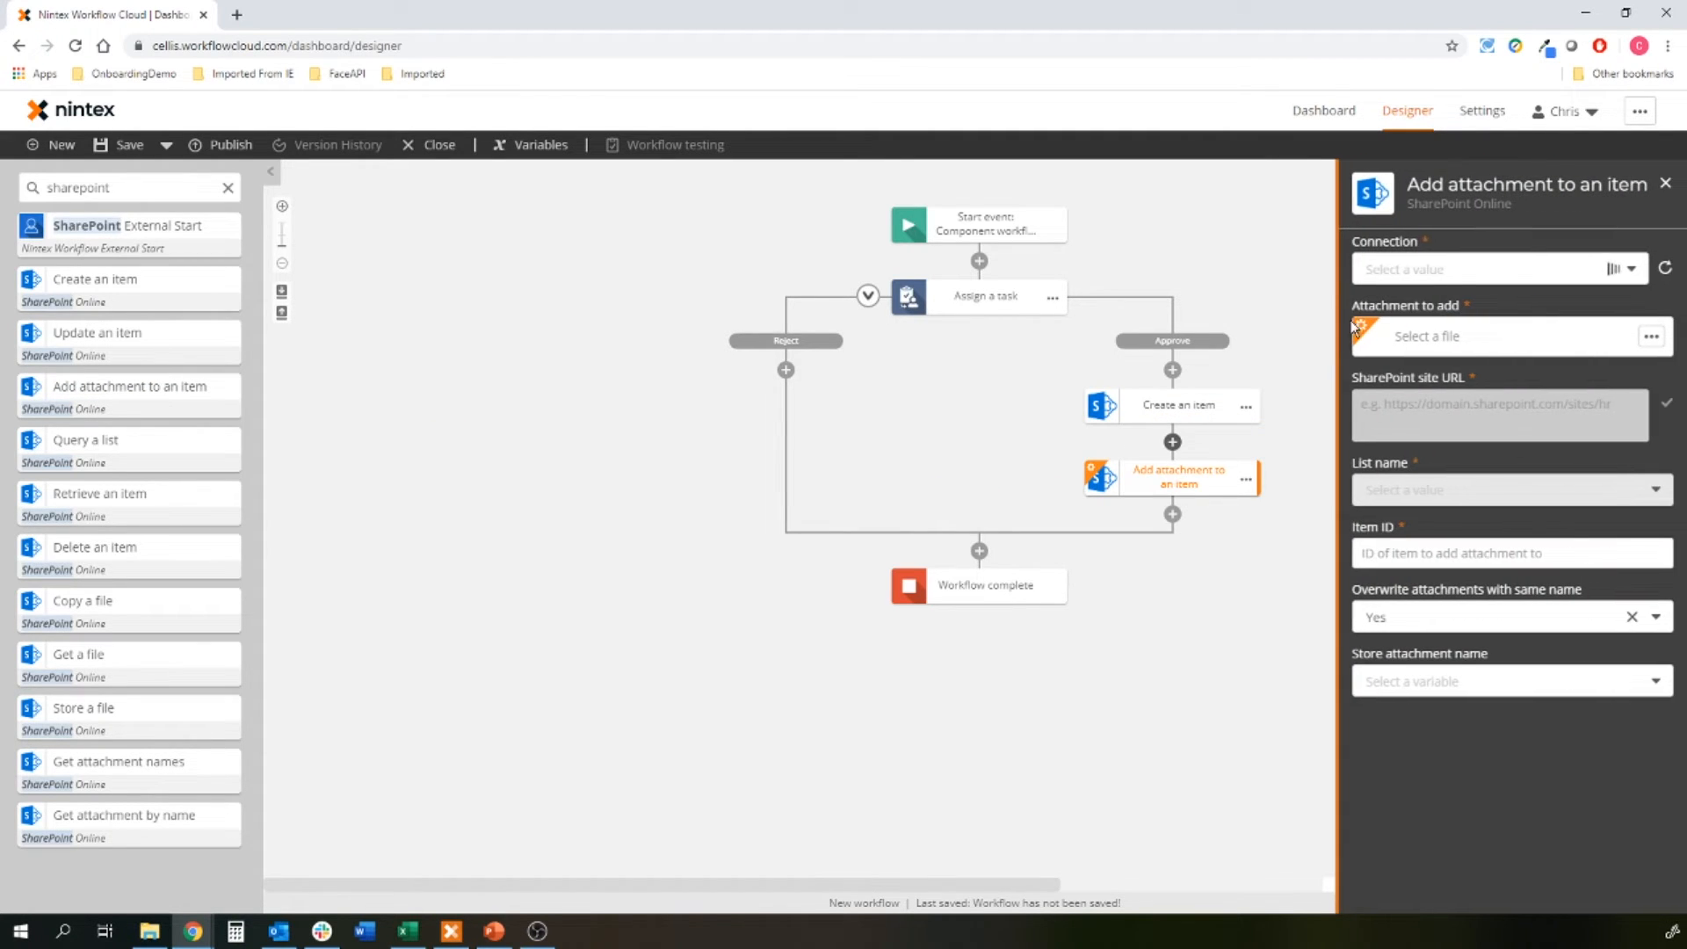
left_click(1495, 269)
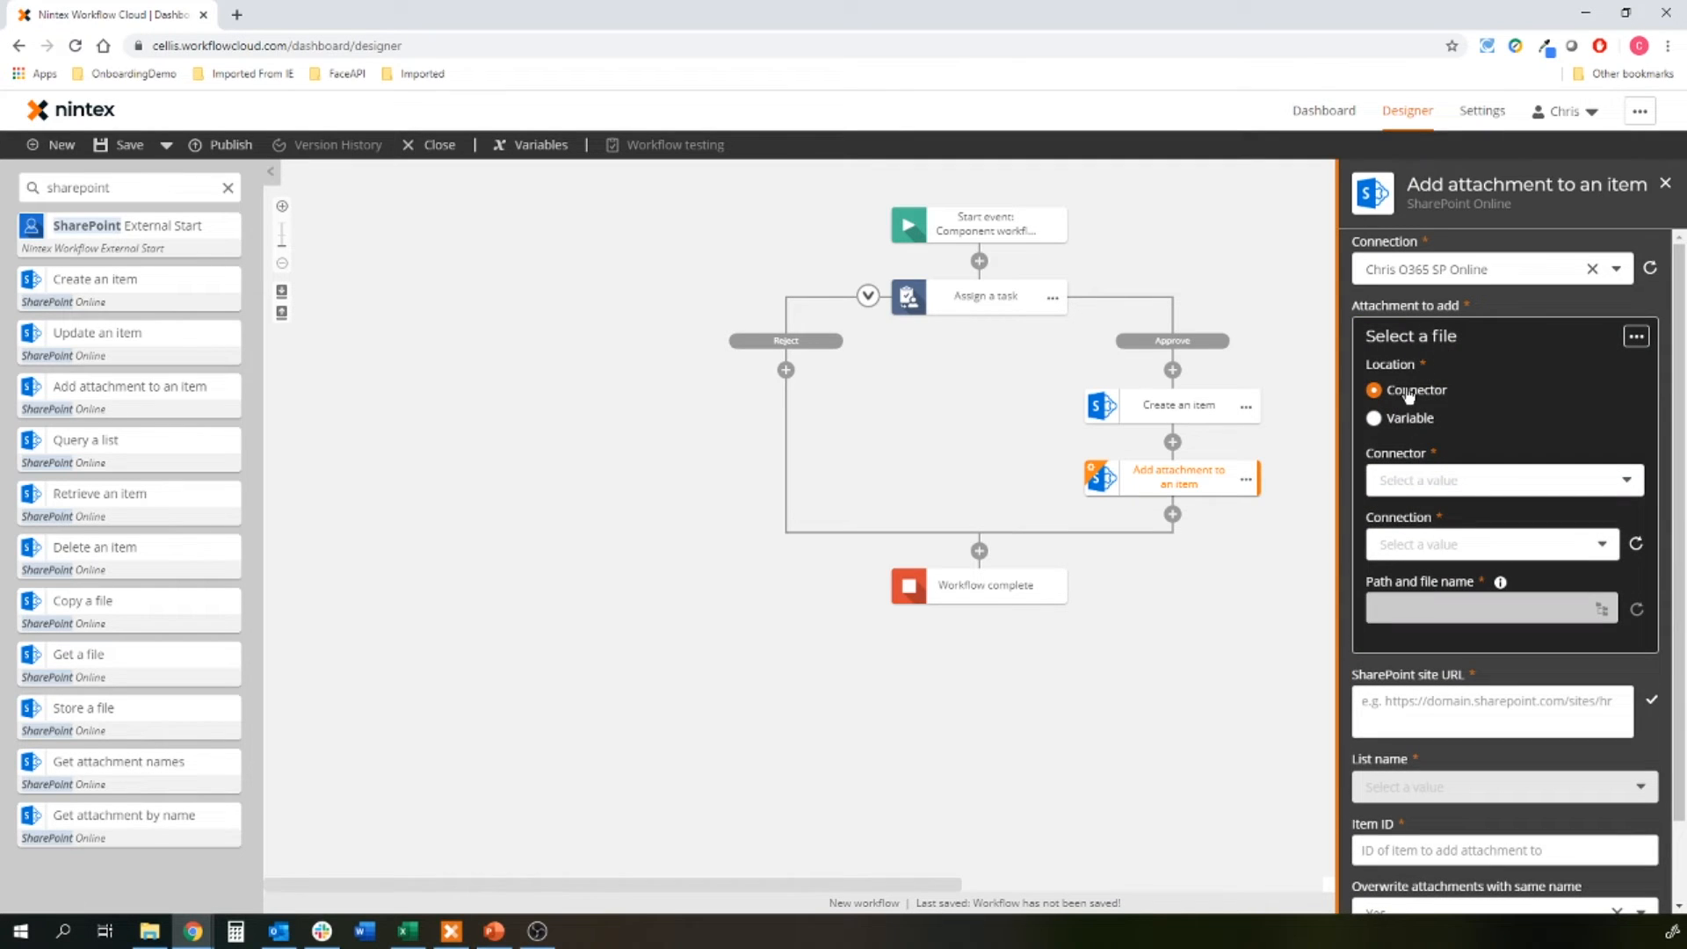
mouse_move(1399, 423)
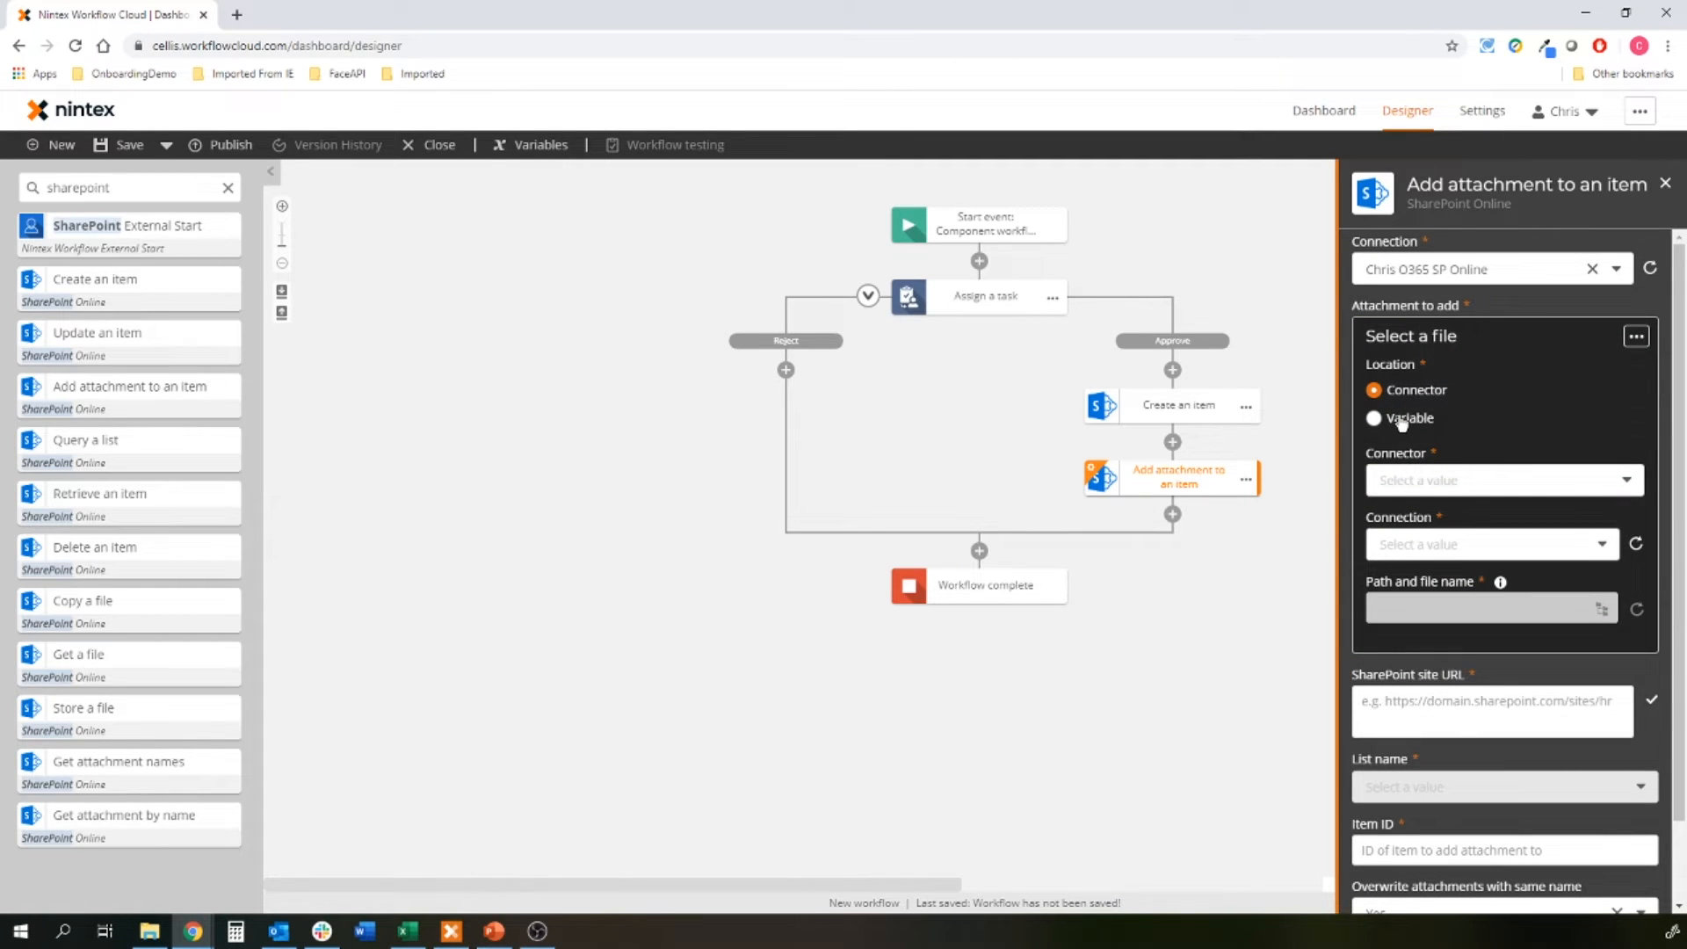
left_click(1503, 479)
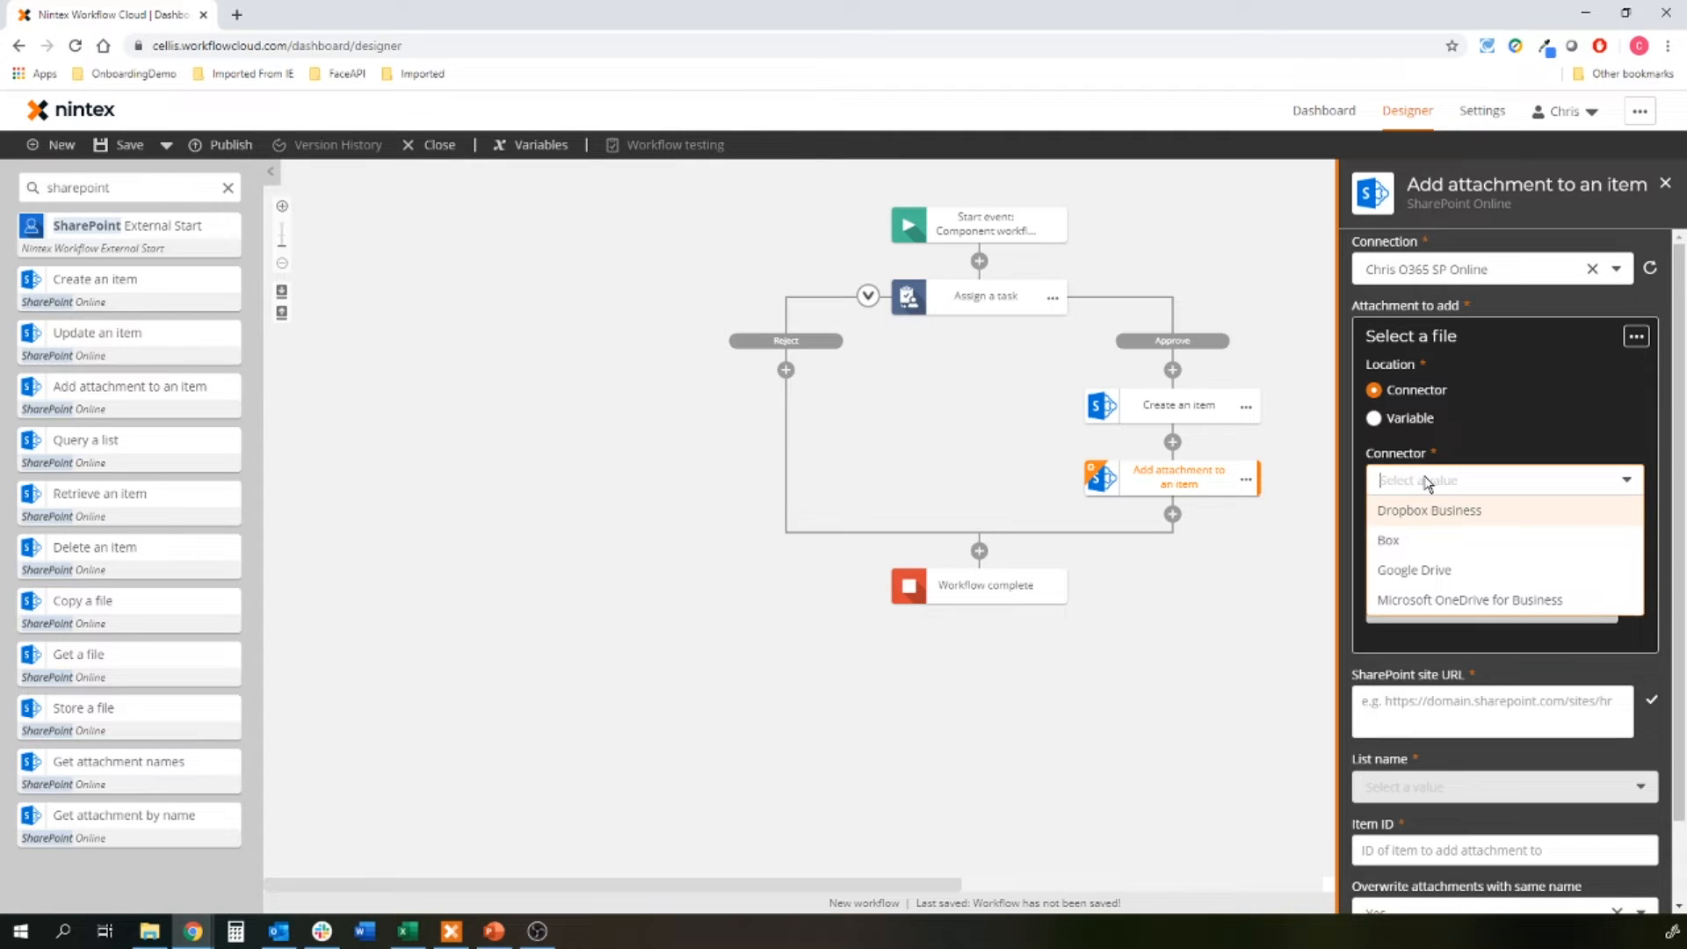
left_click(1373, 418)
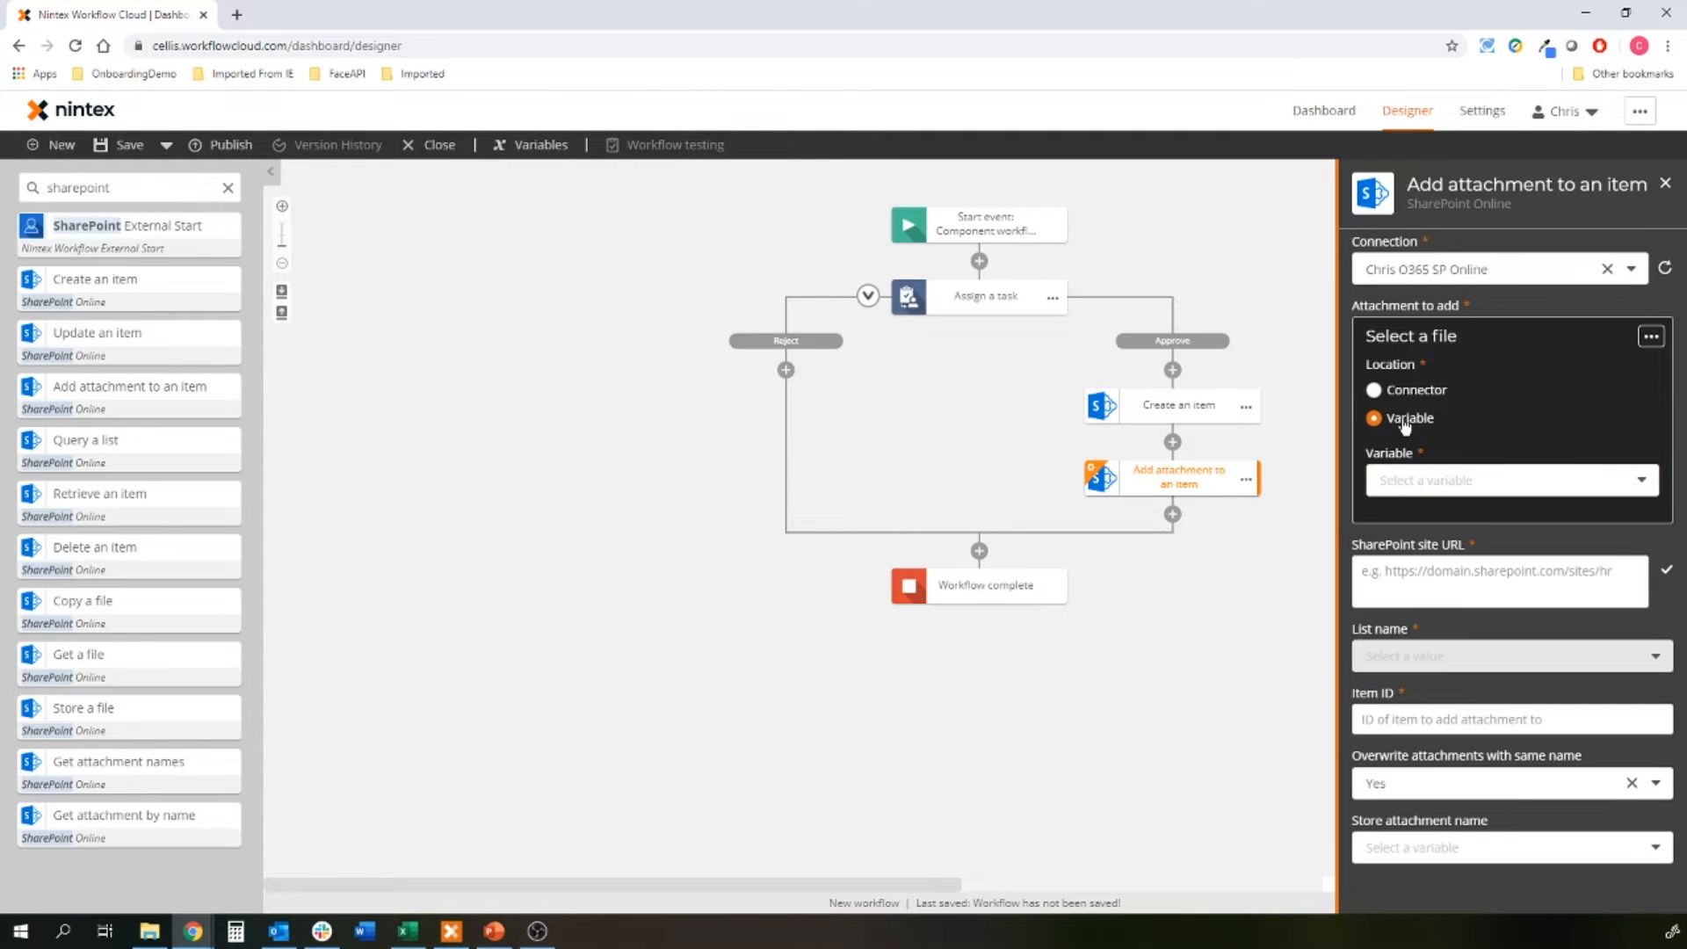
left_click(1512, 480)
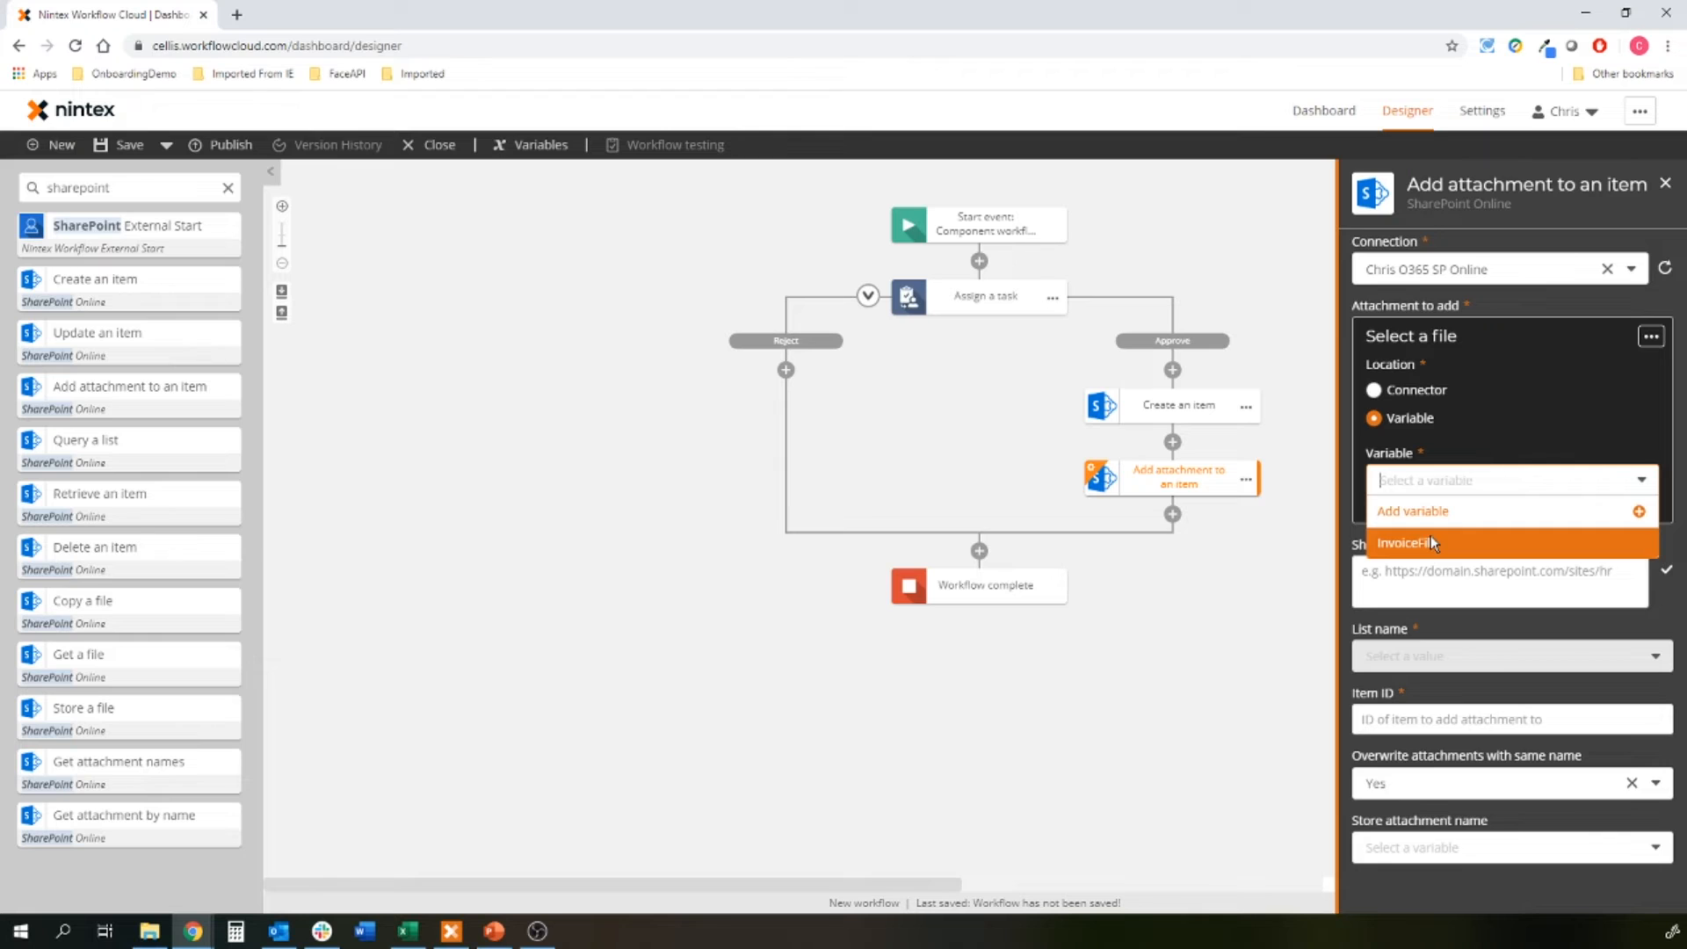
left_click(1411, 543)
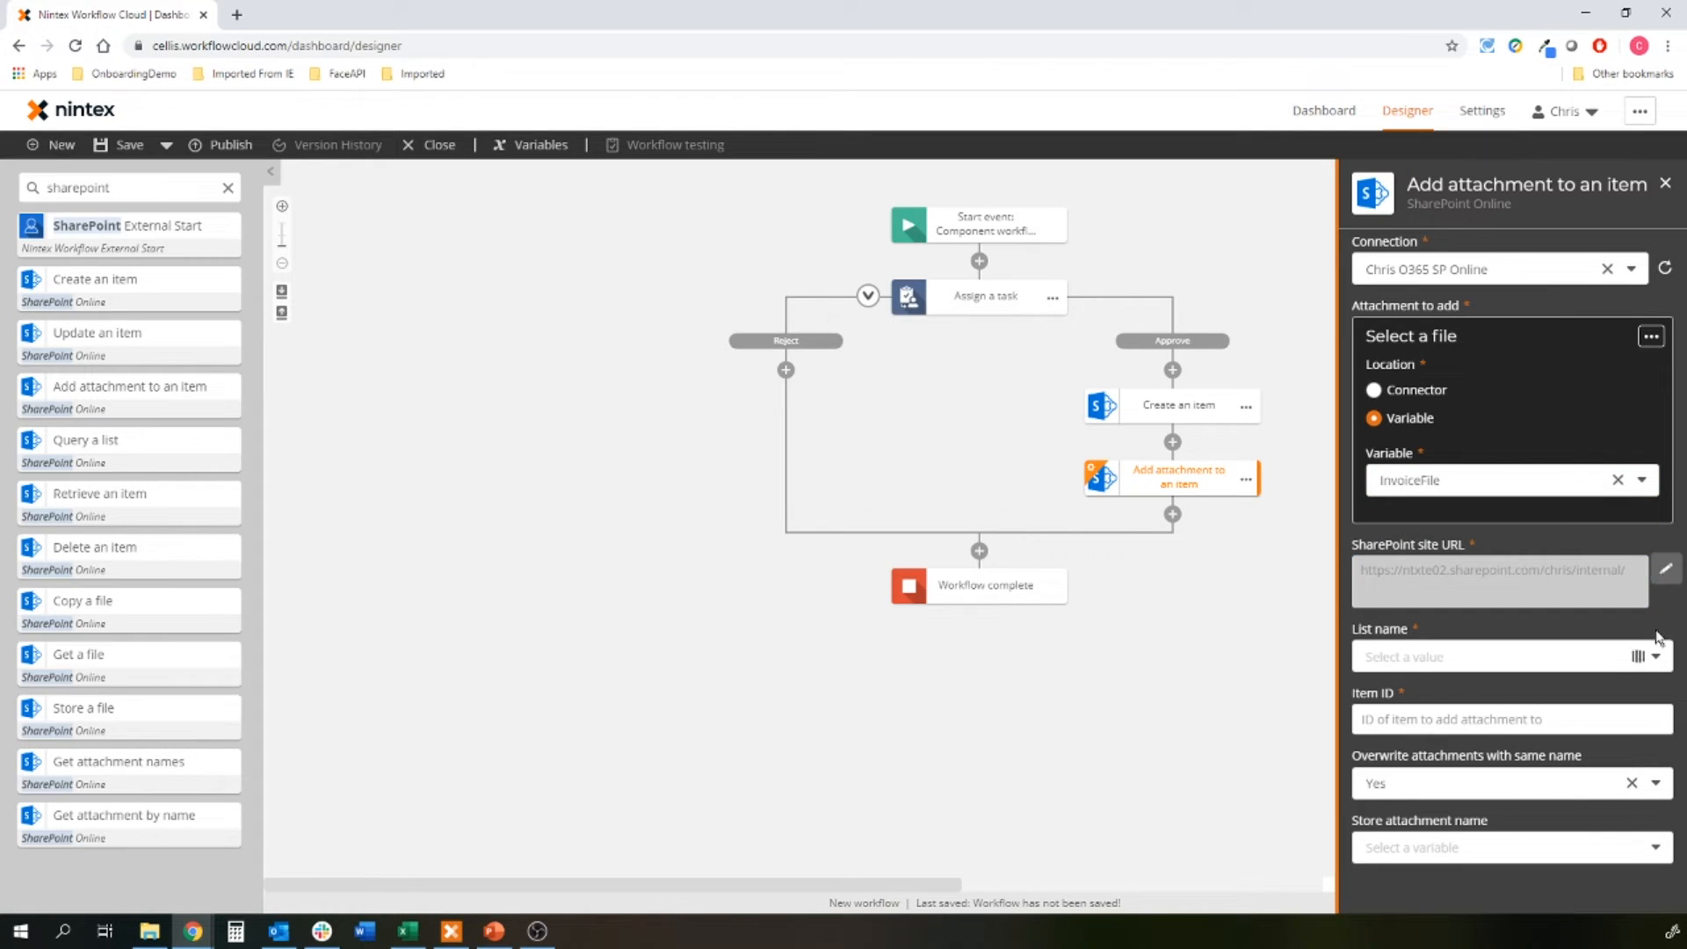
left_click(1512, 656)
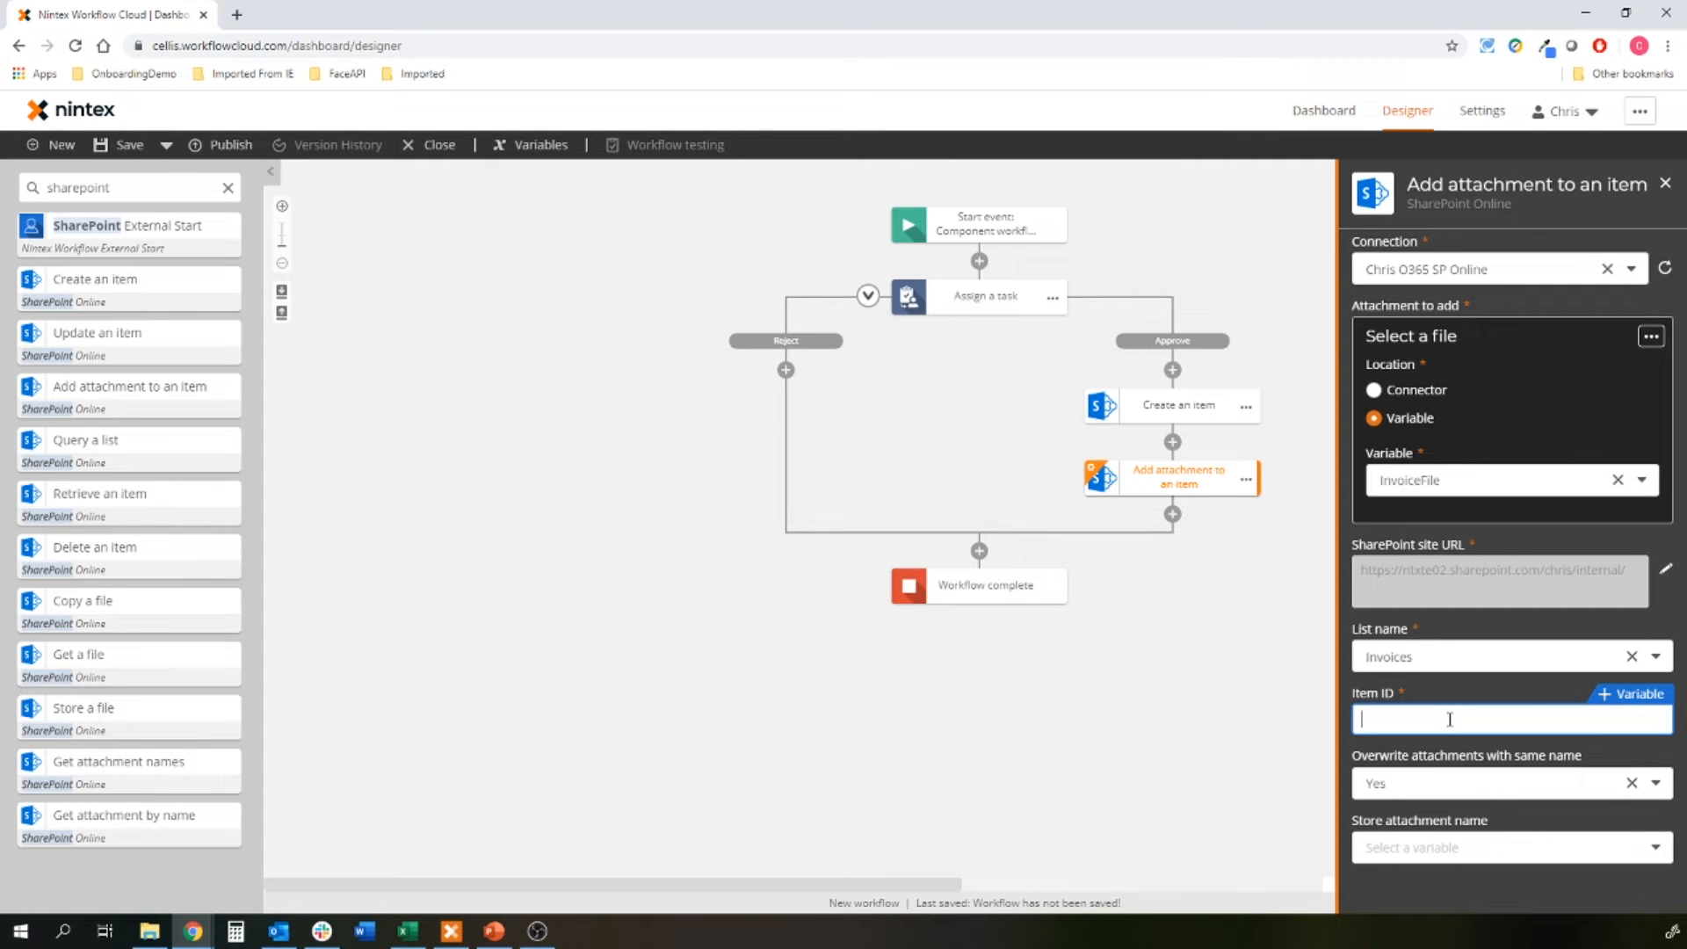
left_click(1630, 719)
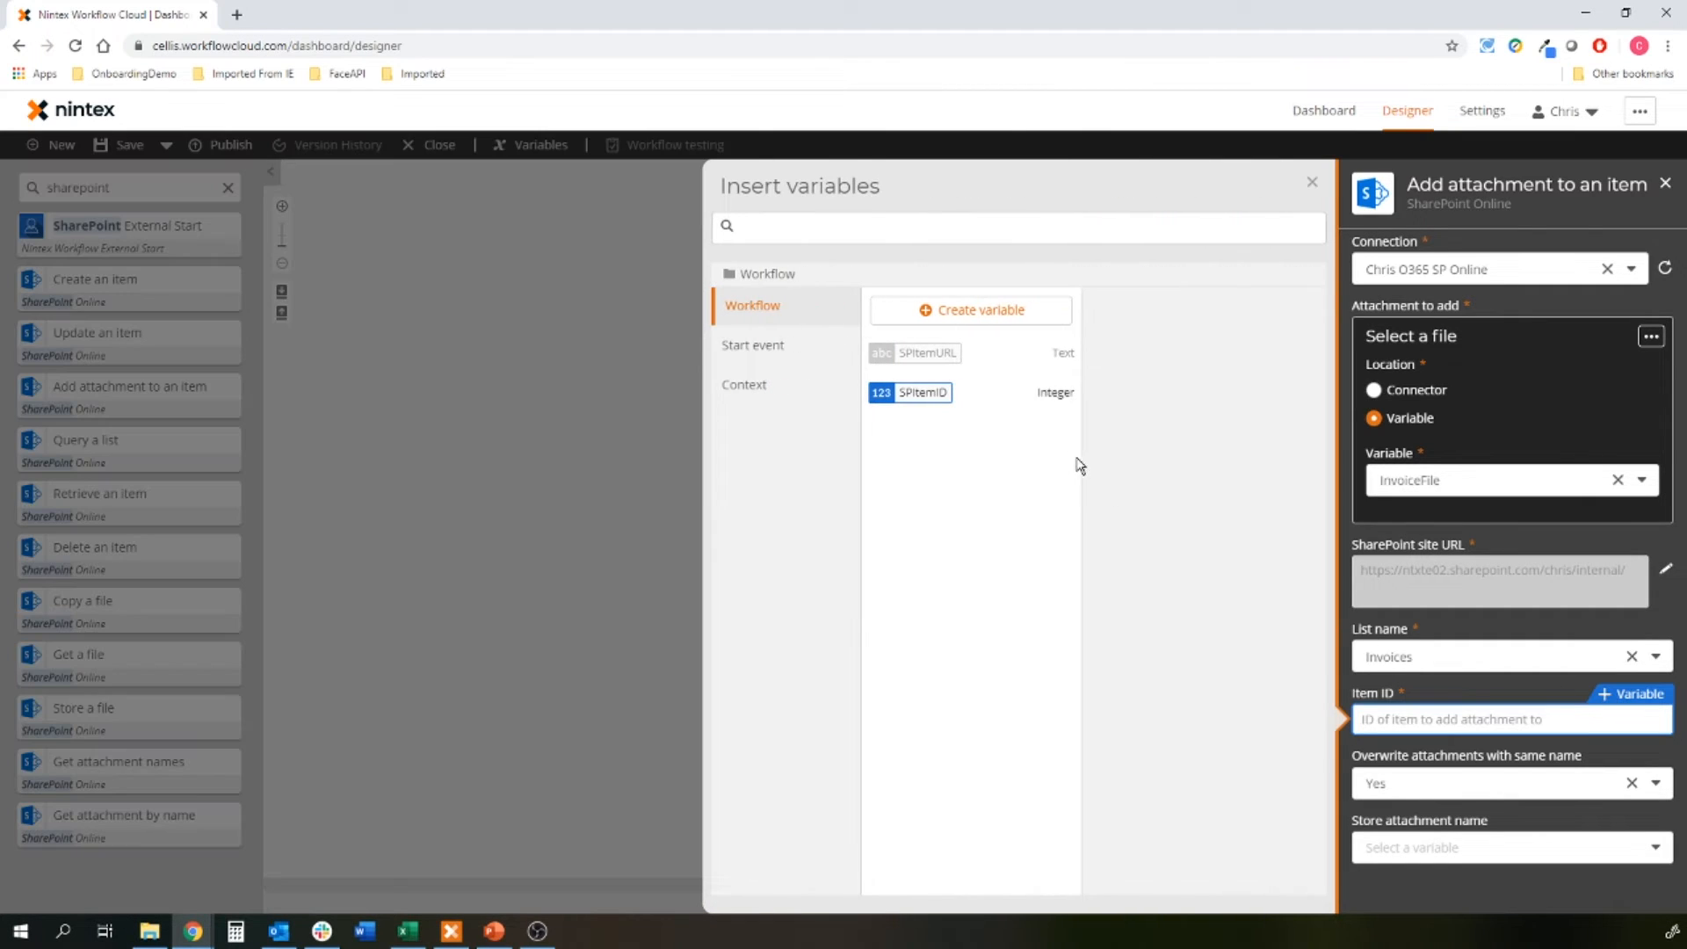
left_click(1046, 392)
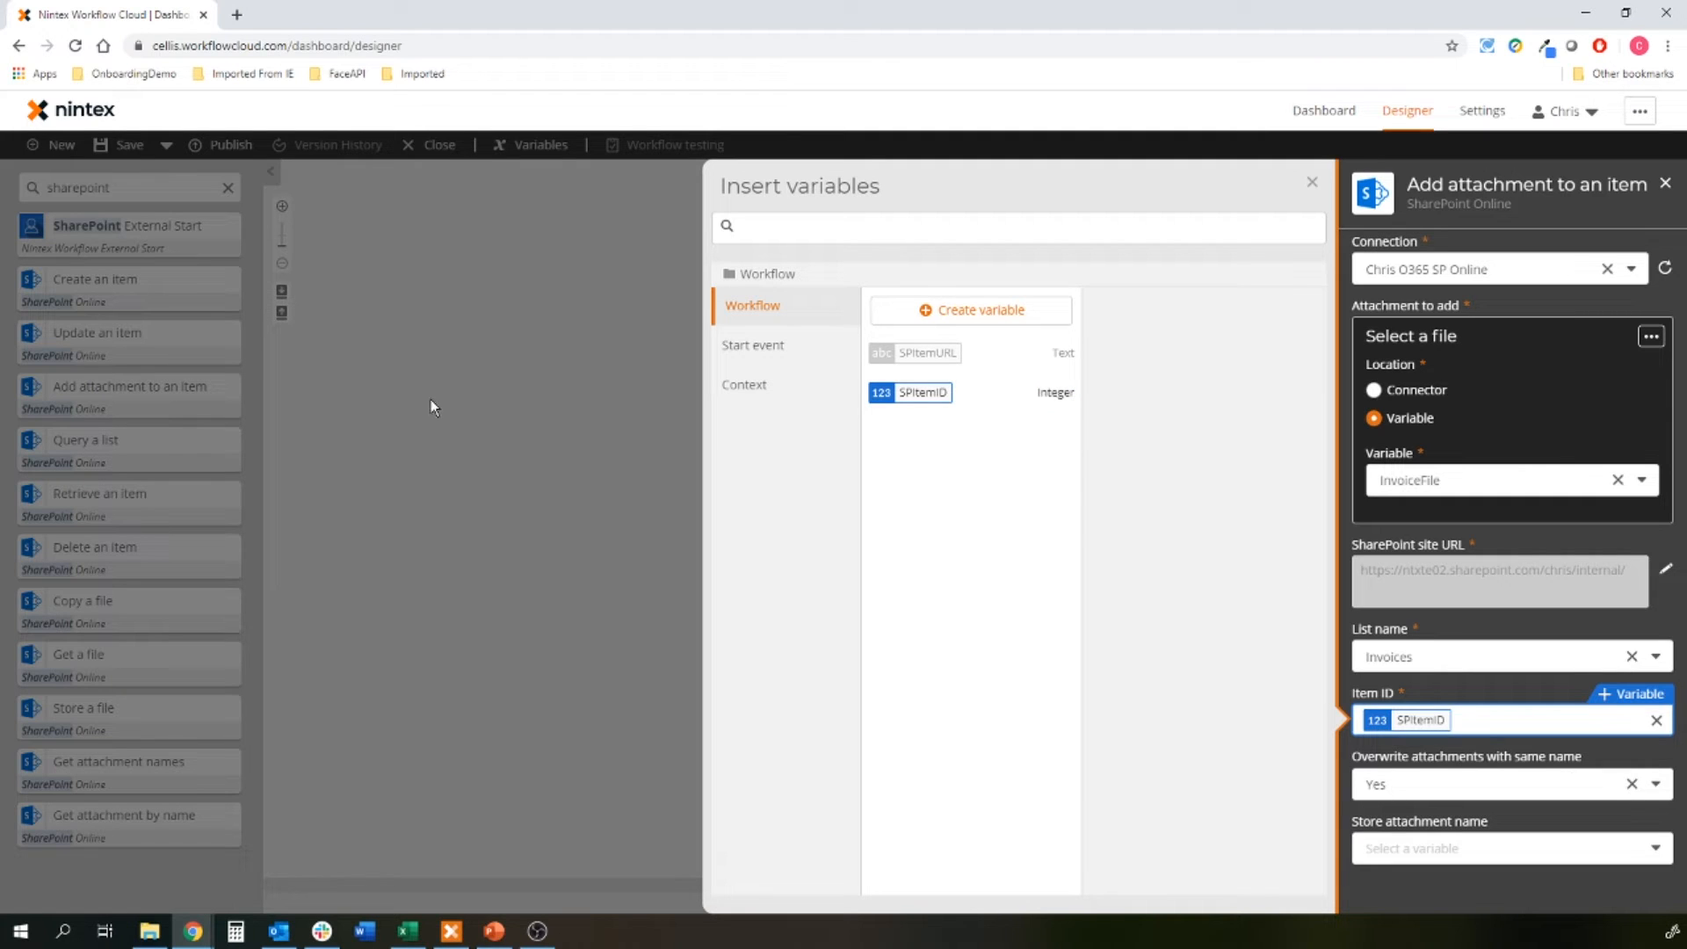
left_click(1313, 182)
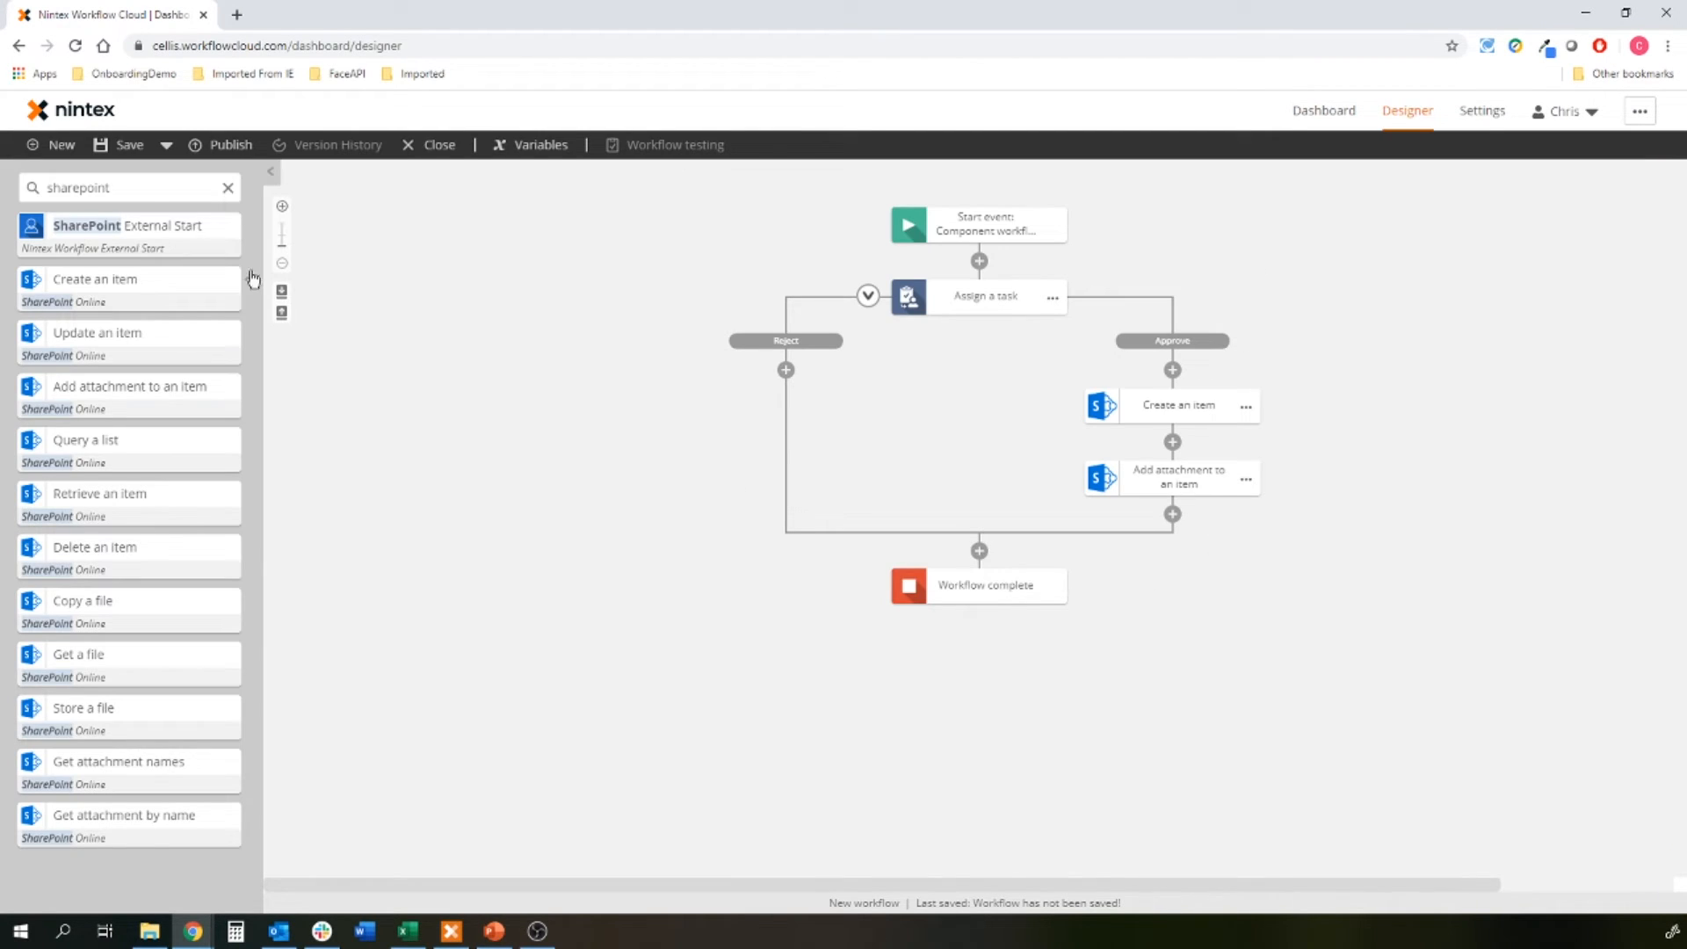
Step: Add a Send an email step below Add attachment and enter the recipient address
left_click(228, 187)
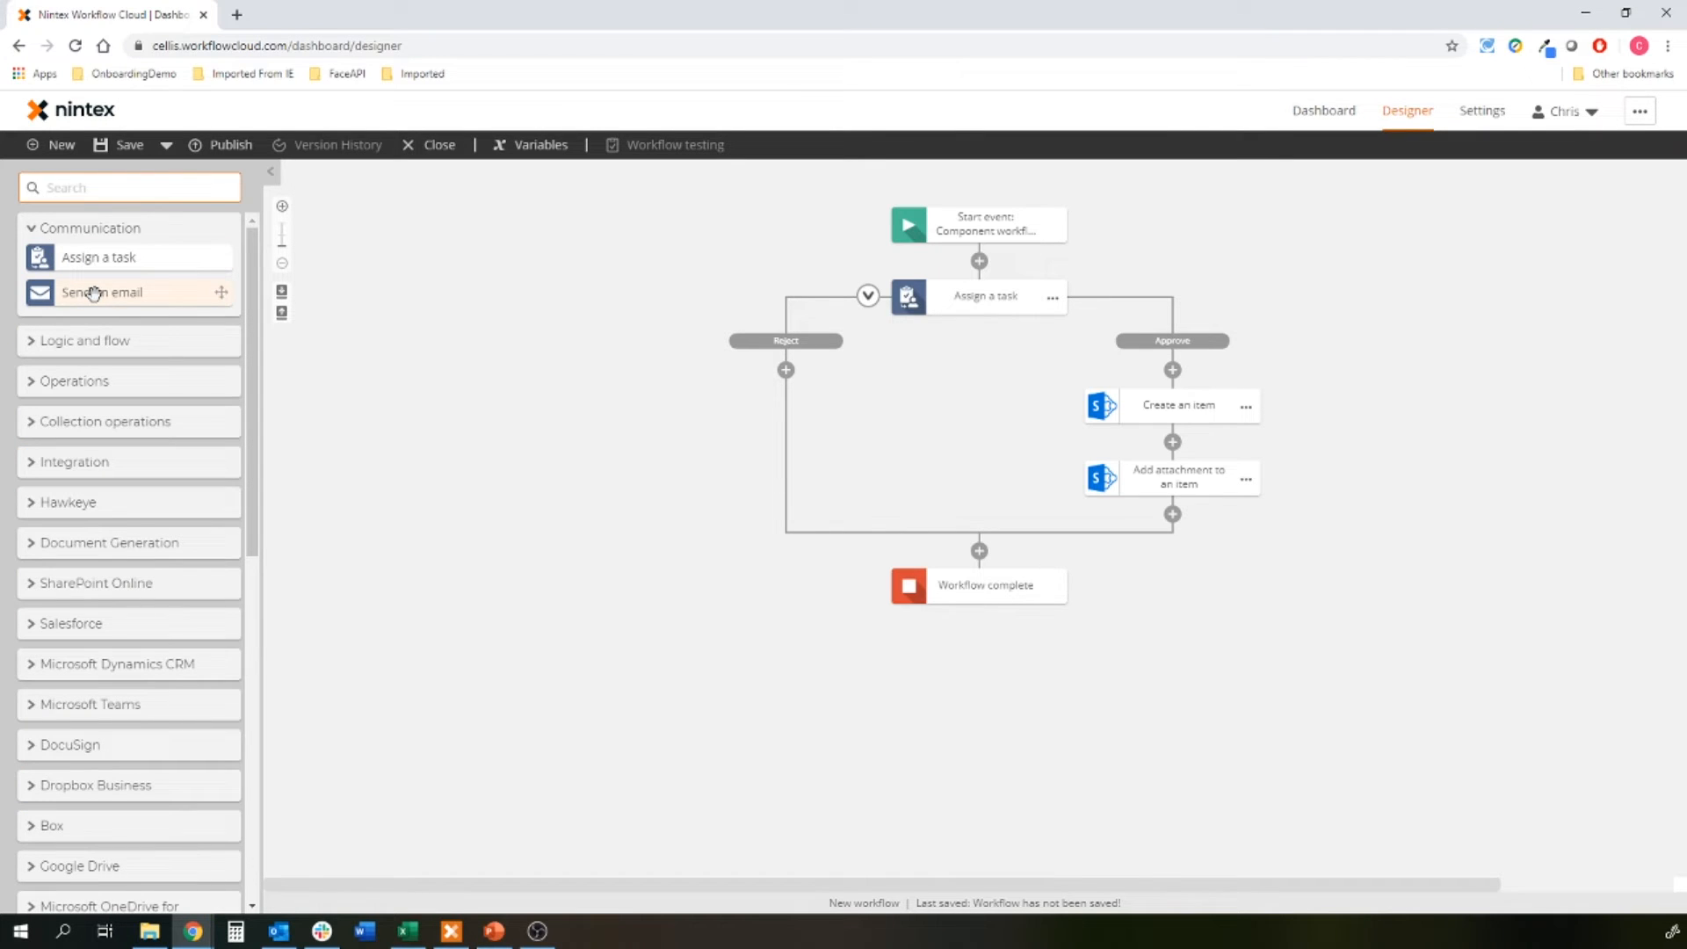
left_click_drag(102, 292, 1149, 506)
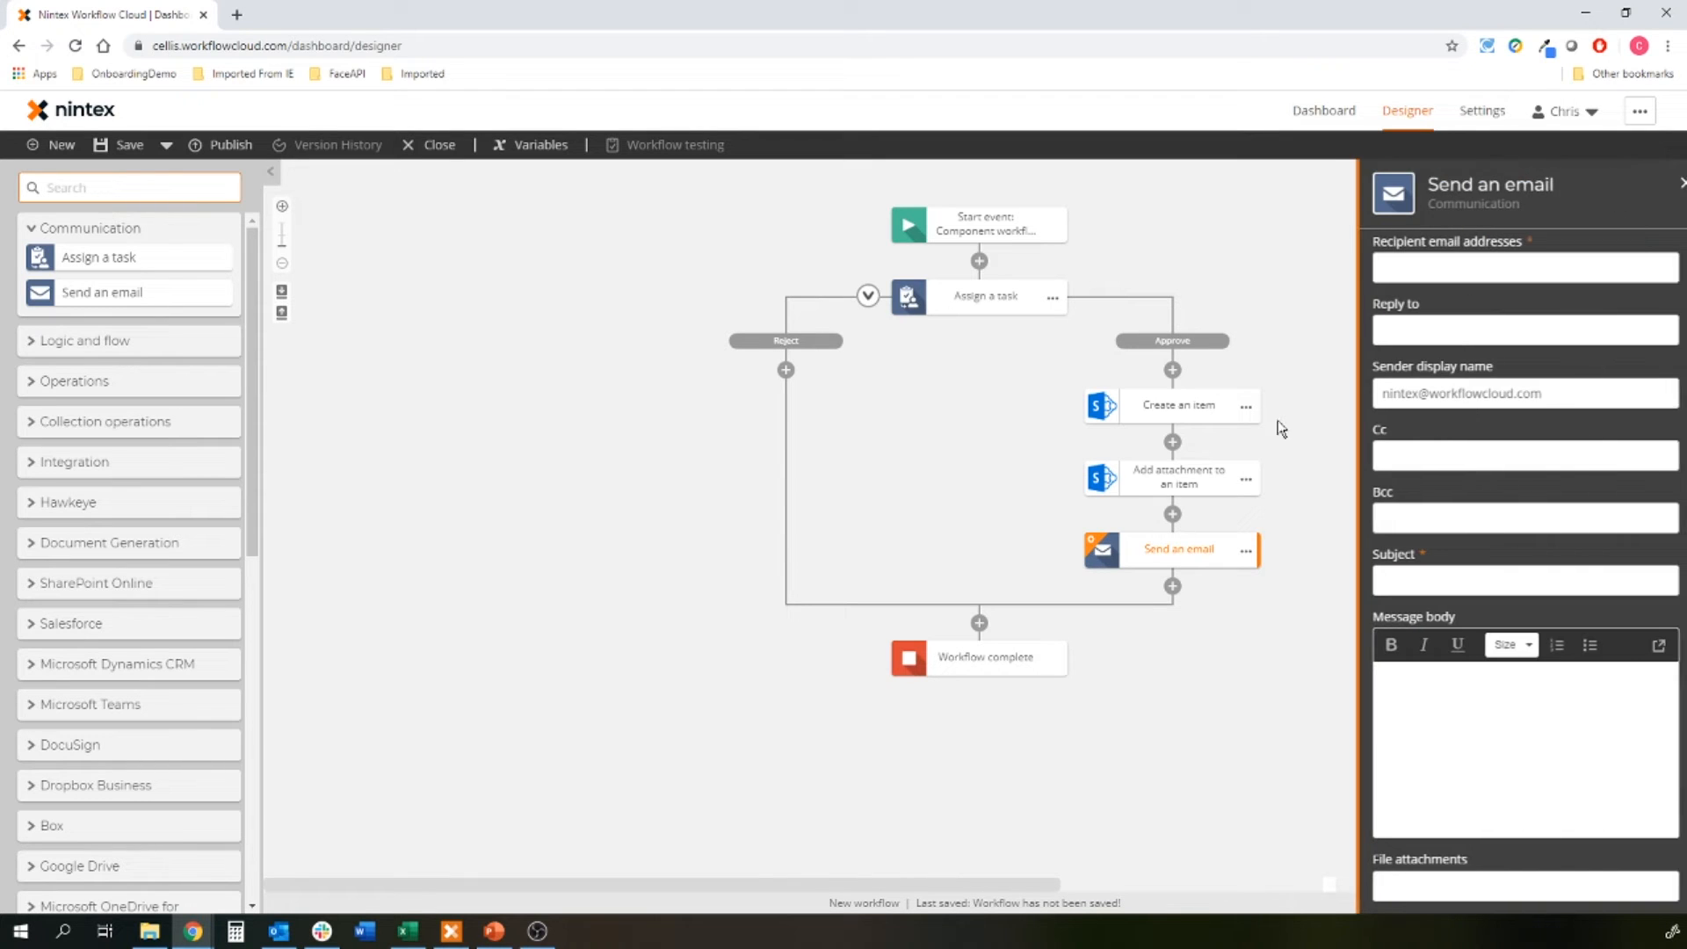
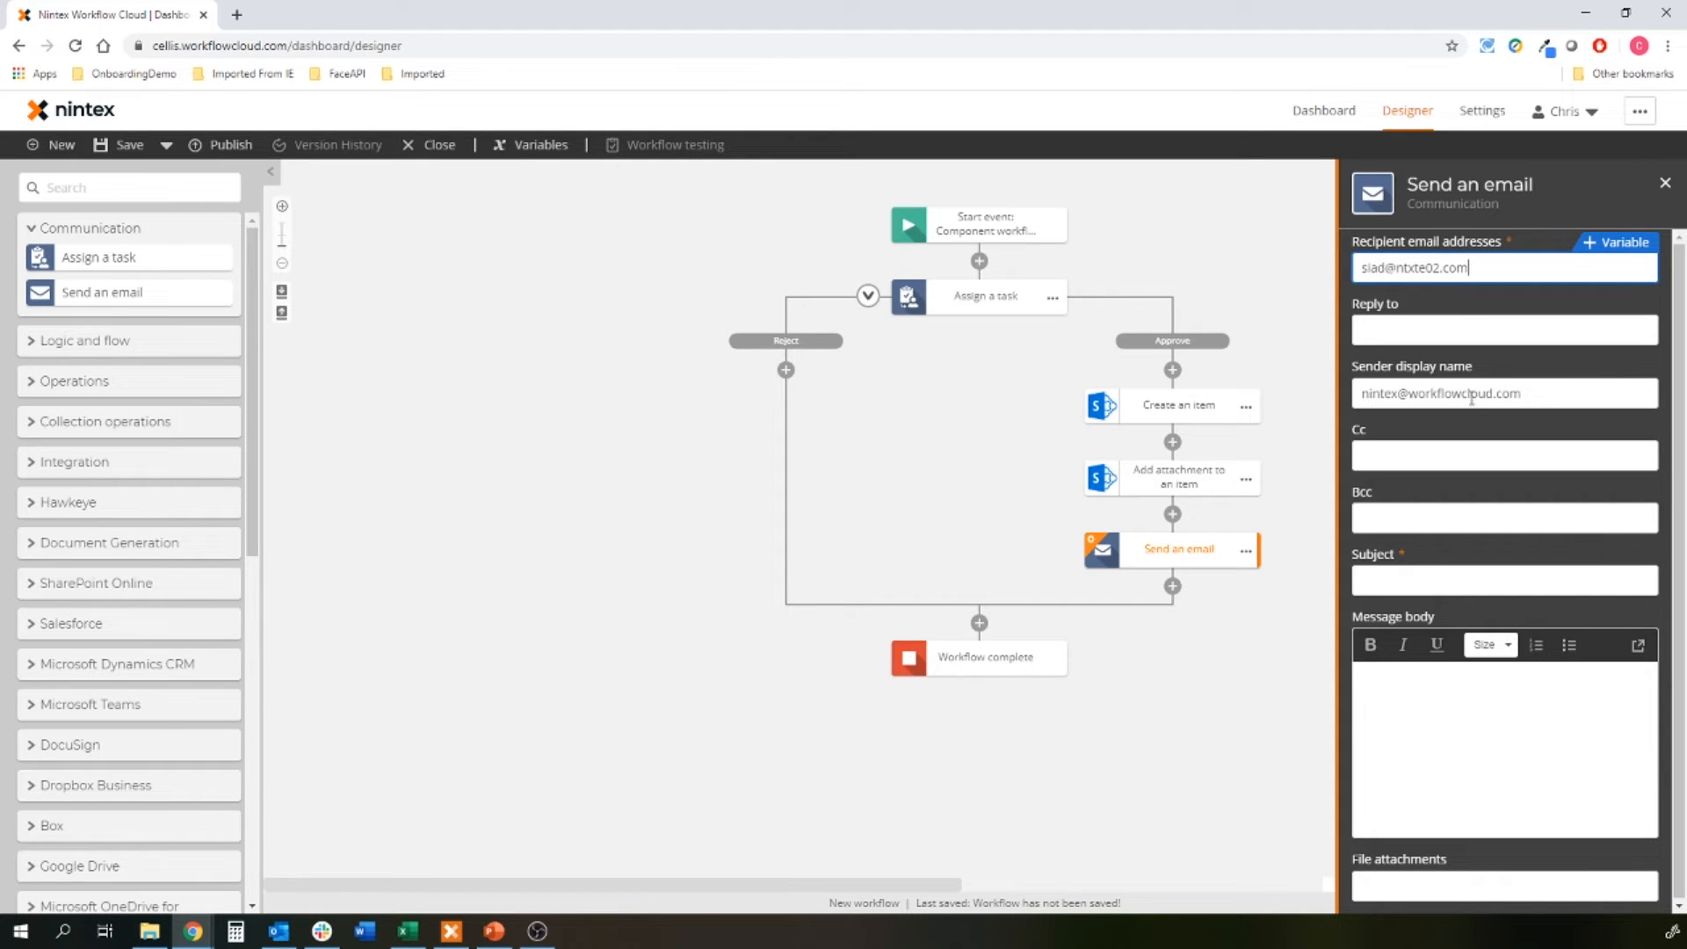
Step: Set the email subject to '{InvoiceName} has been approved' and list attachment variables
left_click(1503, 580)
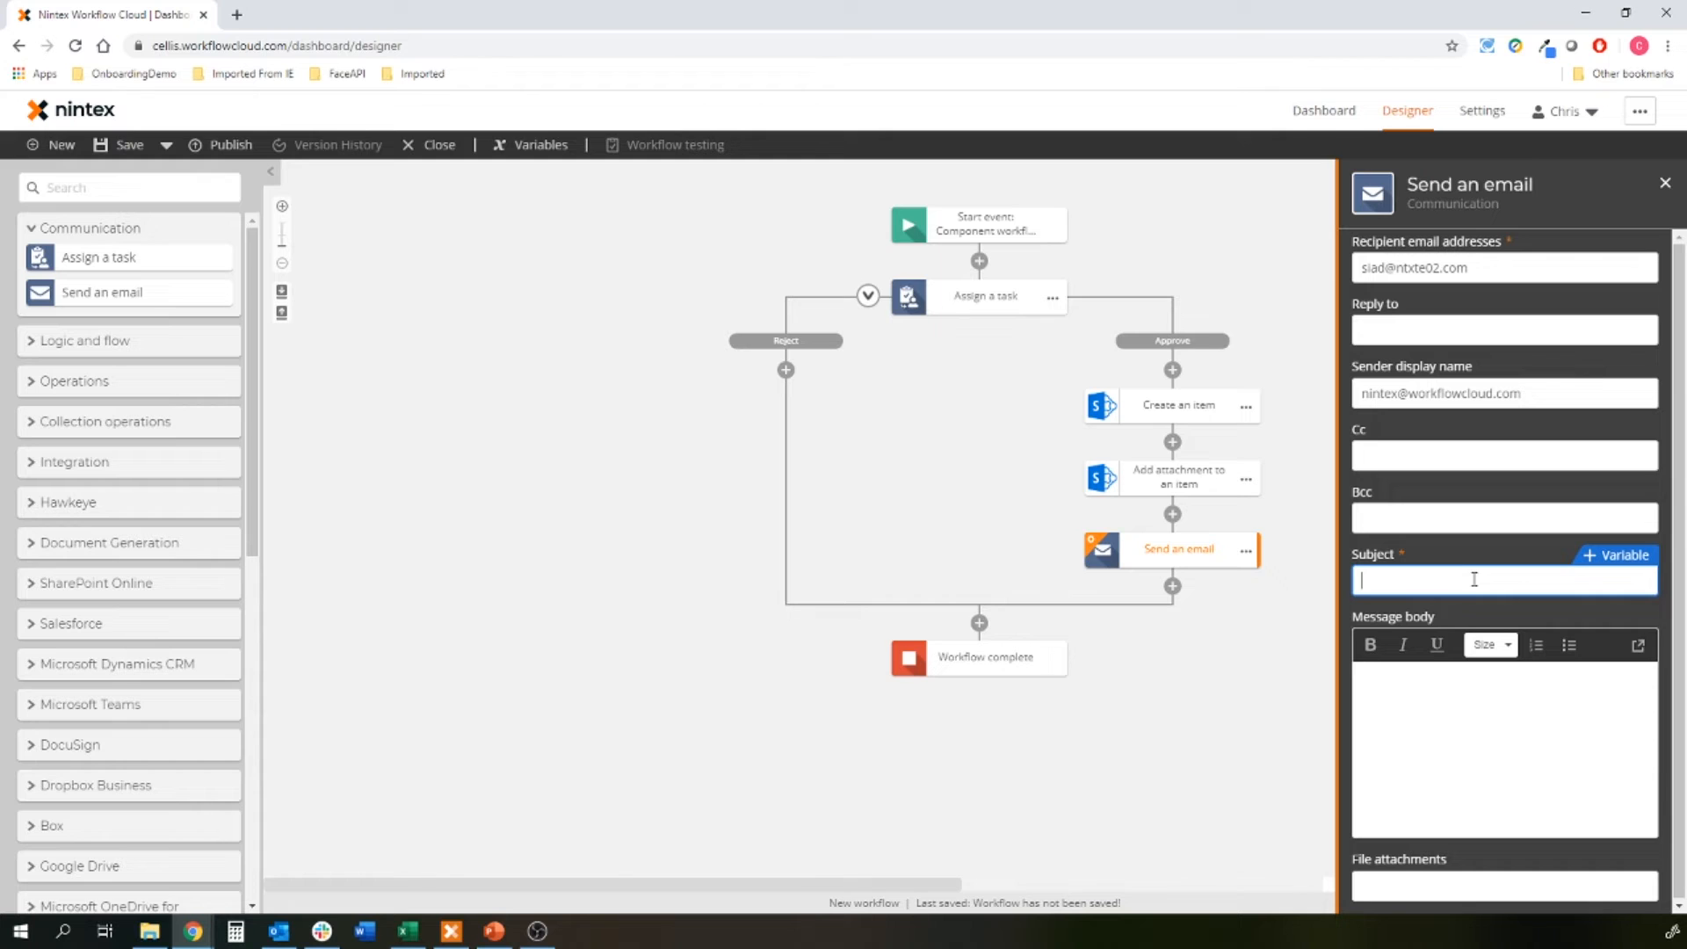
type("{Inv")
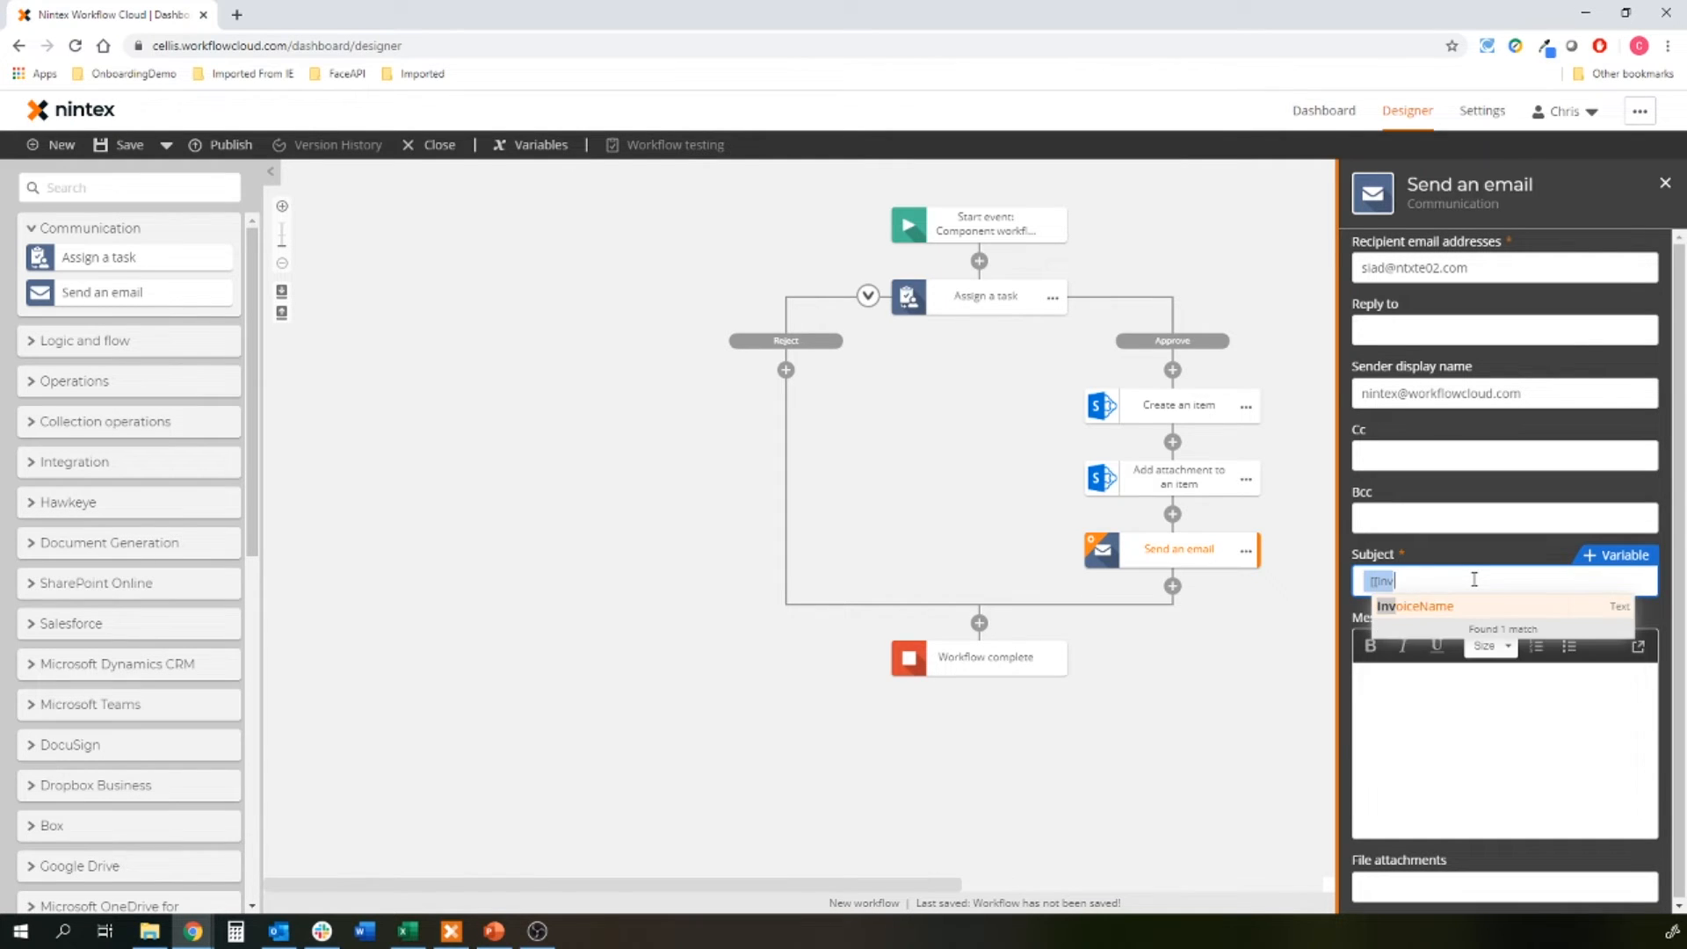
left_click(1411, 606)
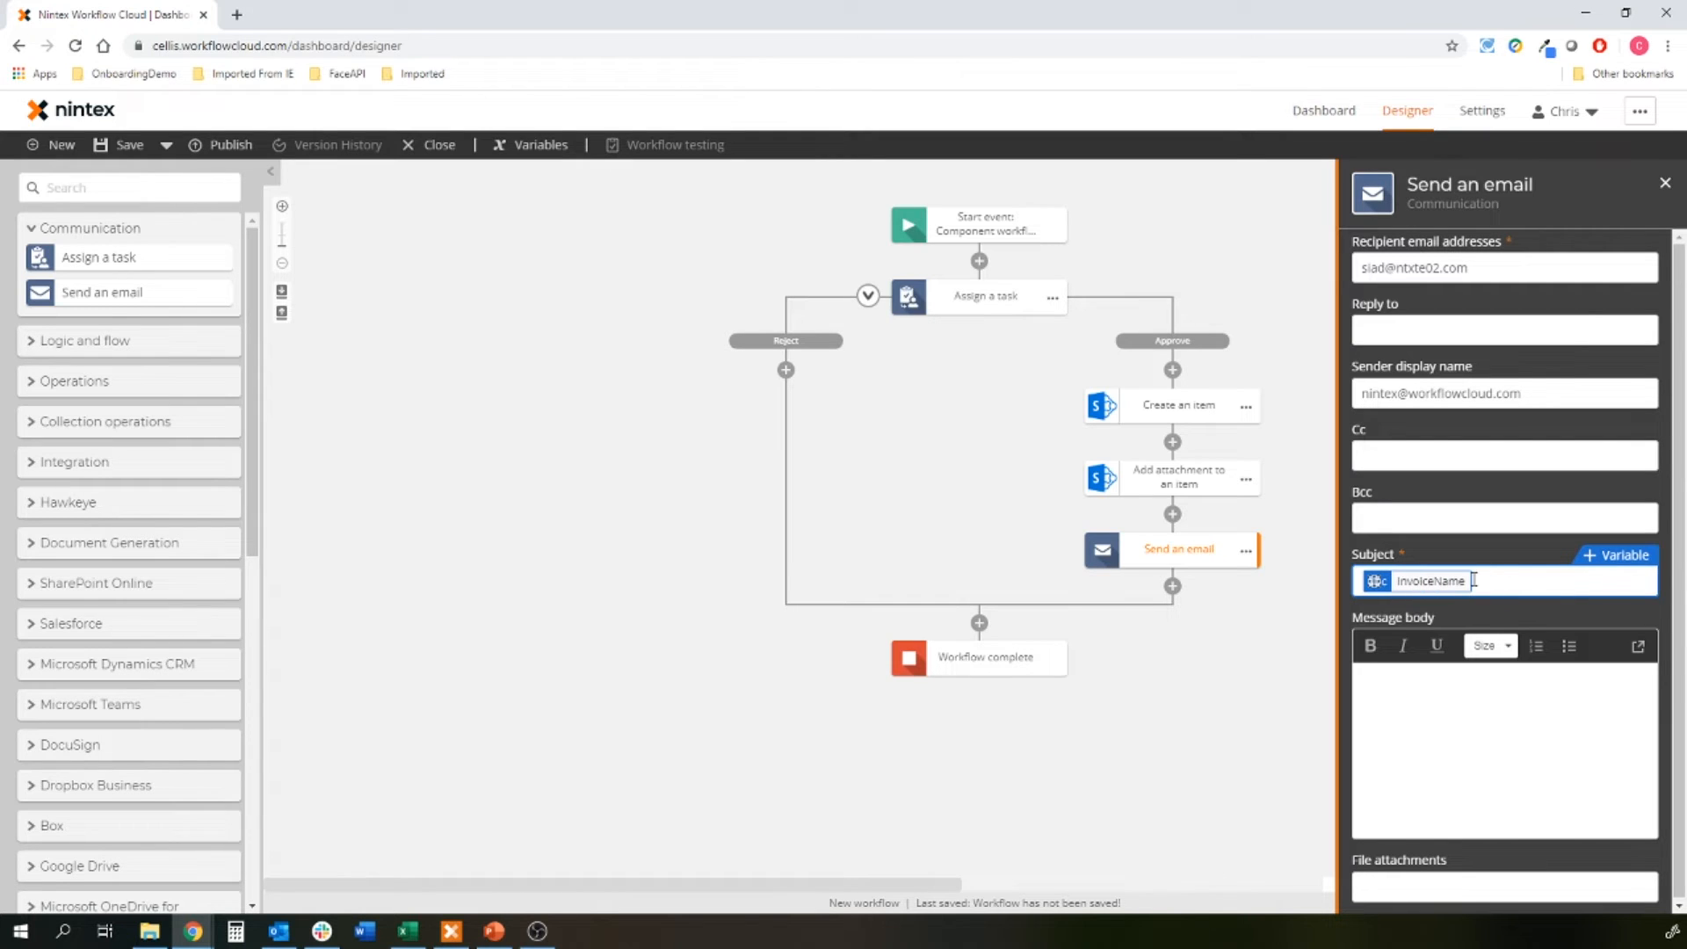
type("has been approved")
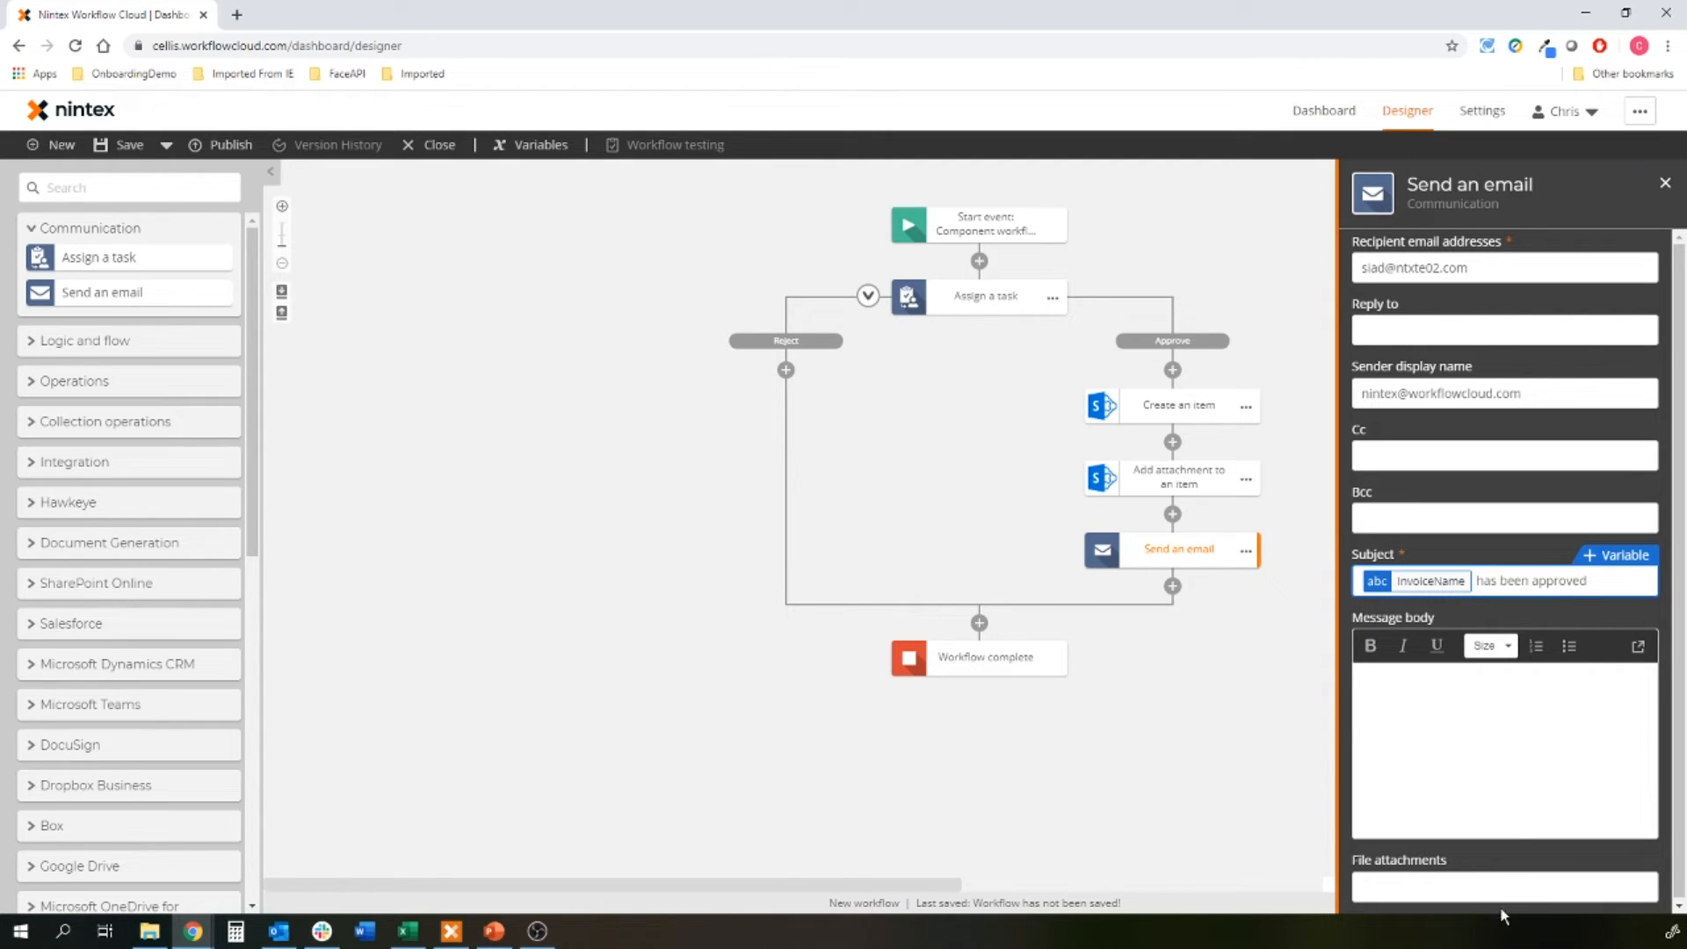
left_click(1499, 885)
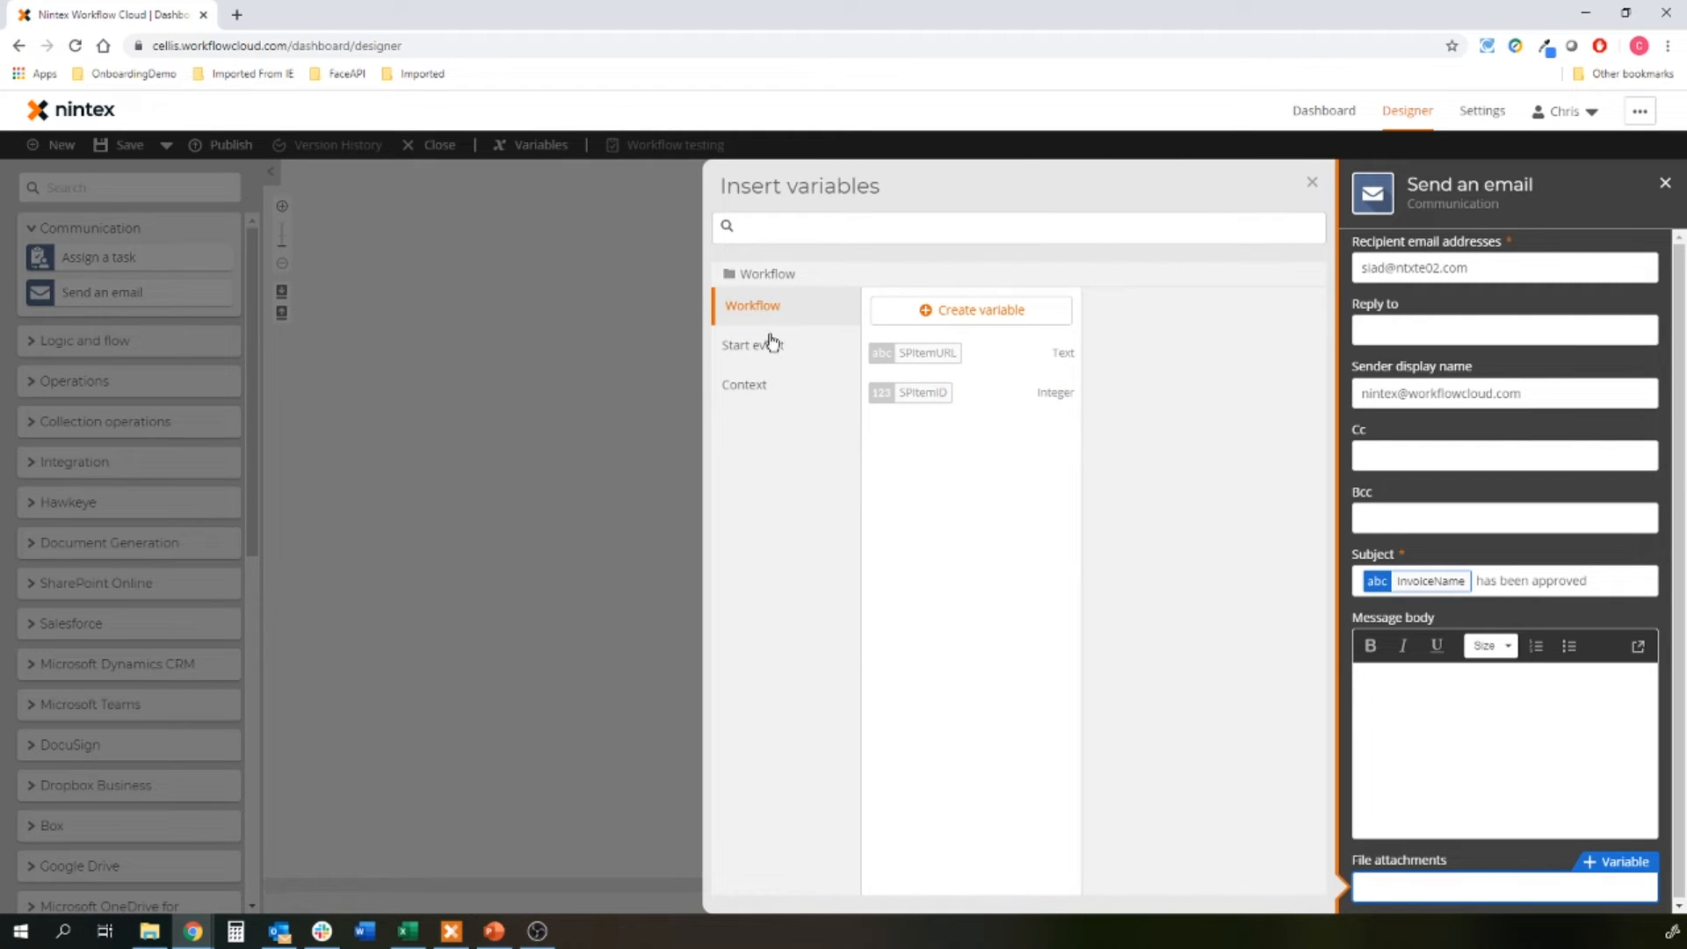
Step: Attach InvoiceFile from the start event variables and type 'You can find it' in the message body
left_click(756, 344)
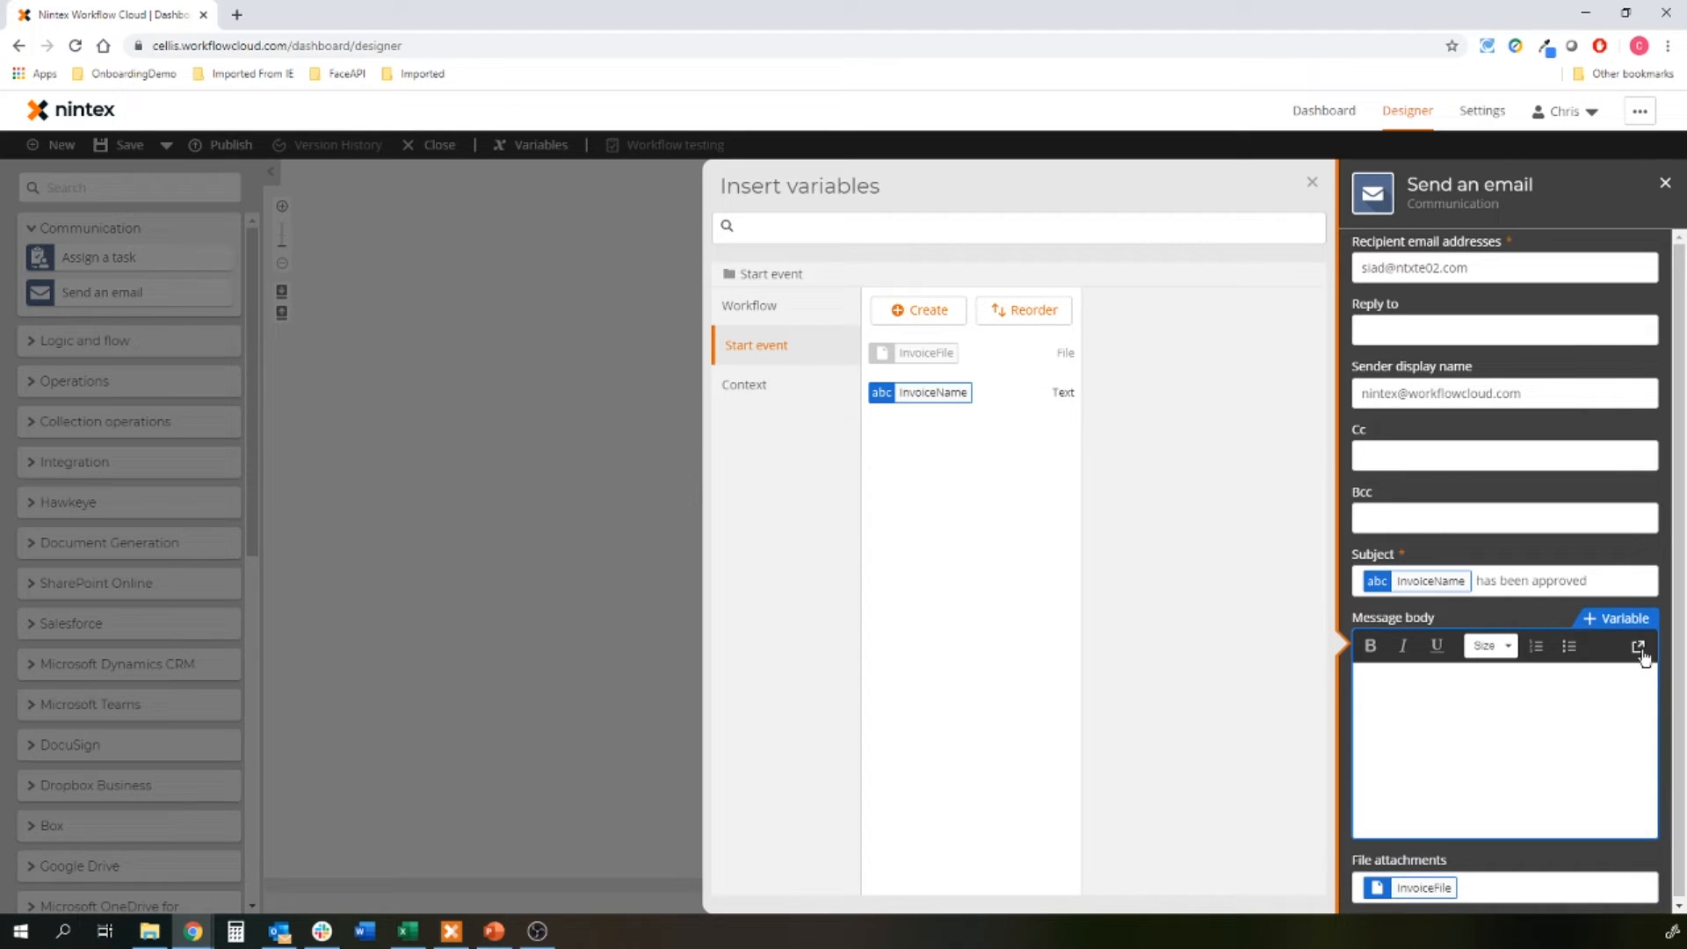
left_click(1639, 650)
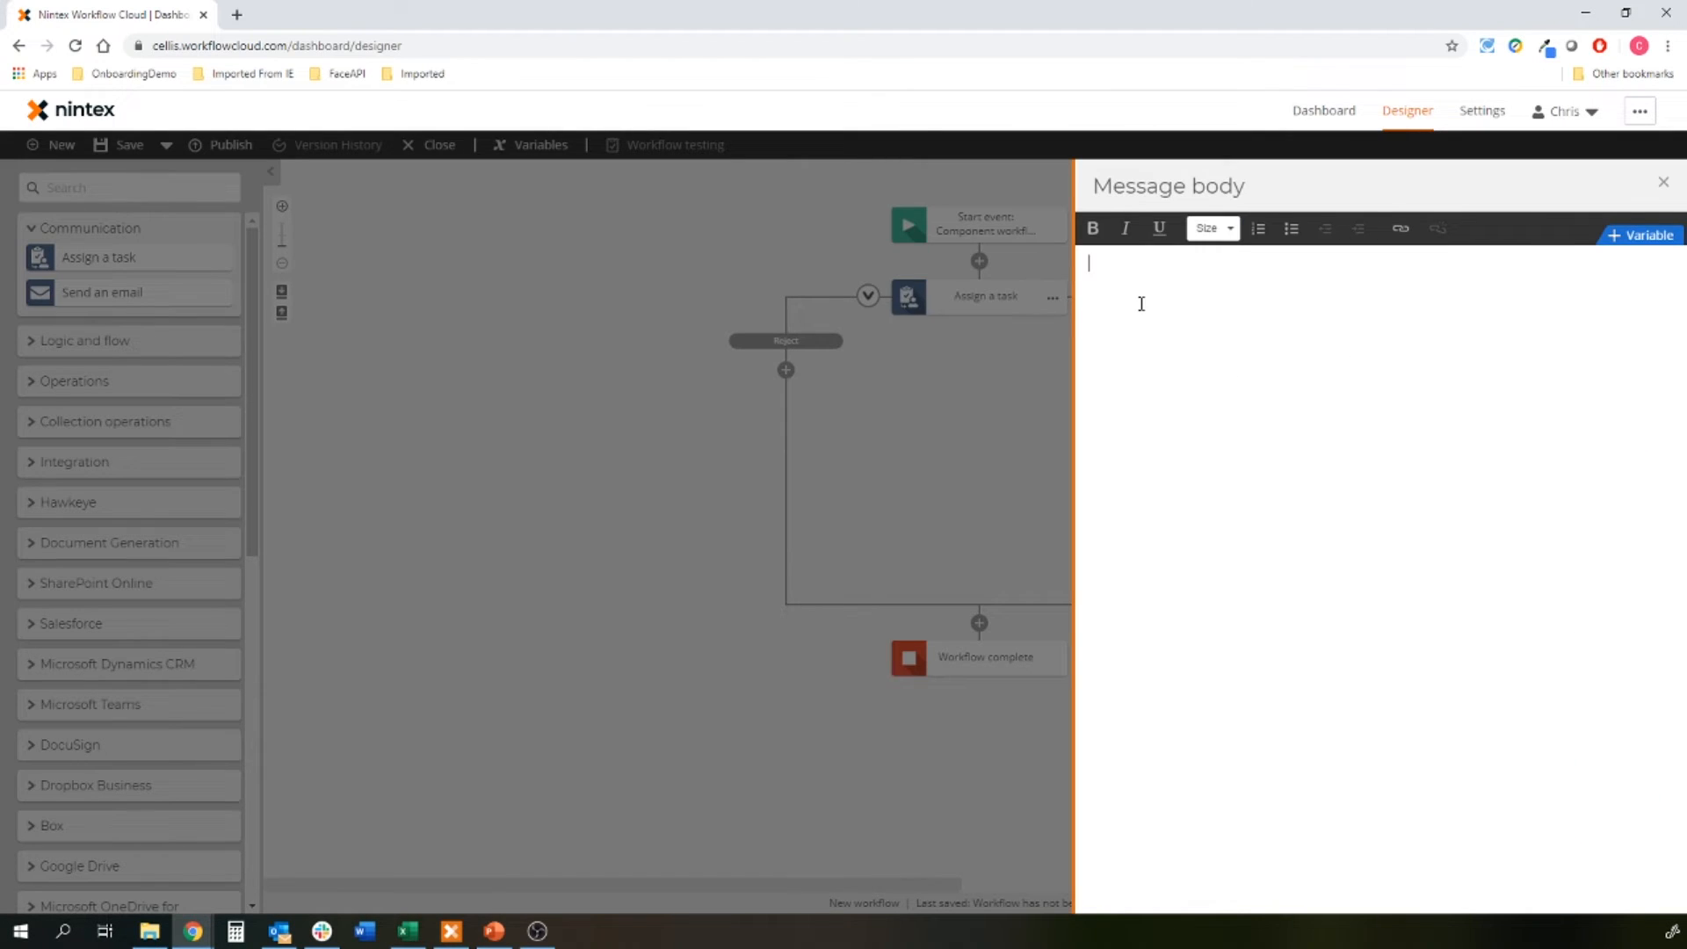
type("You can")
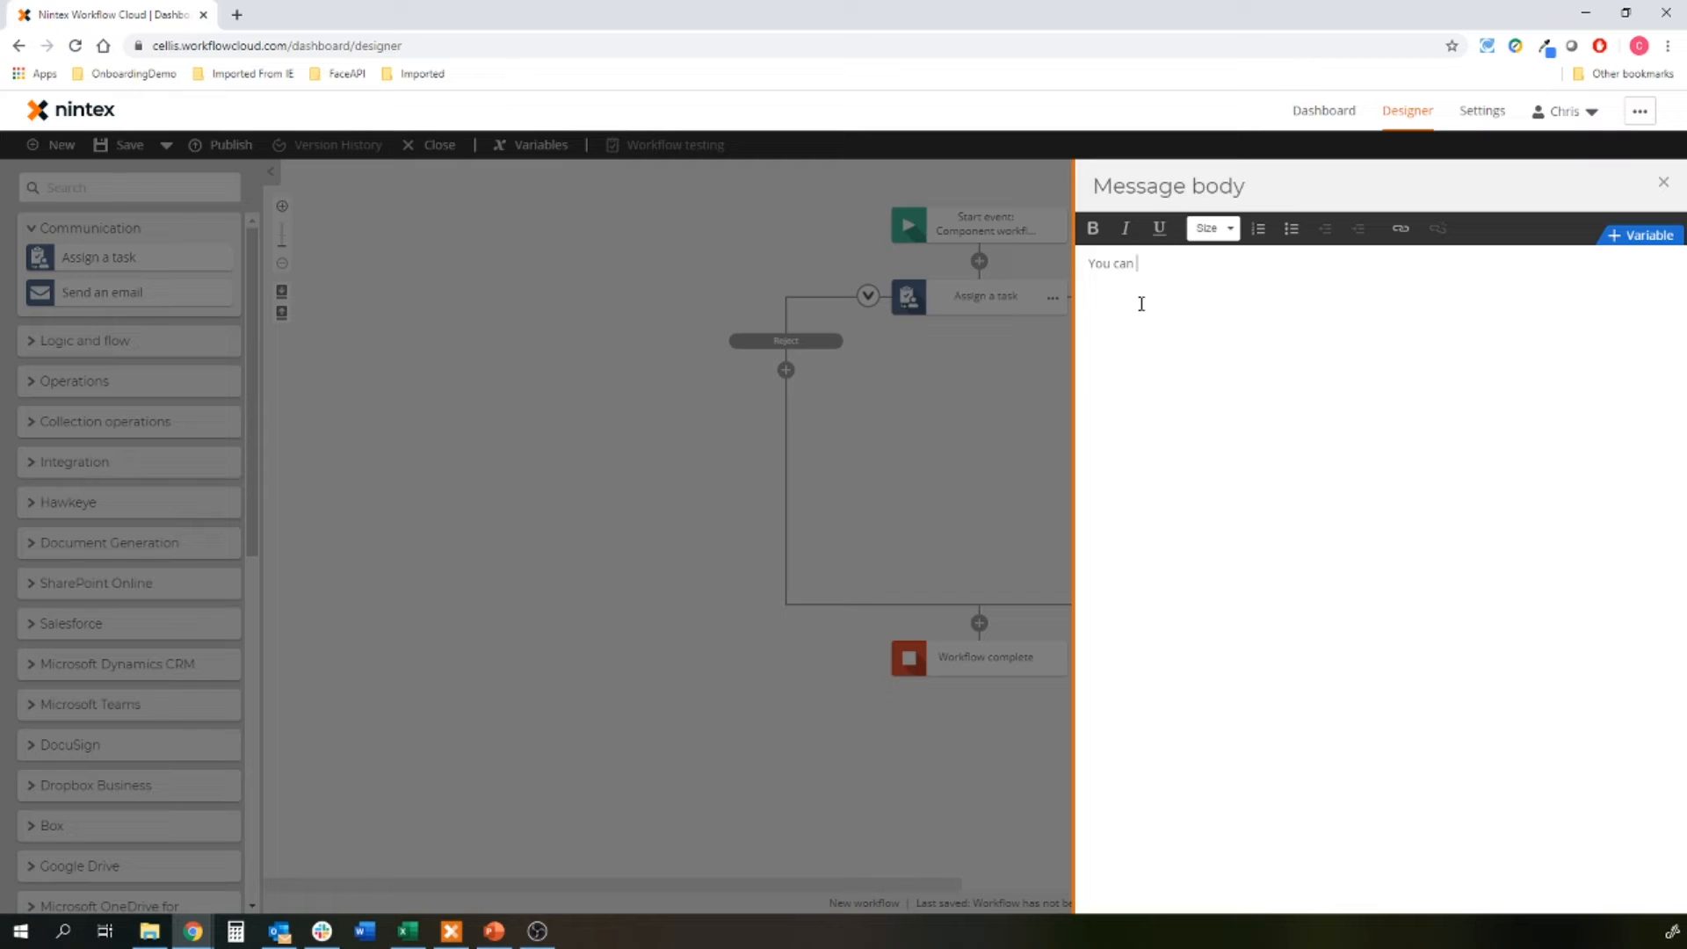
type("find it")
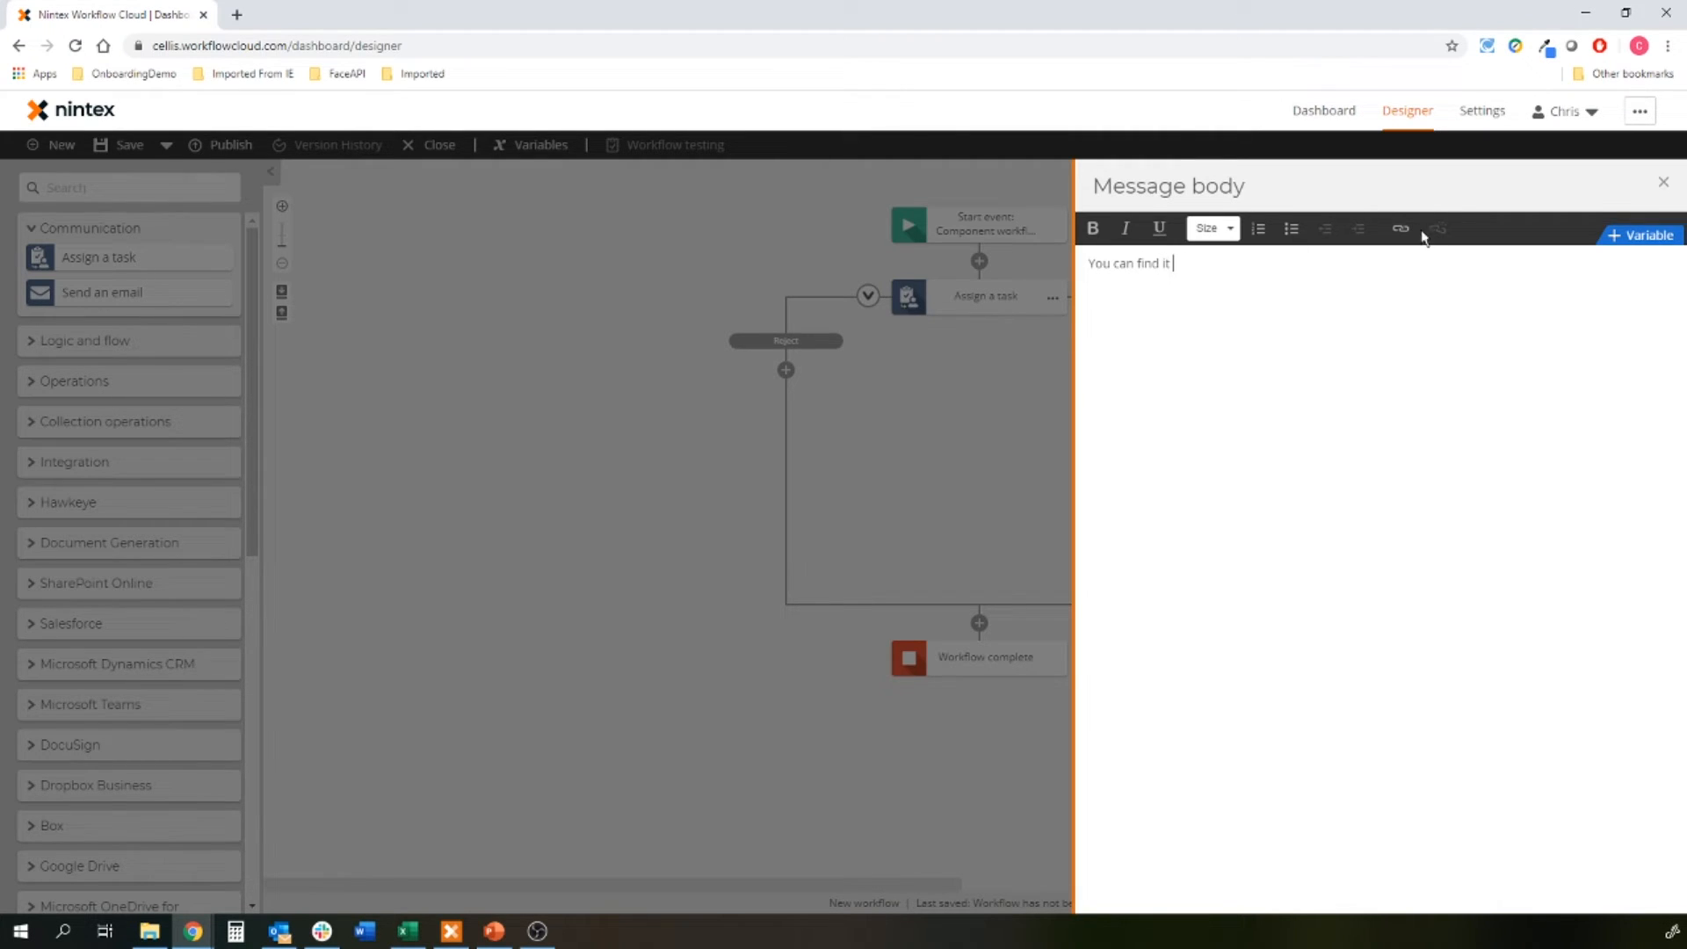
Step: Link the body text to SPItemURL, with InvoiceName as the link text
left_click(1400, 229)
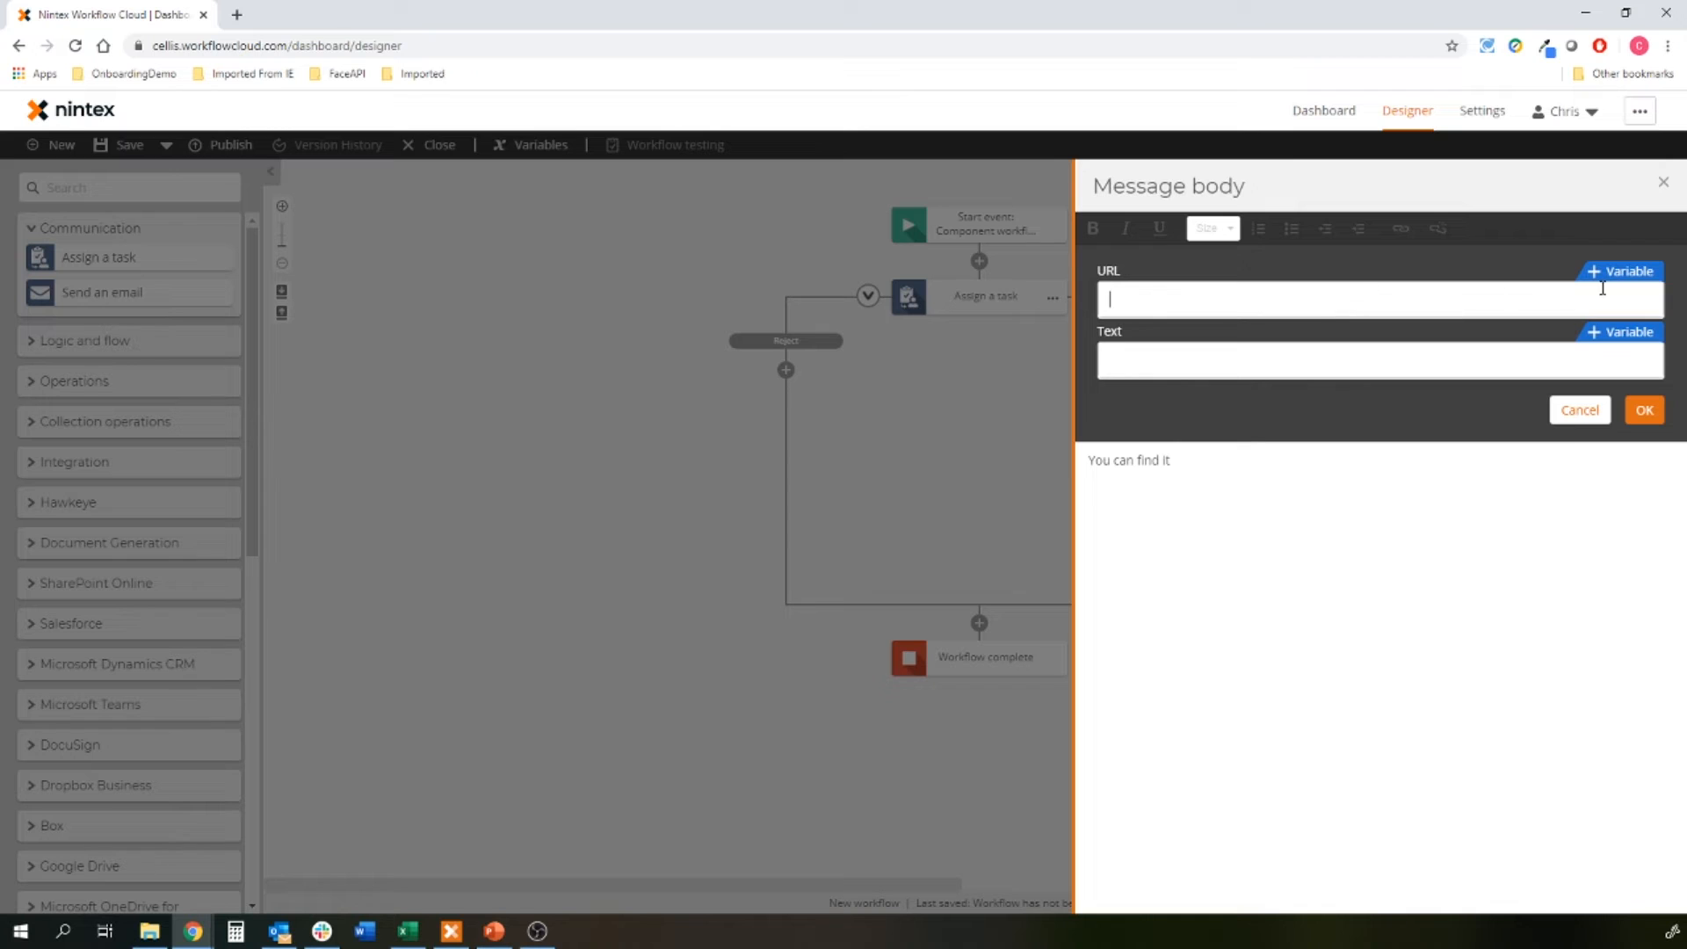
left_click(1619, 271)
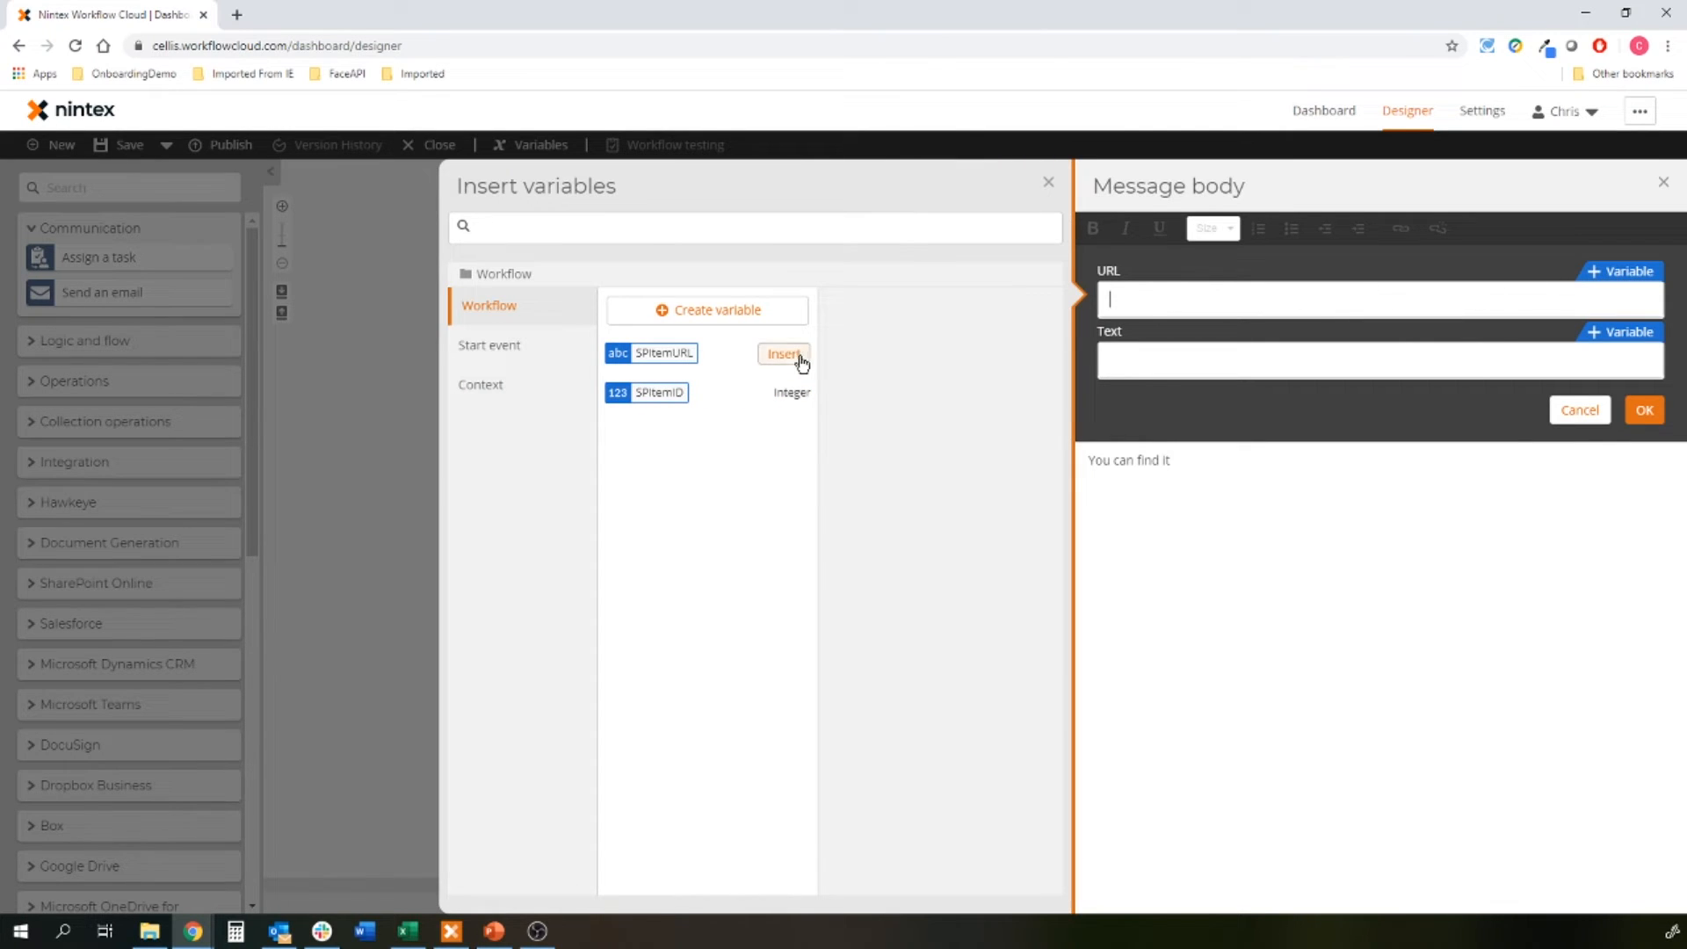
left_click(784, 354)
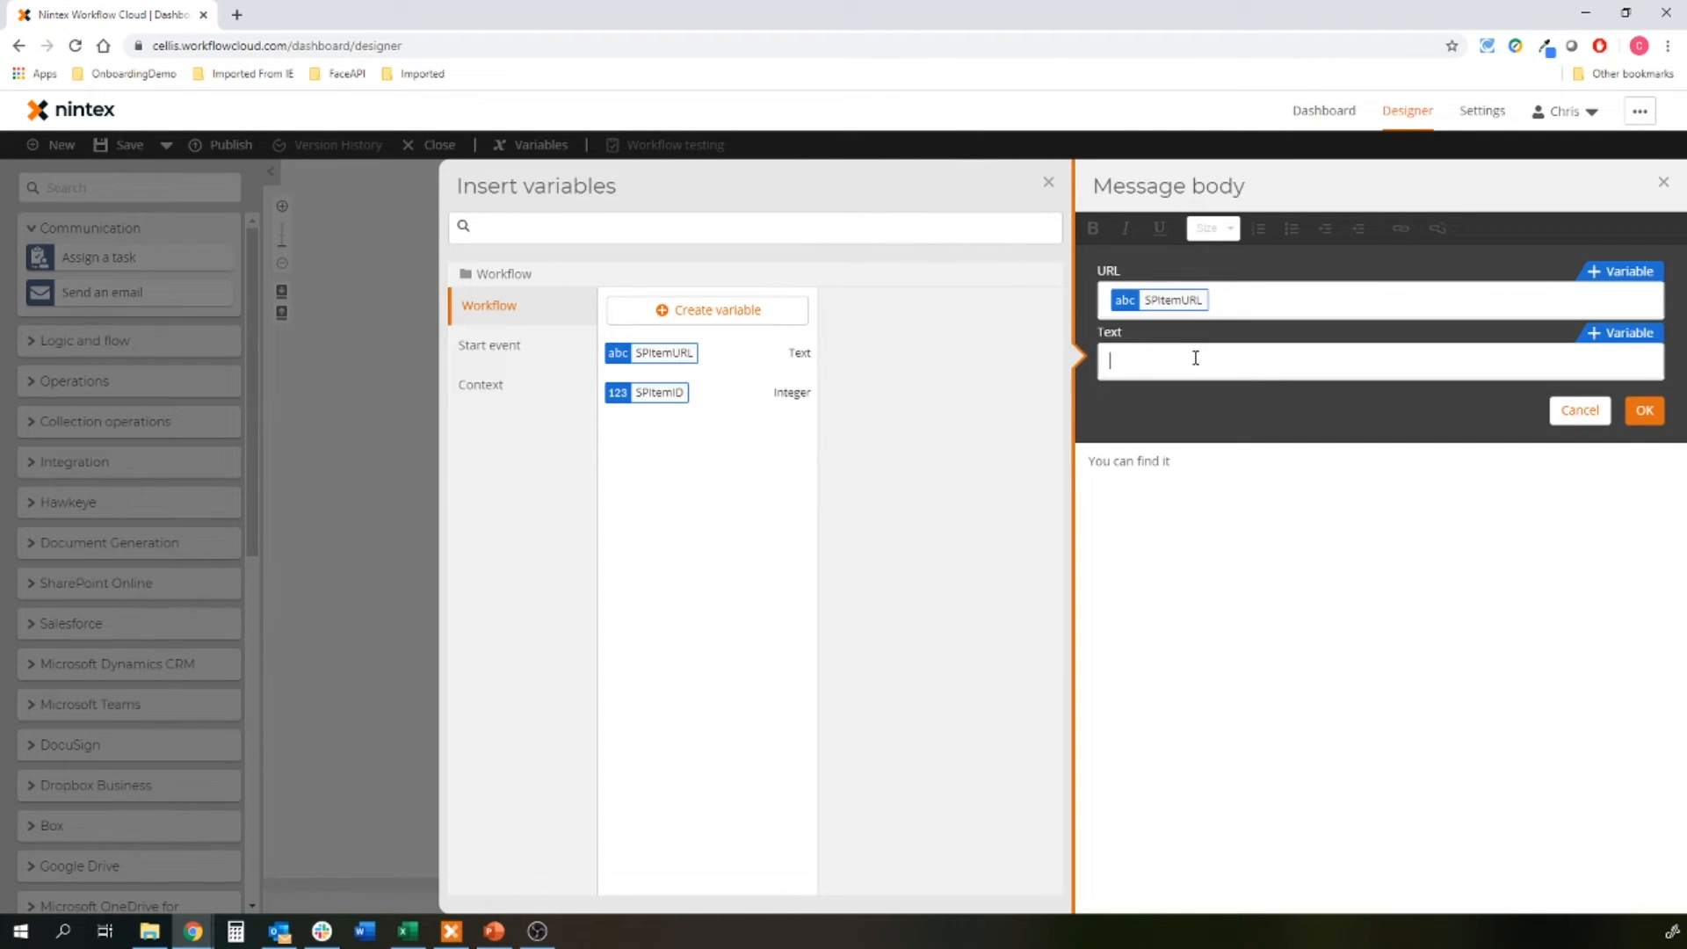
type("HE")
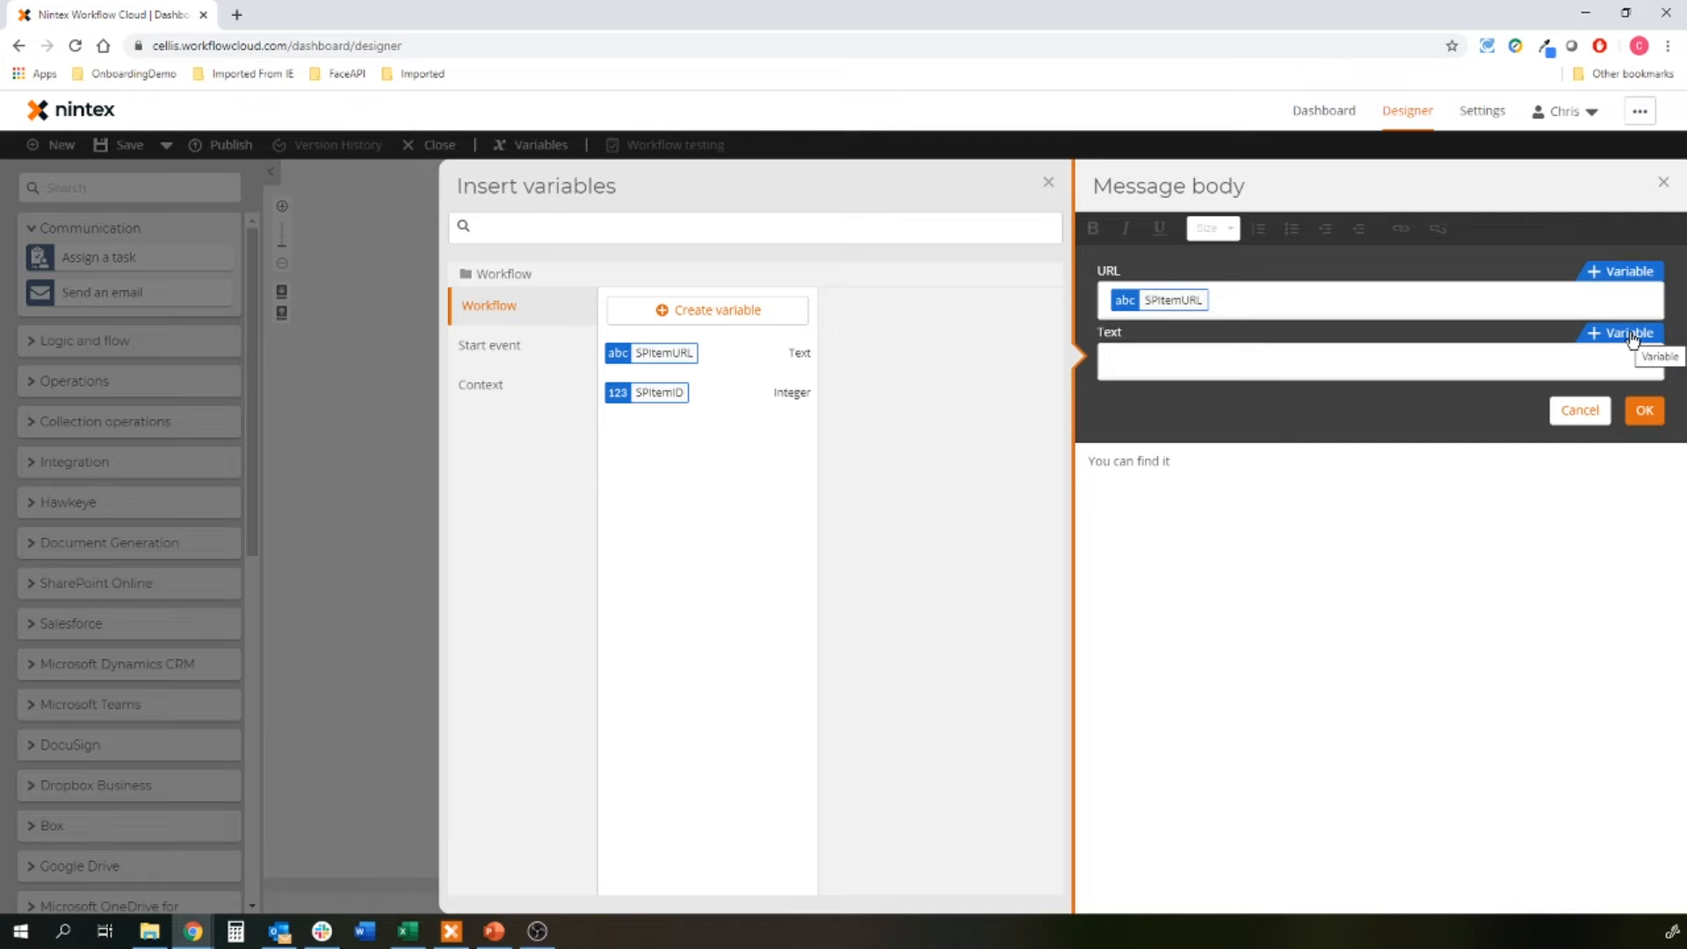
type("[[Inv")
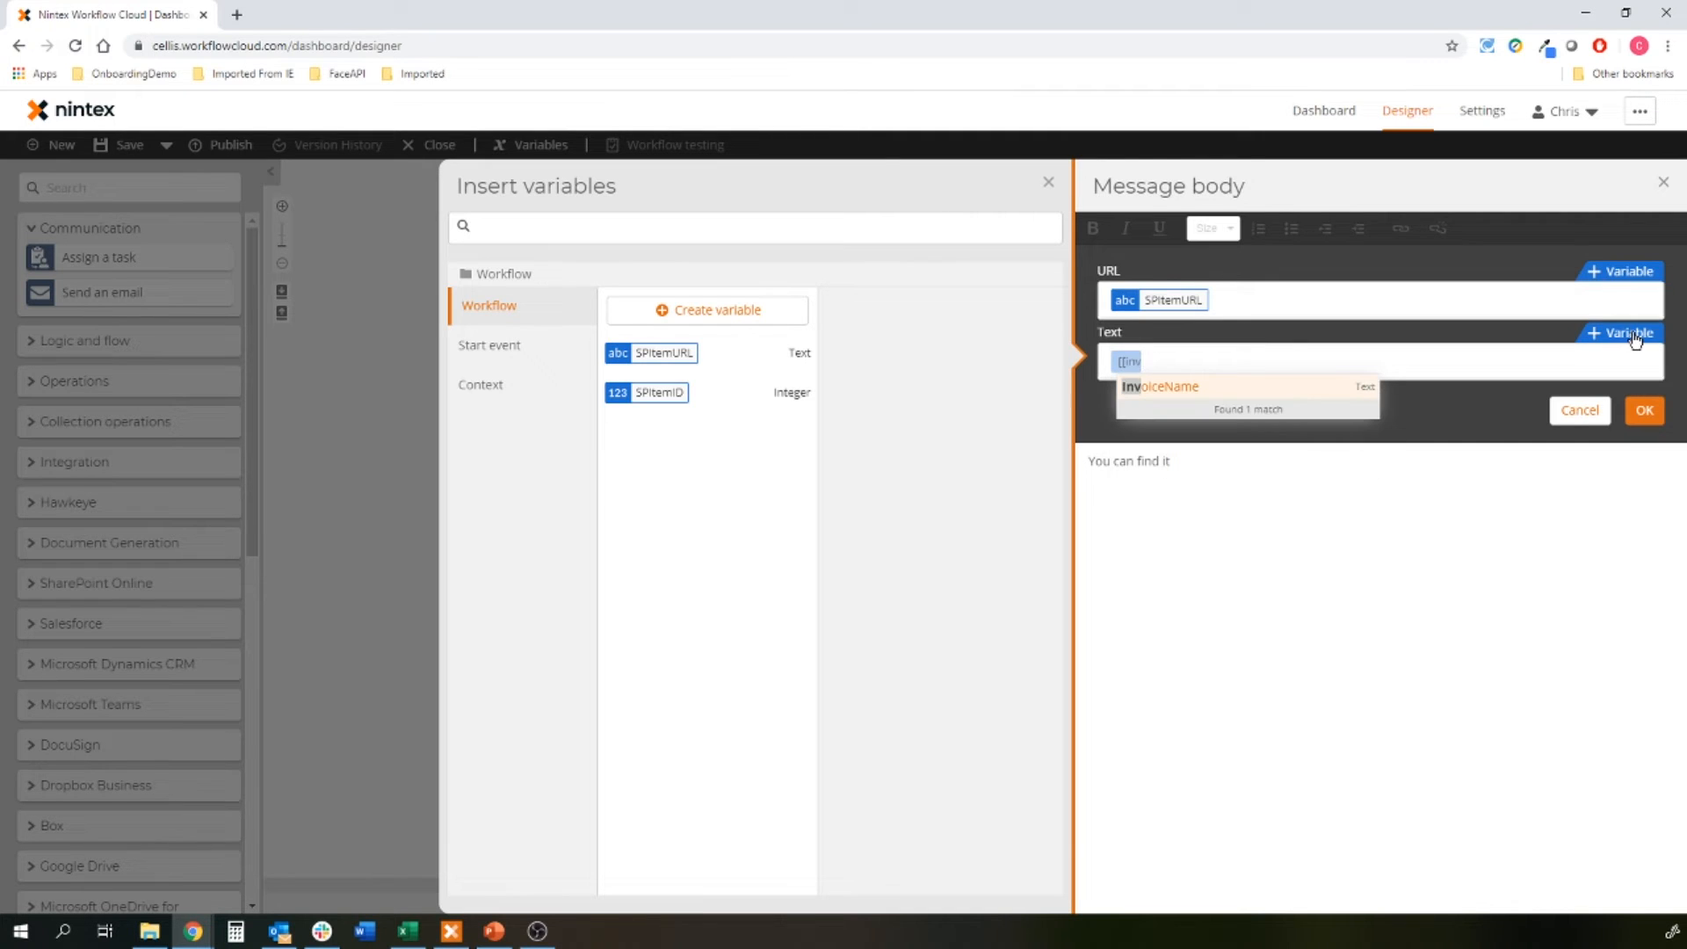
left_click(1161, 387)
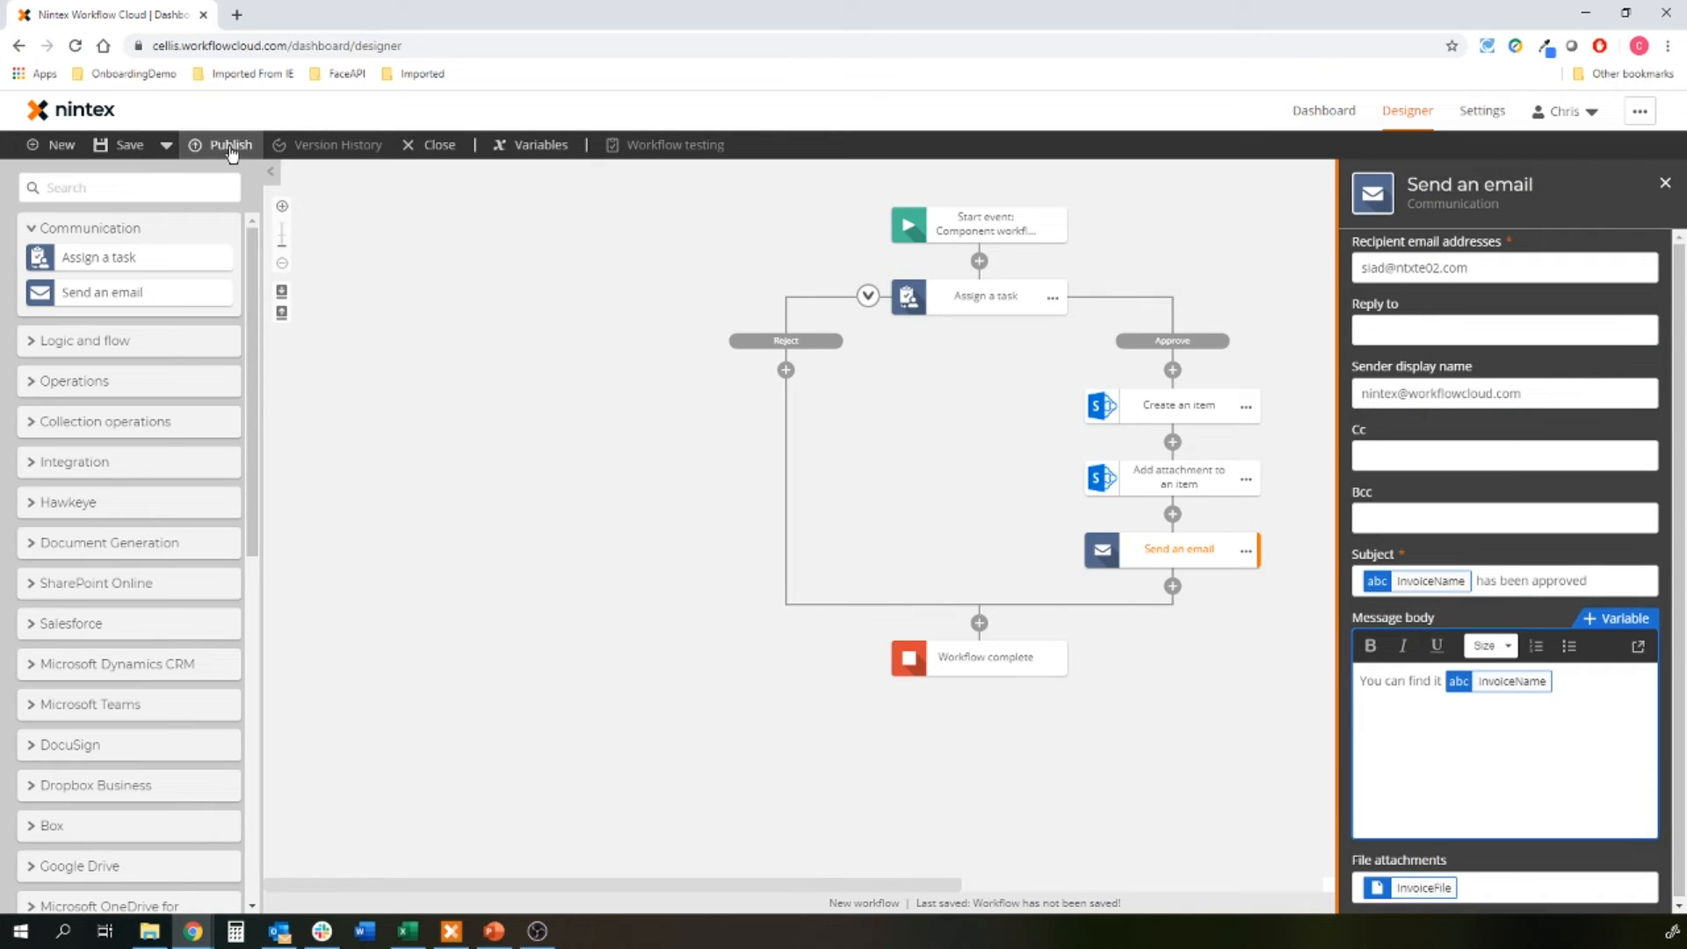
Step: Publish the workflow as 'File Upload' version 1.0 and continue designing
left_click(231, 145)
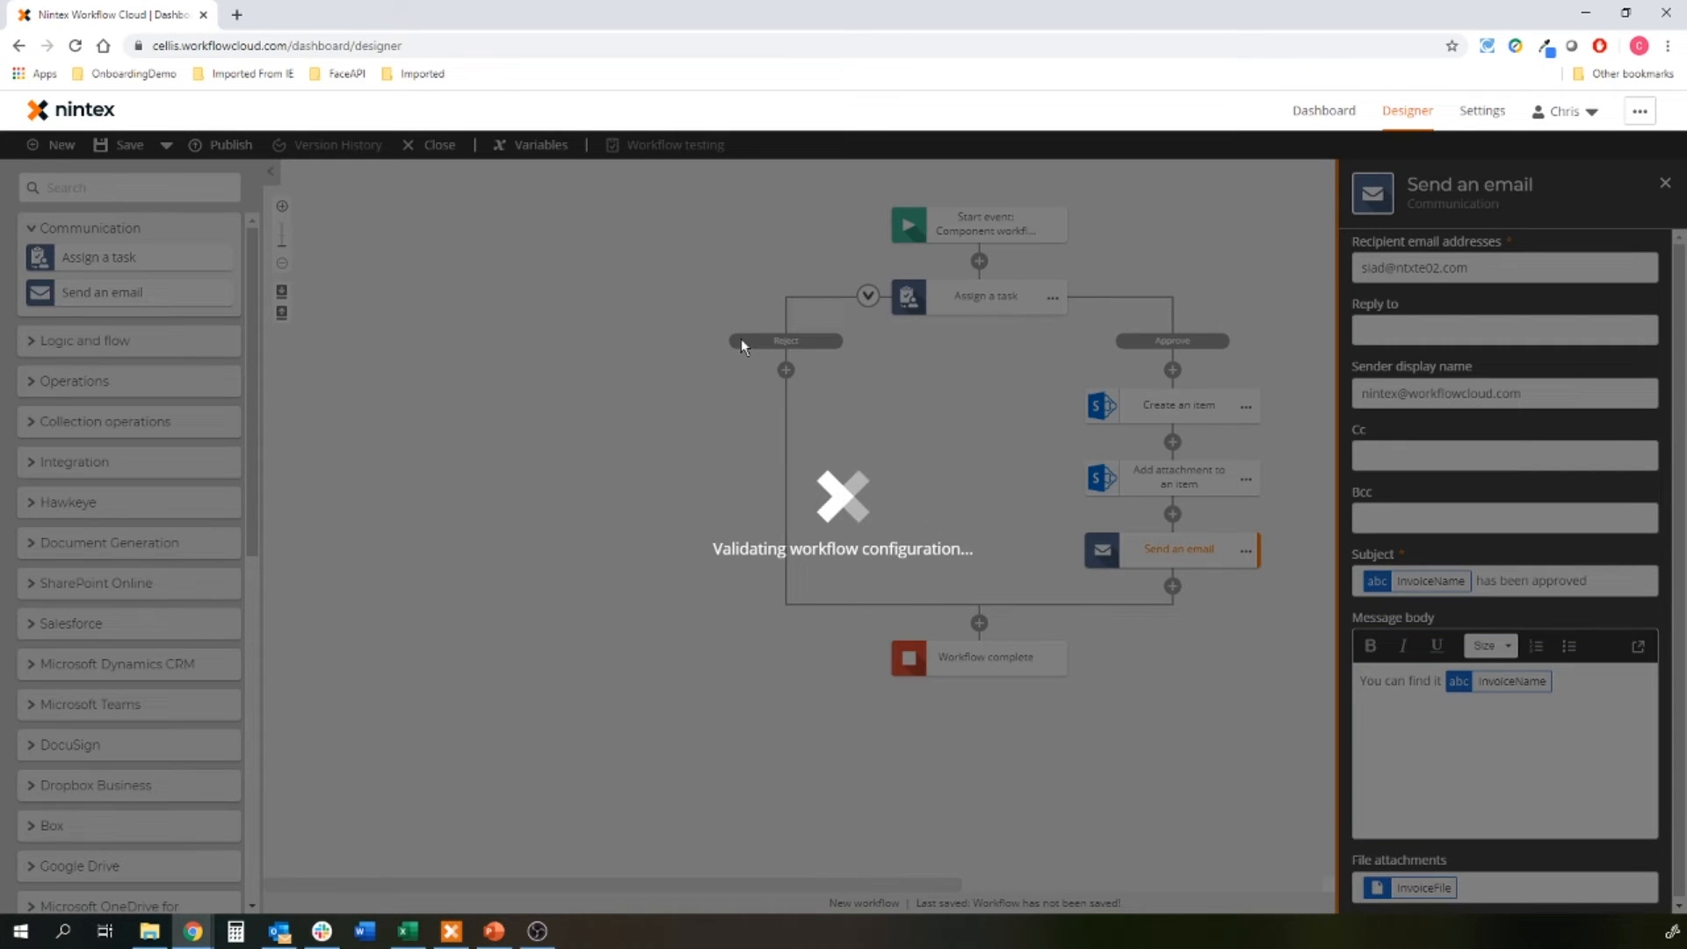
left_click(231, 144)
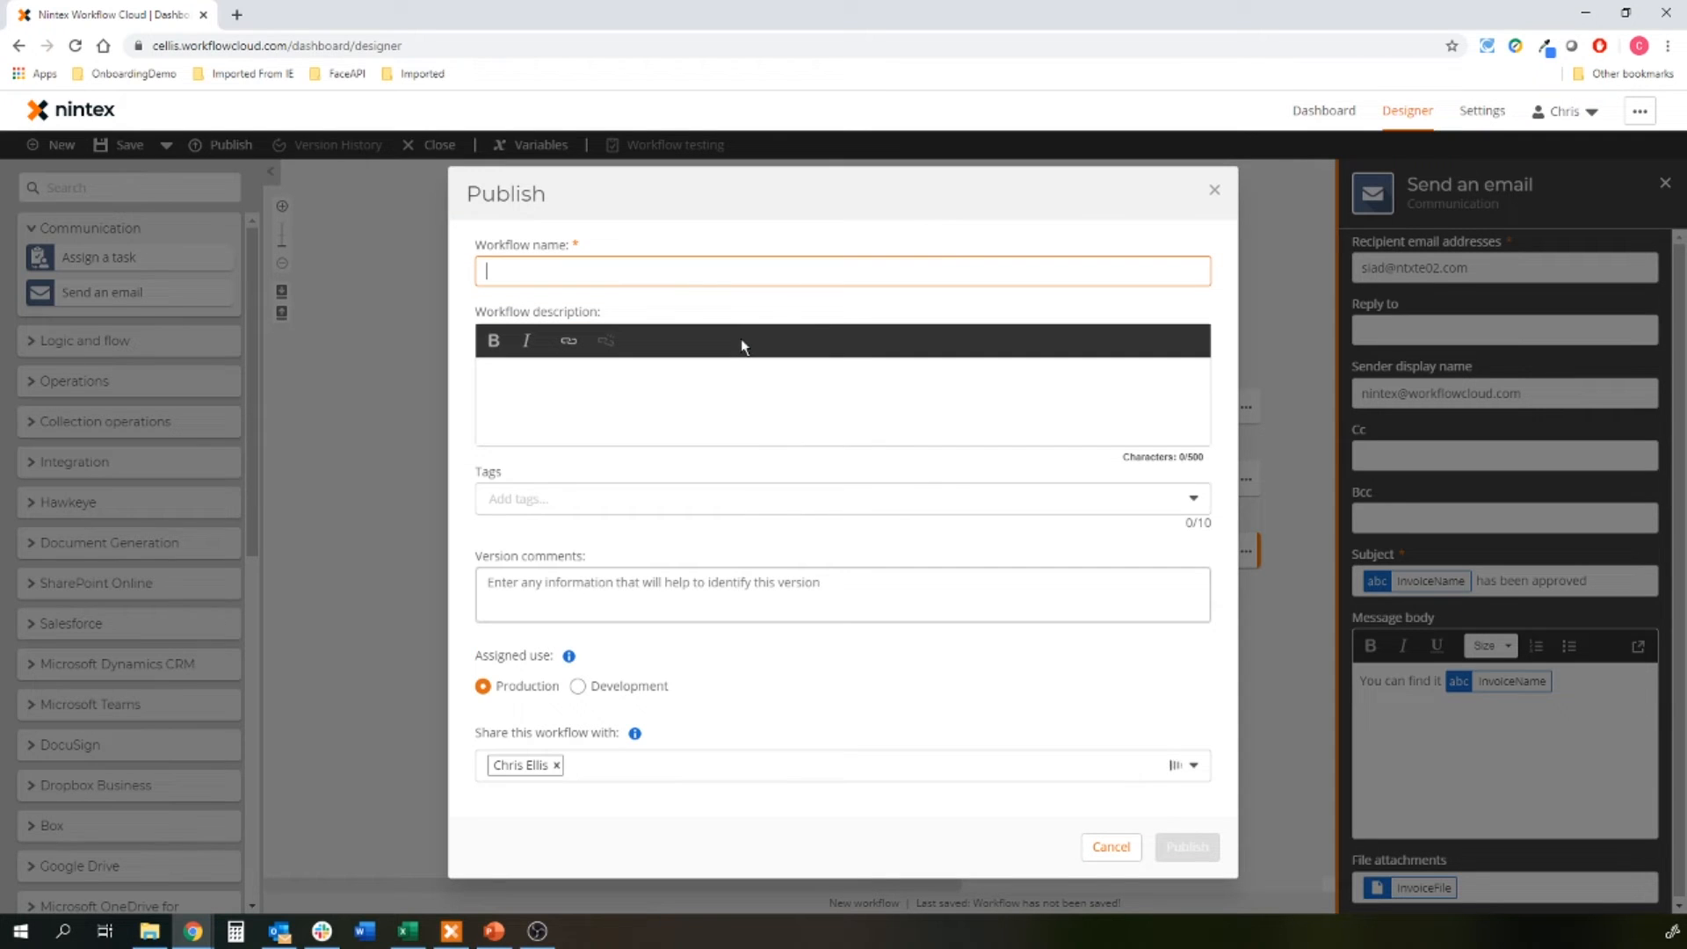
type("F")
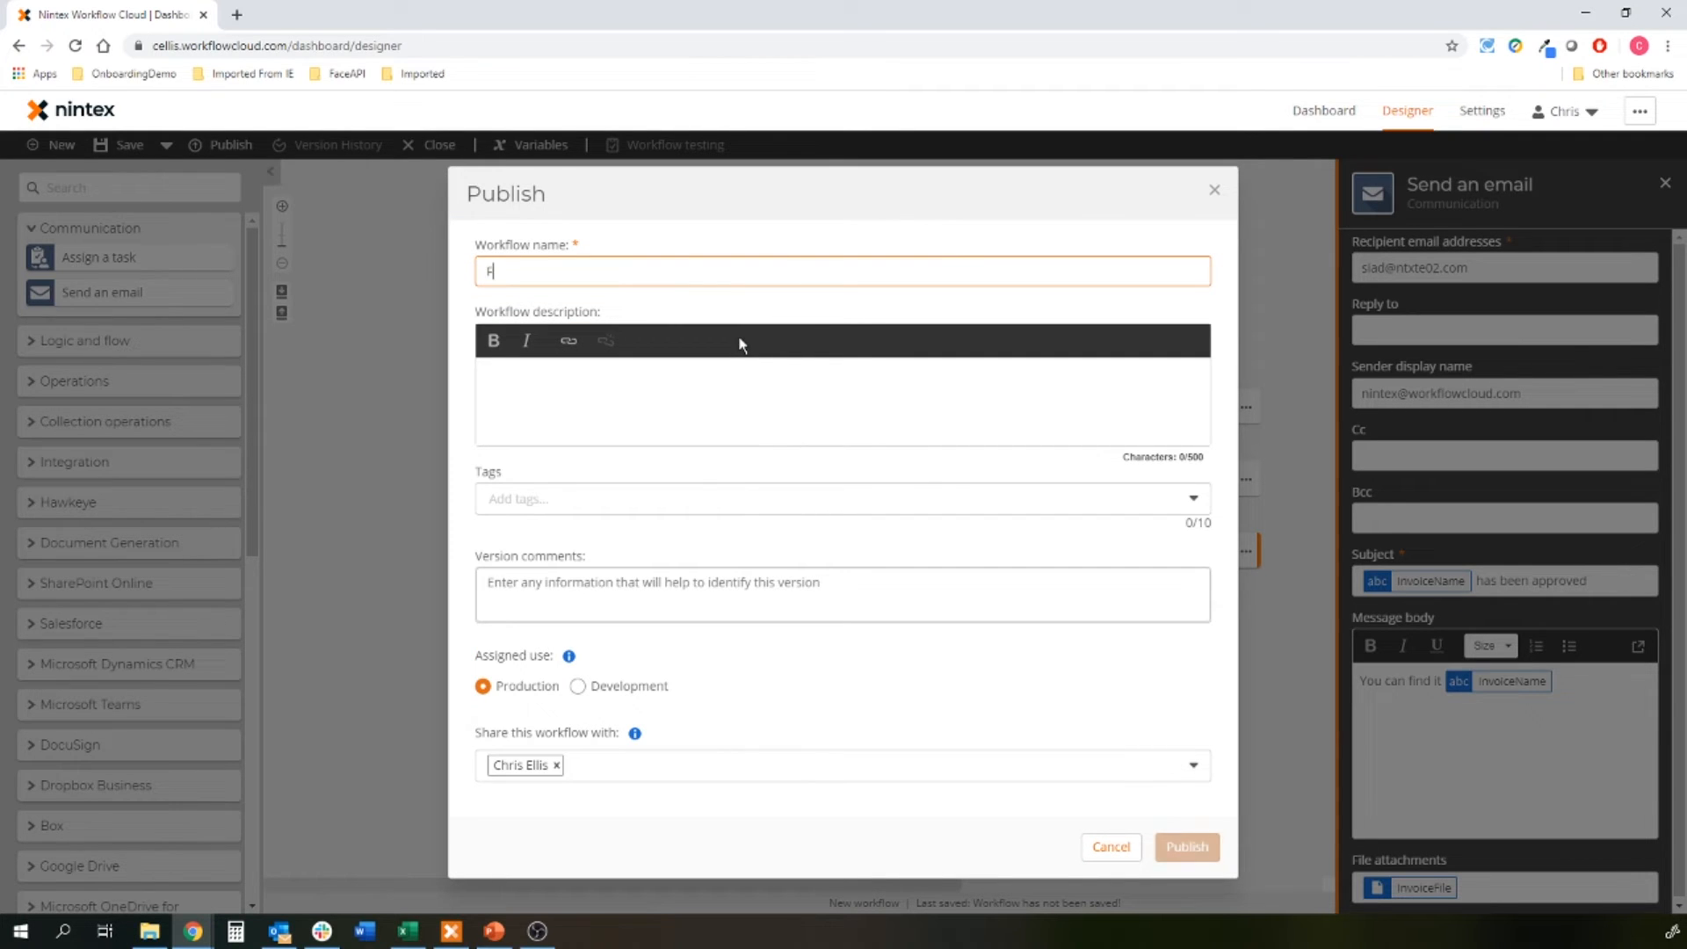
type("ile Upload")
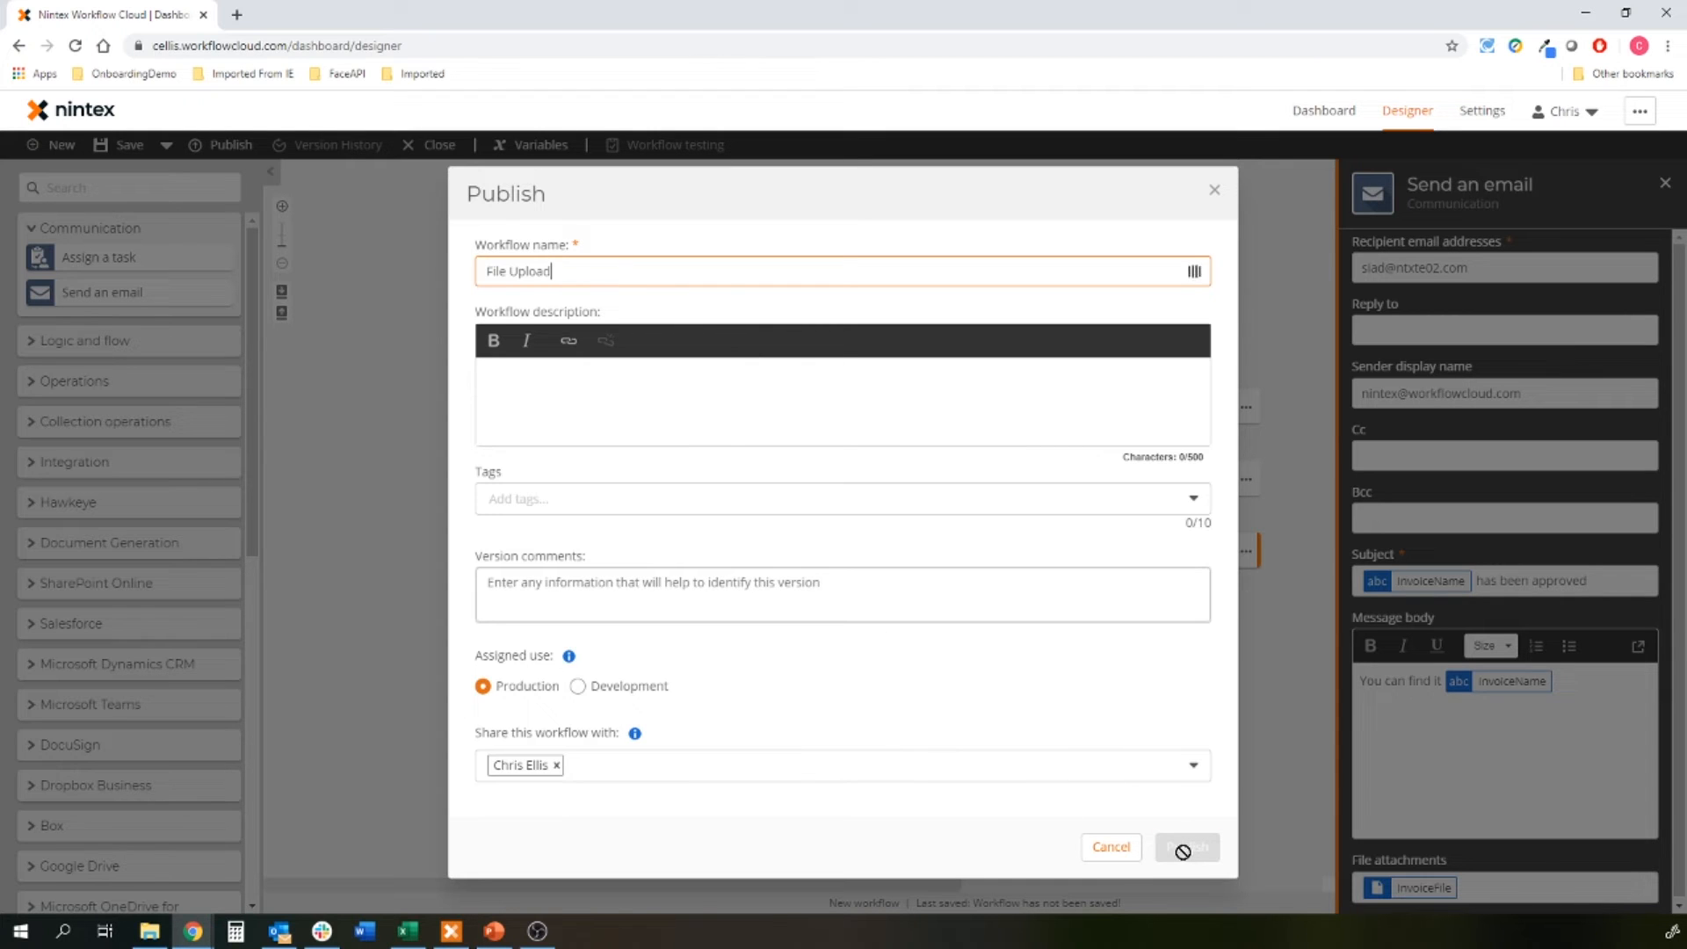
left_click(1187, 847)
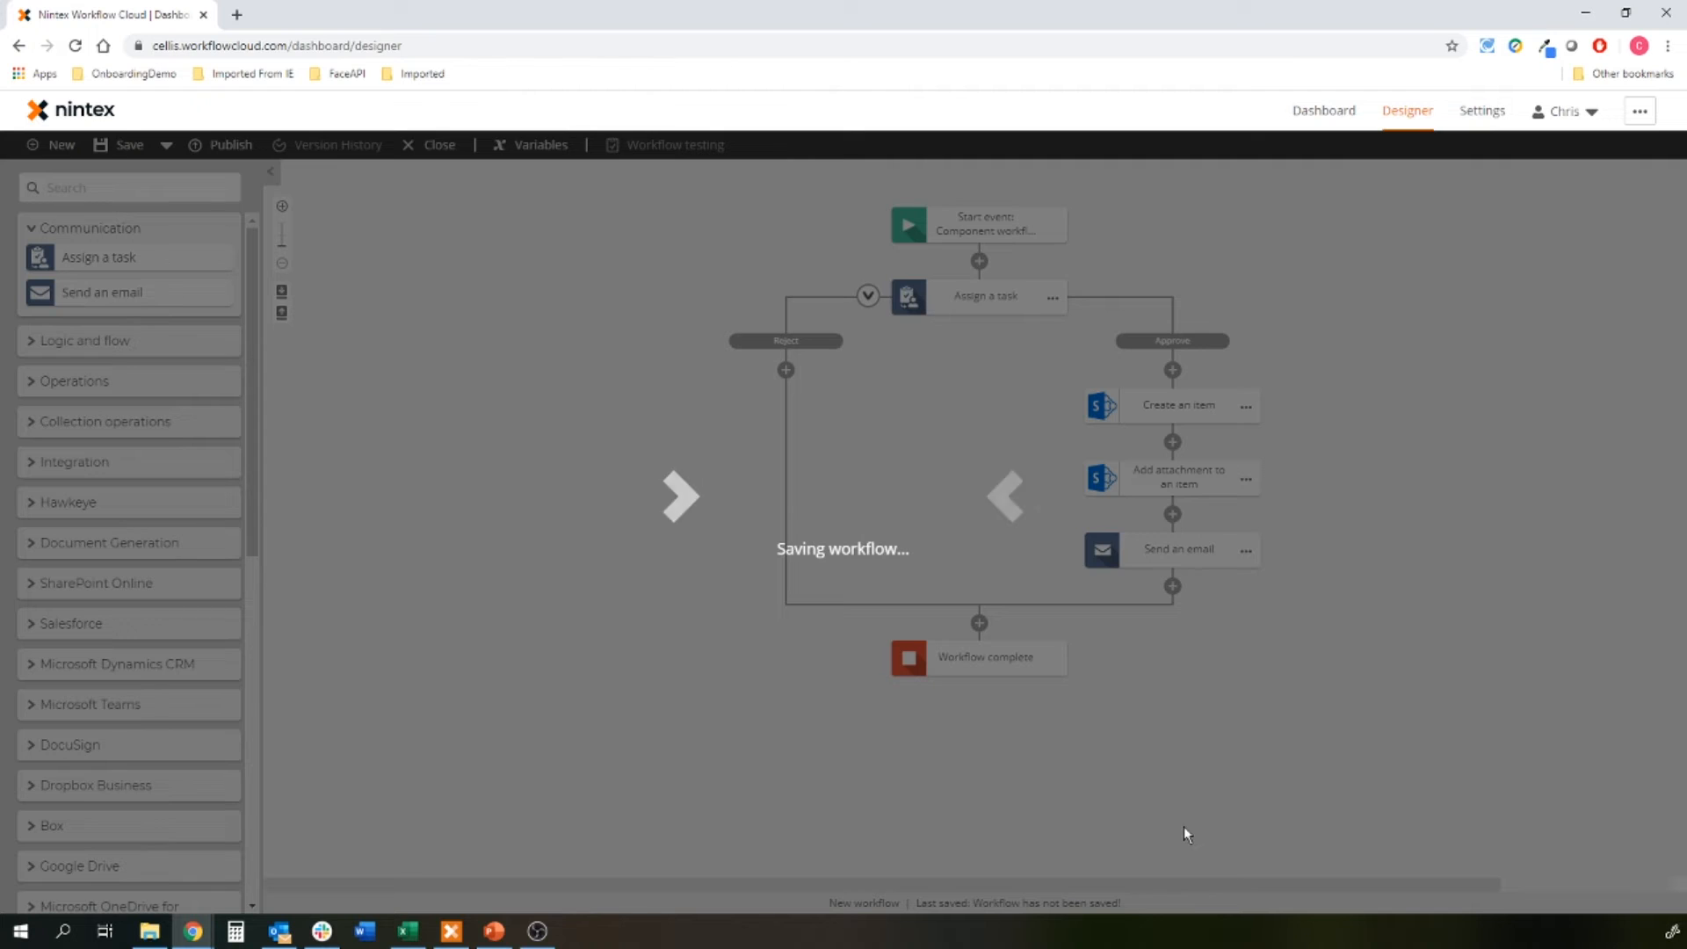
left_click(231, 145)
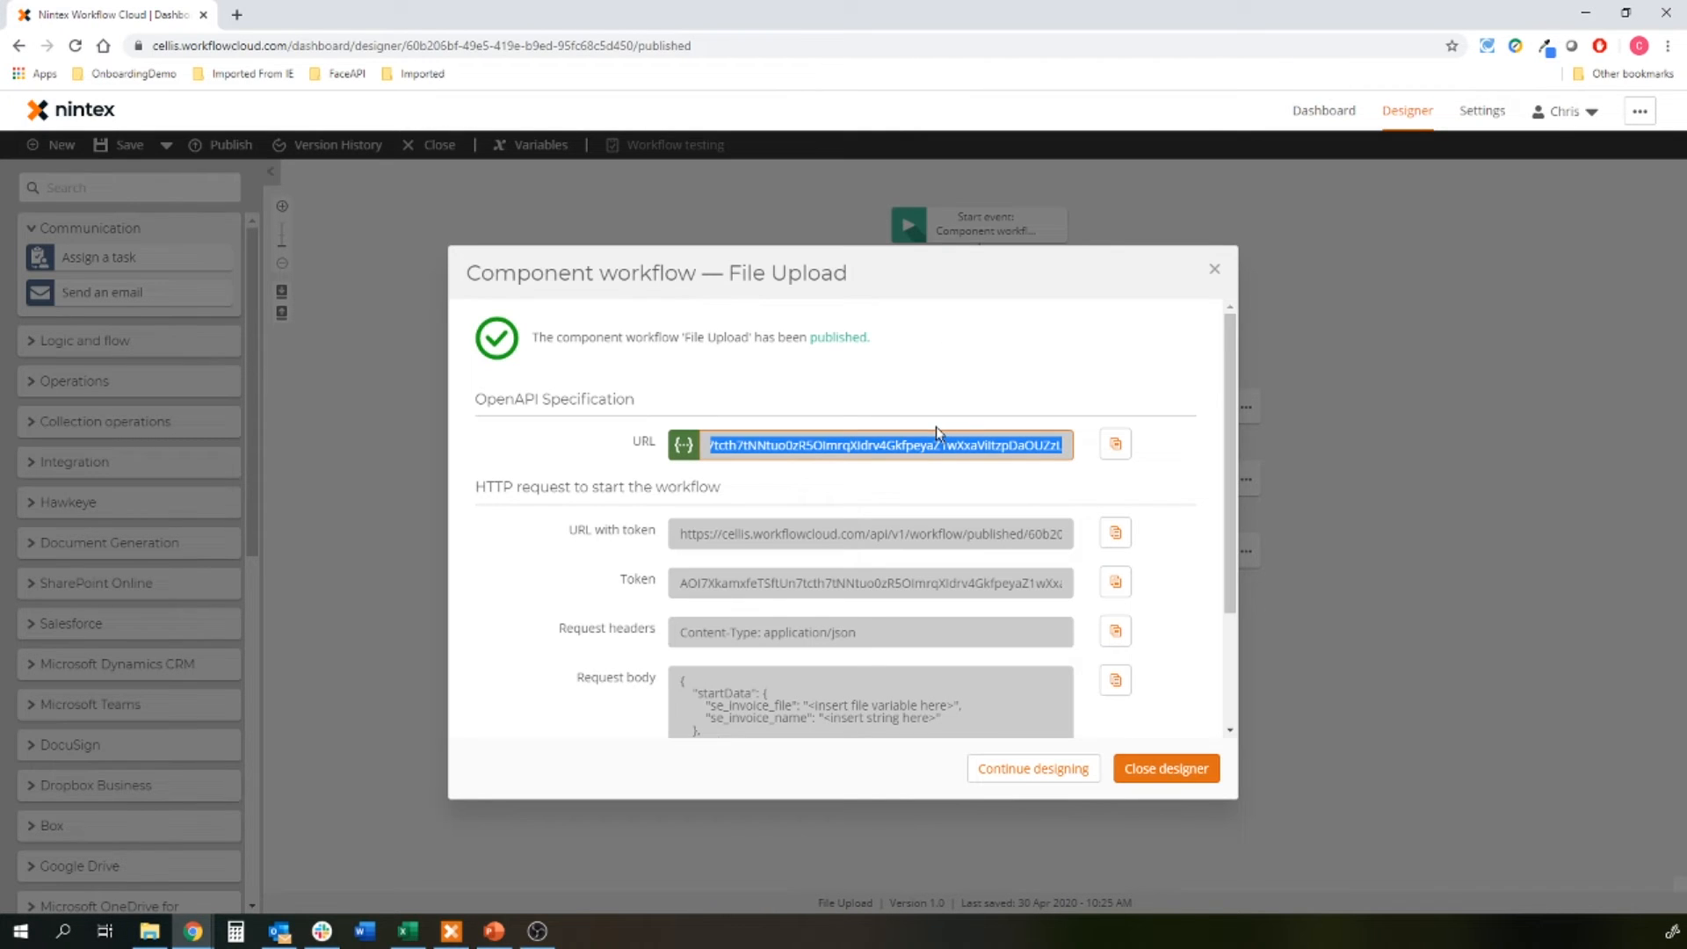
mouse_move(639, 530)
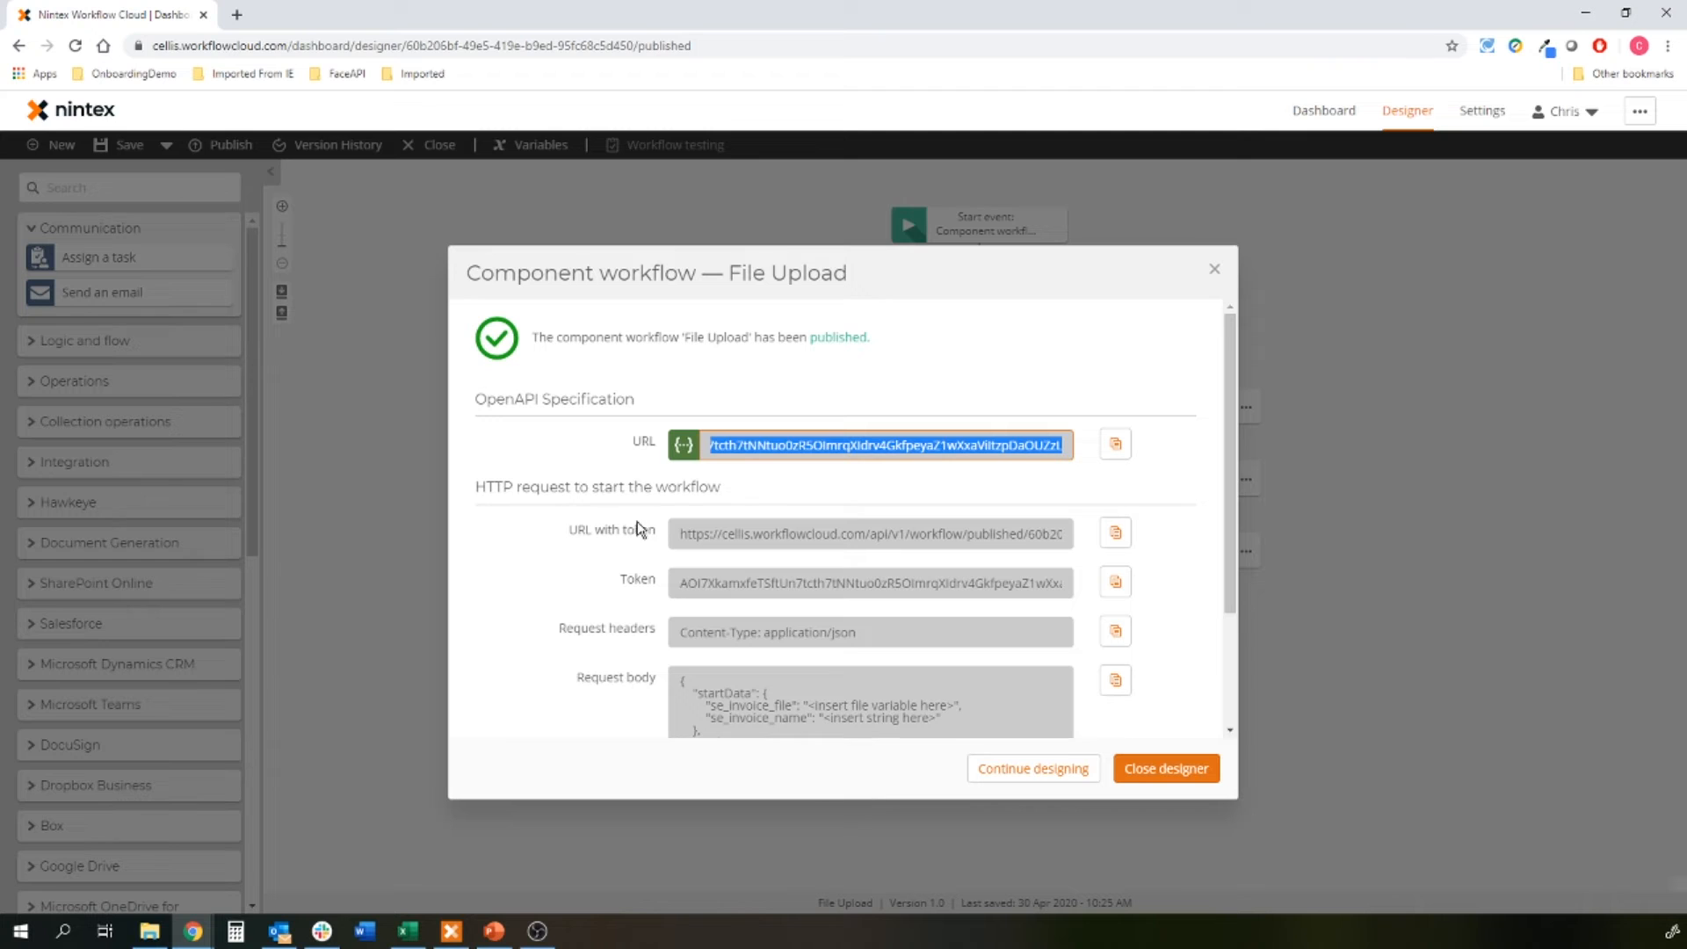
mouse_move(1168, 726)
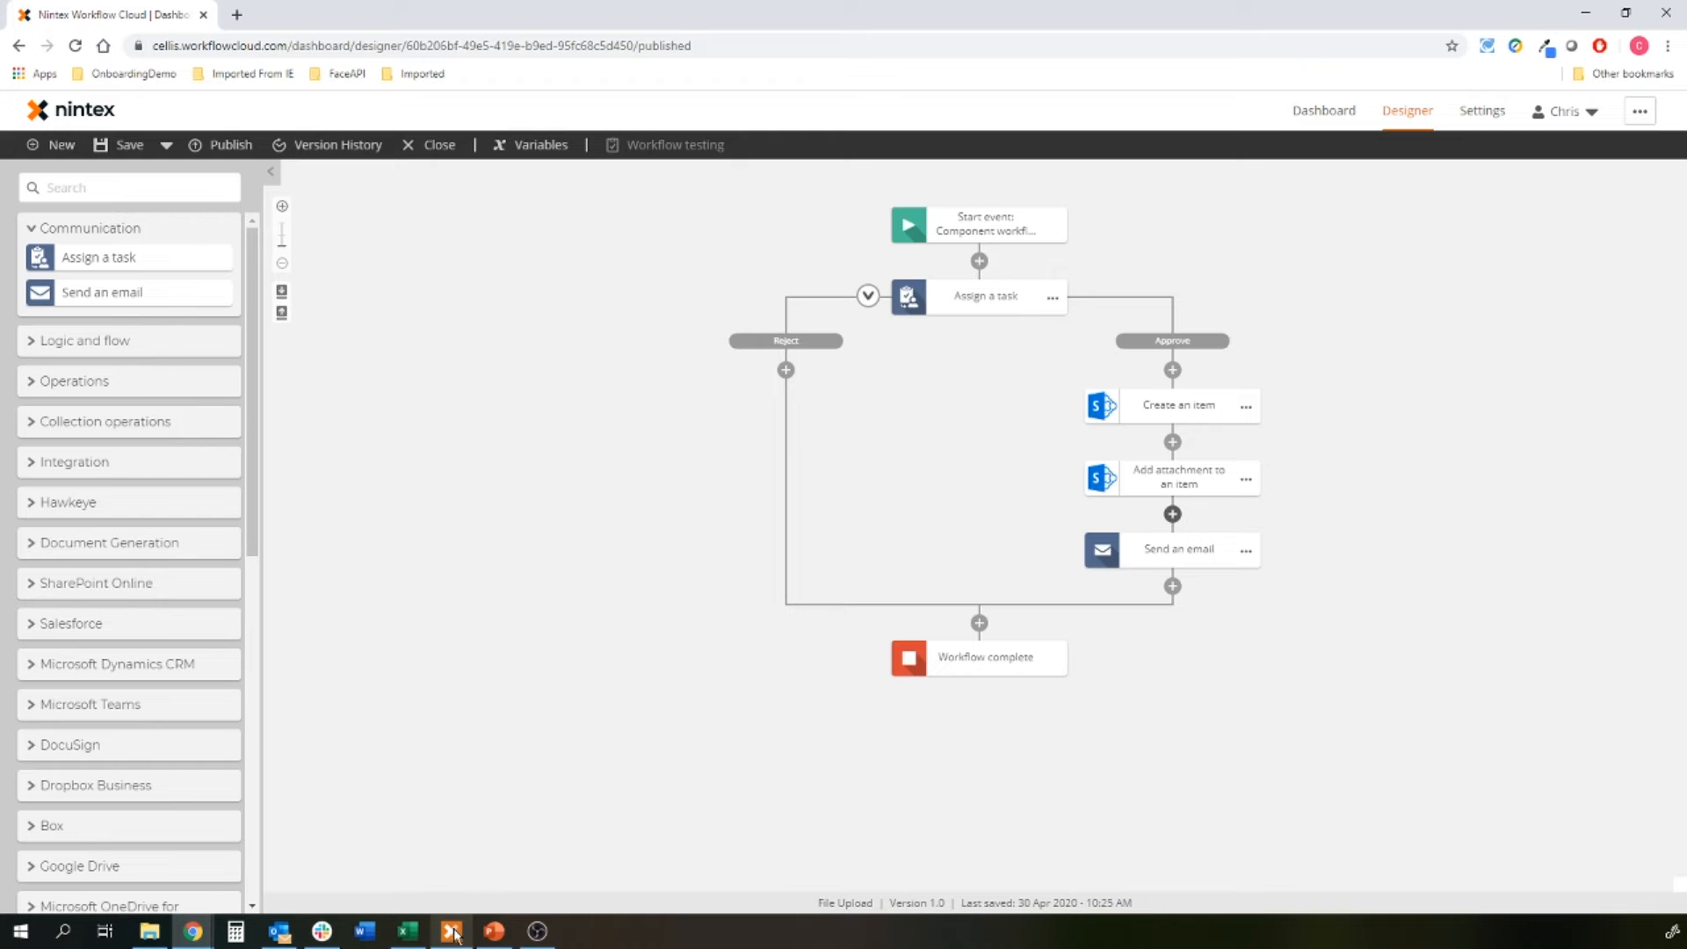
Step: In Nintex RPA, add a Run Workflow action and select the File Upload workflow
left_click(451, 930)
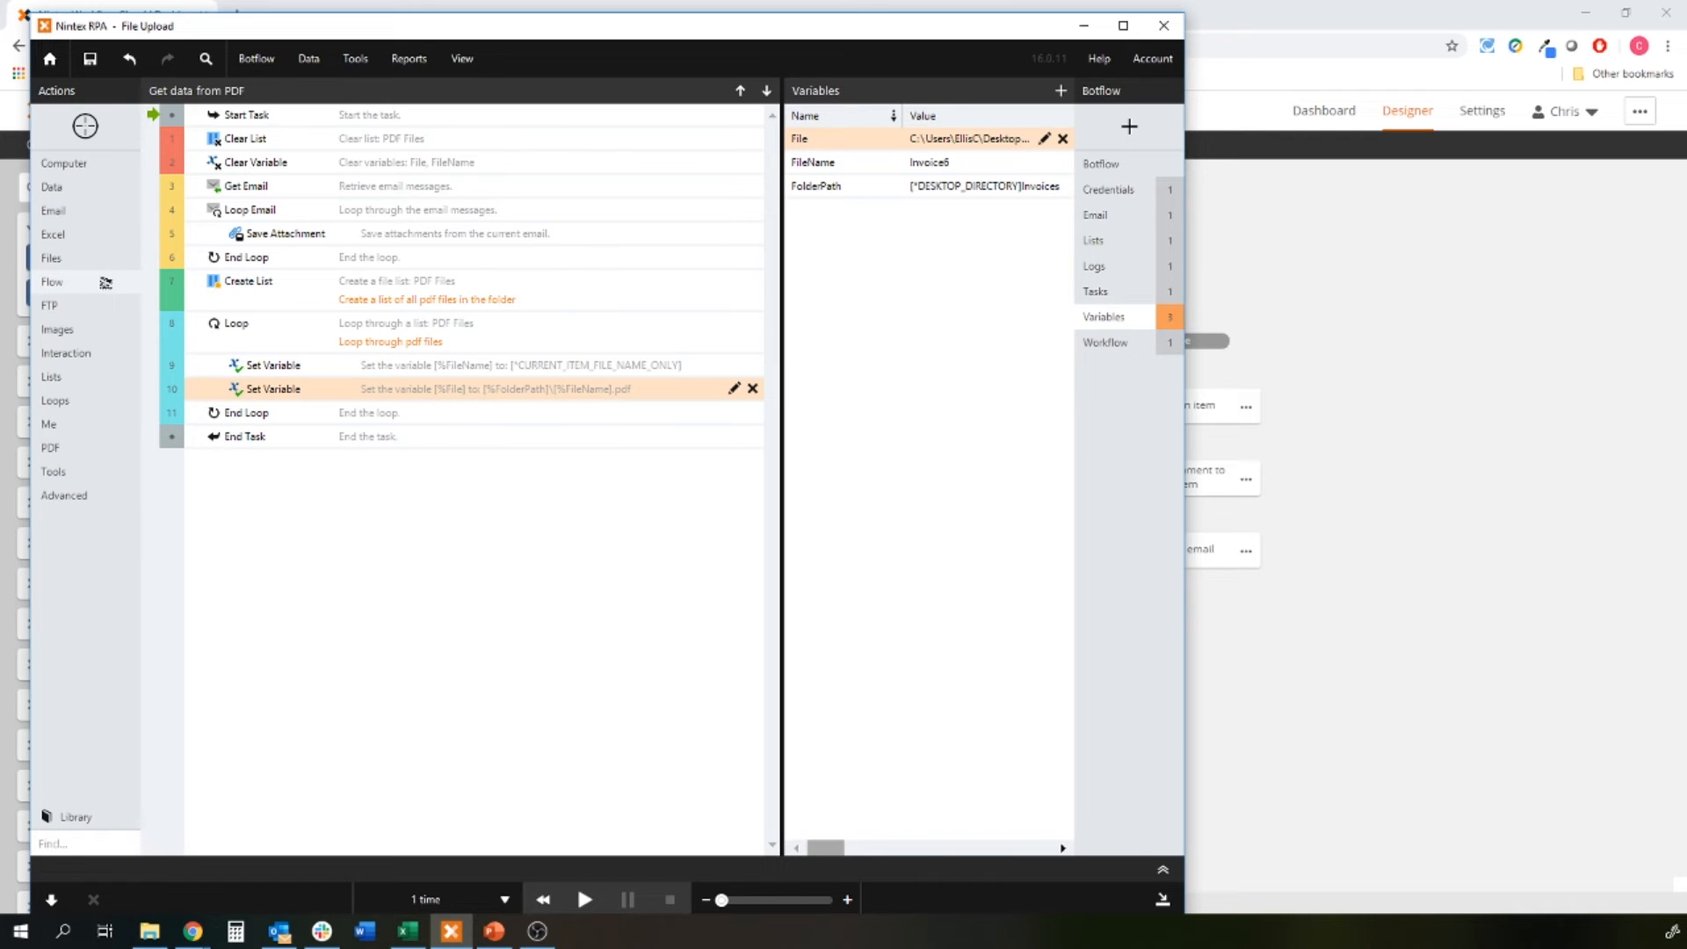
left_click(52, 281)
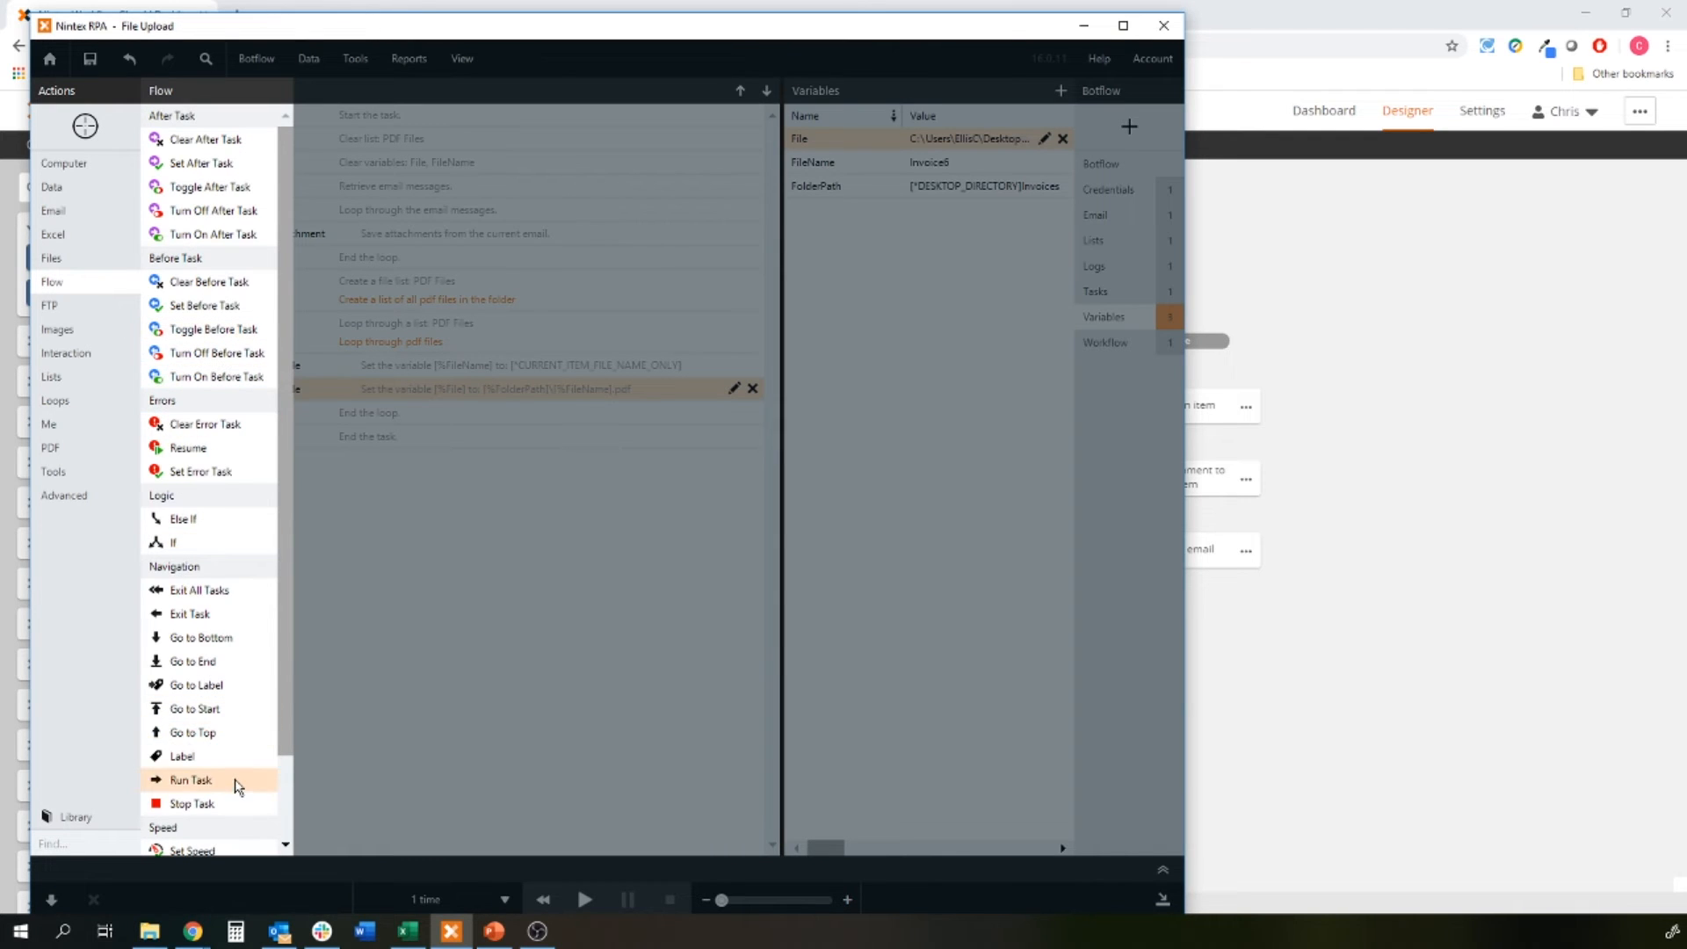
scroll("down", 3)
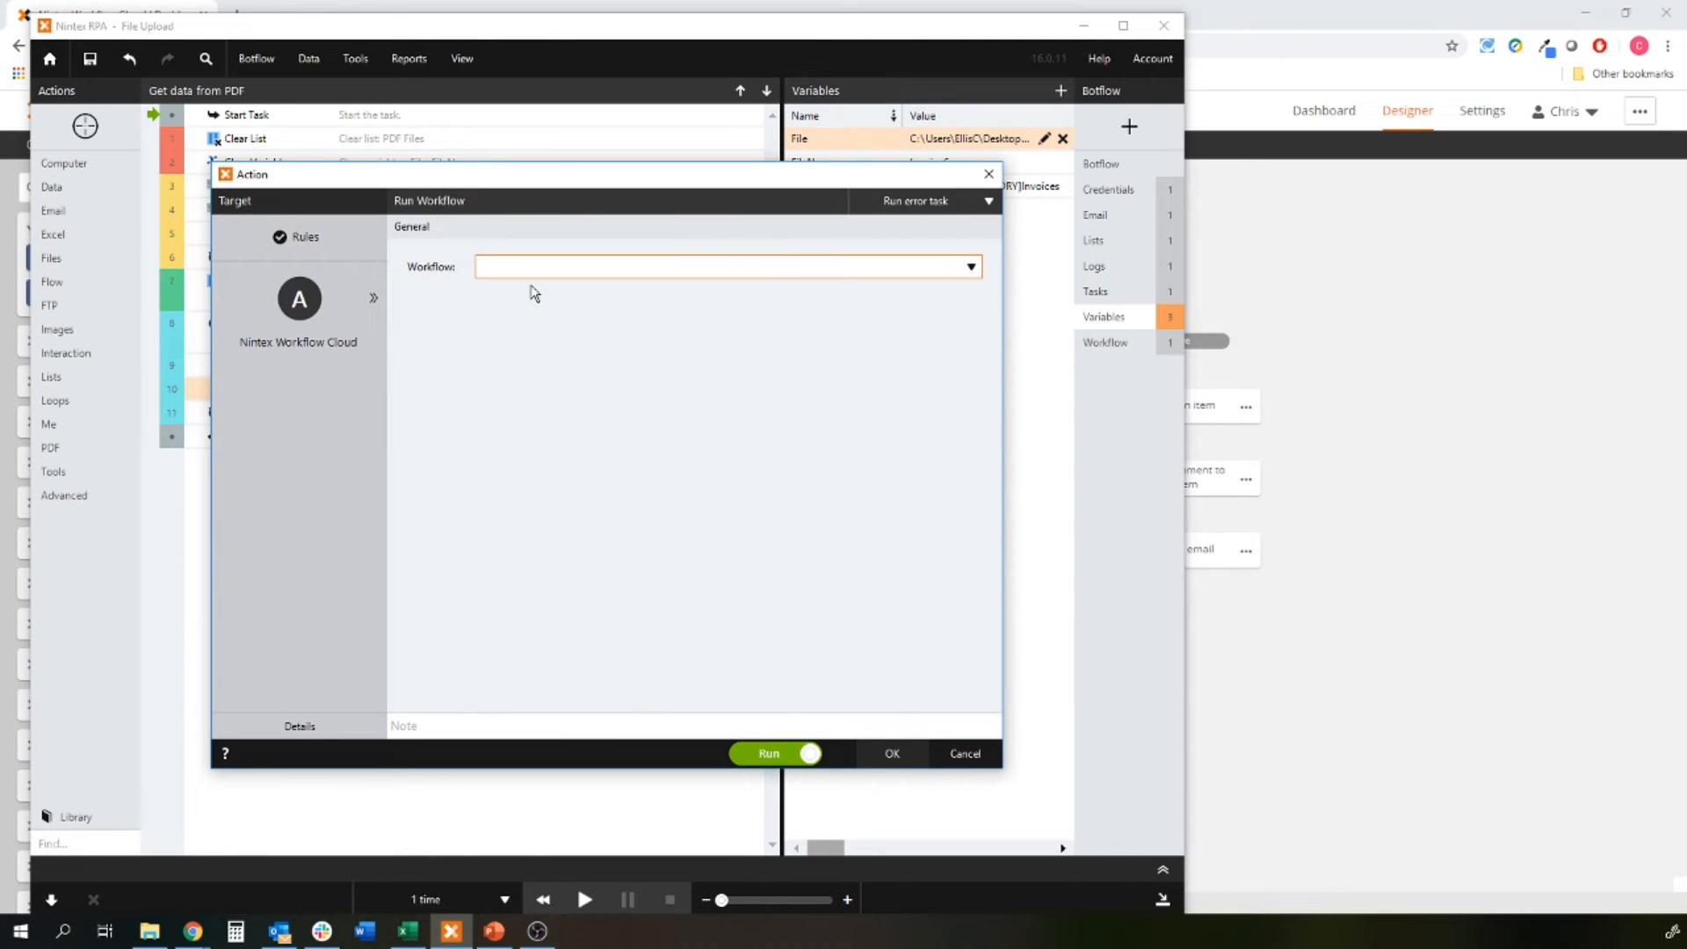
mouse_move(611, 254)
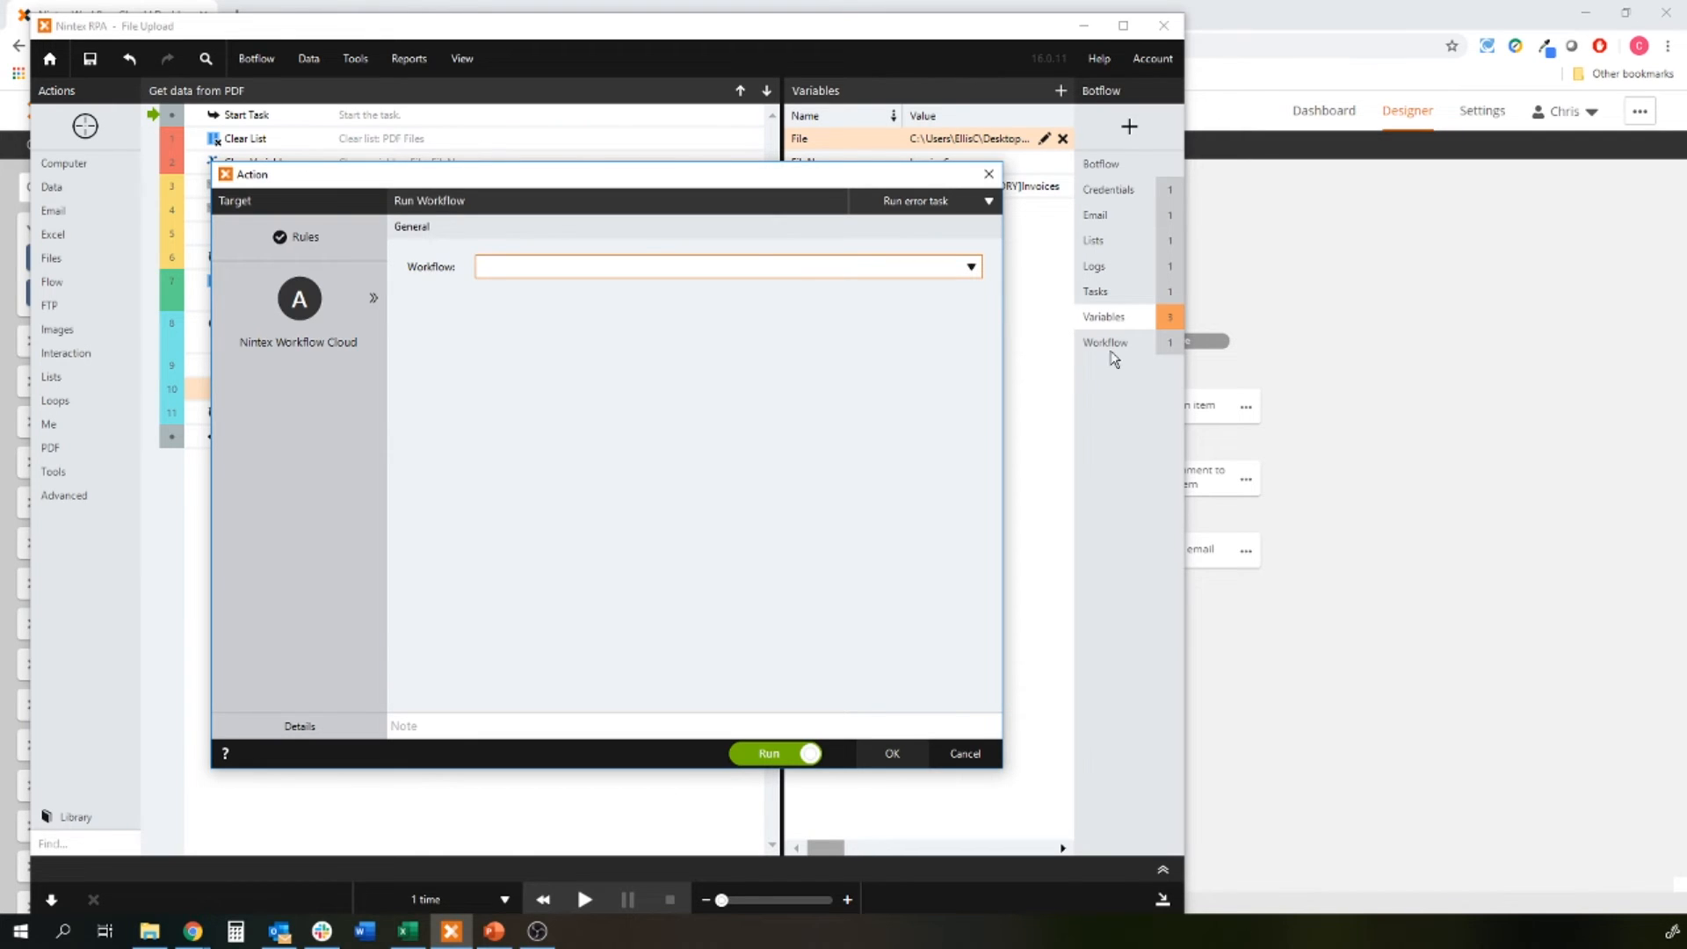
mouse_move(1132, 346)
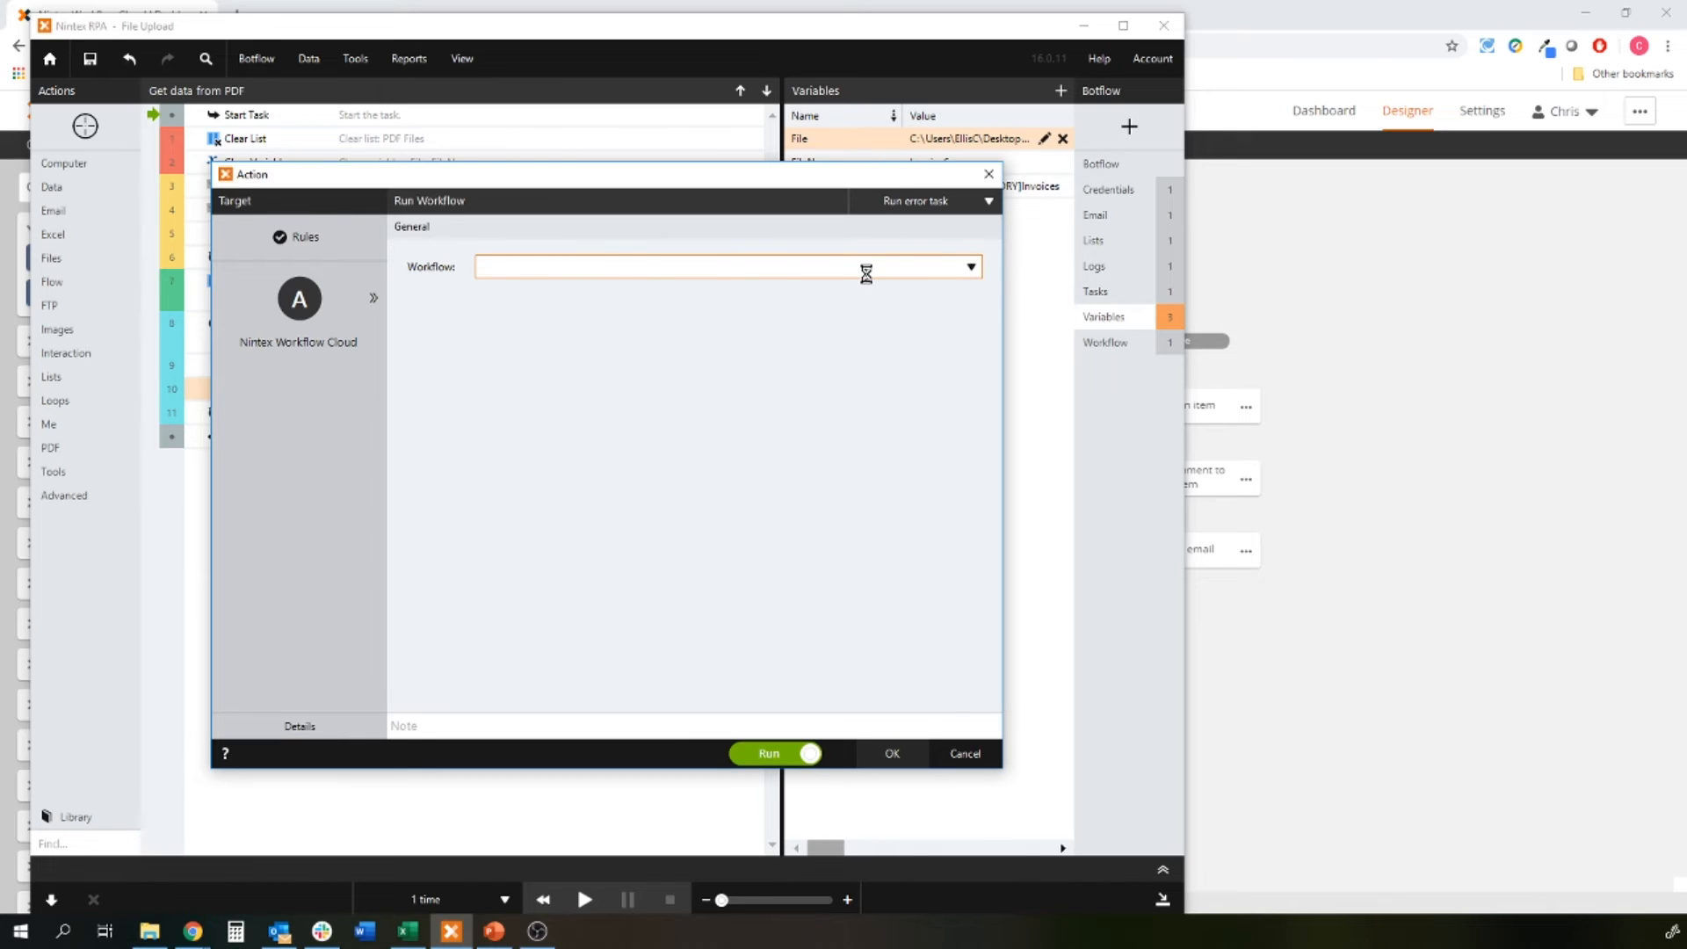
left_click(970, 266)
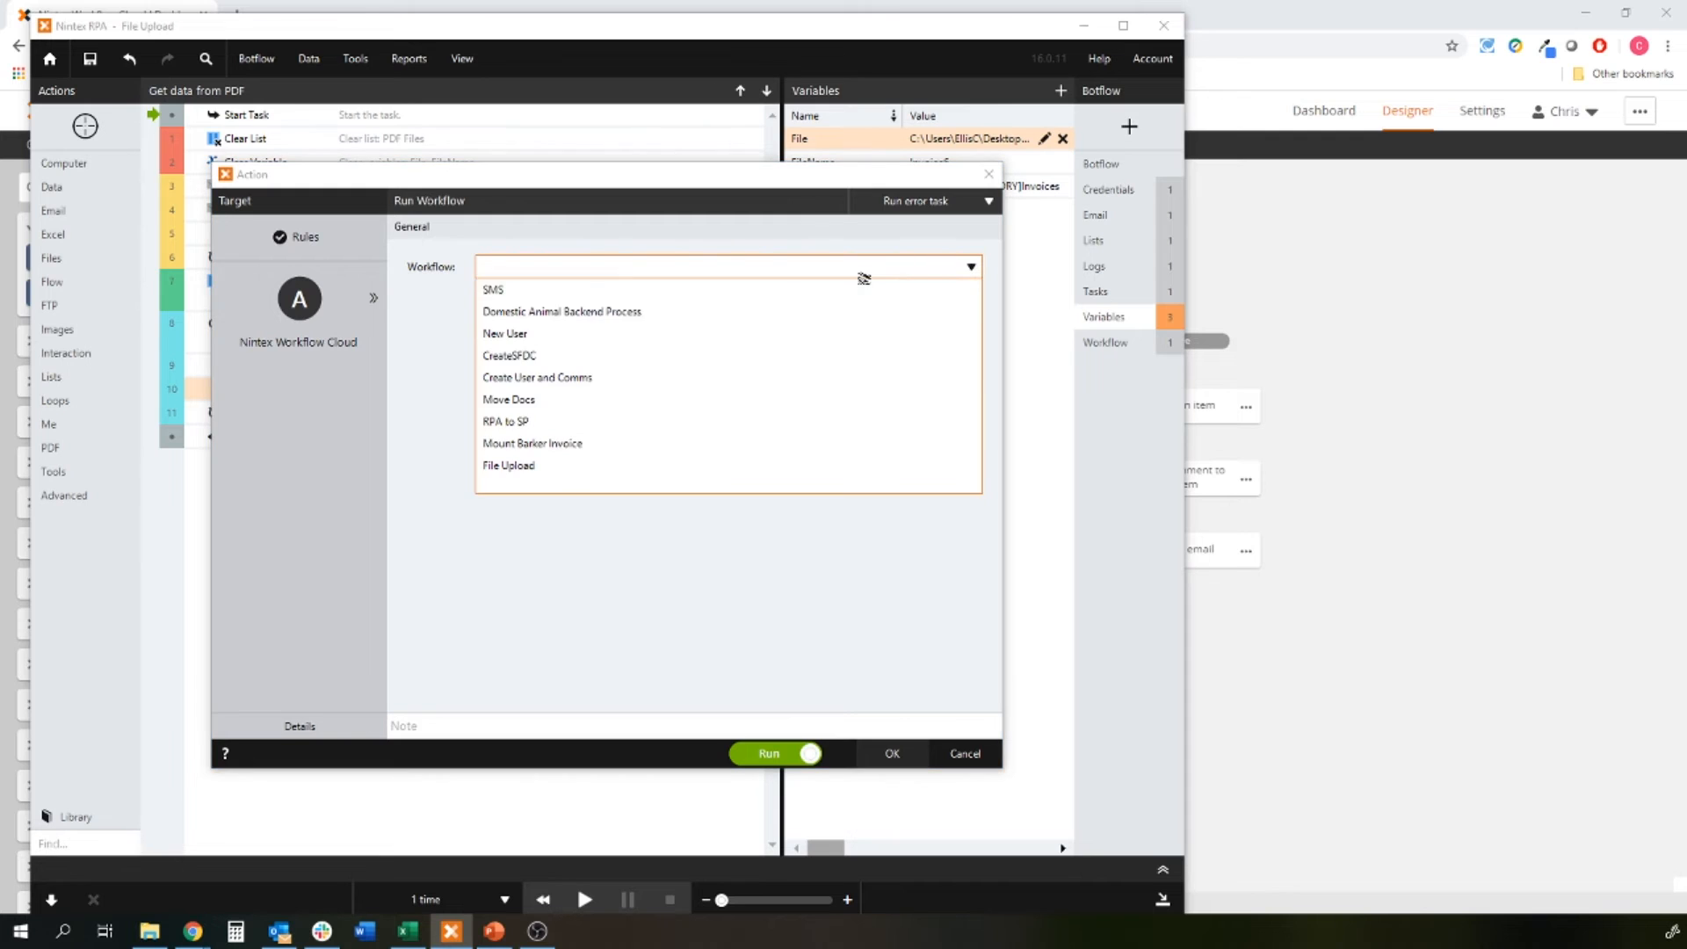
left_click(508, 465)
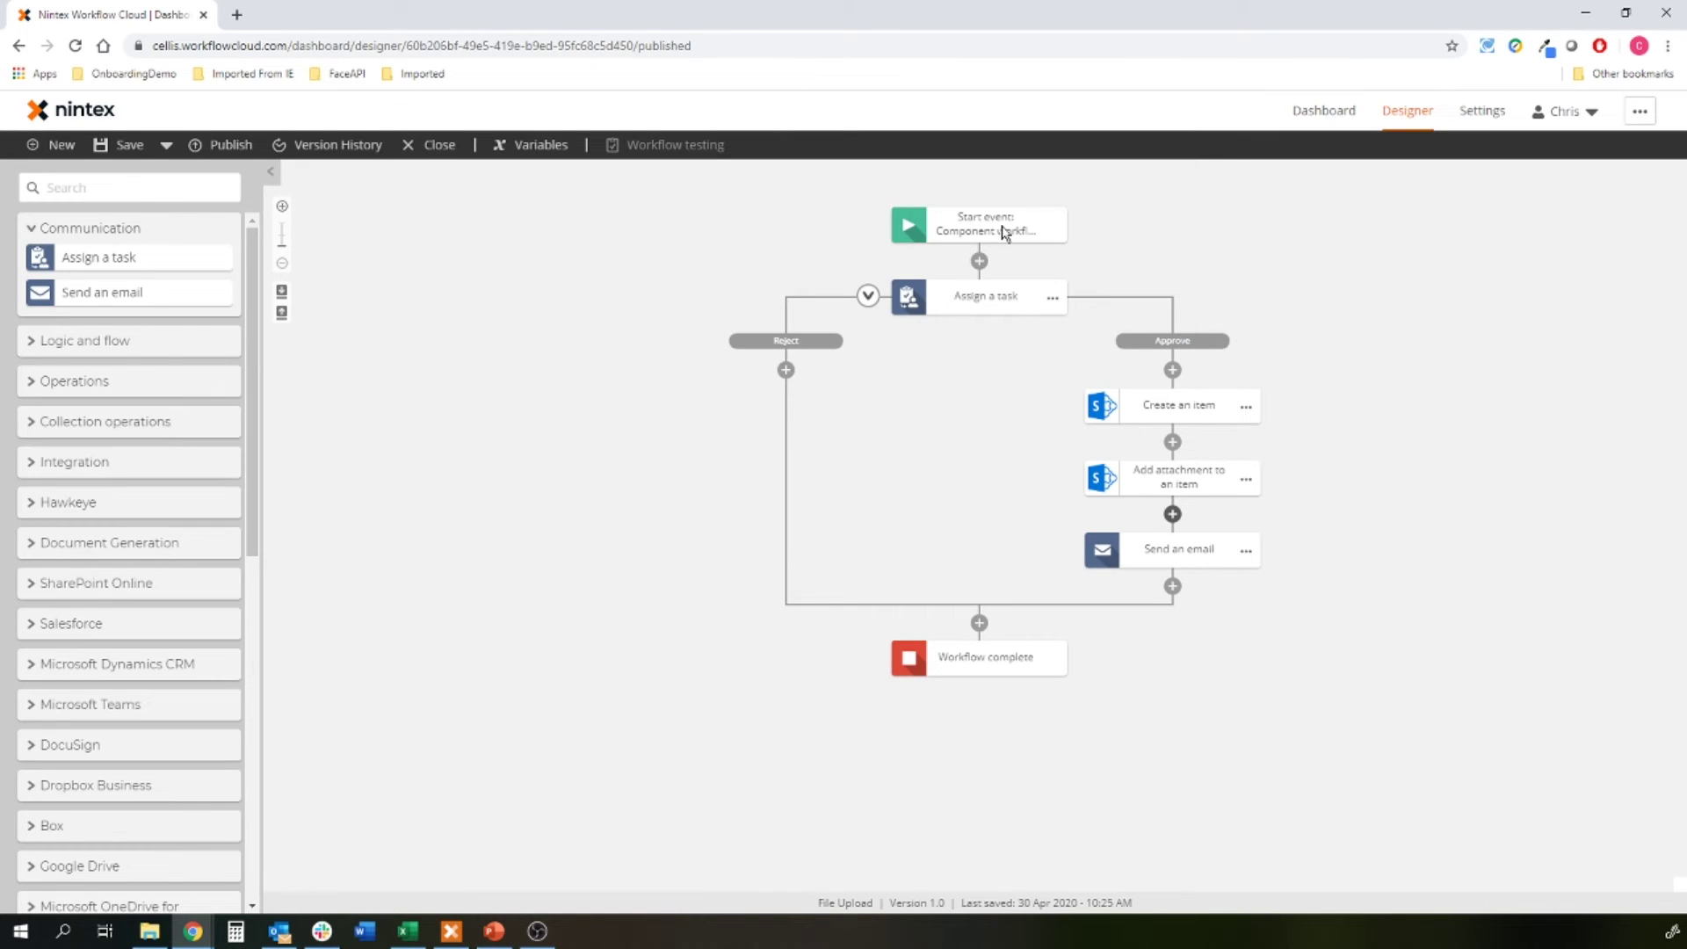
Step: View the start event's InvoiceFile and InvoiceName variables, then return to Nintex RPA
left_click(993, 225)
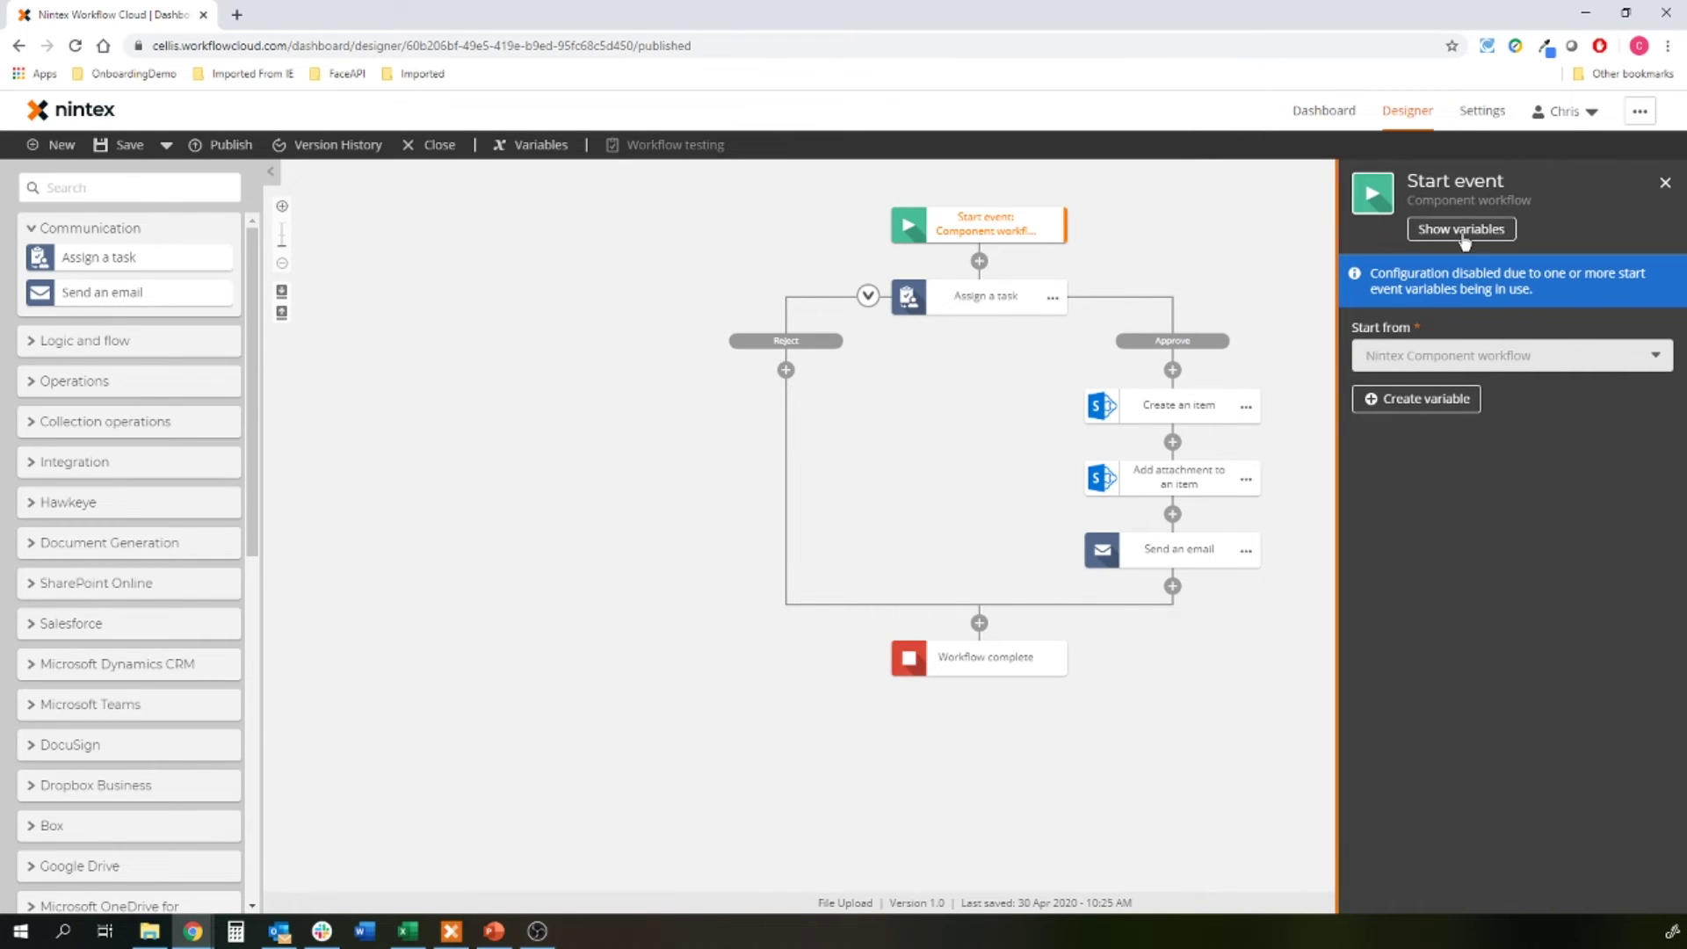
left_click(1461, 229)
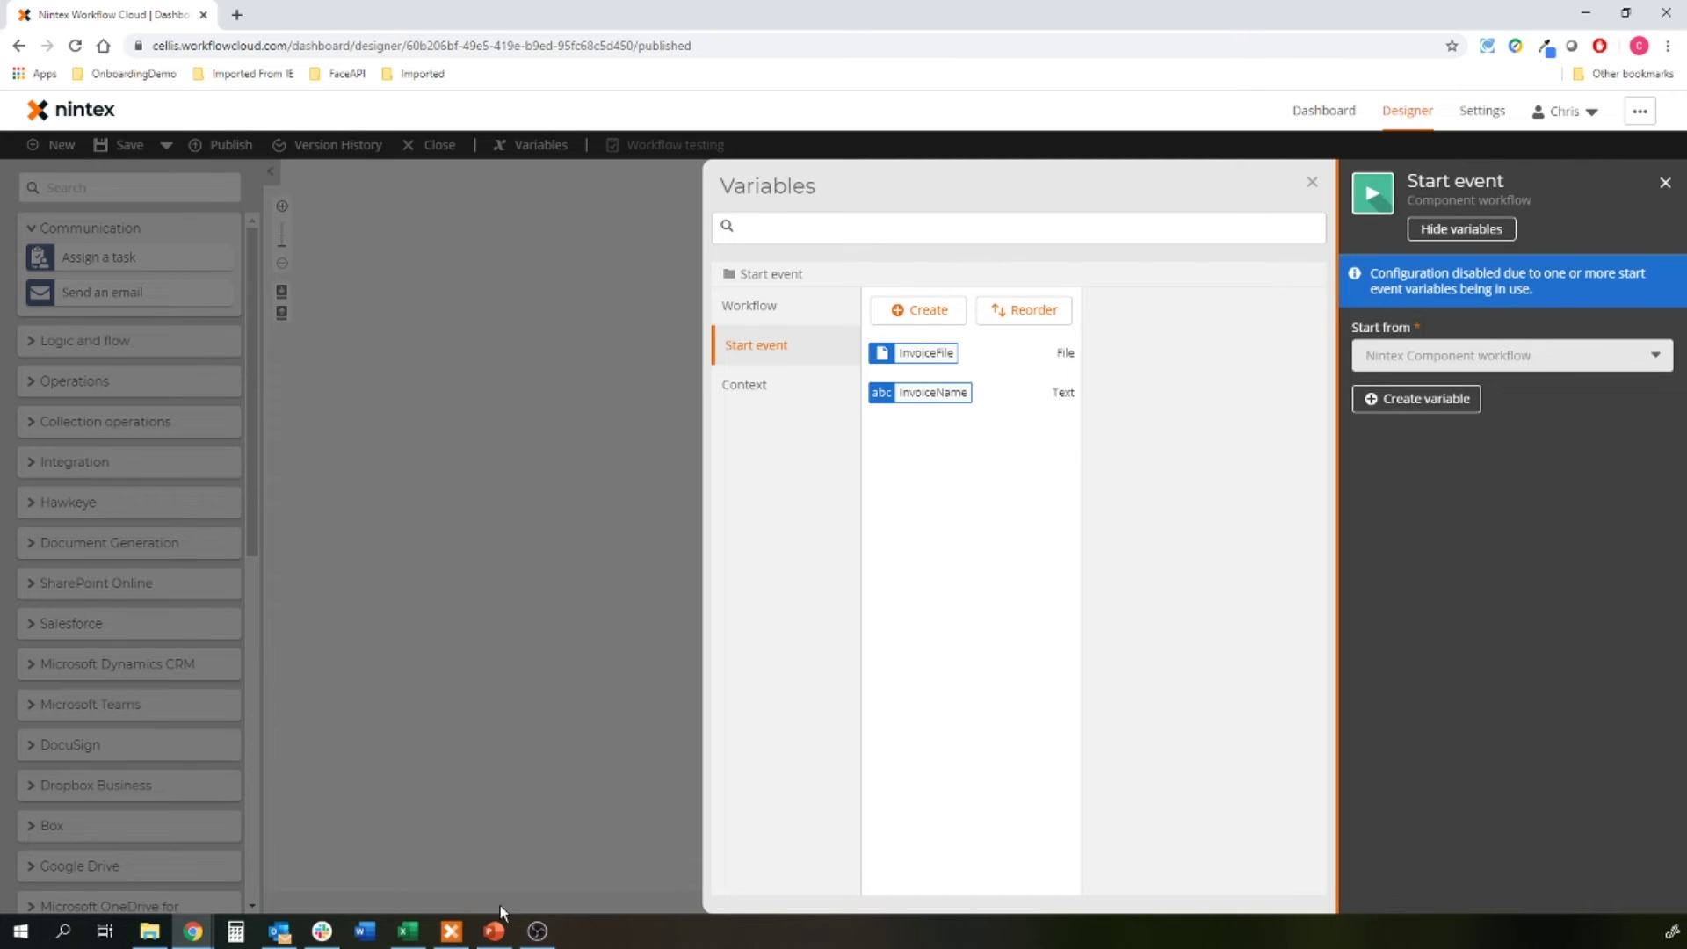
left_click(450, 930)
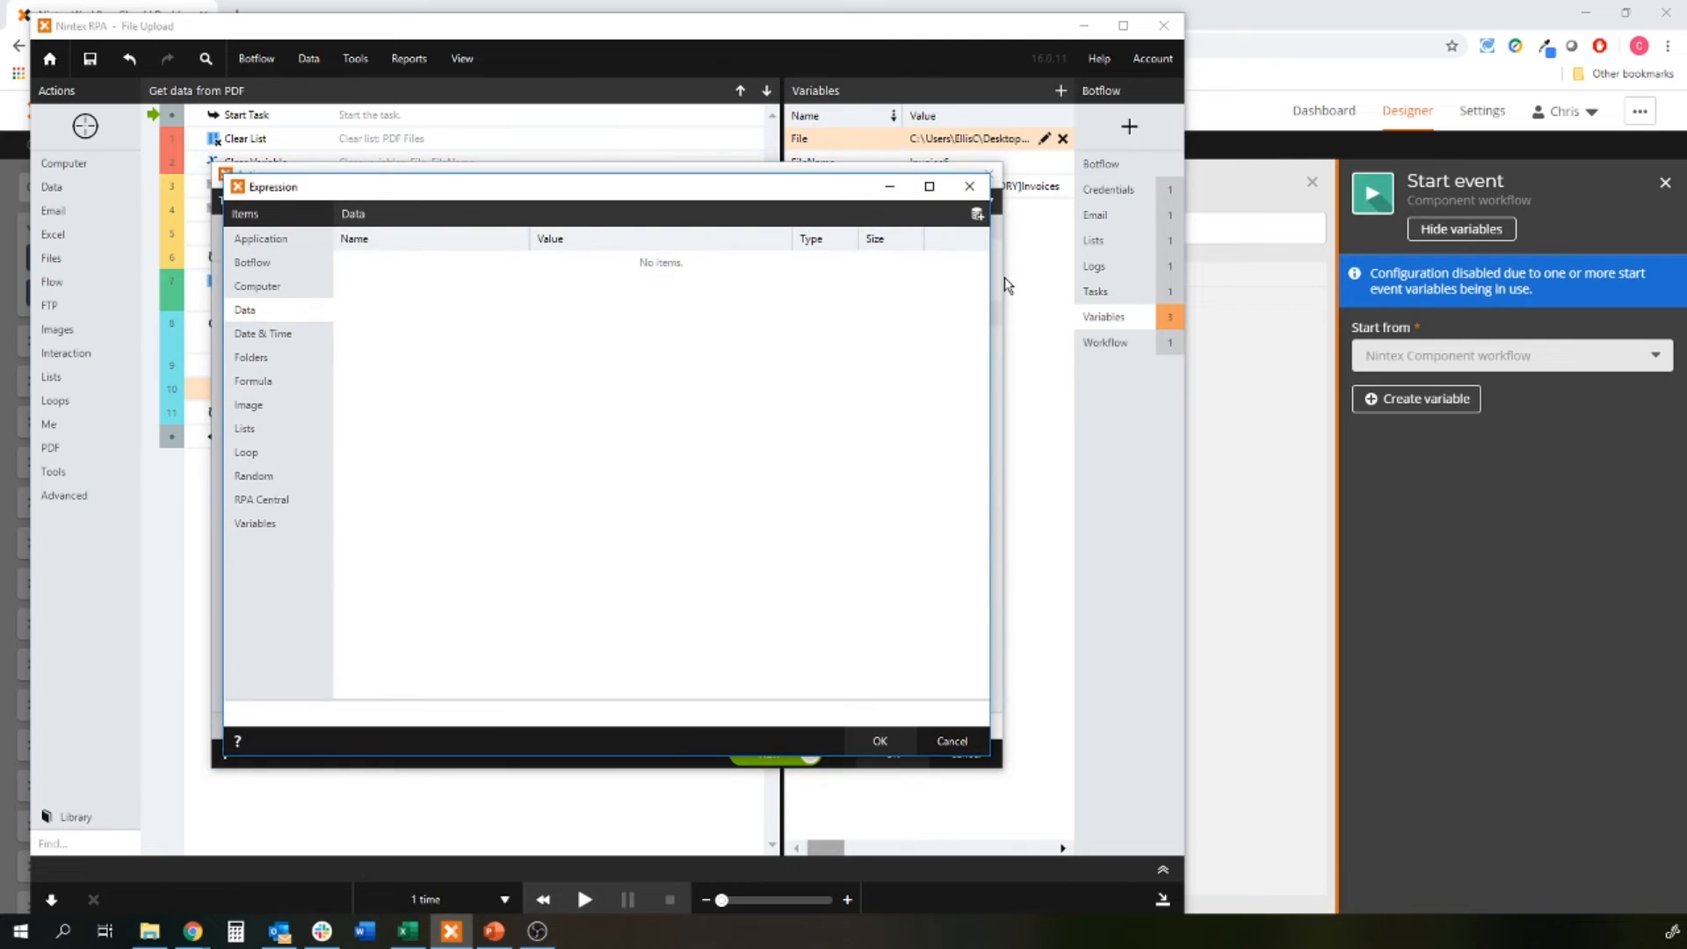
Step: Pass [%File] as InvoiceFile and [%FileName] as InvoiceName, and save the Run Workflow step
left_click(254, 523)
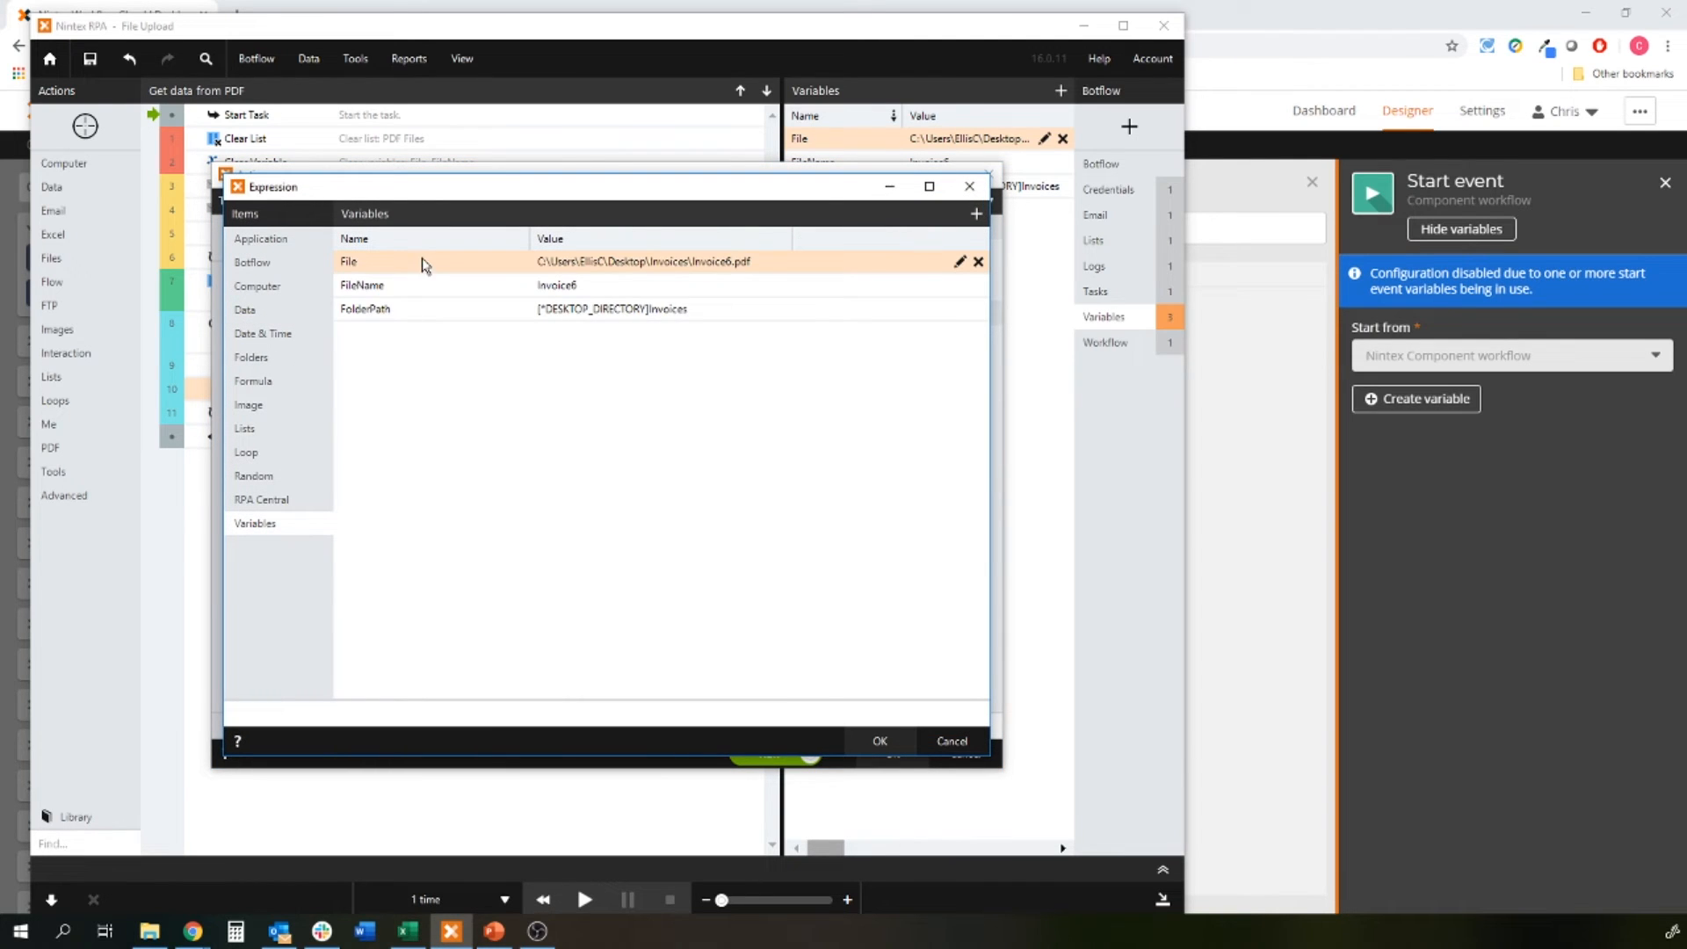
mouse_move(674, 268)
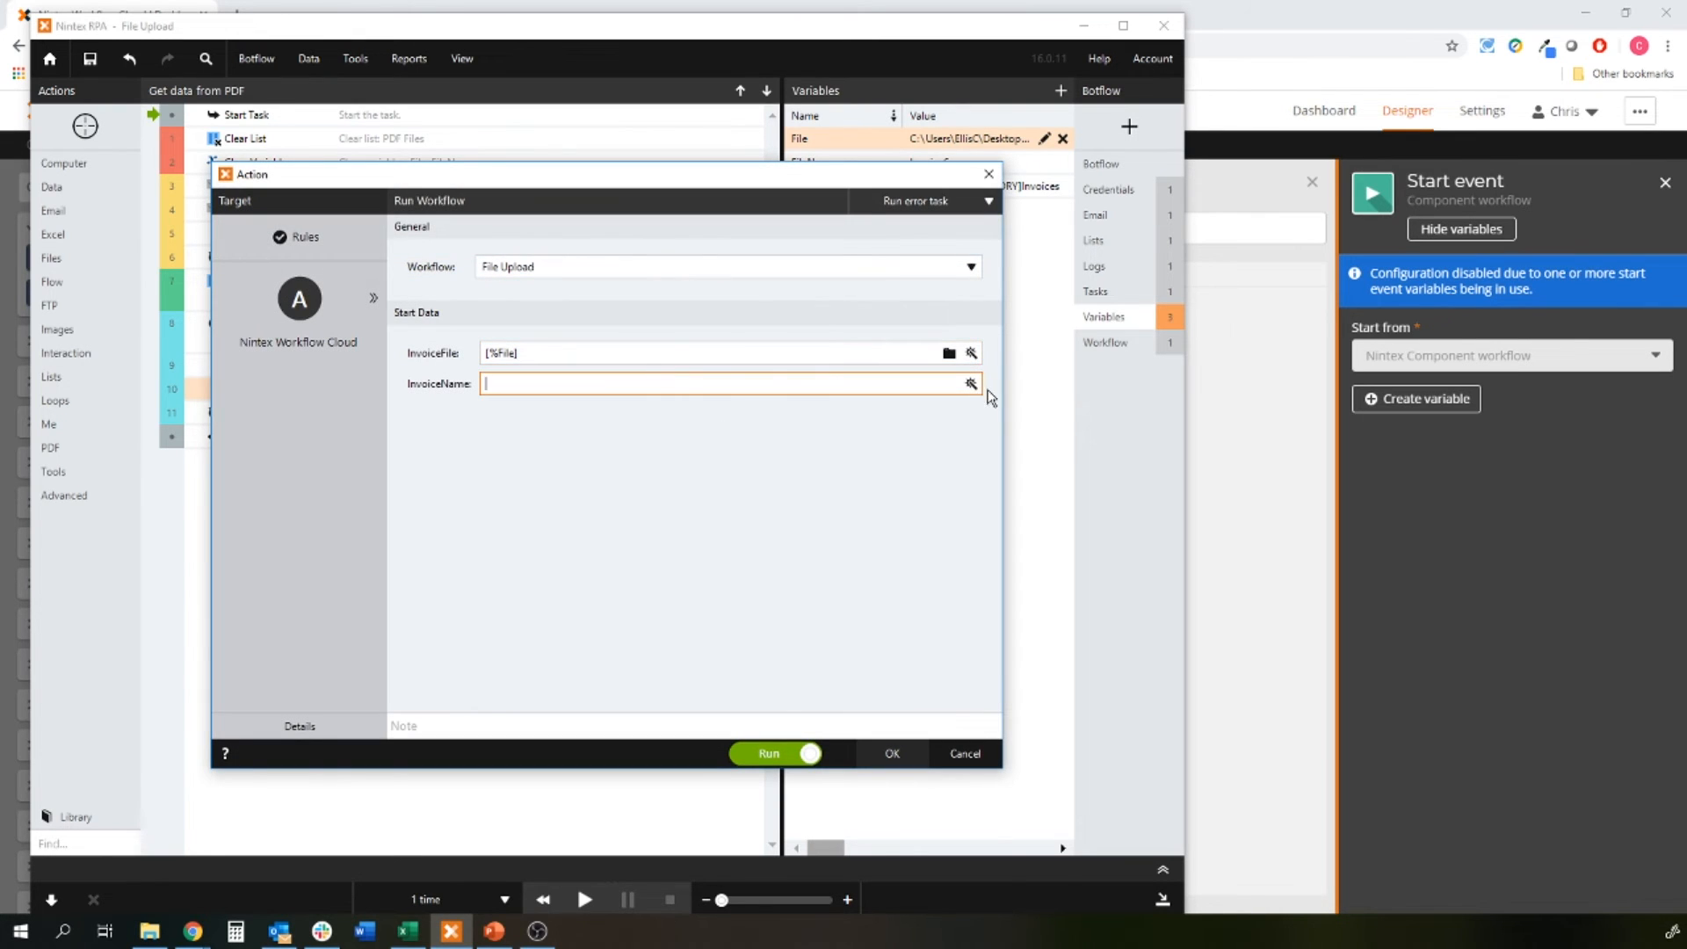
left_click(970, 383)
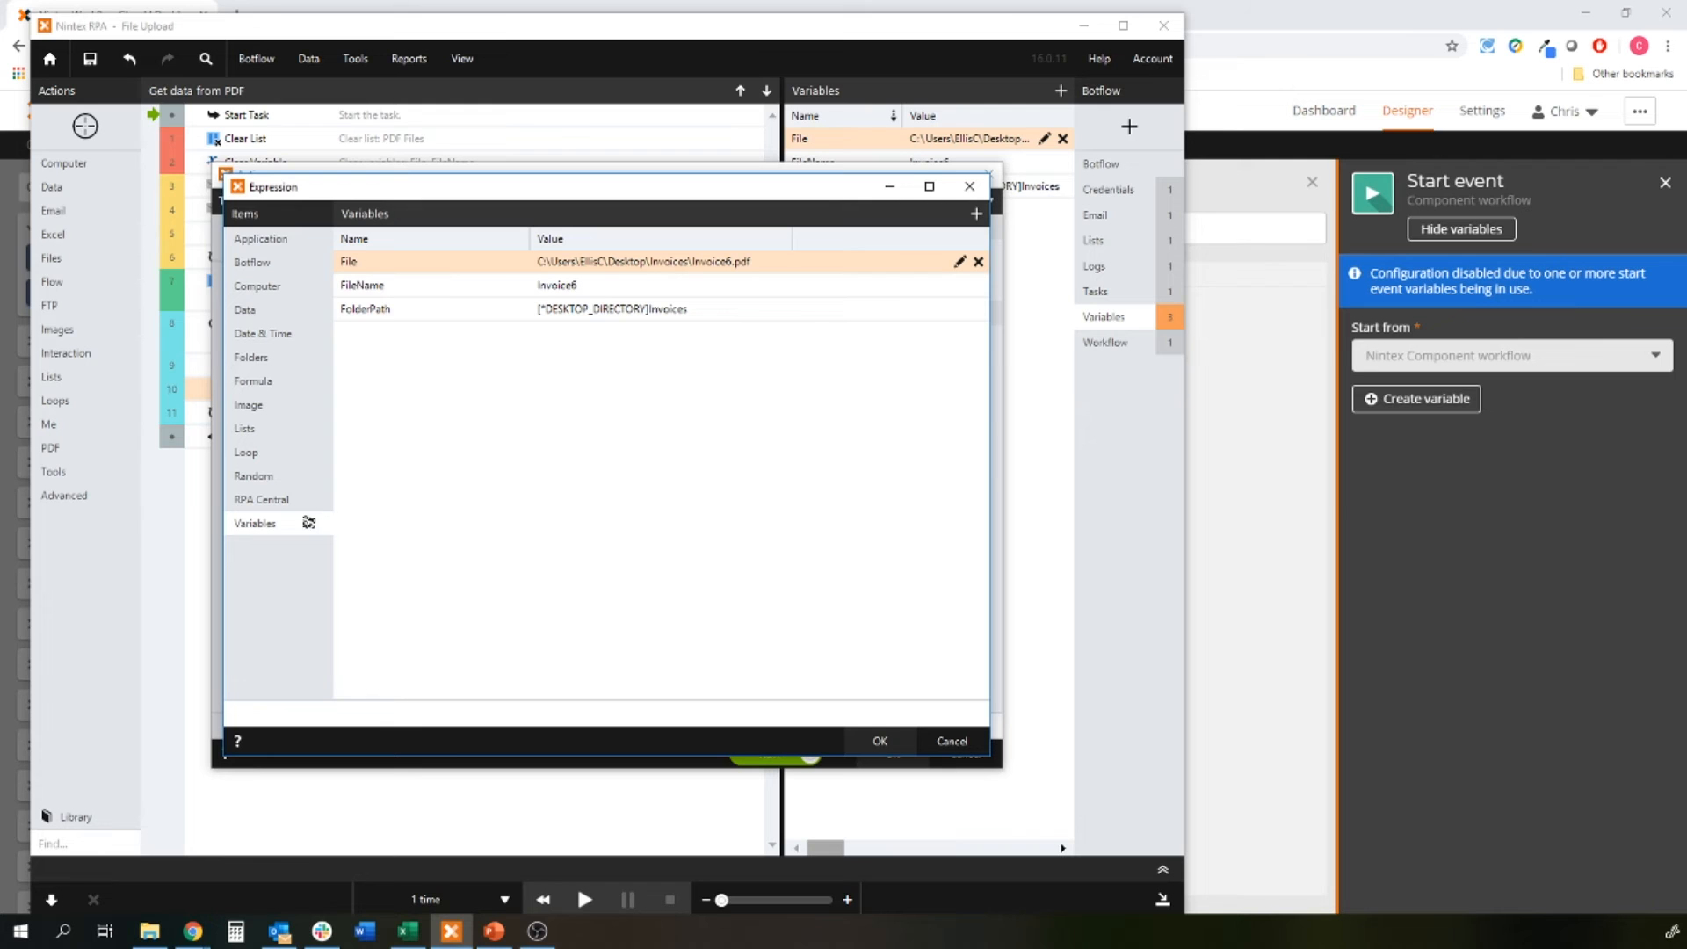
left_click(412, 285)
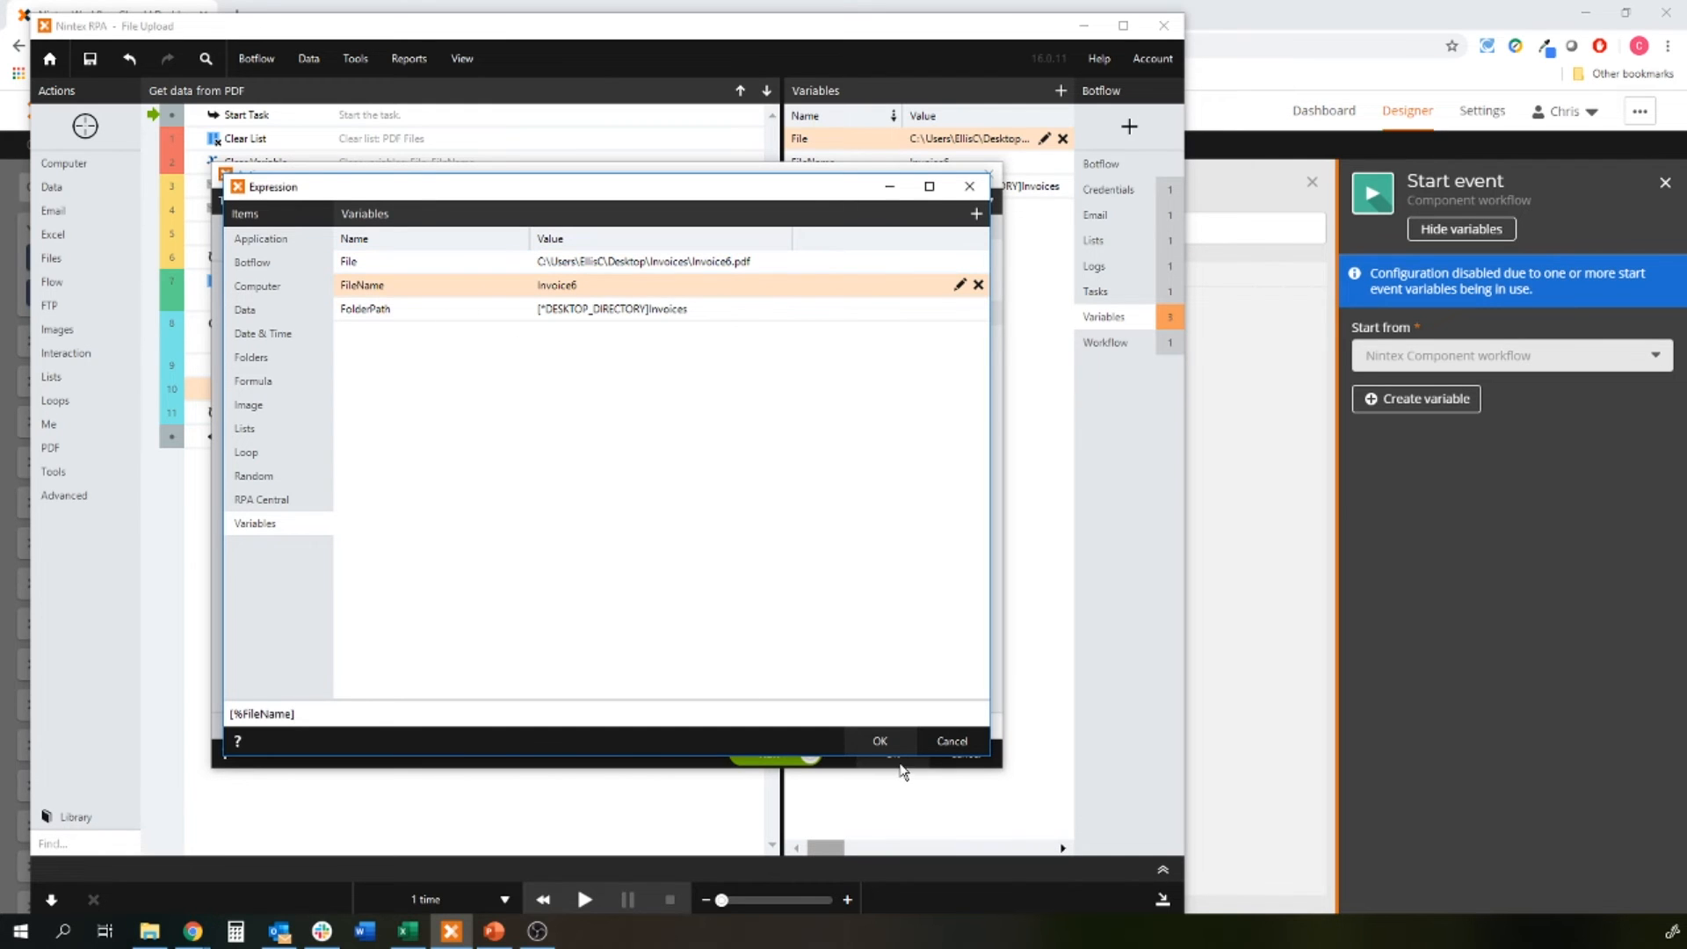
left_click(879, 741)
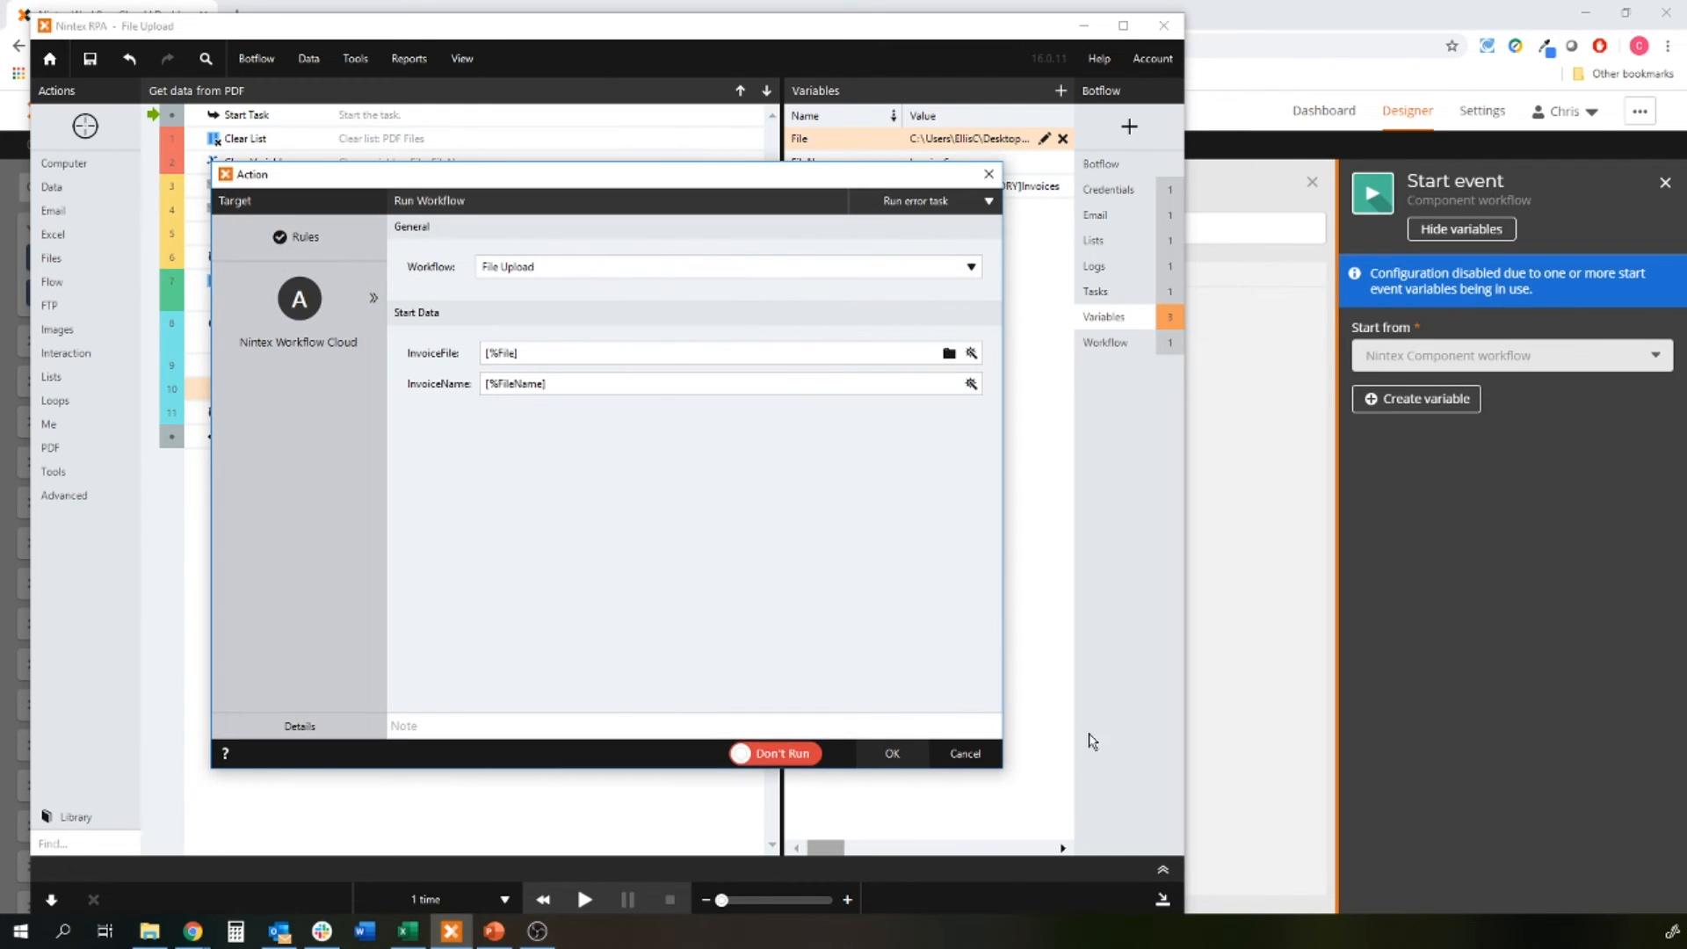
left_click(892, 753)
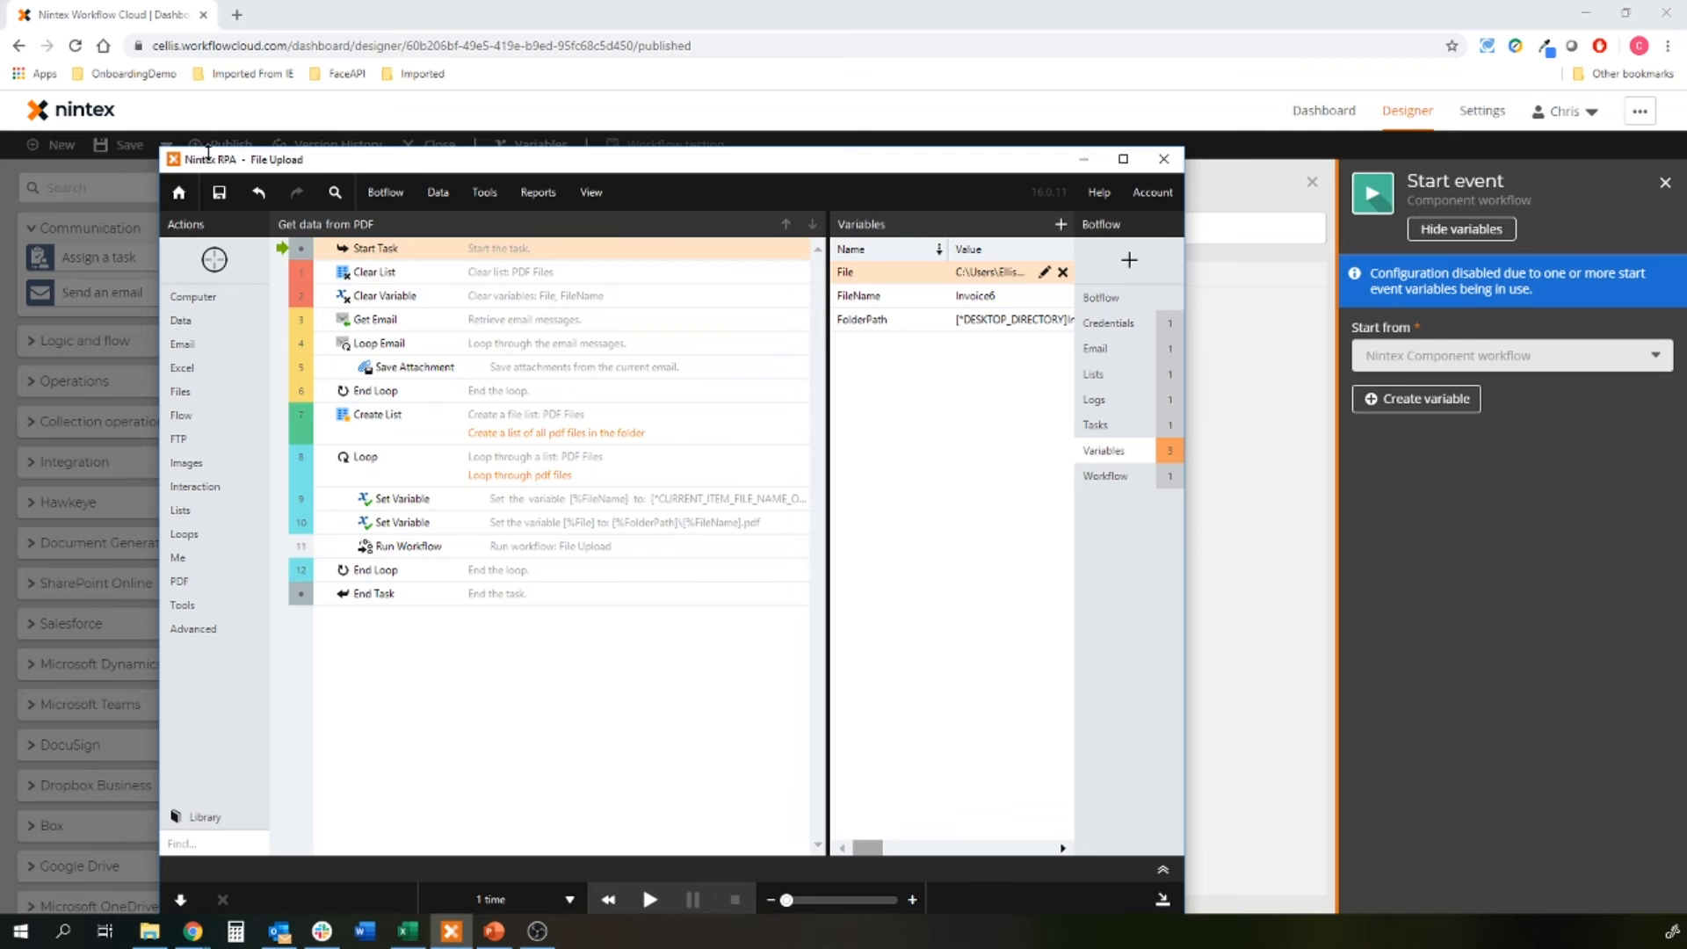
mouse_move(1585, 14)
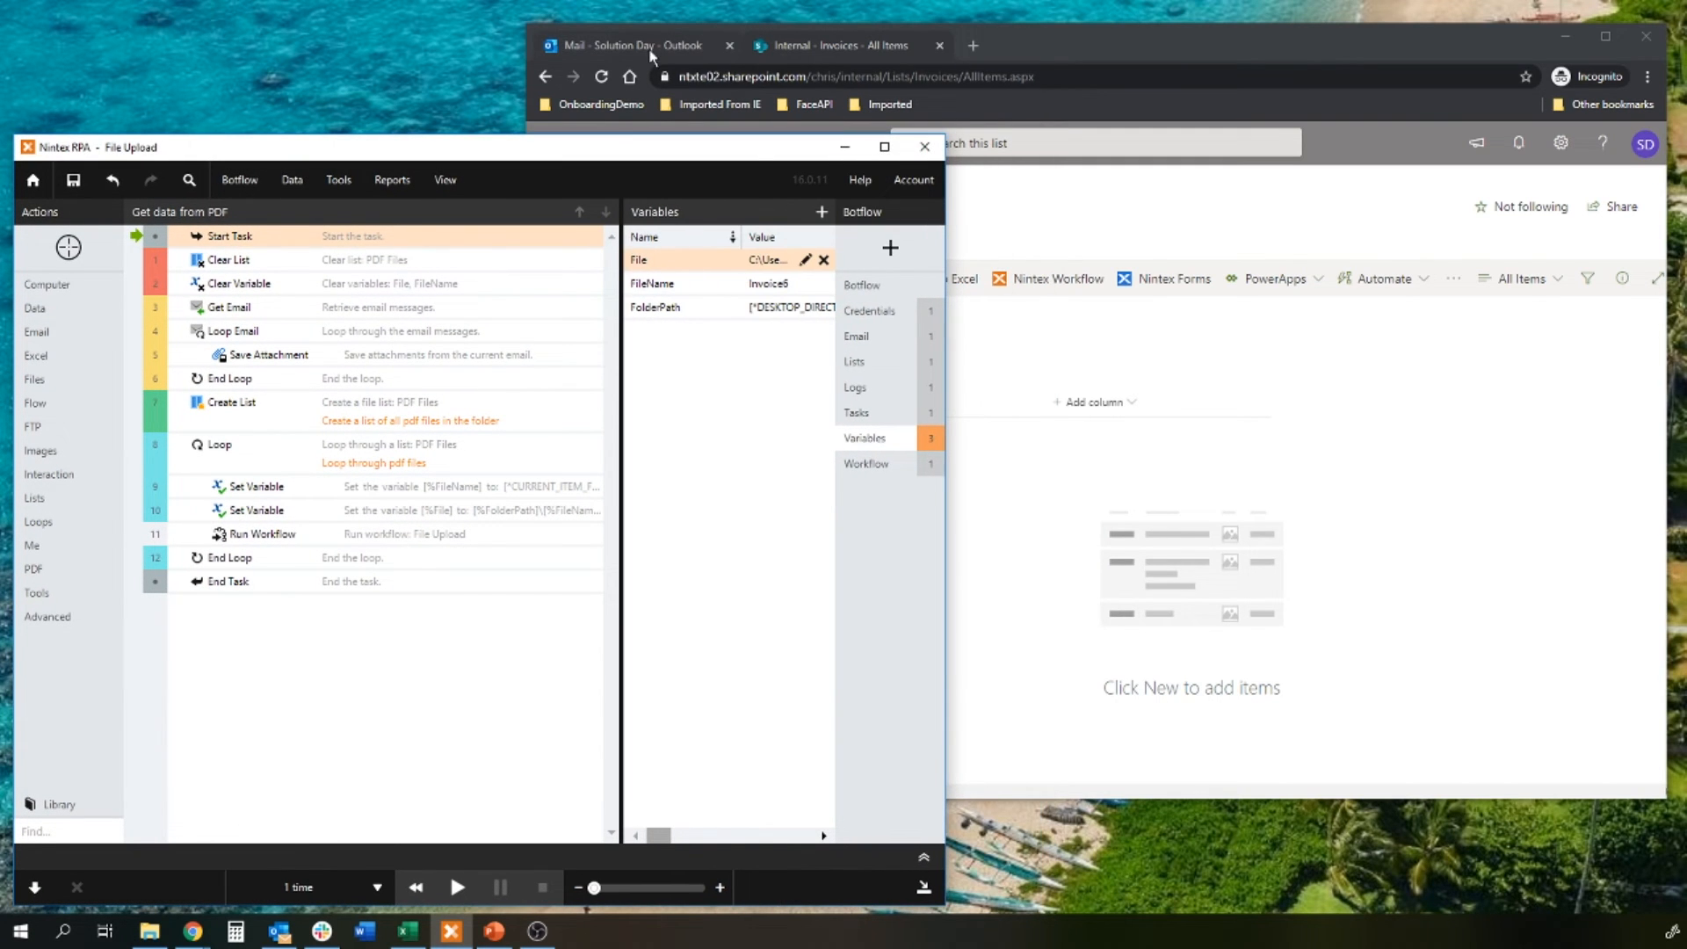
Step: Show the Outlook inbox and place the Invoices folder window beside it
left_click(633, 45)
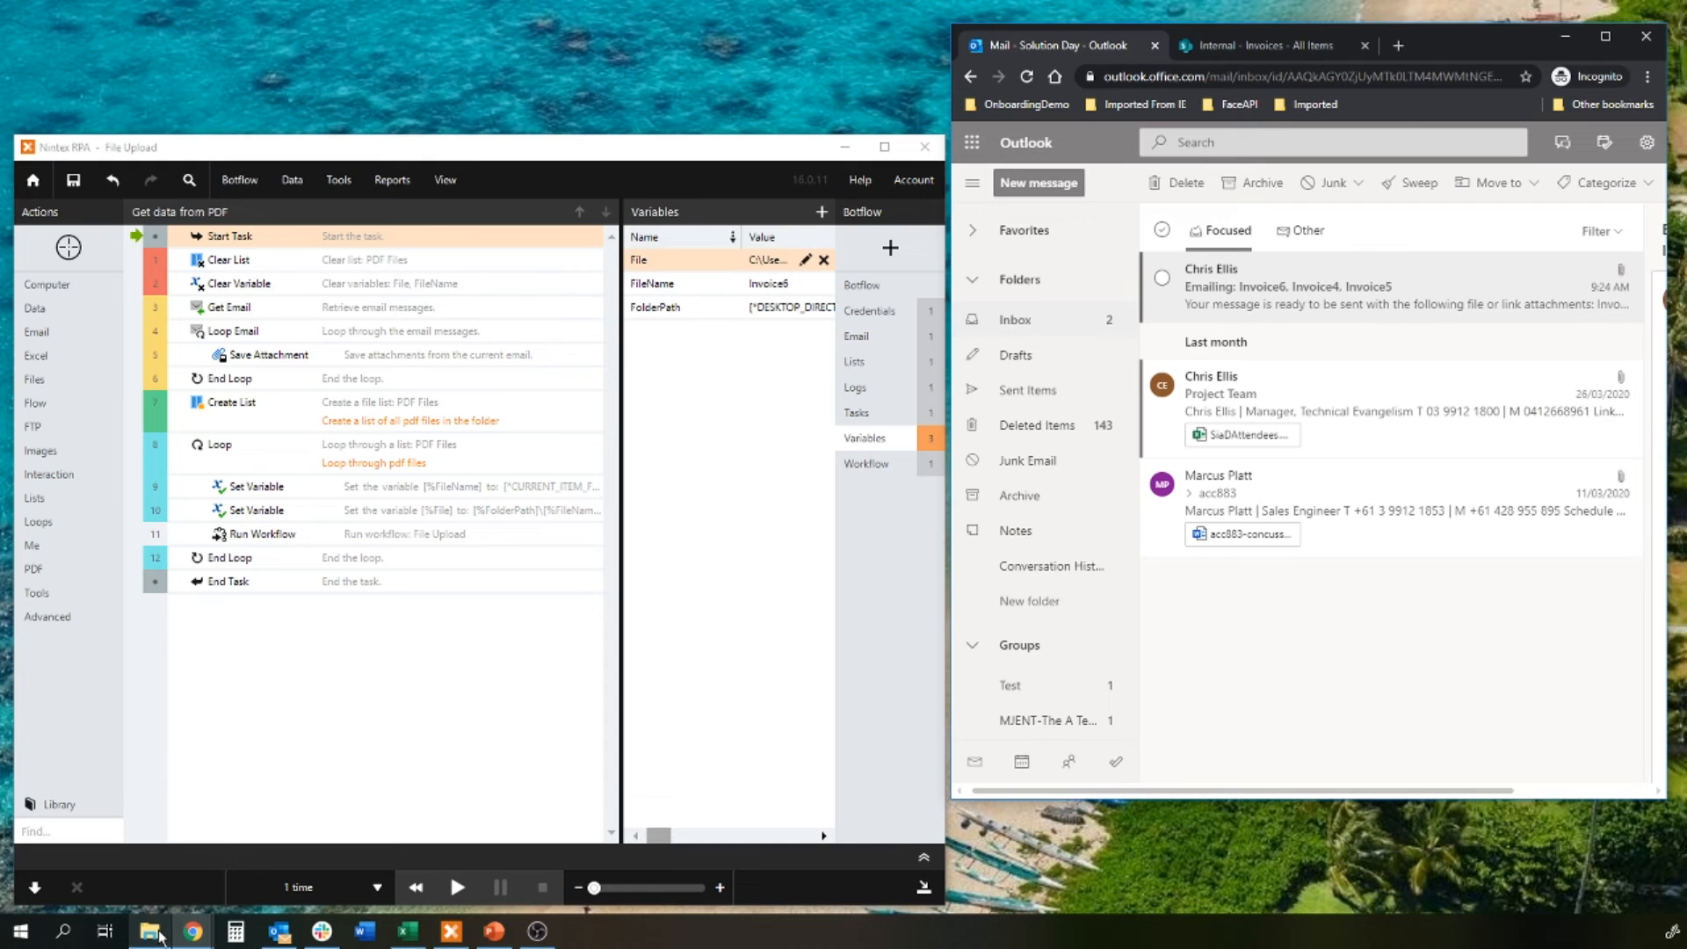
left_click(149, 929)
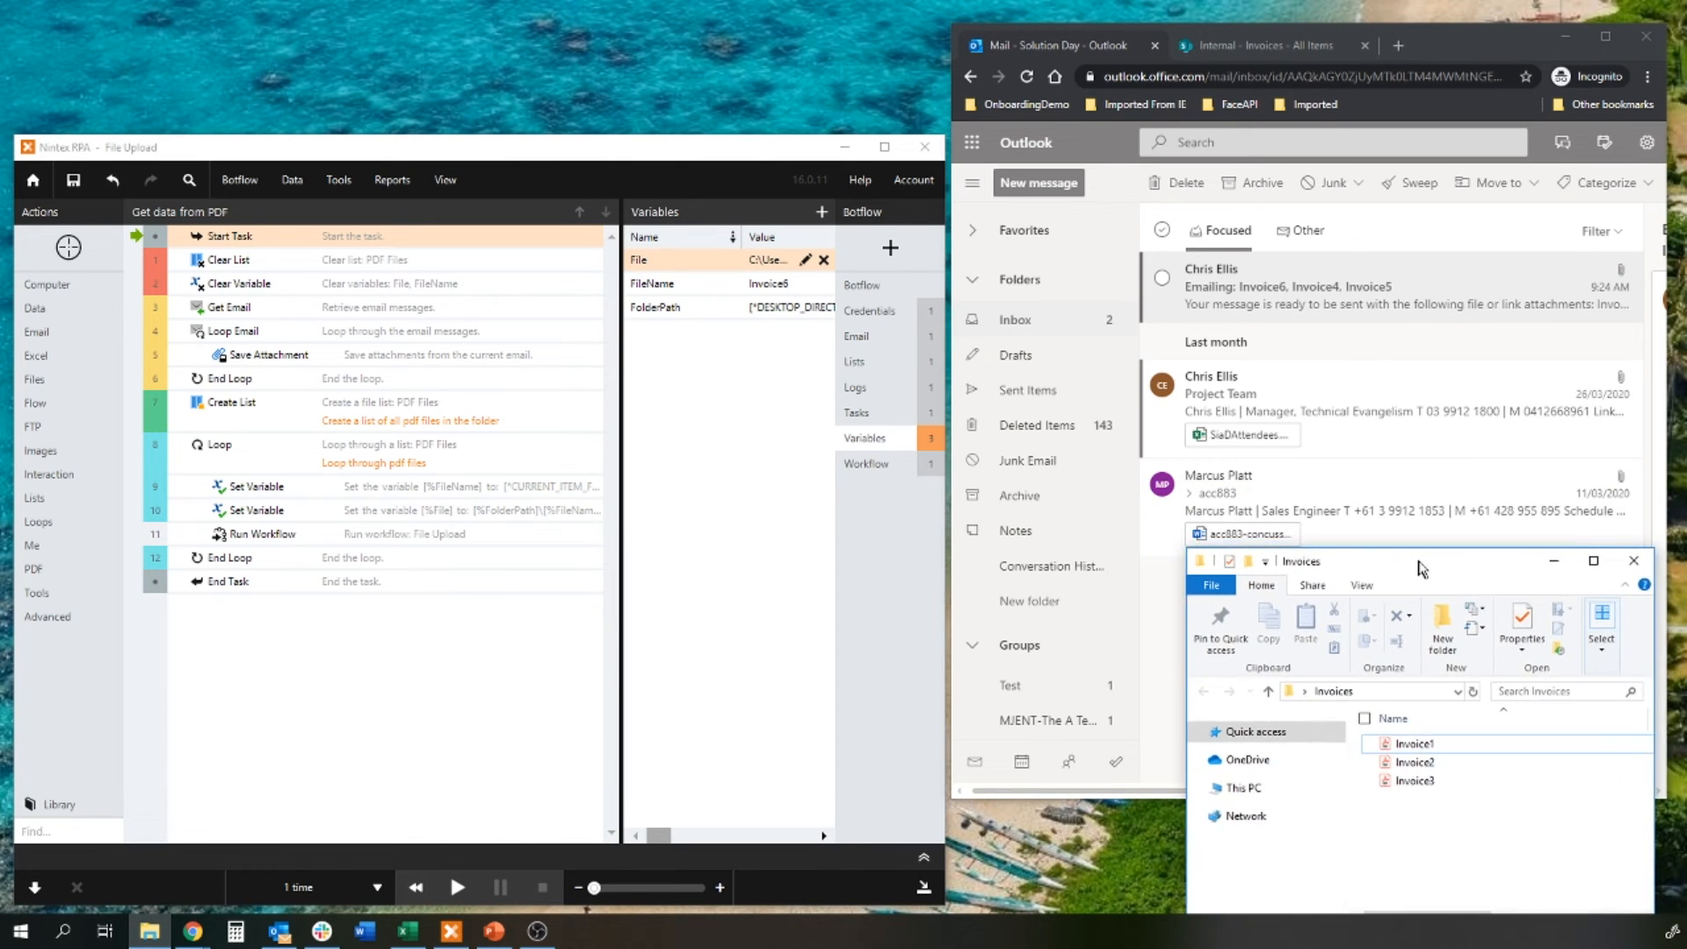
left_click_drag(1419, 561, 1377, 384)
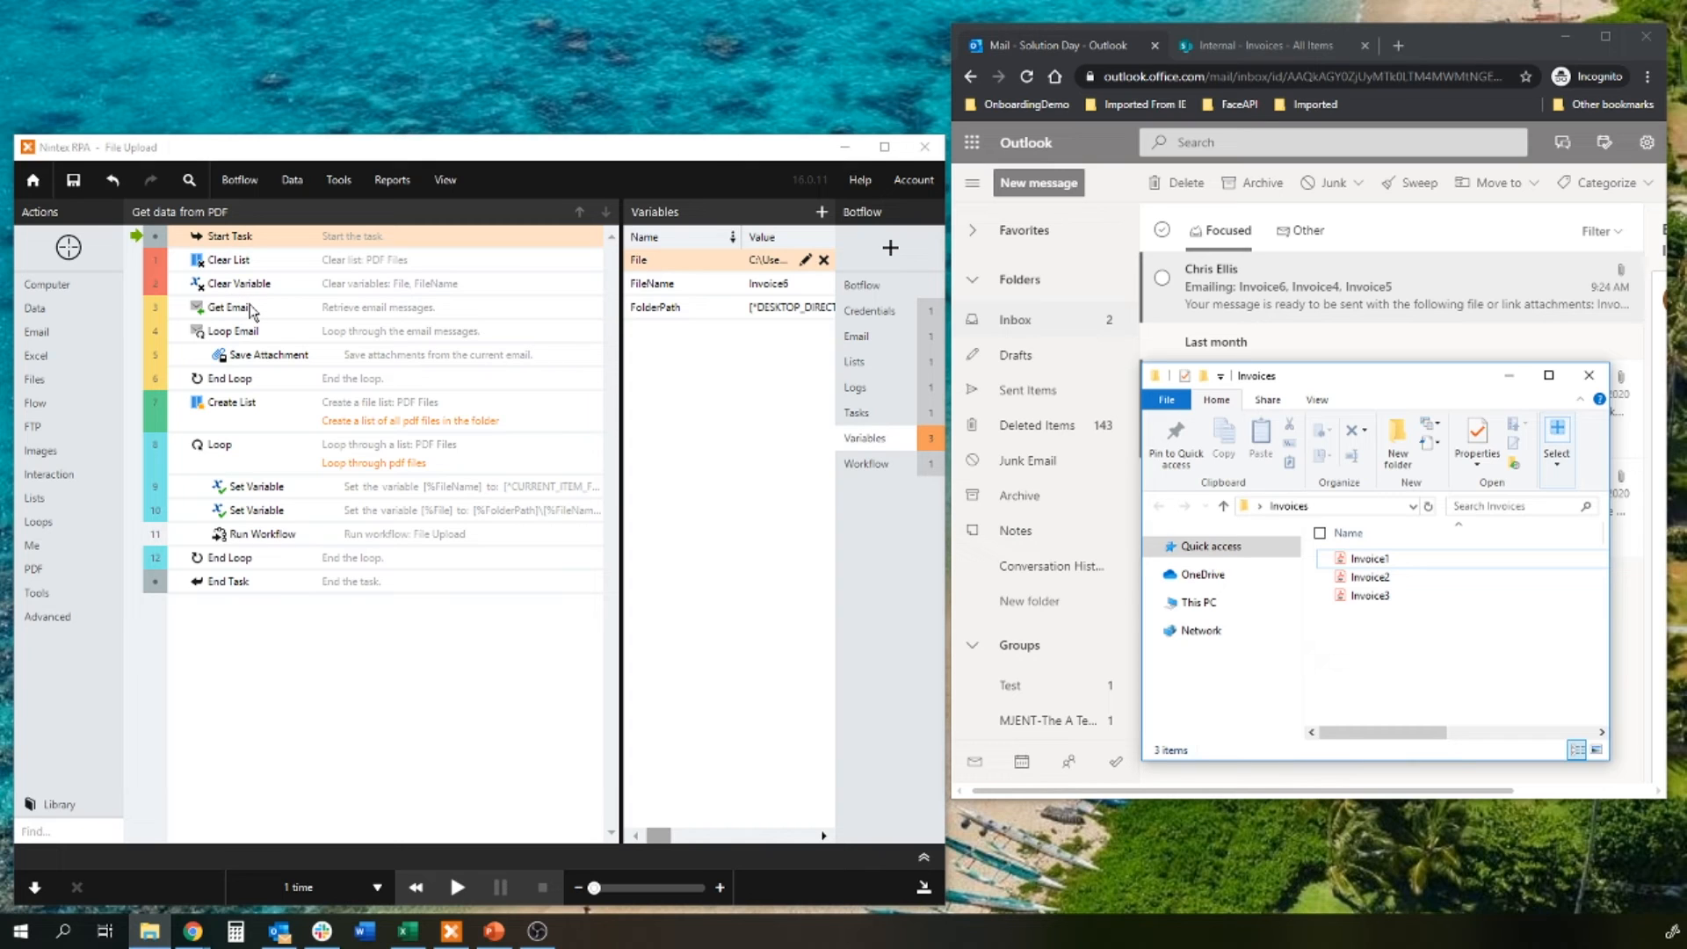
mouse_move(488, 331)
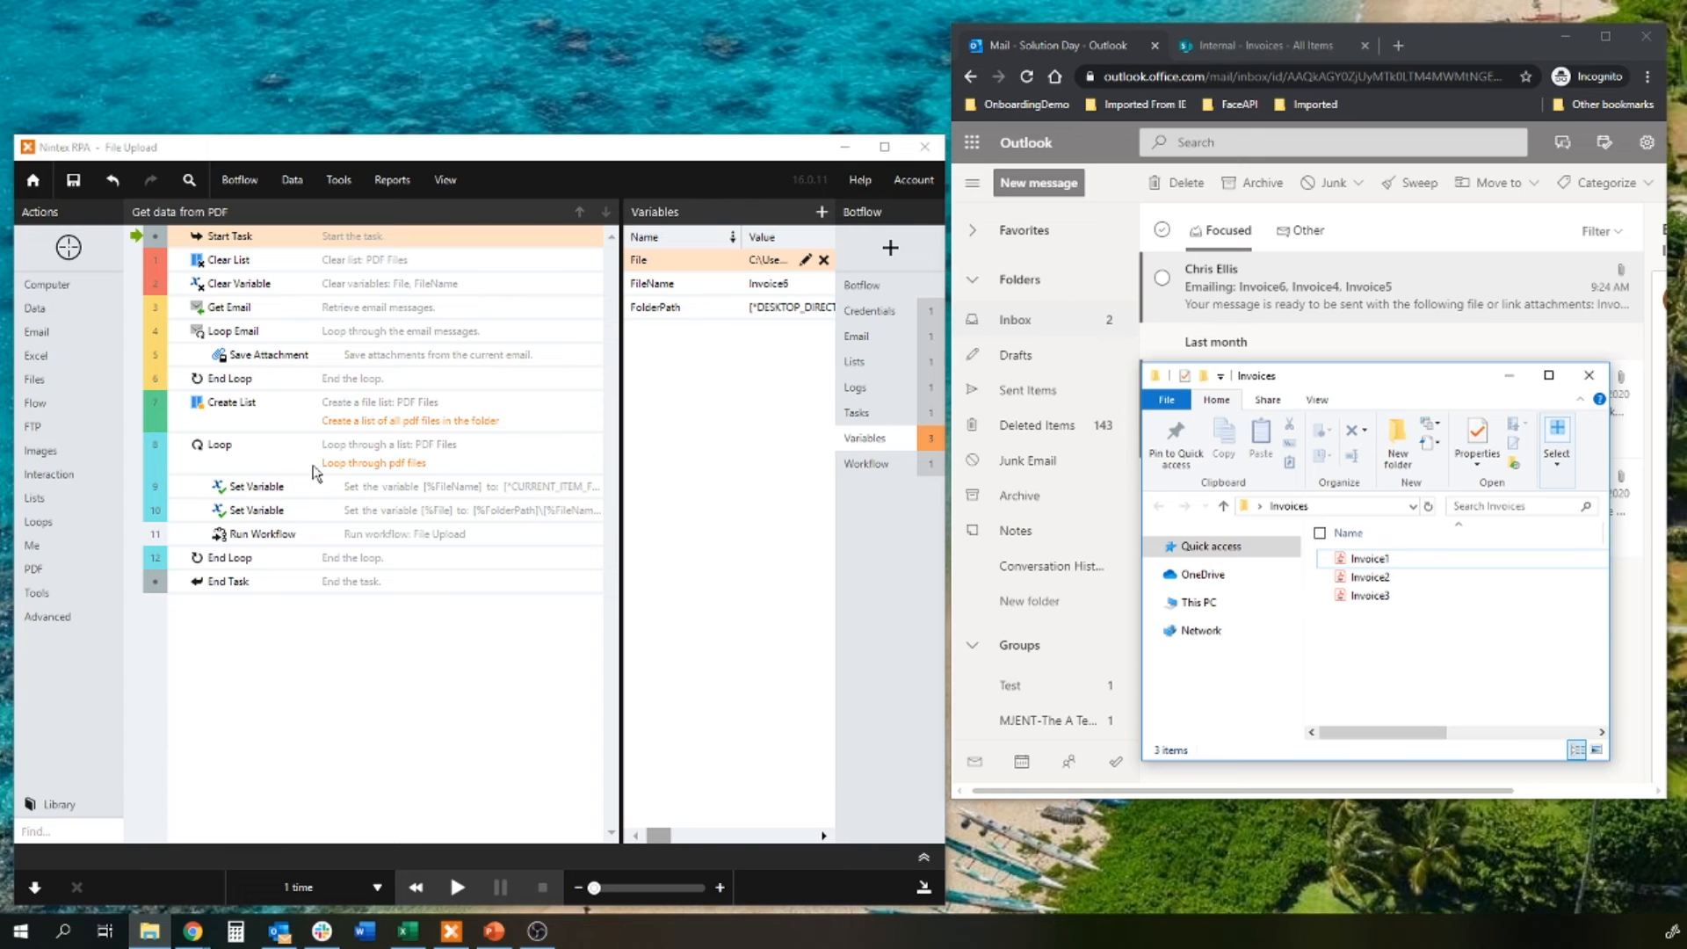
mouse_move(373, 463)
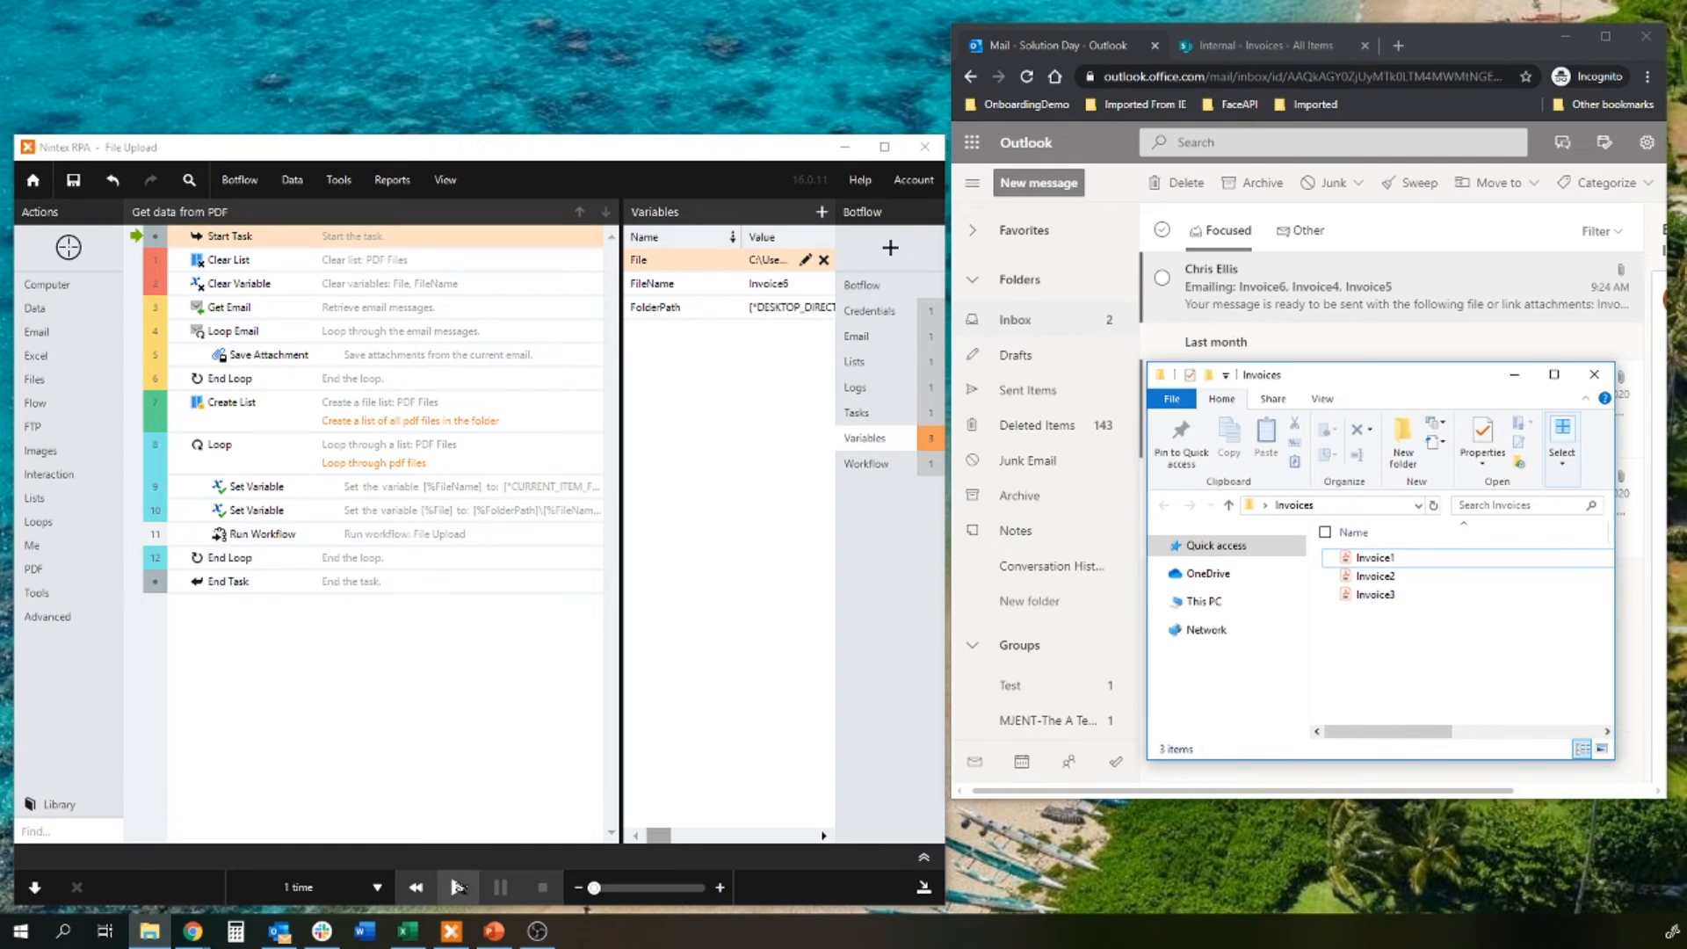
Step: Run the File Upload bot to loop through the invoice PDFs
left_click(458, 886)
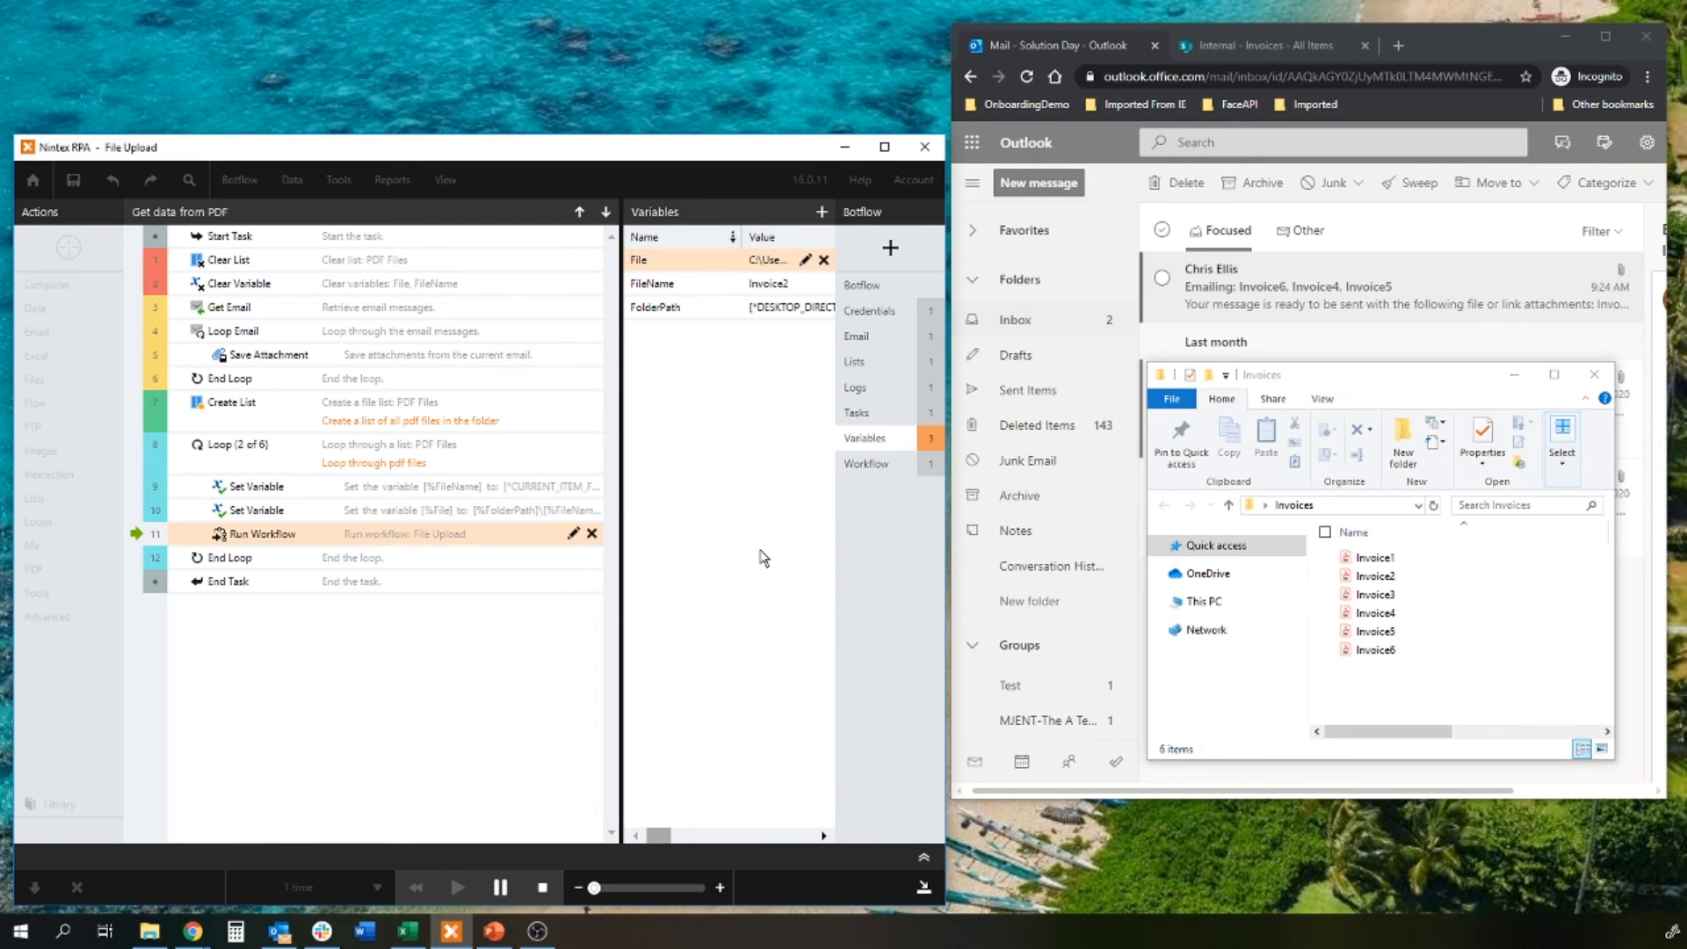
mouse_move(760, 550)
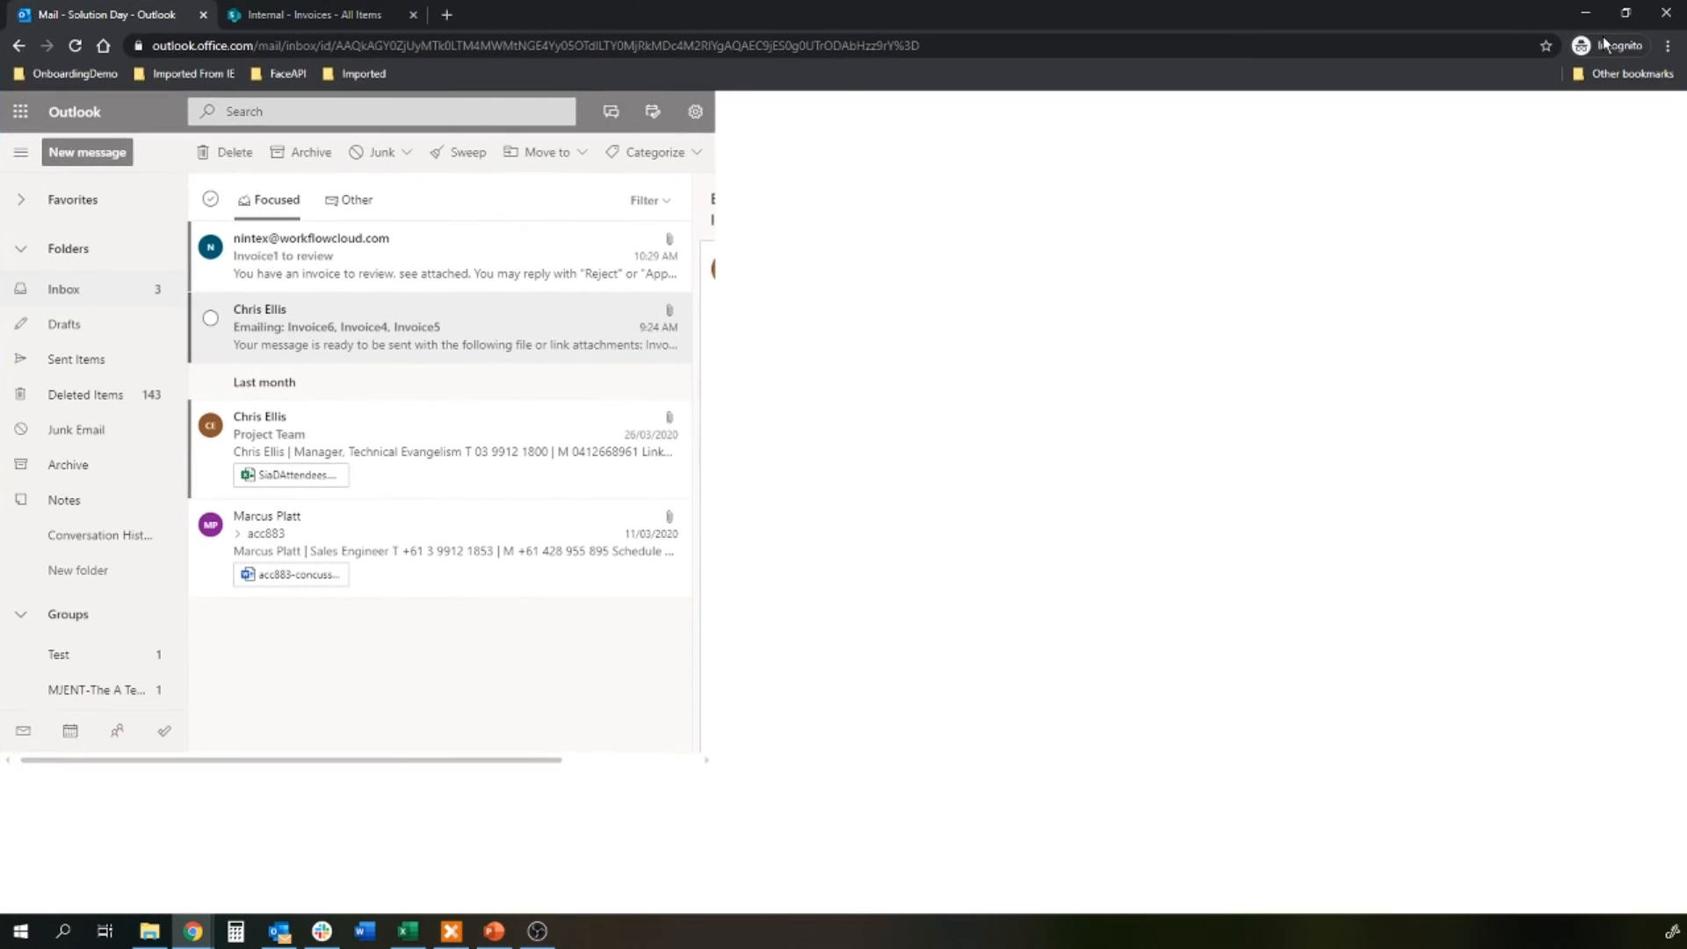
Step: Reply 'Approve' to the Invoice1 to review email, then restore the browser window
left_click(352, 326)
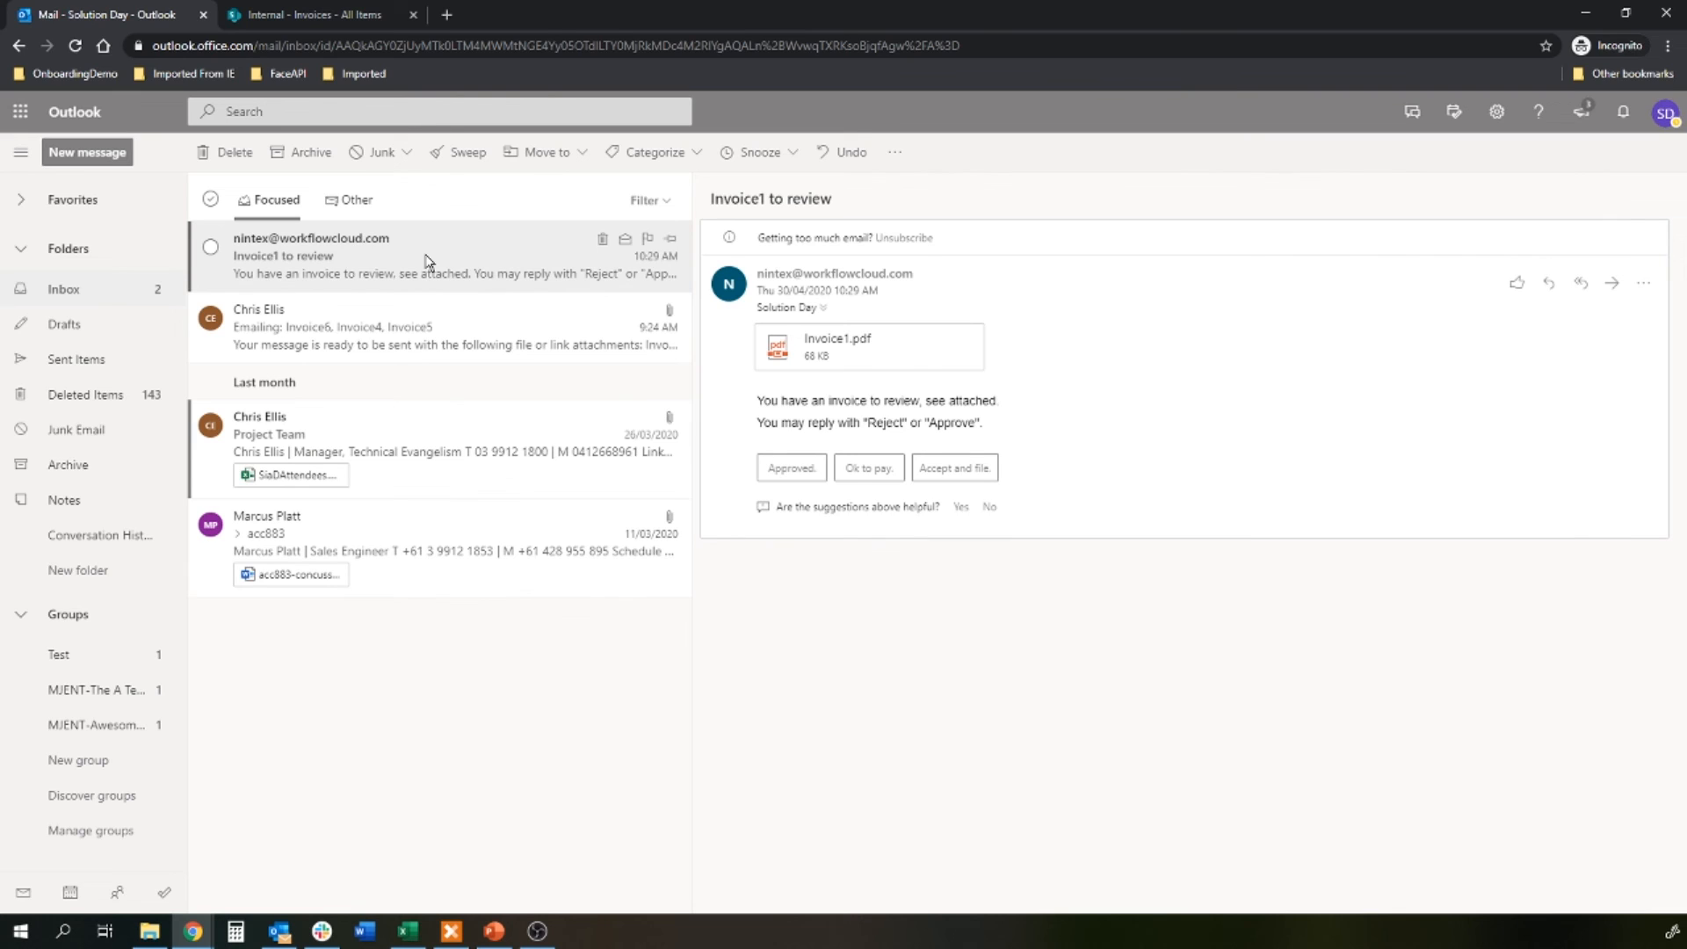
mouse_move(812, 356)
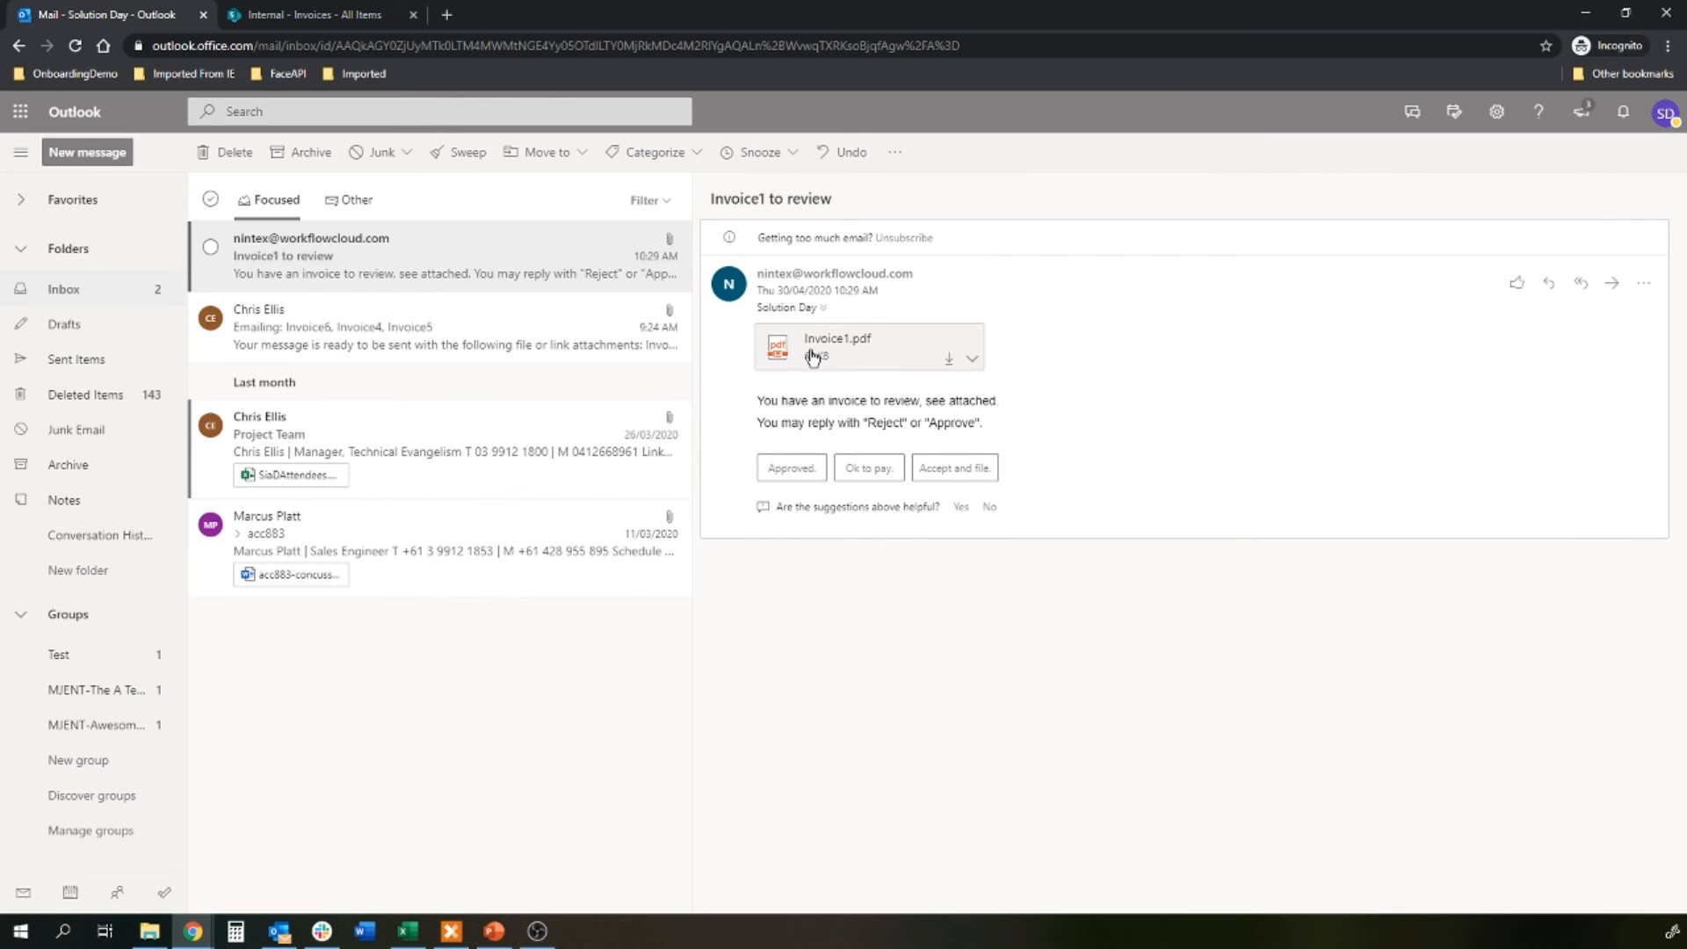
mouse_move(873, 449)
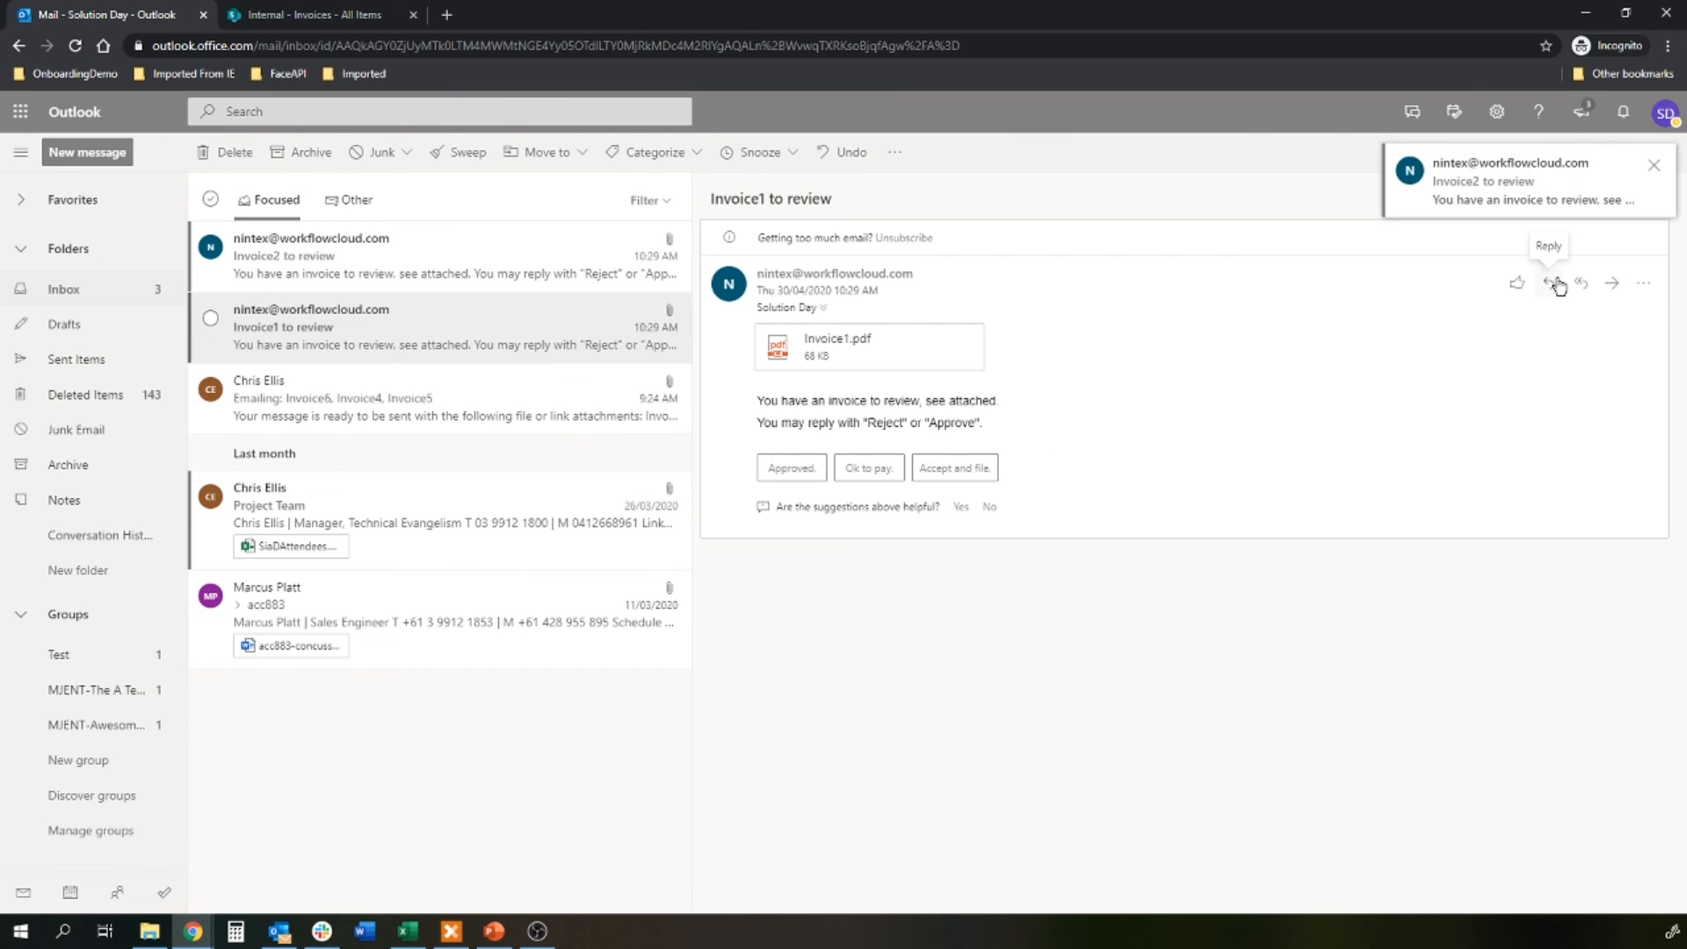
left_click(1554, 283)
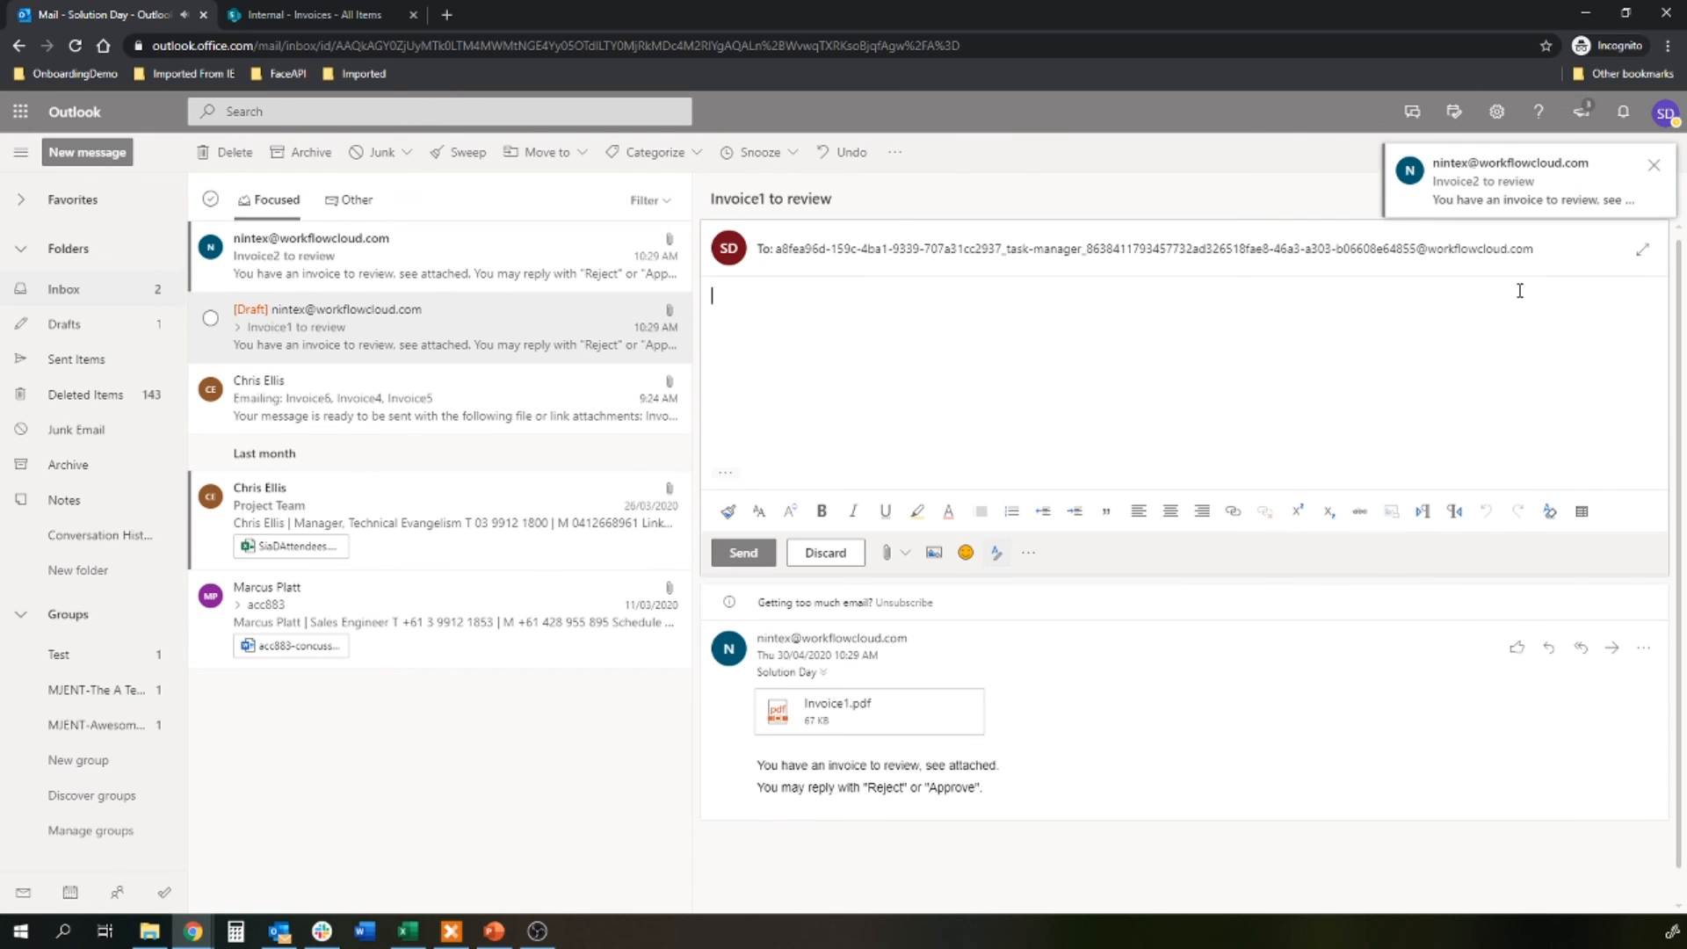
type("Approve")
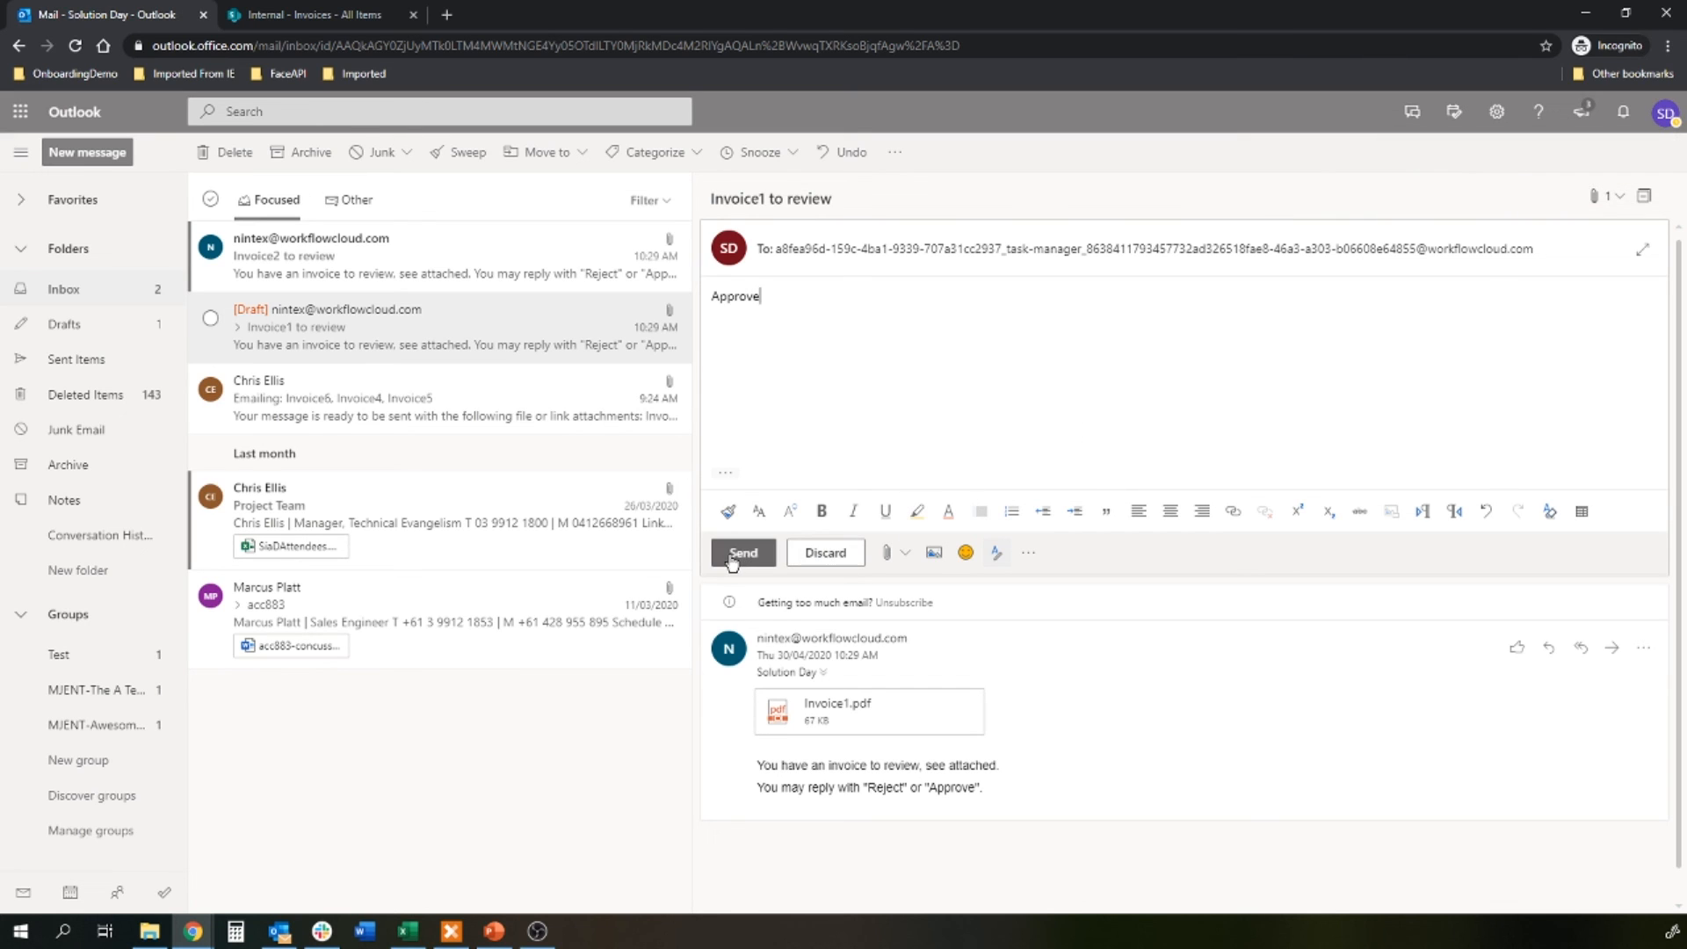
left_click(742, 553)
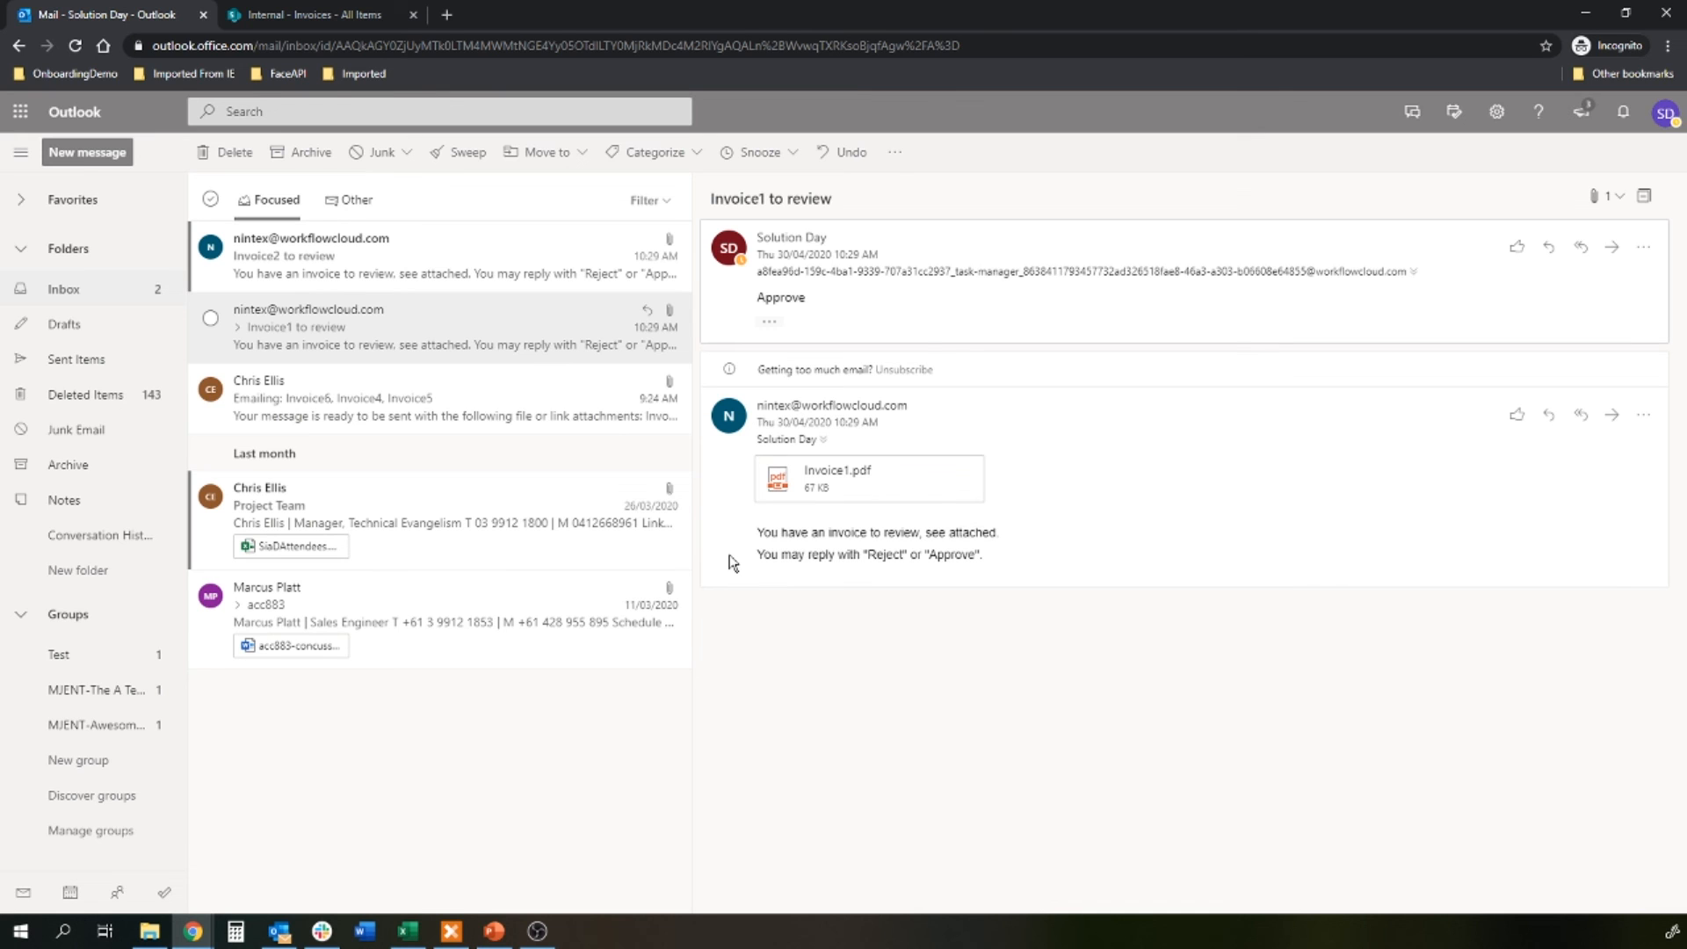
mouse_move(1626, 13)
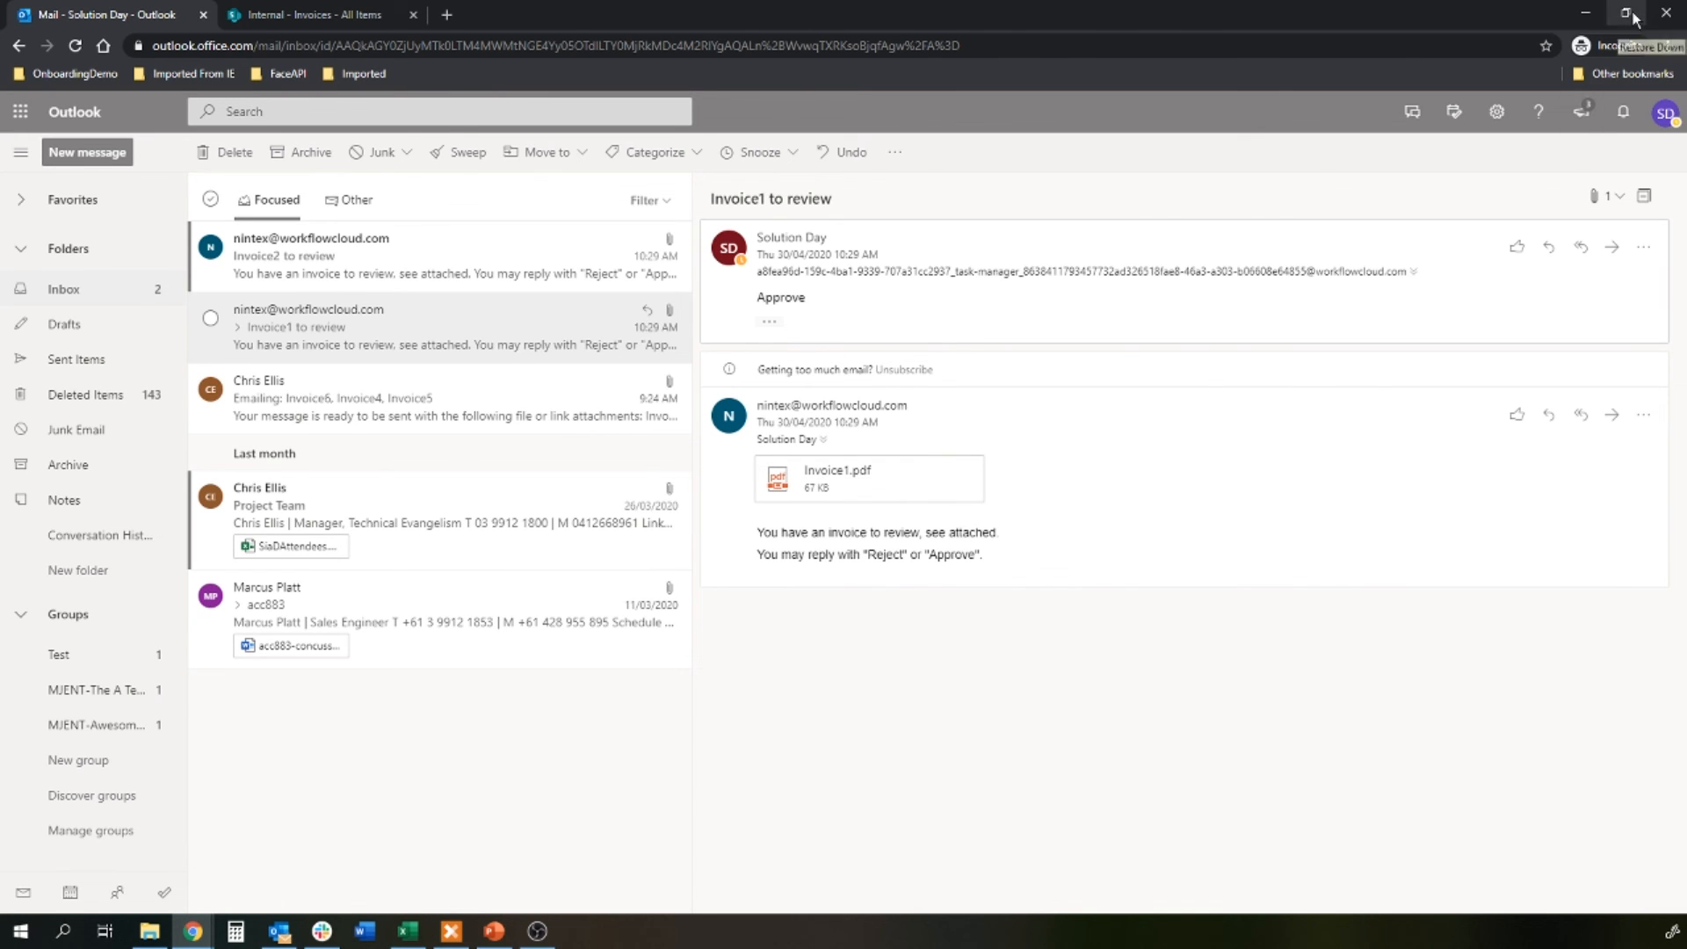
left_click(1618, 11)
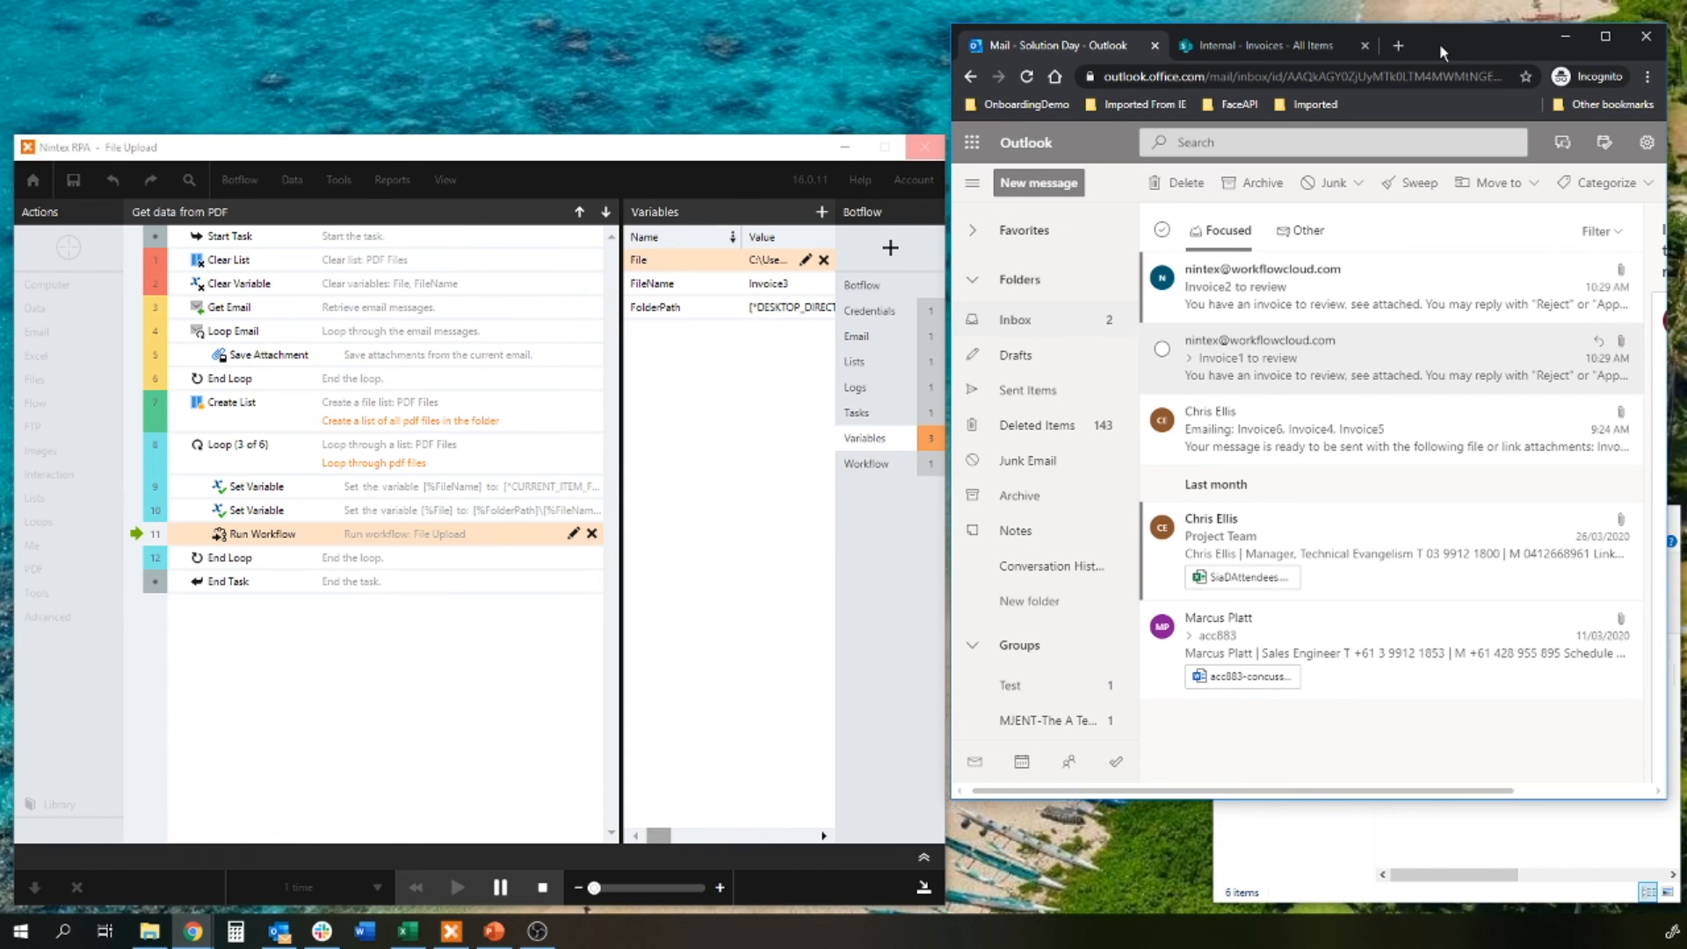
mouse_move(1272, 42)
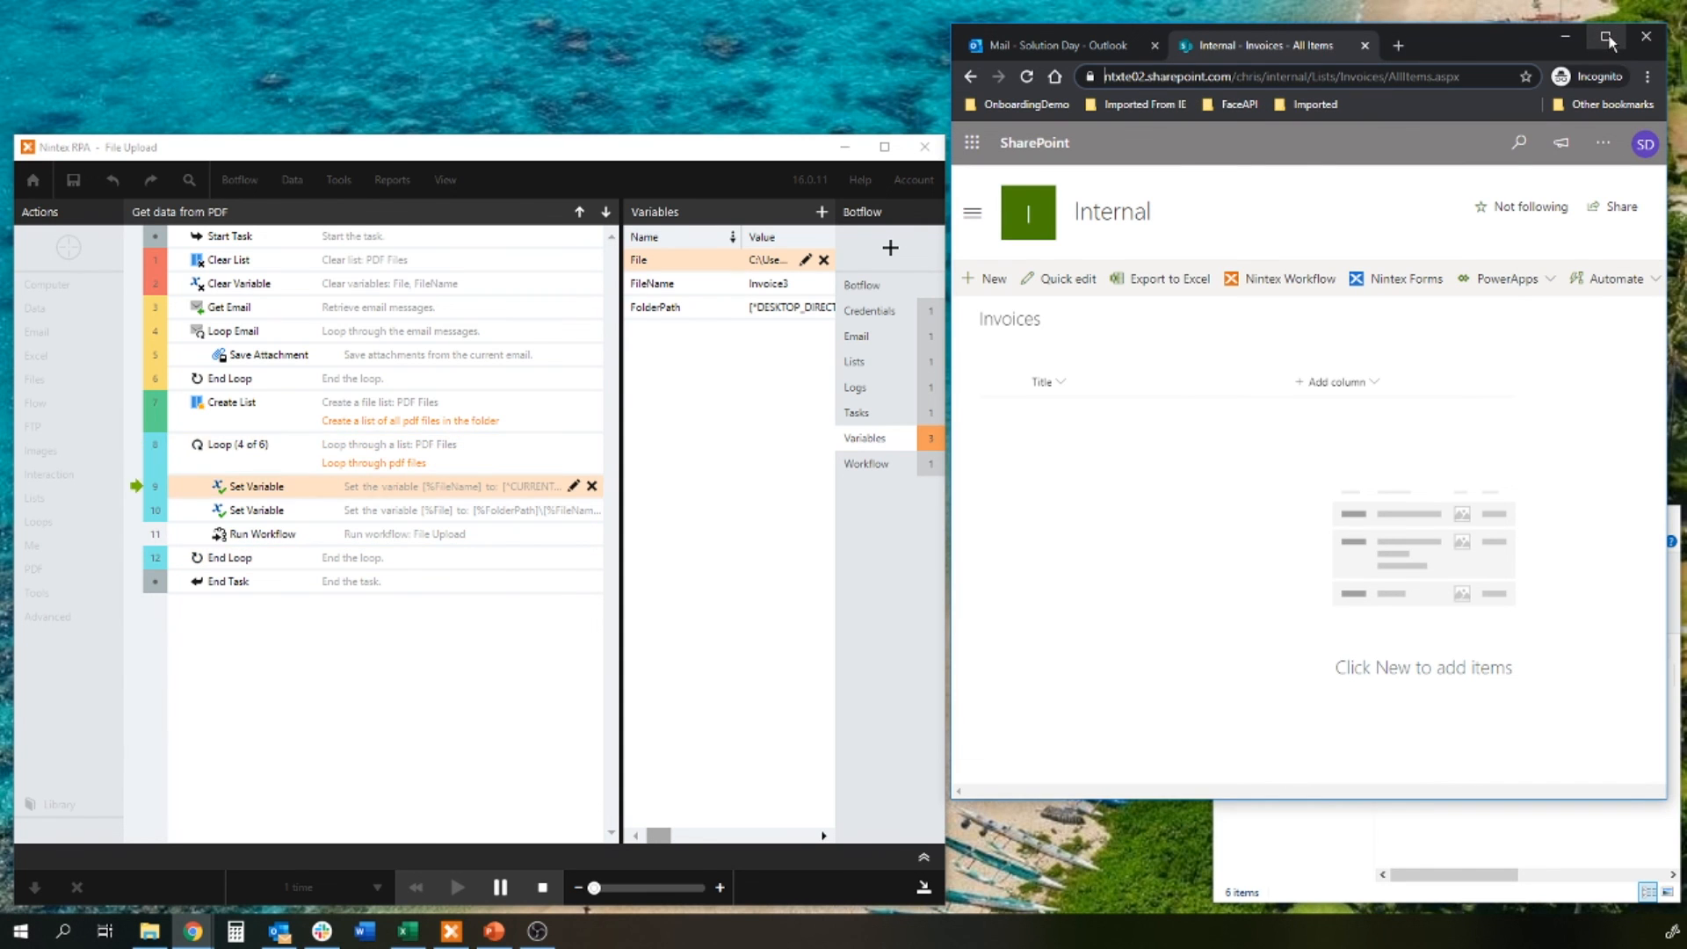
Step: Confirm Invoice1 is listed in SharePoint Invoices and view its PDF attachment, then close it
left_click(1606, 36)
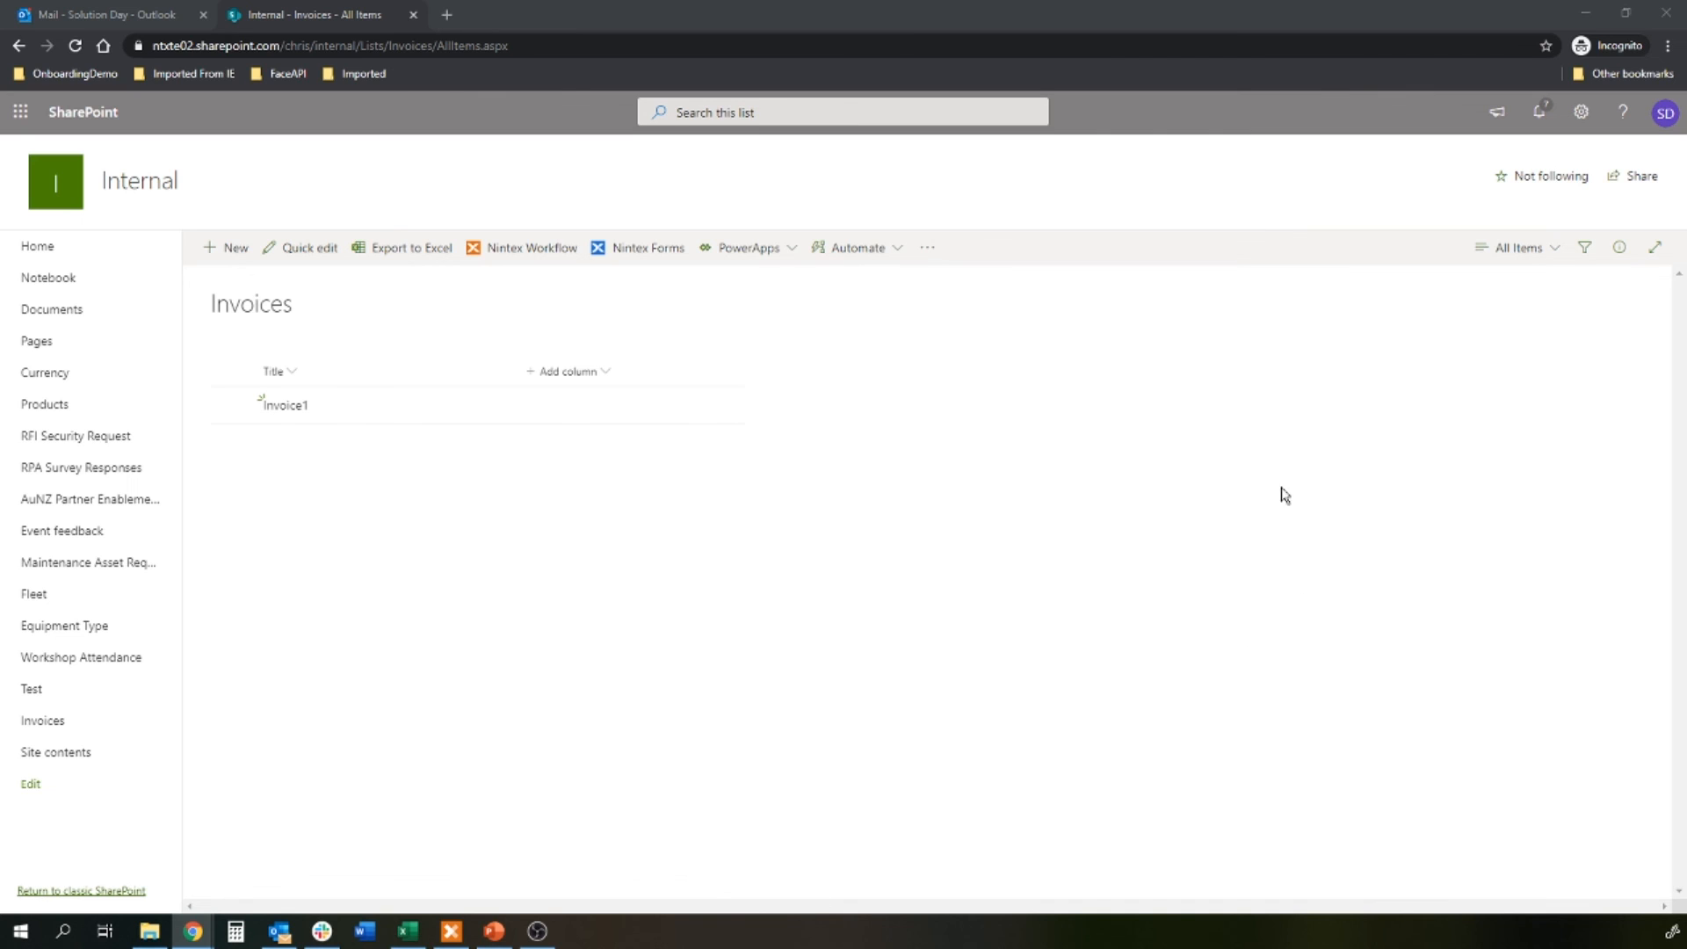
mouse_move(1256, 457)
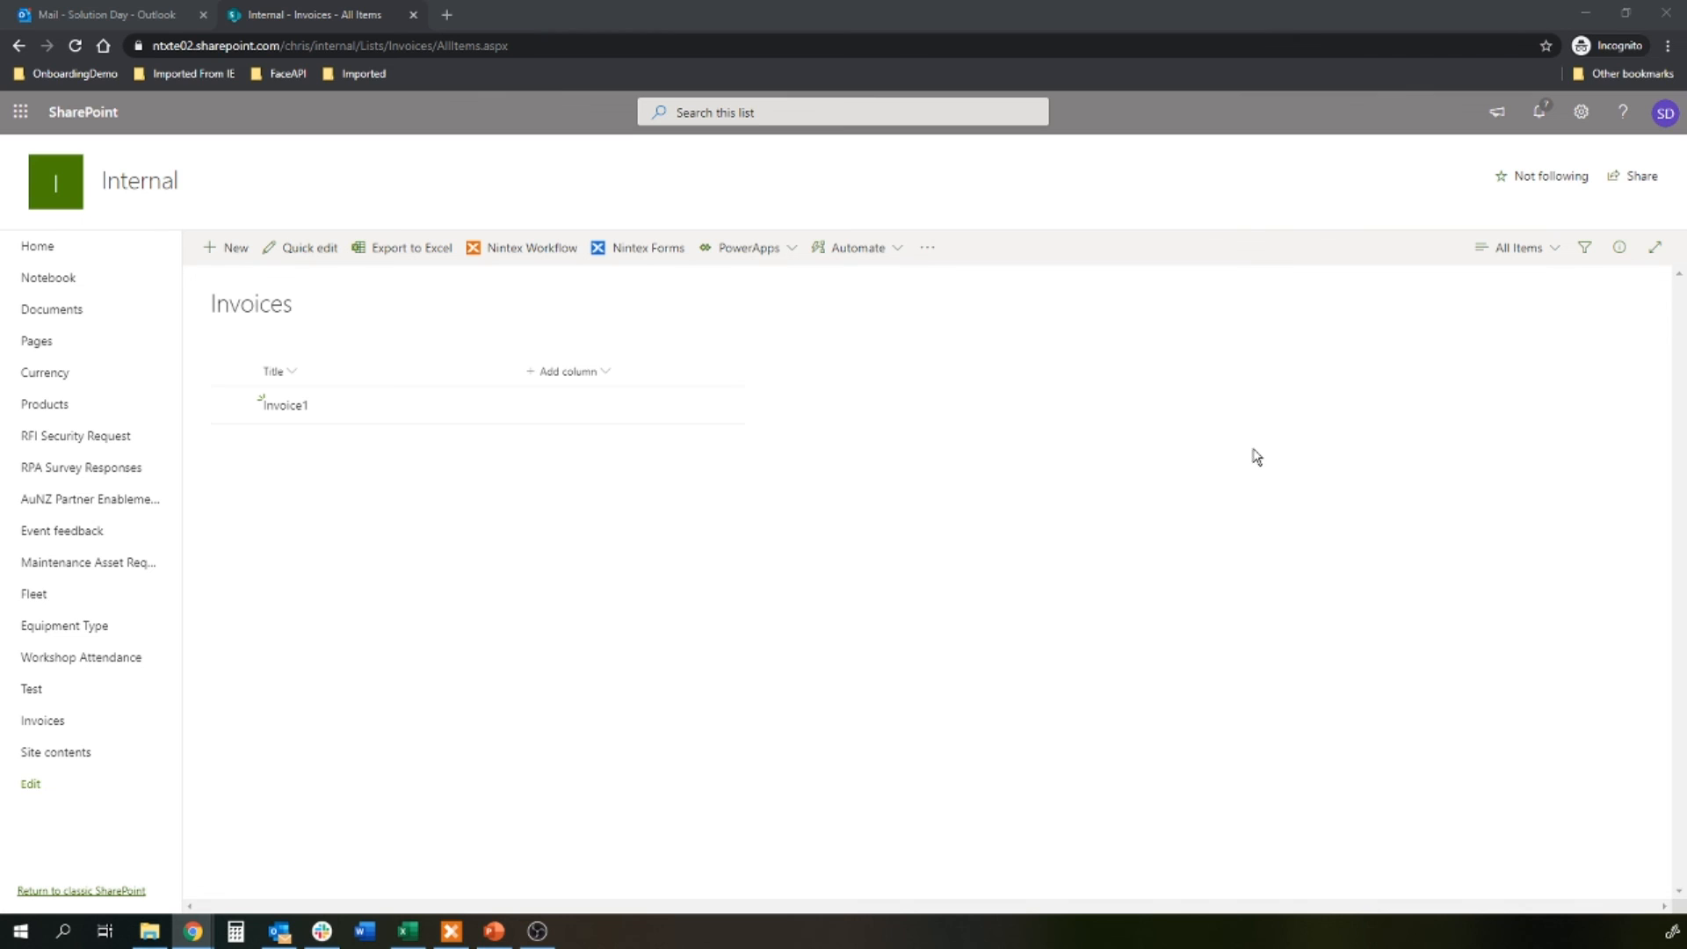
left_click(280, 405)
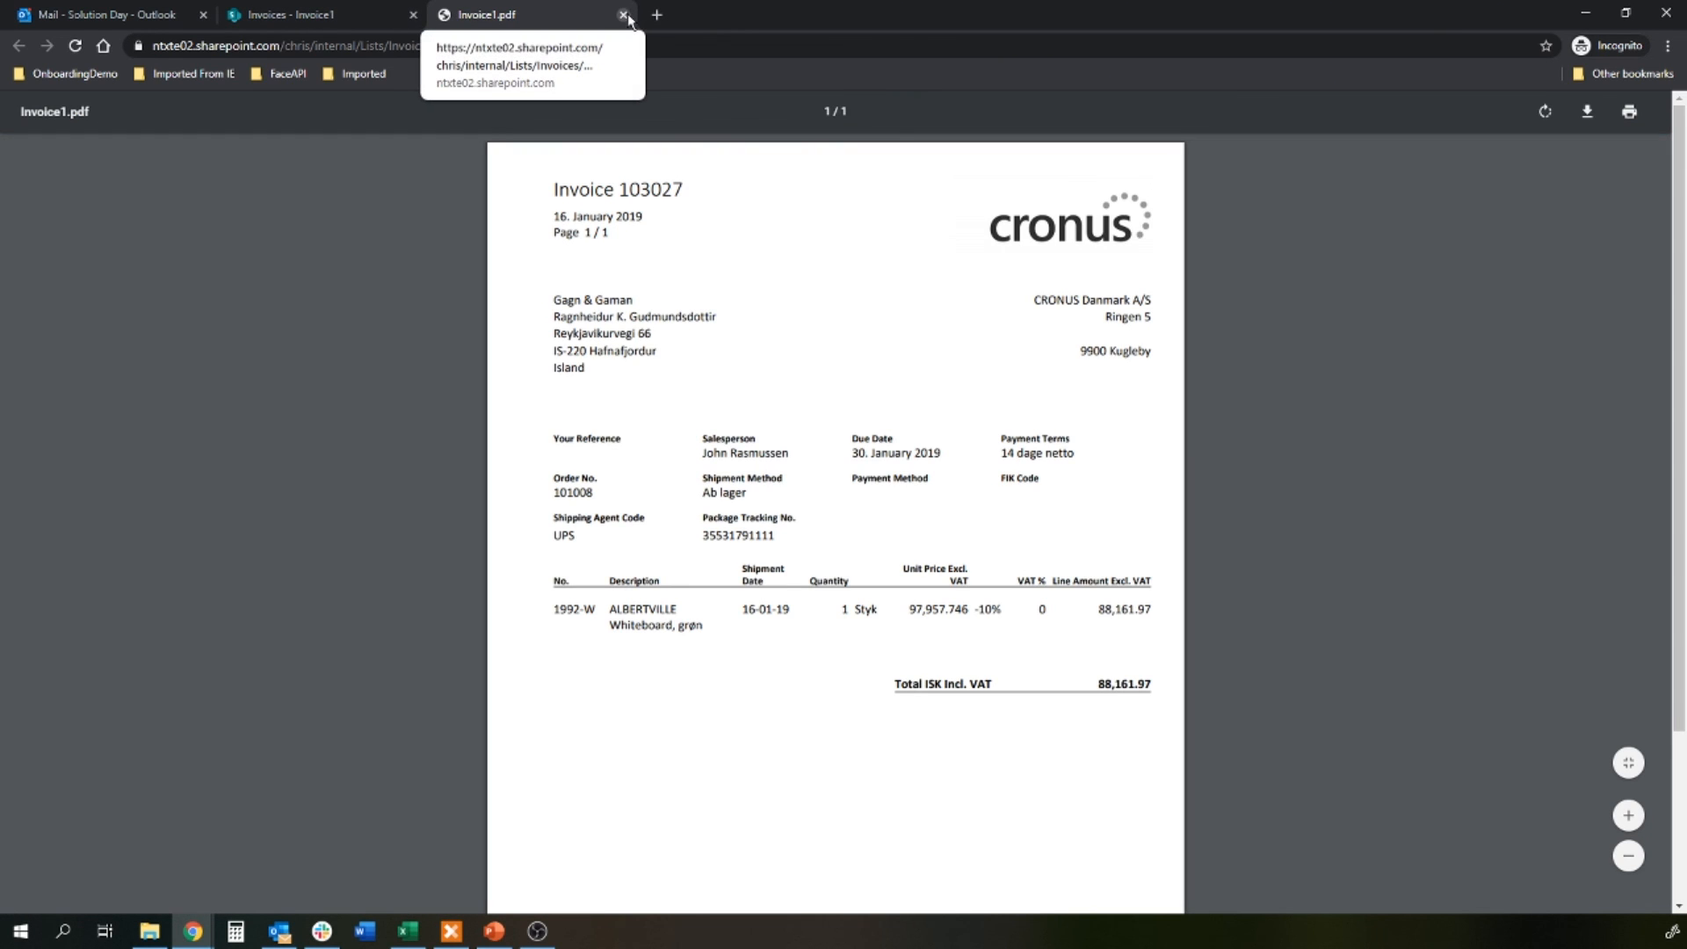
left_click(622, 16)
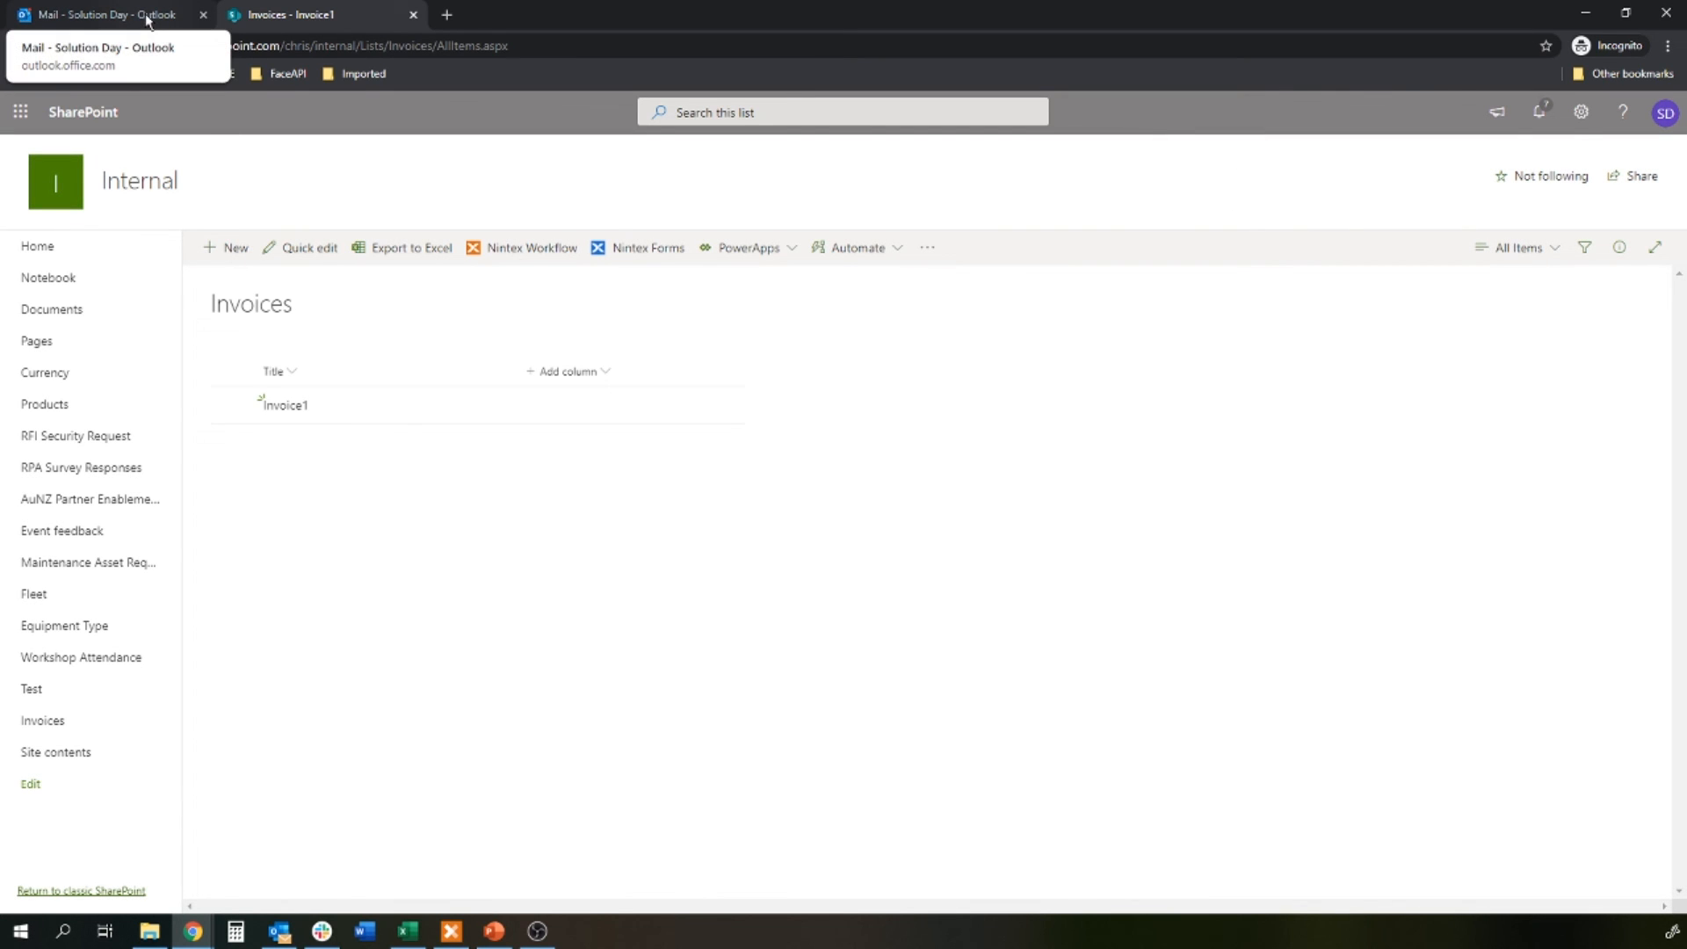
Step: Open the 'Invoice1 has been approved' email in Outlook and follow its Invoice1 link
left_click(140, 15)
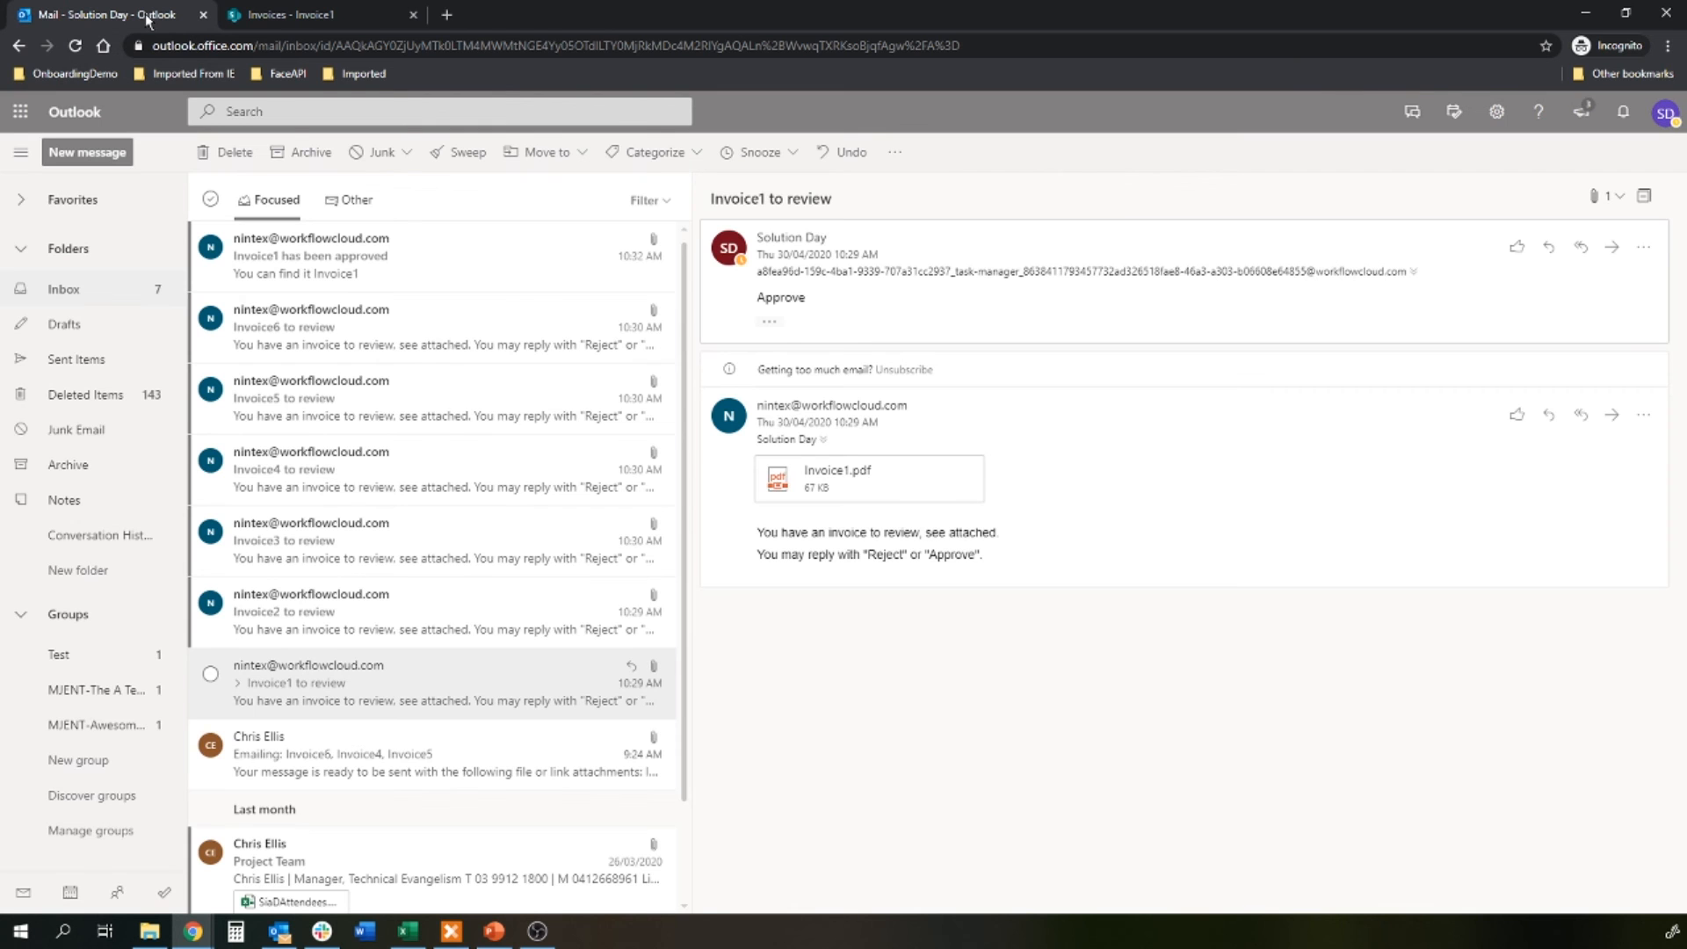
mouse_move(418, 283)
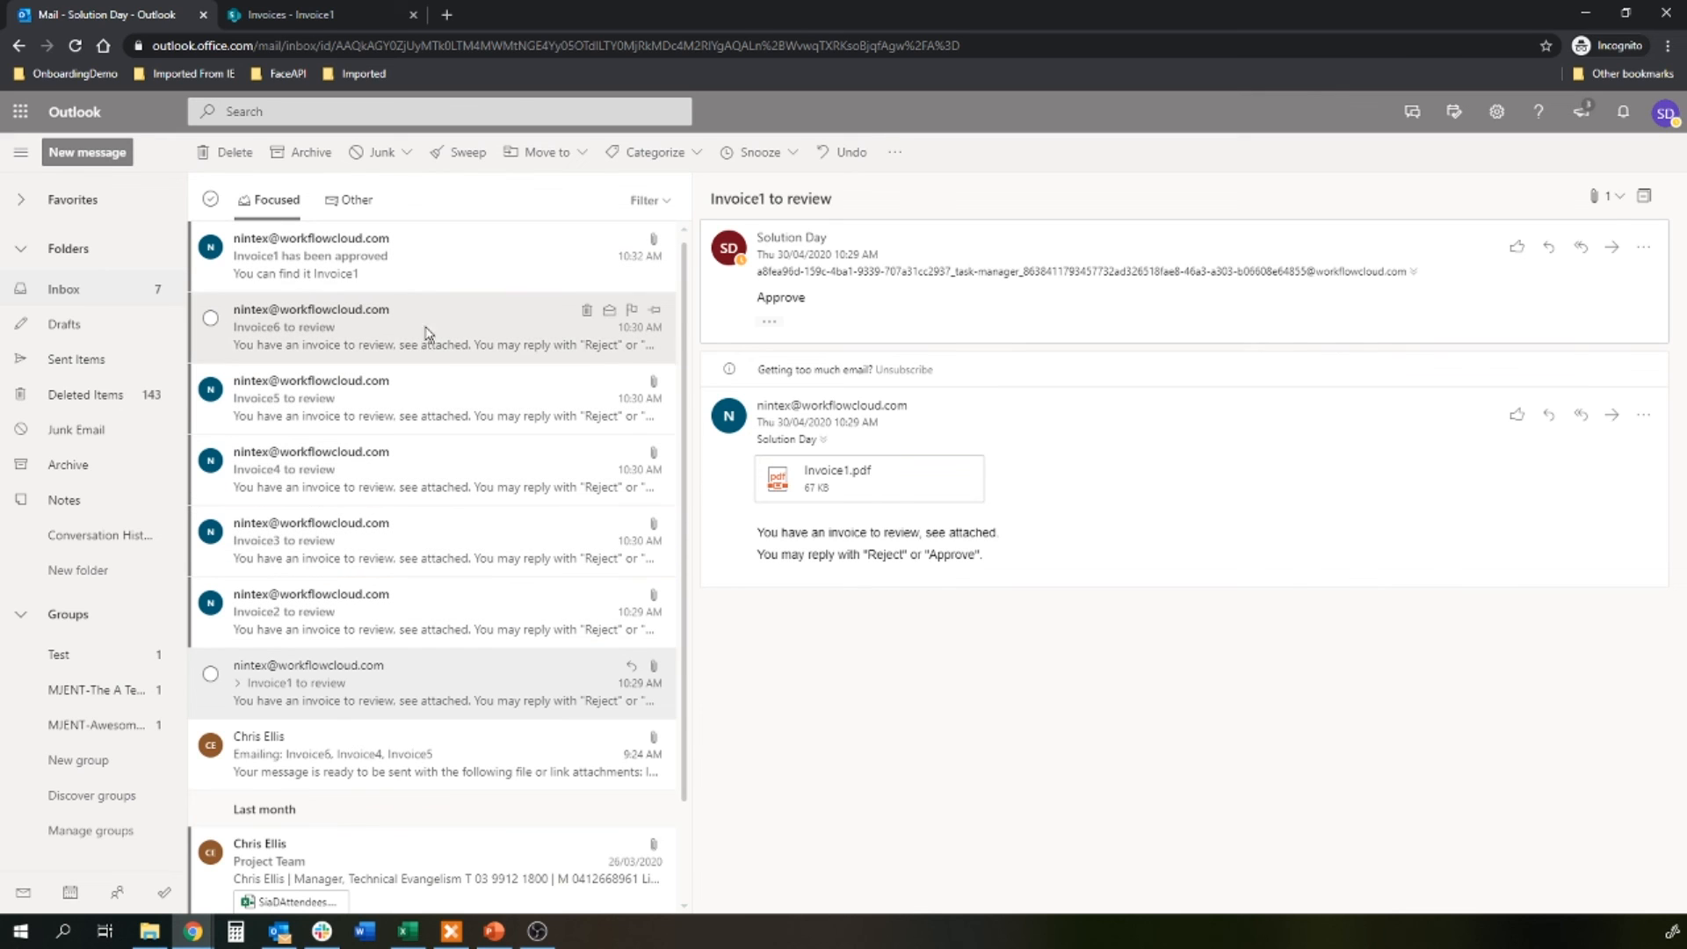
left_click(311, 255)
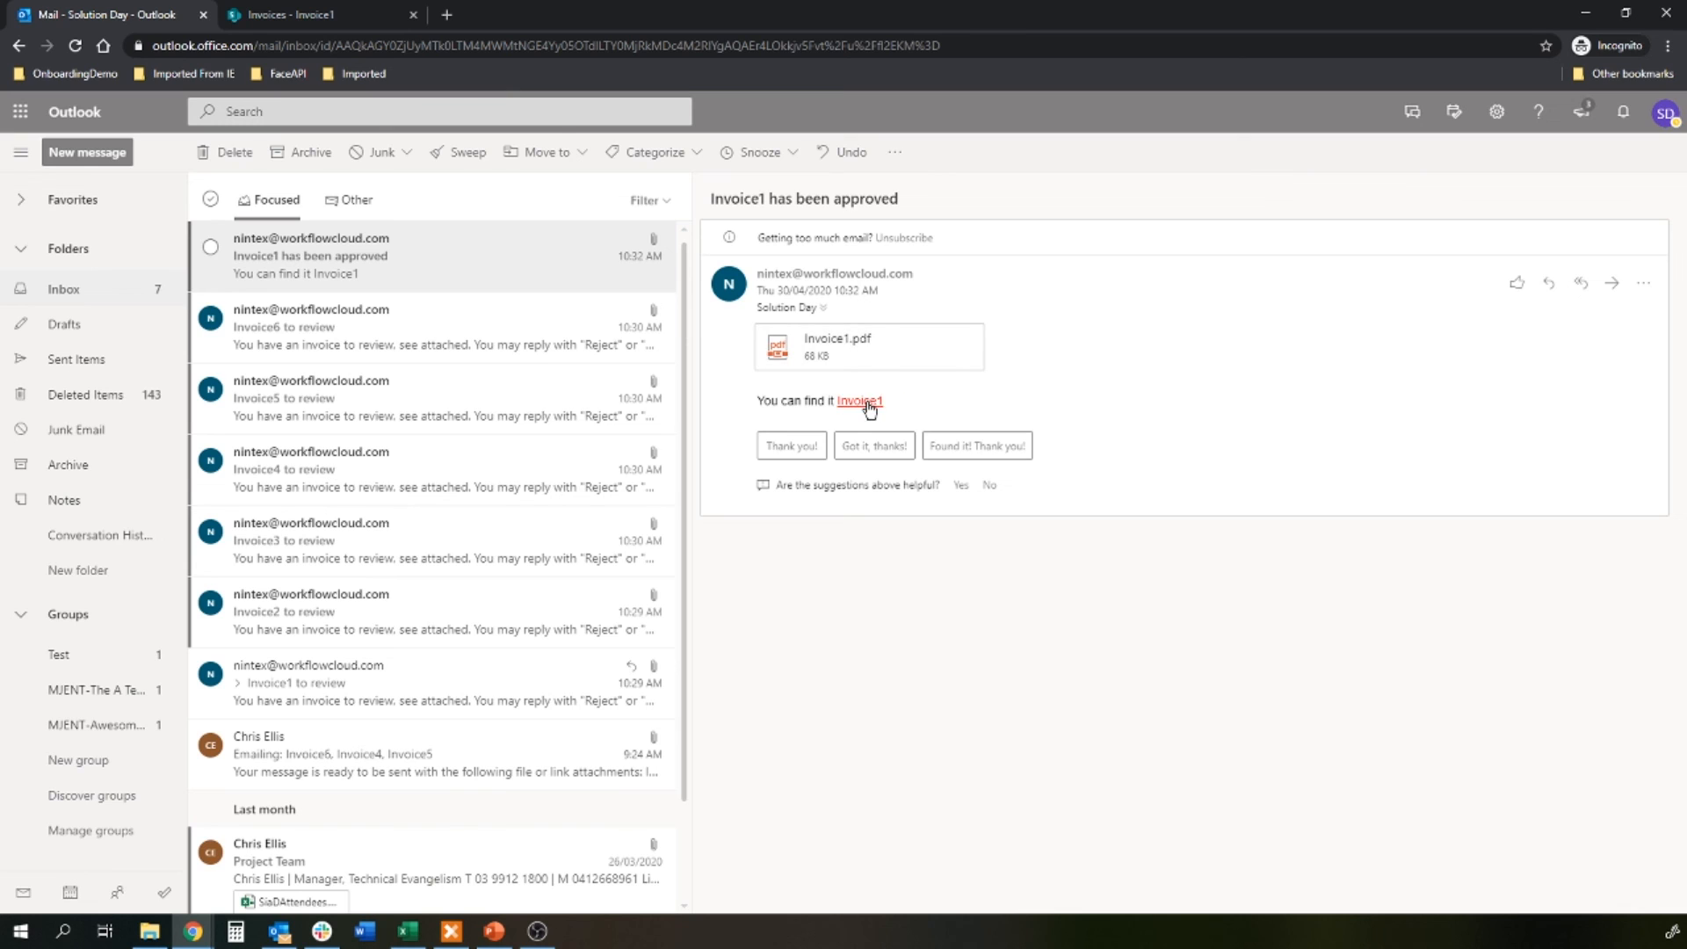
left_click(858, 401)
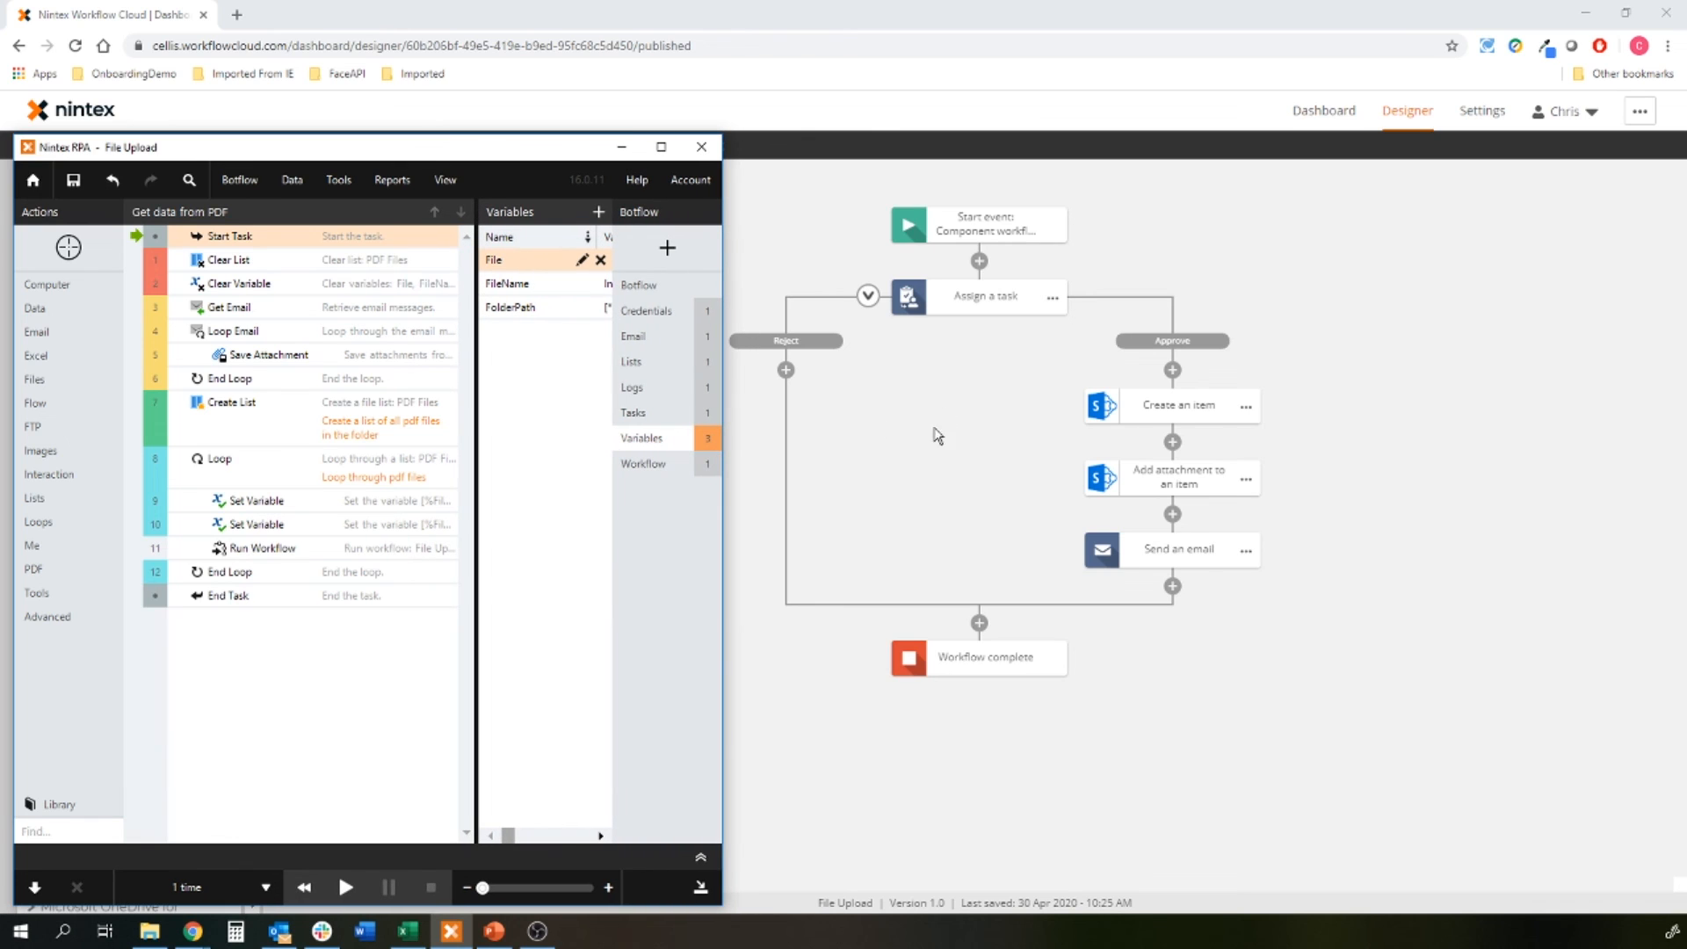
mouse_move(1186, 422)
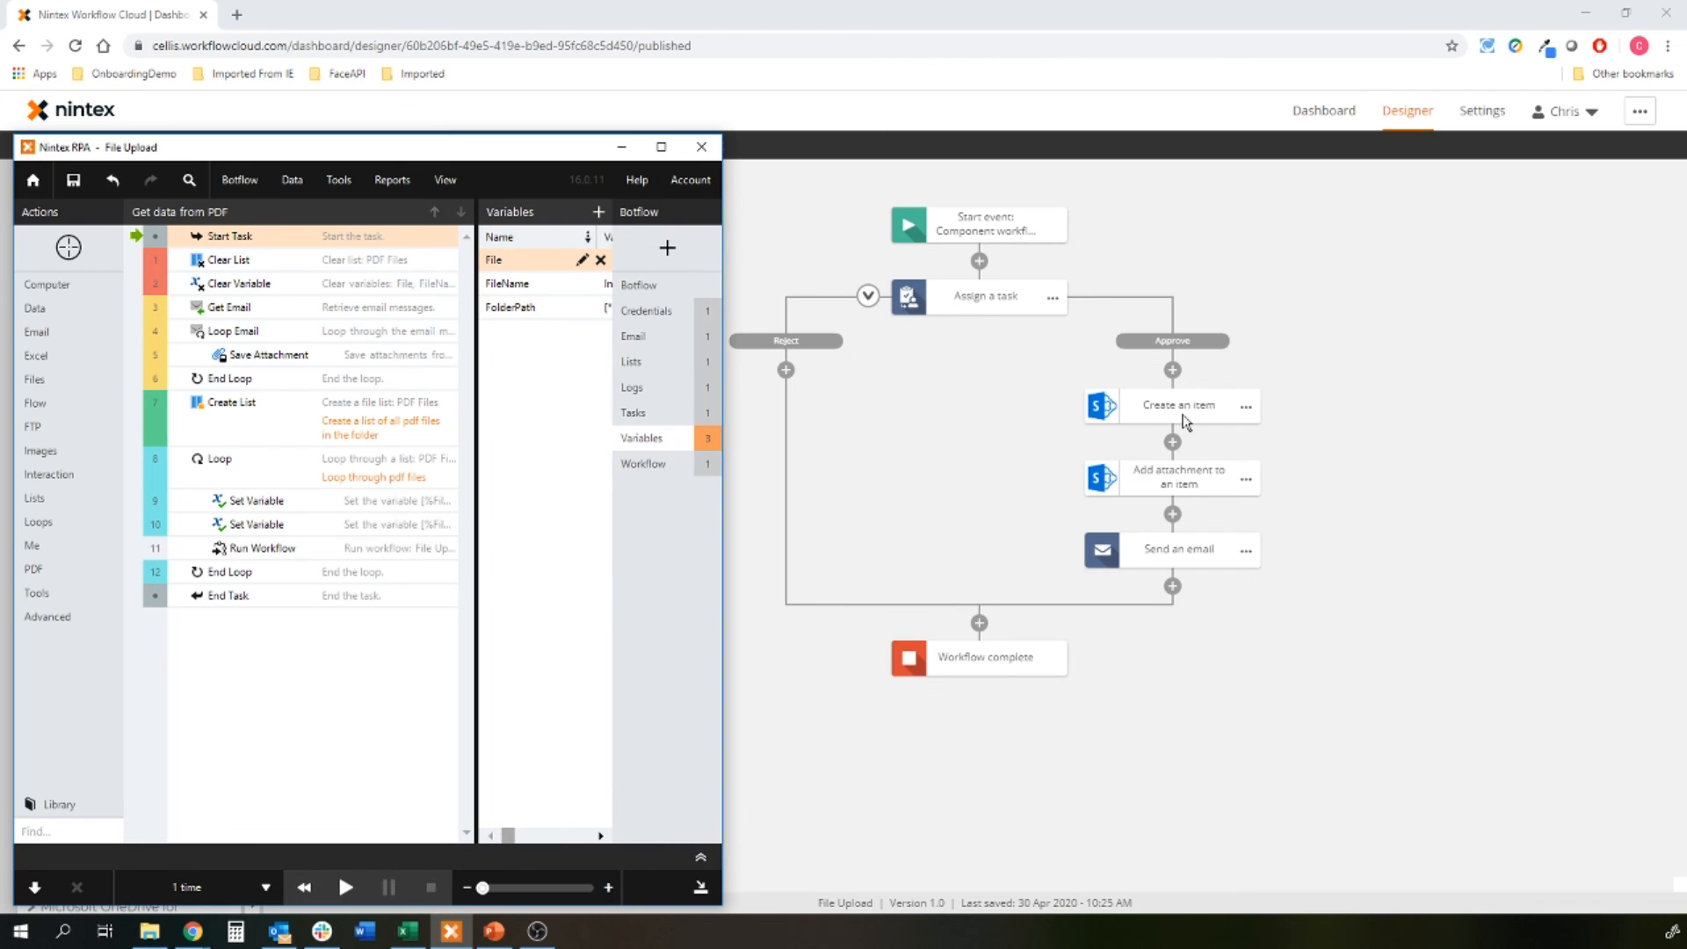